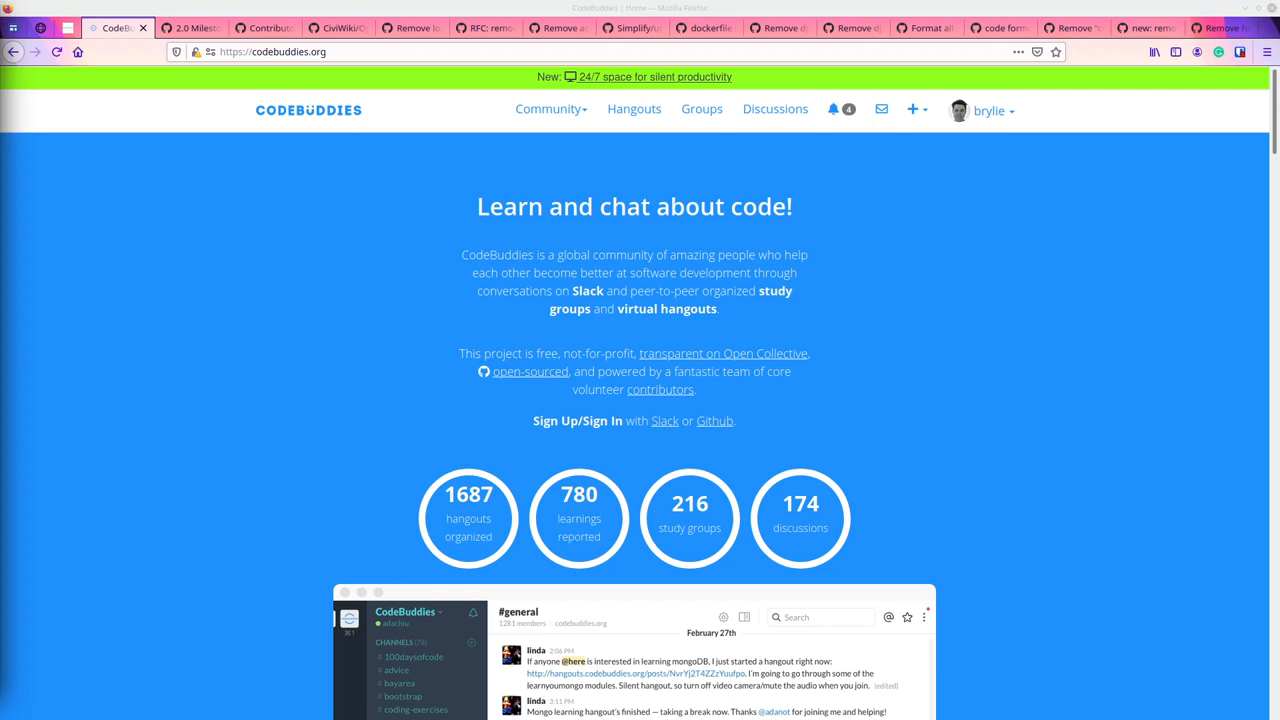
pyautogui.moveTo(246, 388)
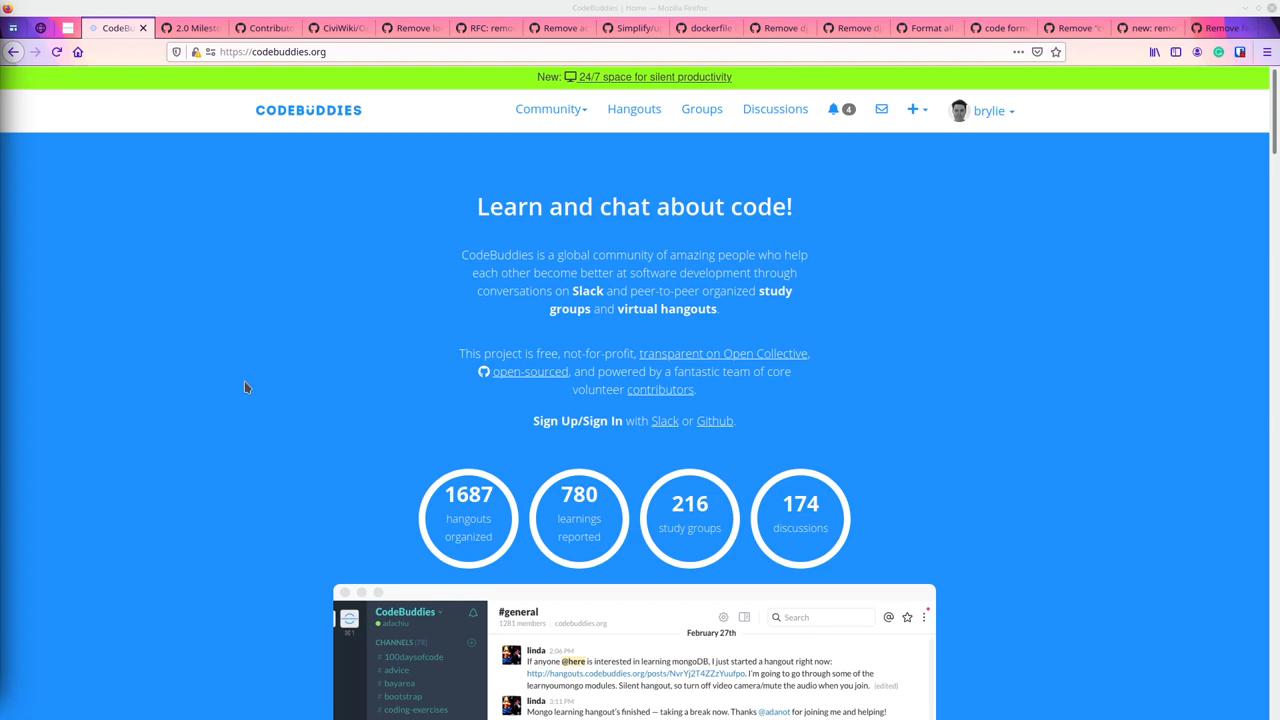
pyautogui.moveTo(284, 348)
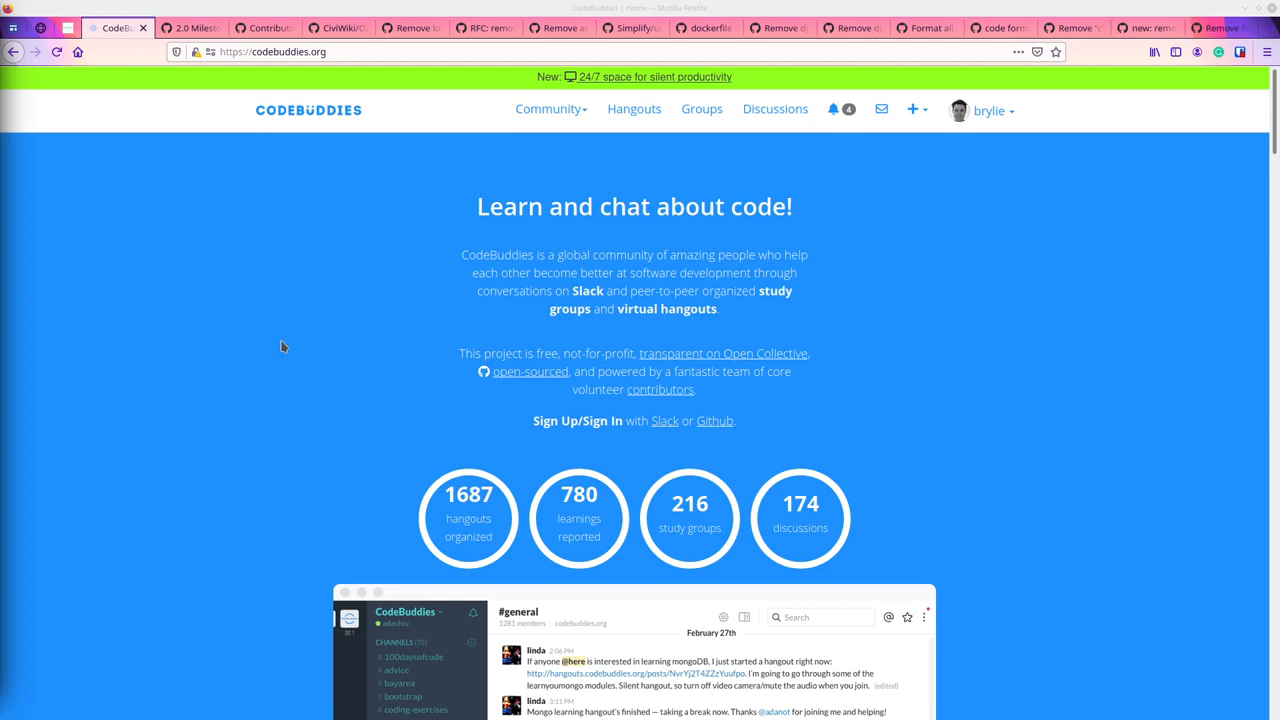
# Switch from the CodeBuddies homepage to the CiviWiki 2.0 milestone issue list.
pyautogui.click(190, 28)
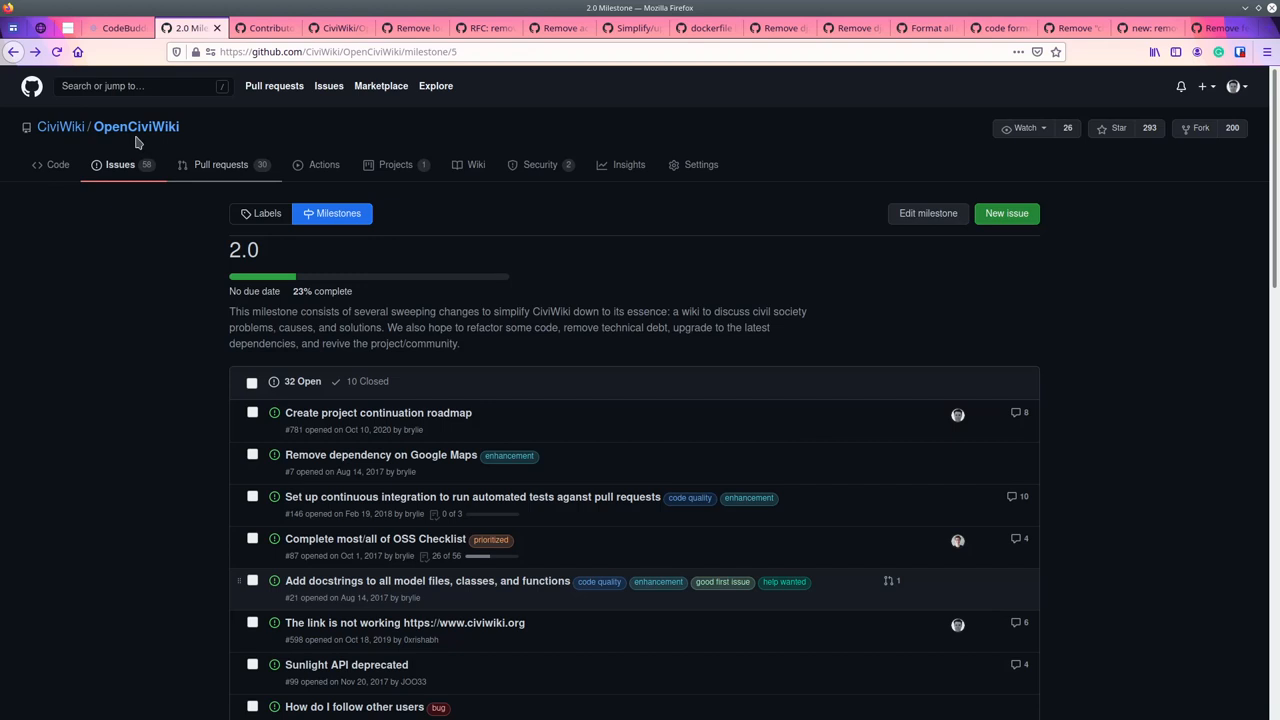
pyautogui.moveTo(176, 300)
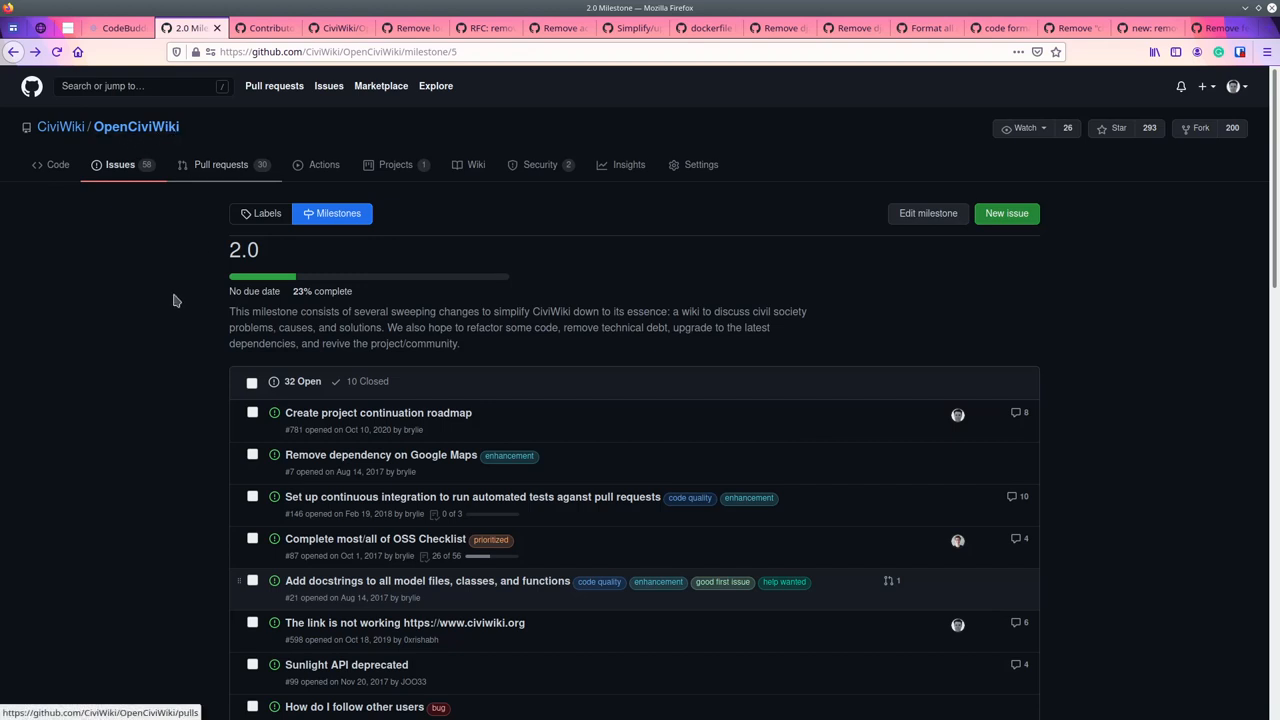
pyautogui.moveTo(142, 296)
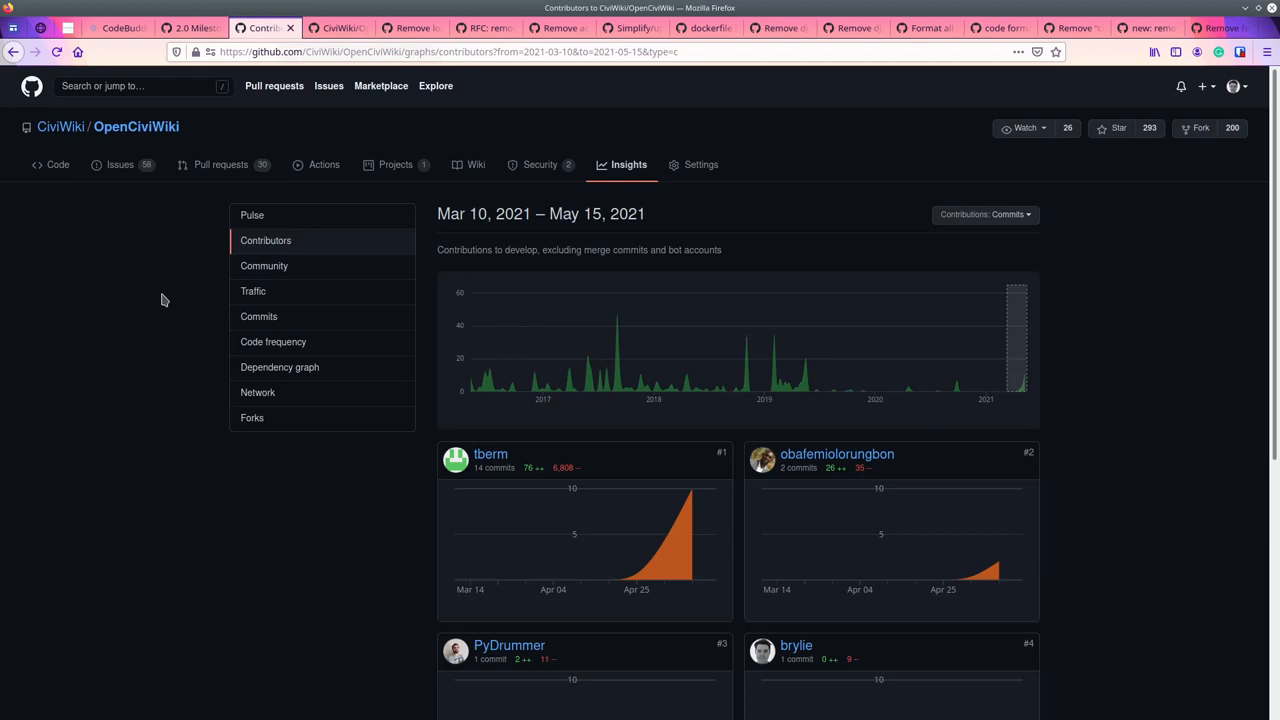
pyautogui.moveTo(966, 384)
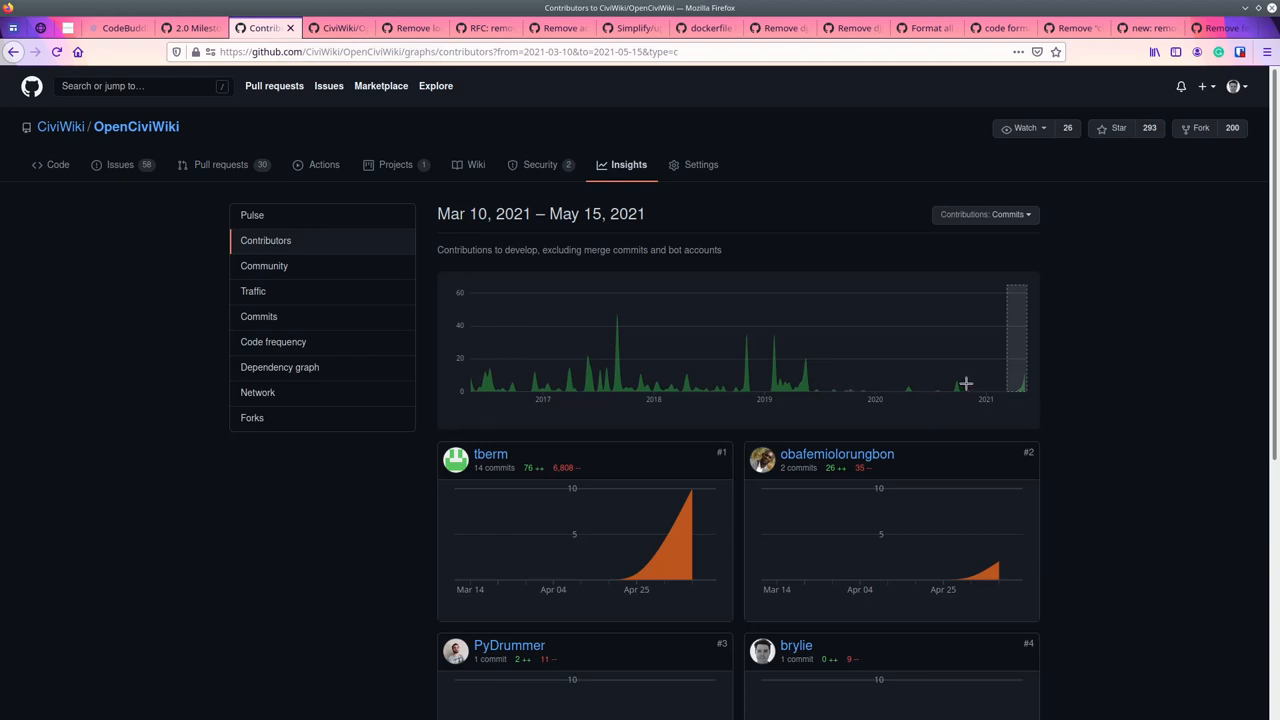
pyautogui.moveTo(1108, 402)
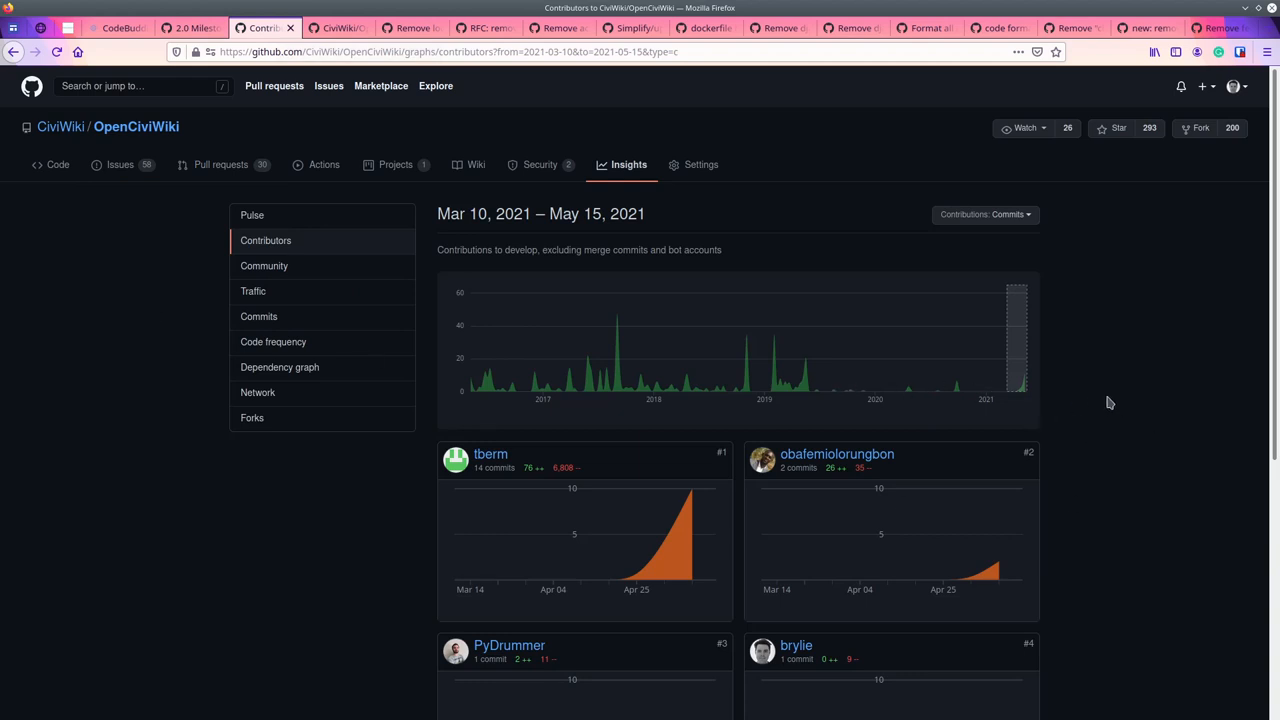
pyautogui.scroll(-3)
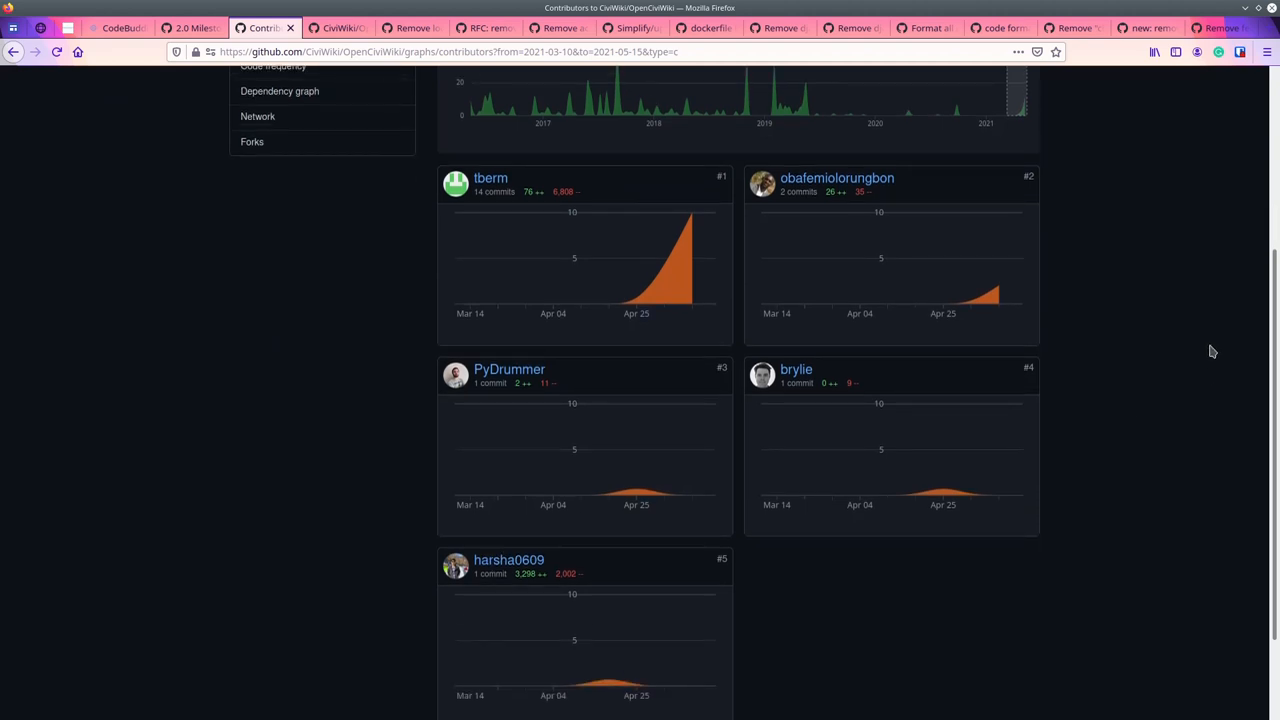
pyautogui.moveTo(1198, 440)
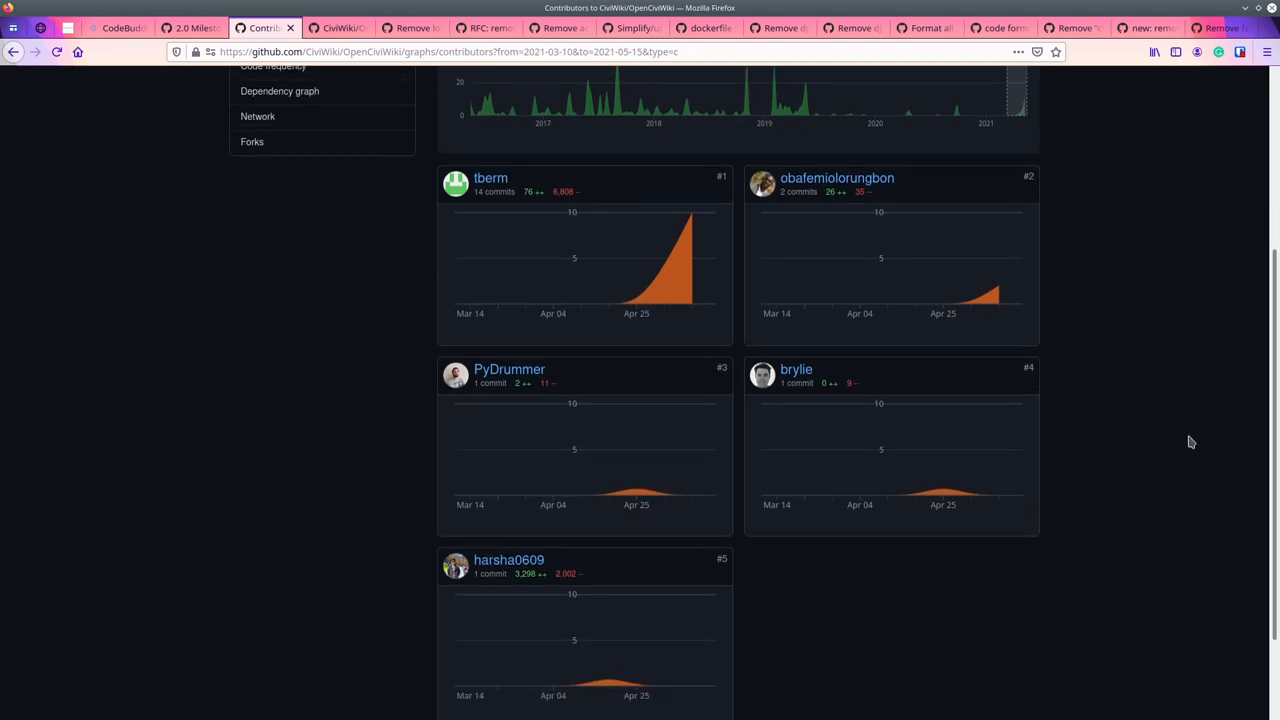
pyautogui.scroll(3)
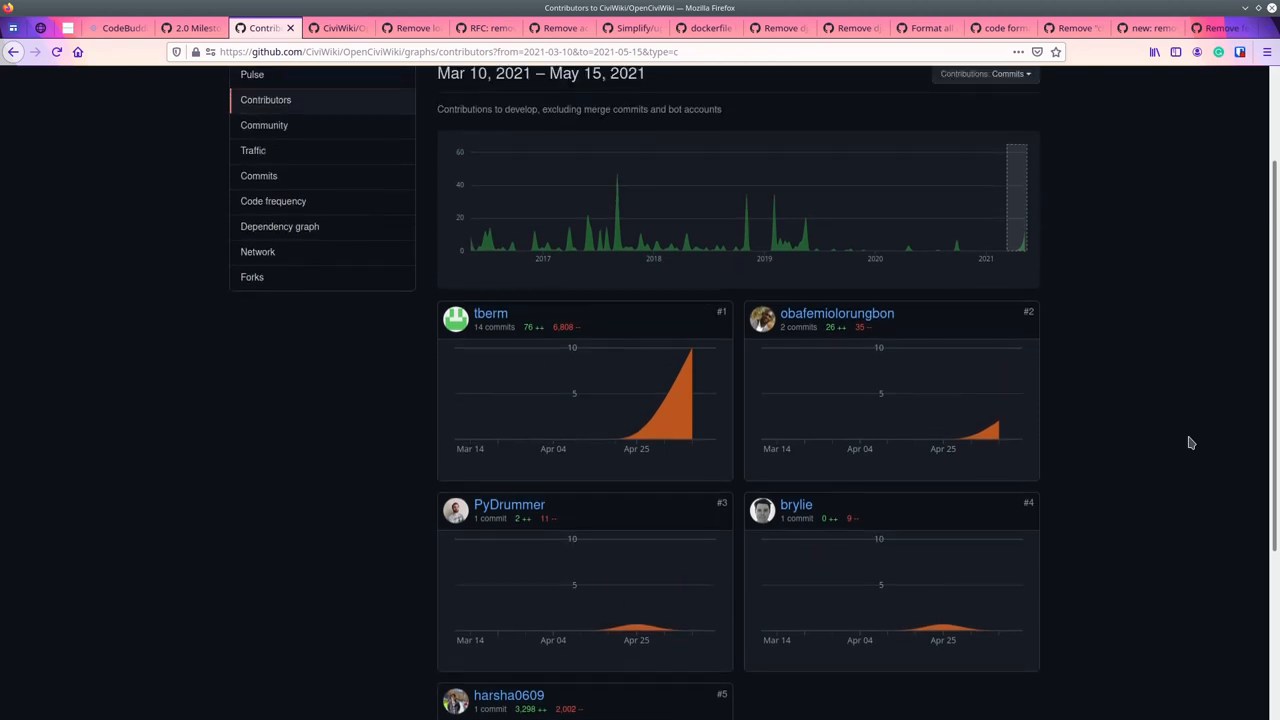
pyautogui.scroll(3)
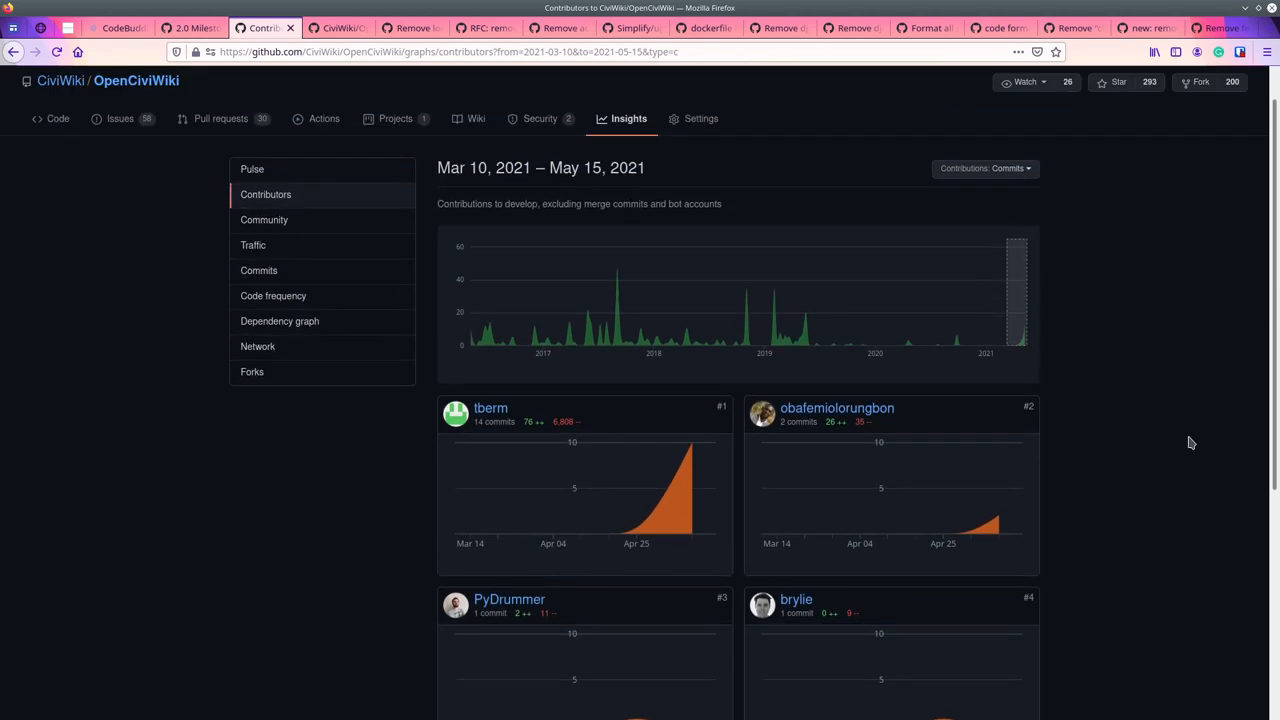
pyautogui.moveTo(1196, 438)
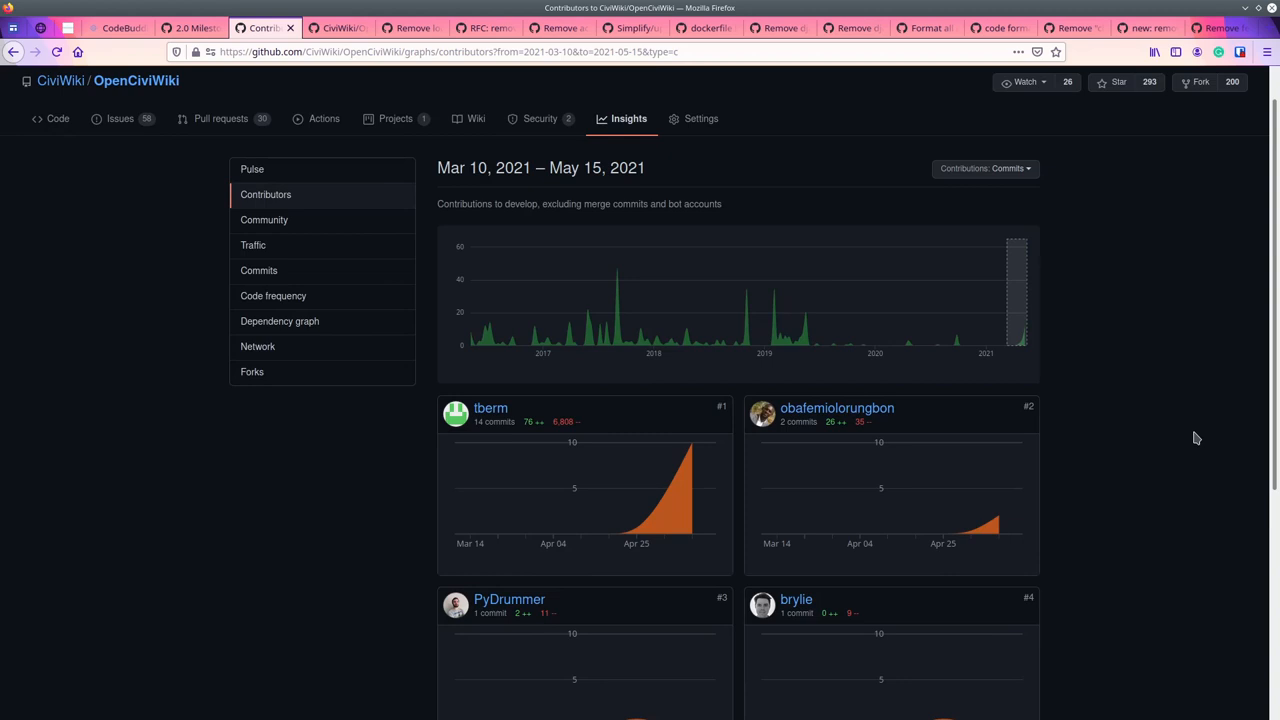
pyautogui.moveTo(1232, 280)
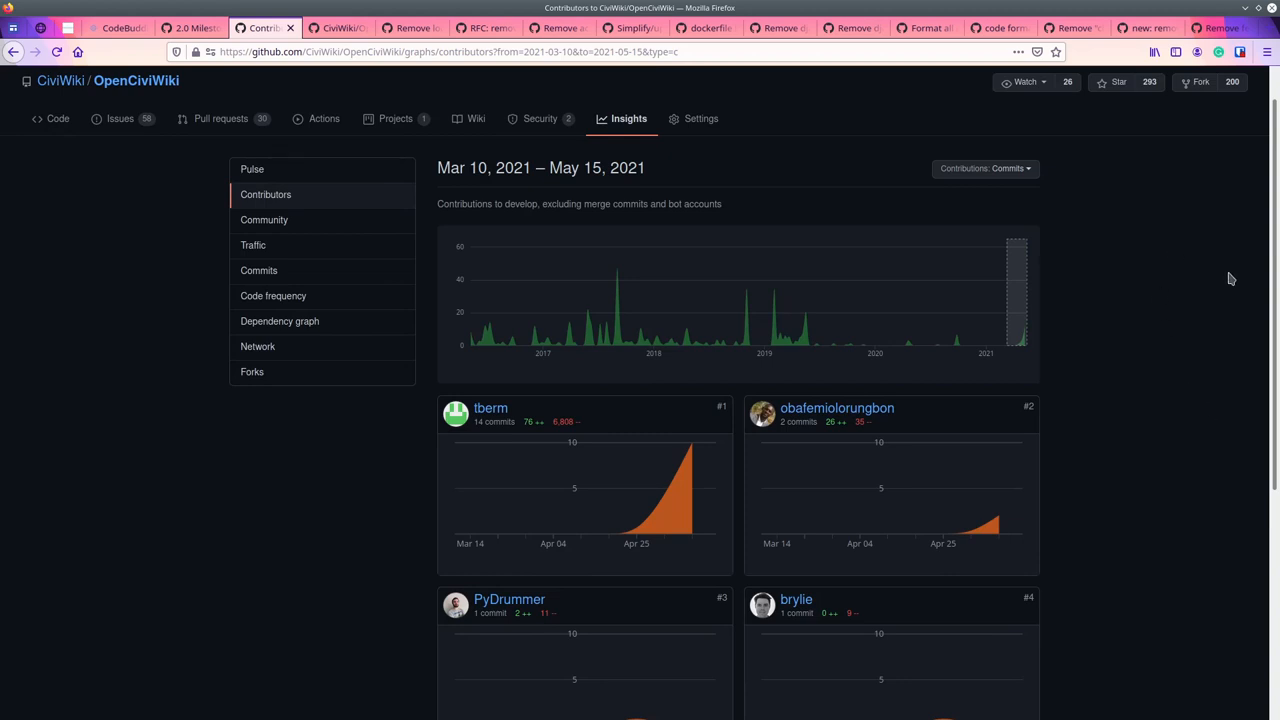
pyautogui.moveTo(336, 28)
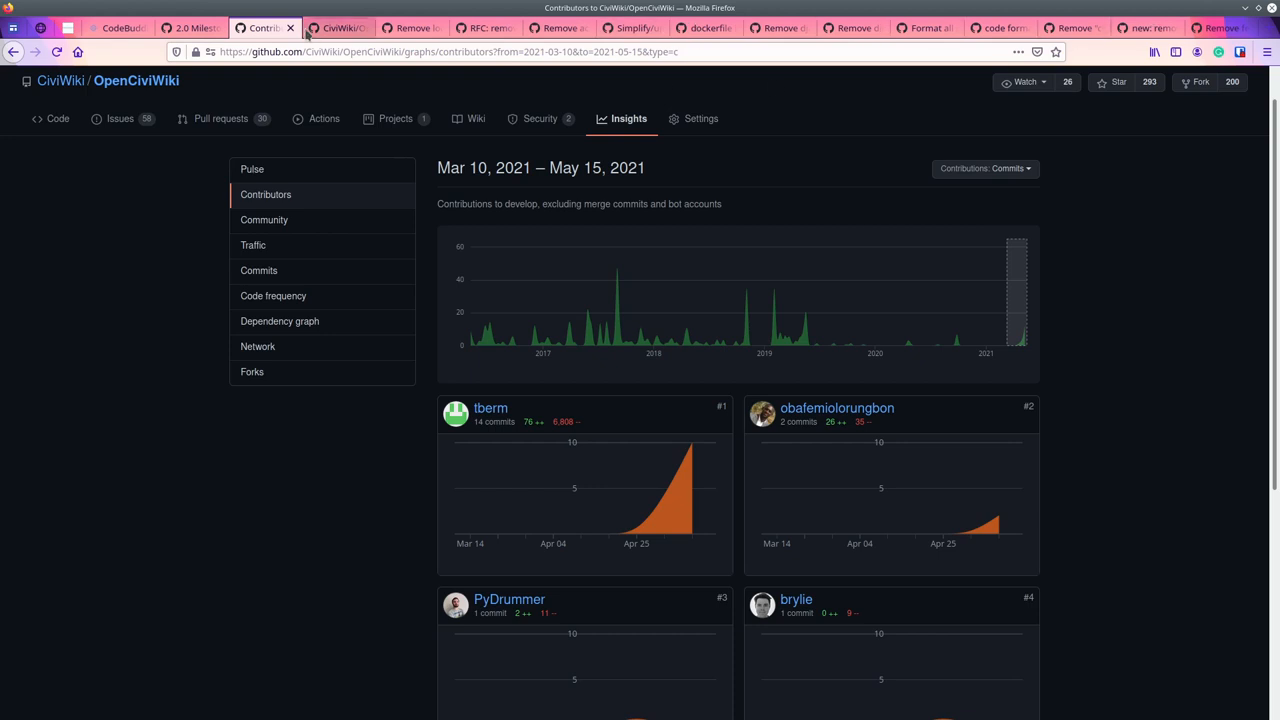
# Browse the OpenCiviWiki README's Contributors avatar grid down to the bottom and back.
pyautogui.click(336, 28)
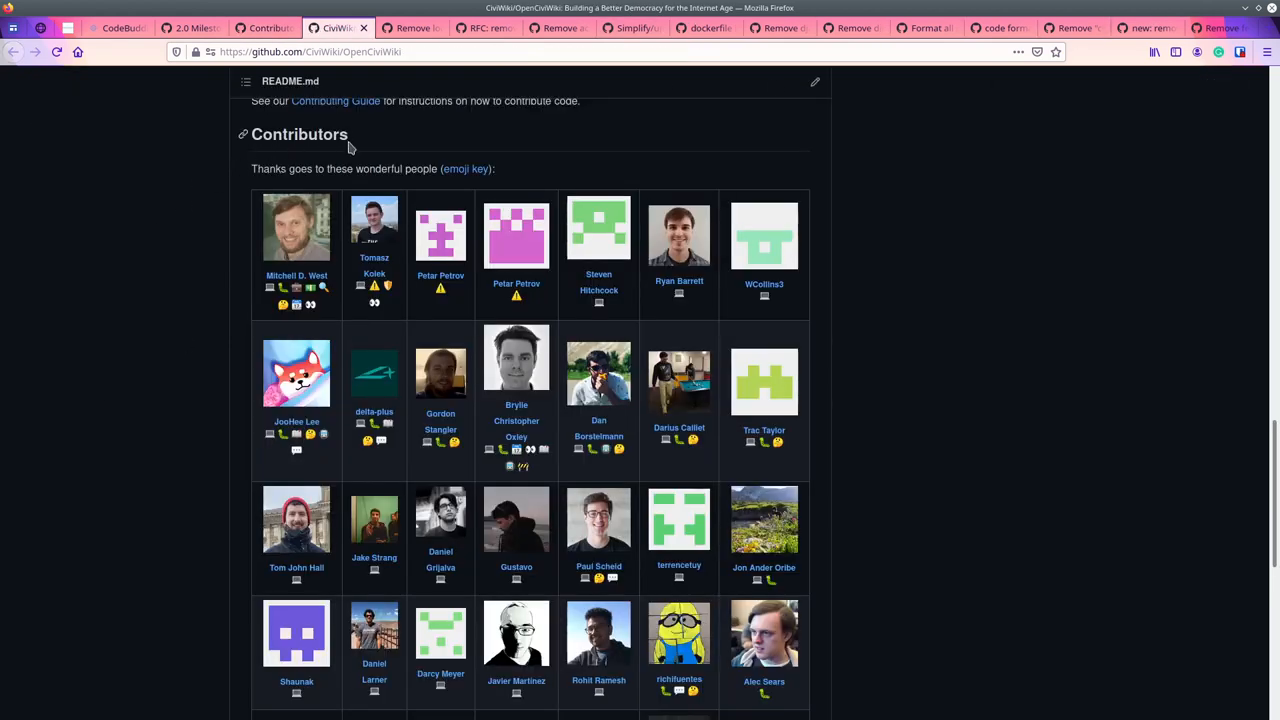
pyautogui.scroll(-3)
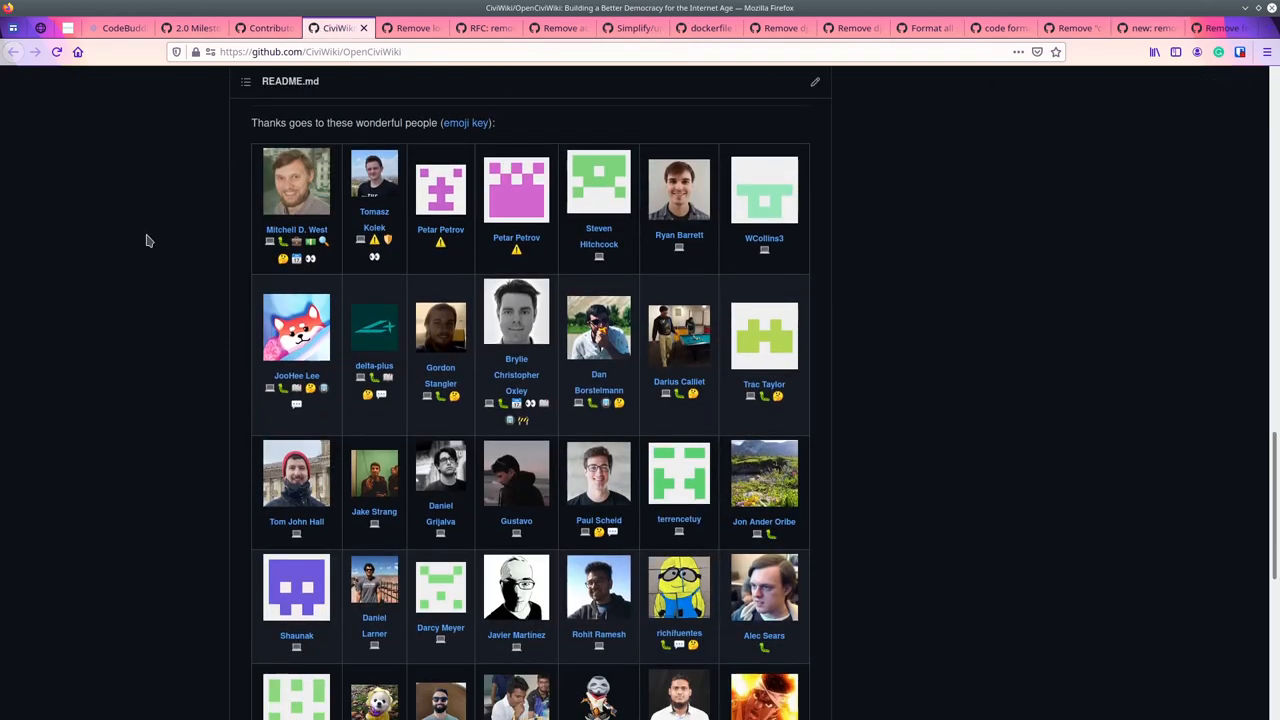
pyautogui.scroll(-3)
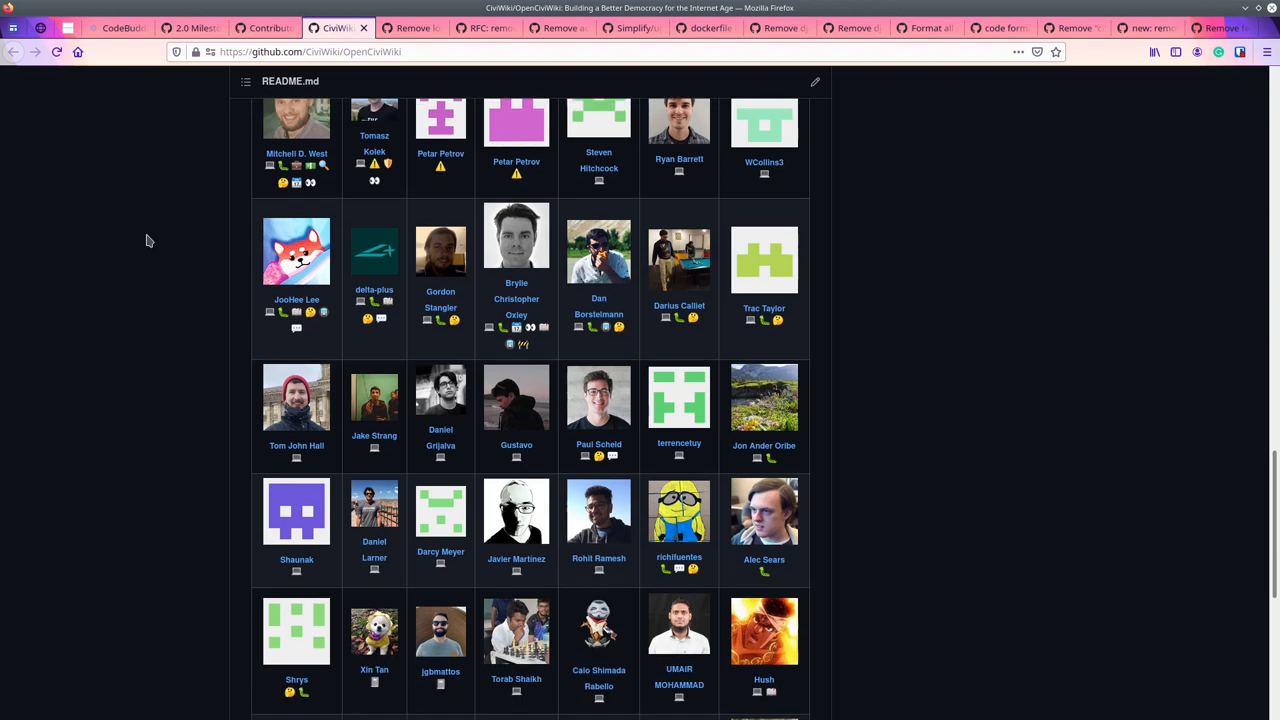
pyautogui.scroll(-3)
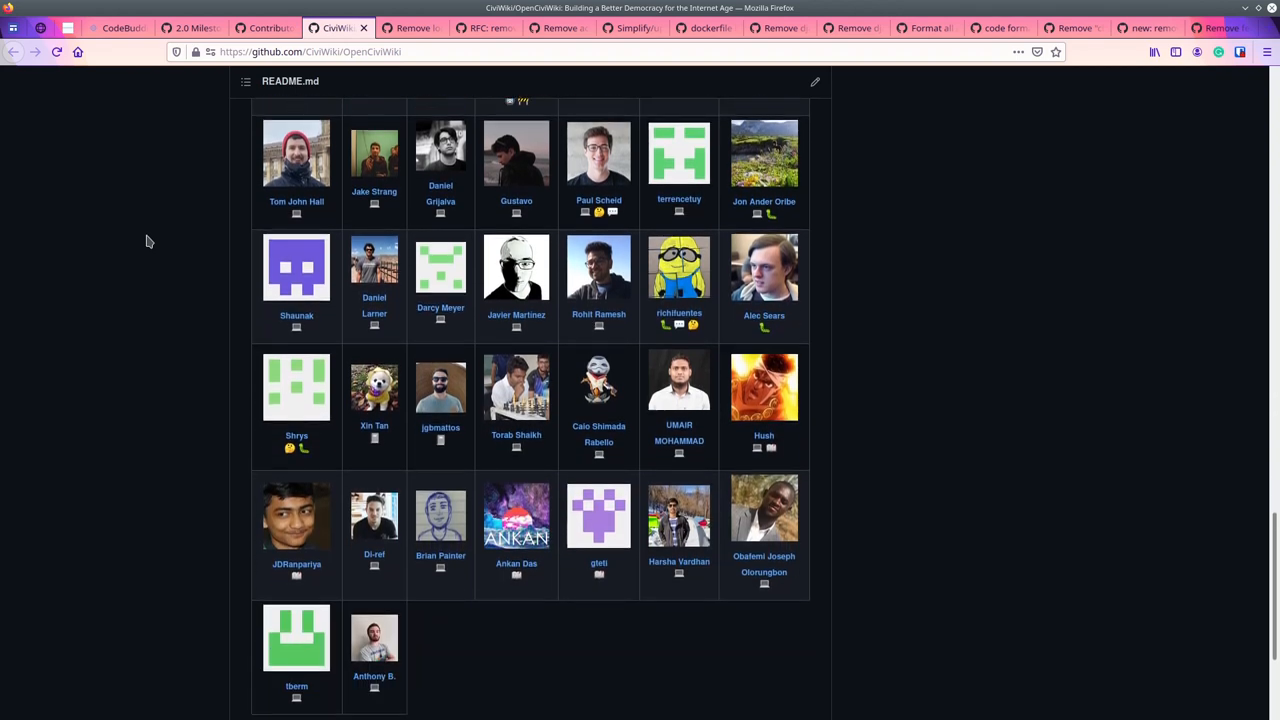
pyautogui.scroll(3)
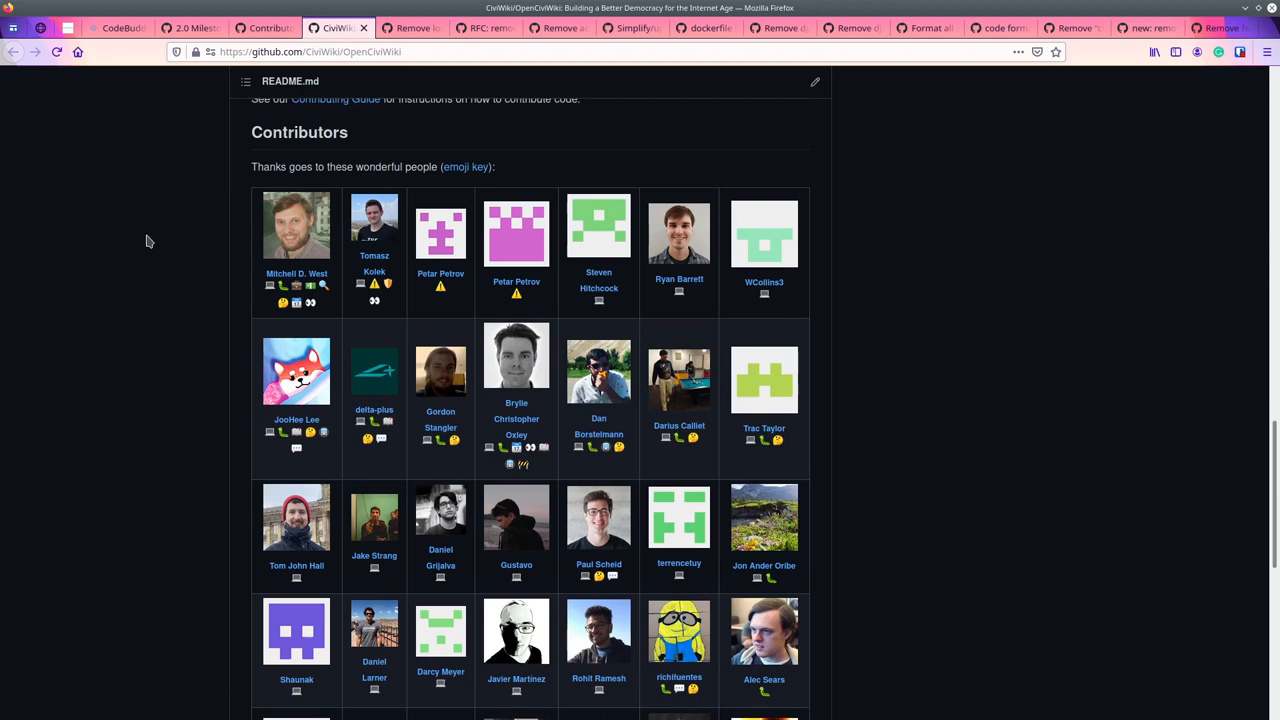
pyautogui.scroll(3)
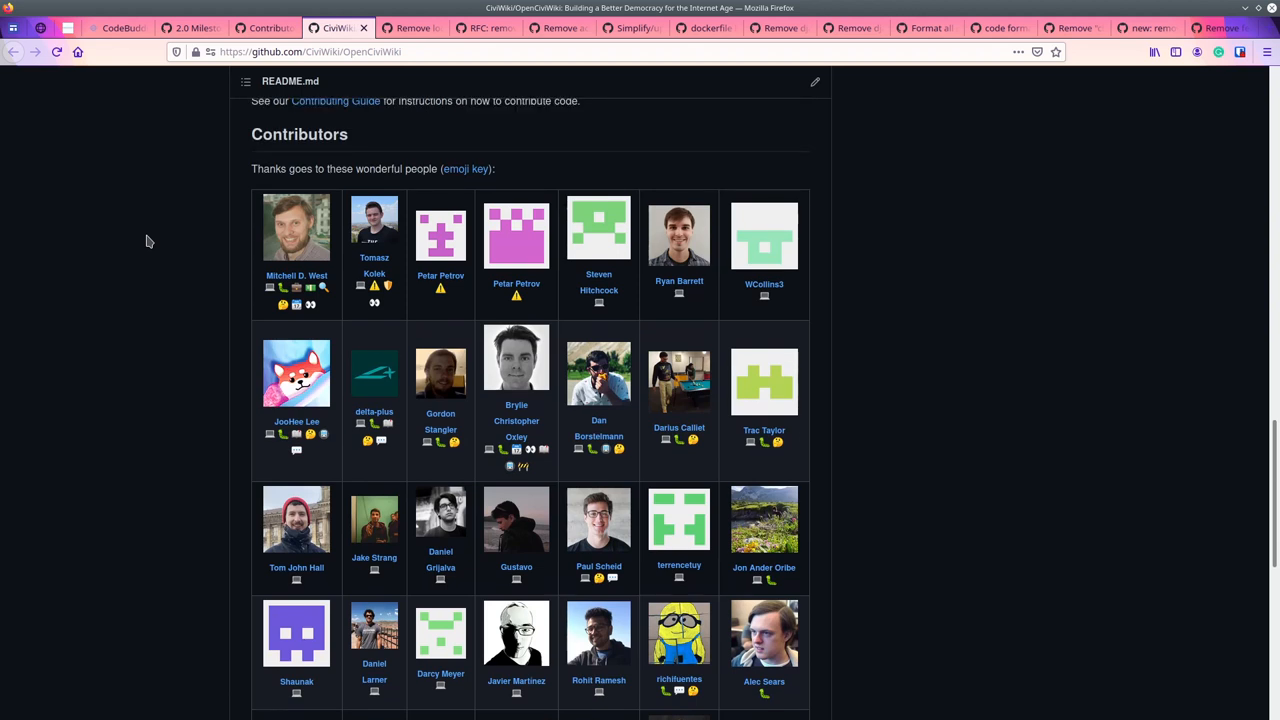
pyautogui.moveTo(1016, 368)
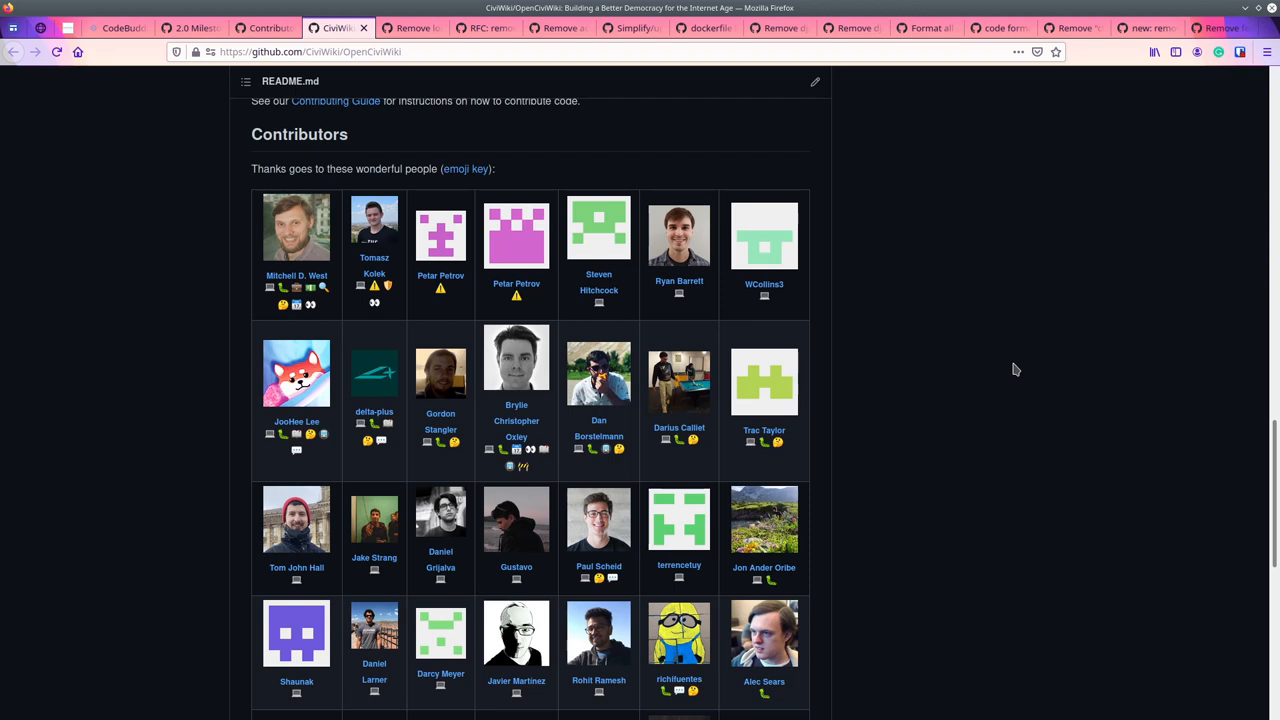
pyautogui.scroll(-3)
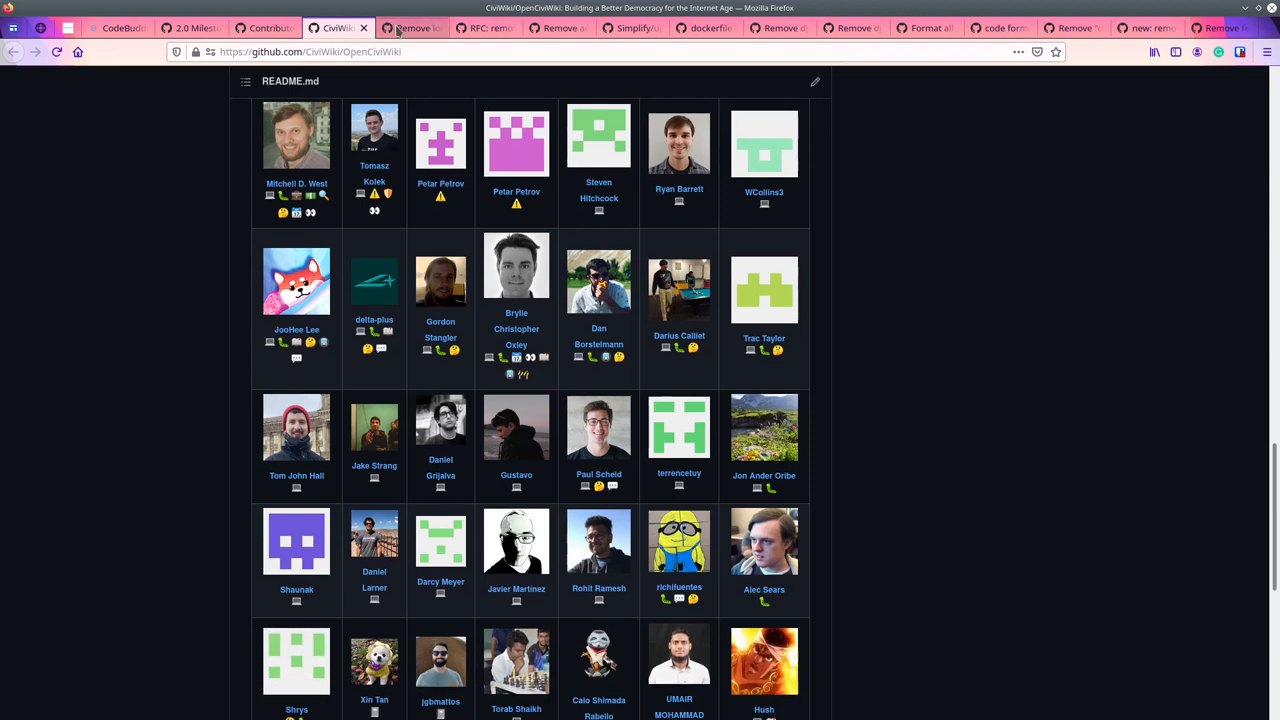
# View closed issue #856 on removing location-related fields from Account profiles.
pyautogui.click(410, 28)
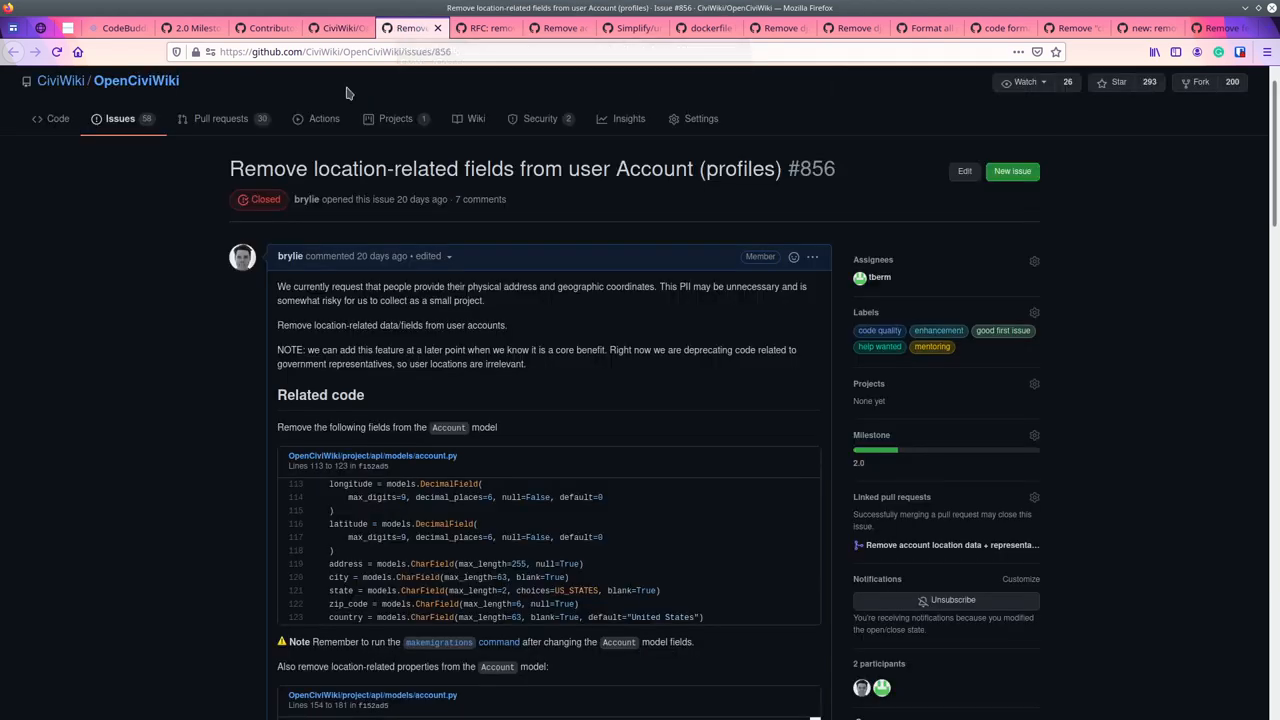
pyautogui.moveTo(126, 248)
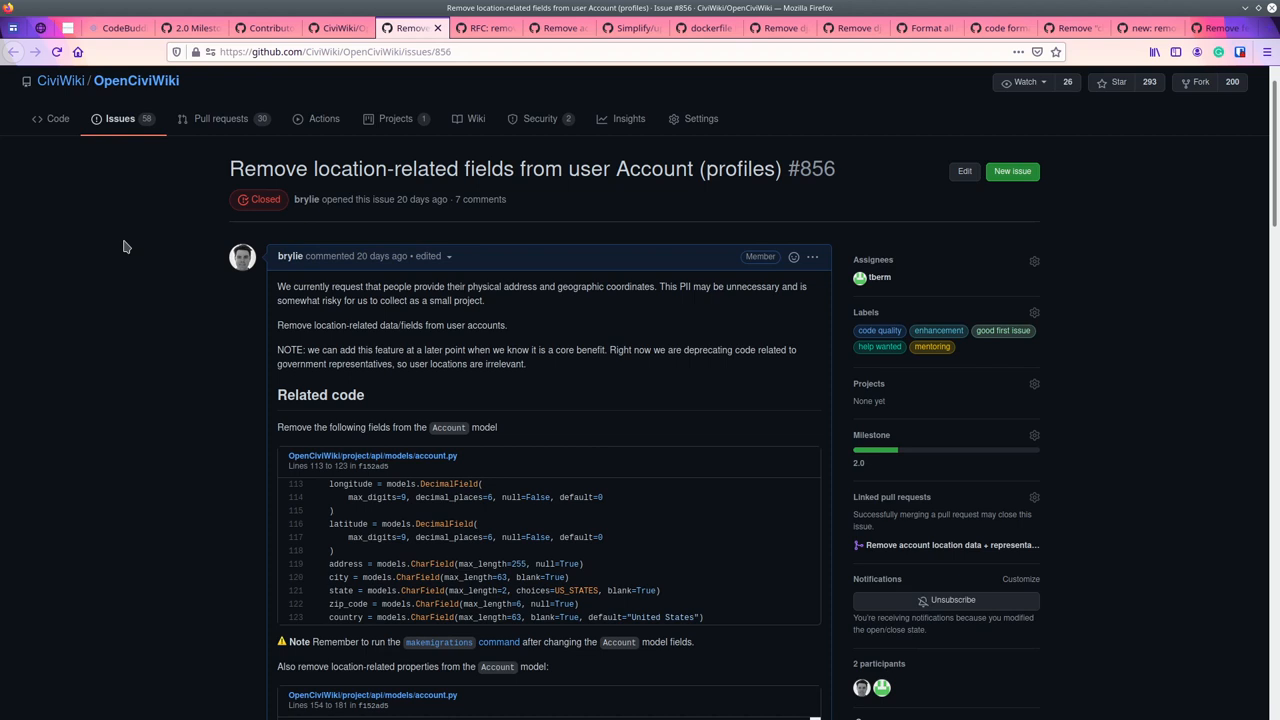
# Read RFC issue #830 on removing elected-representative features, then return to issue #856.
pyautogui.click(484, 28)
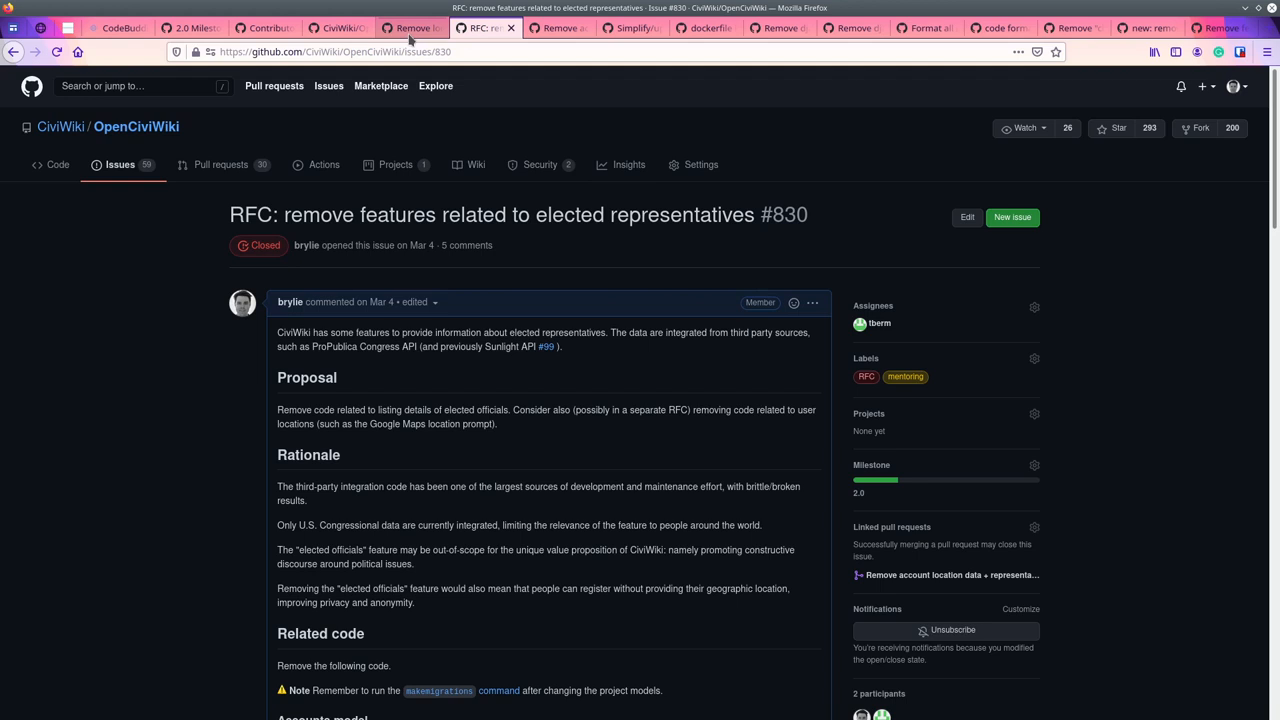
pyautogui.moveTo(556, 224)
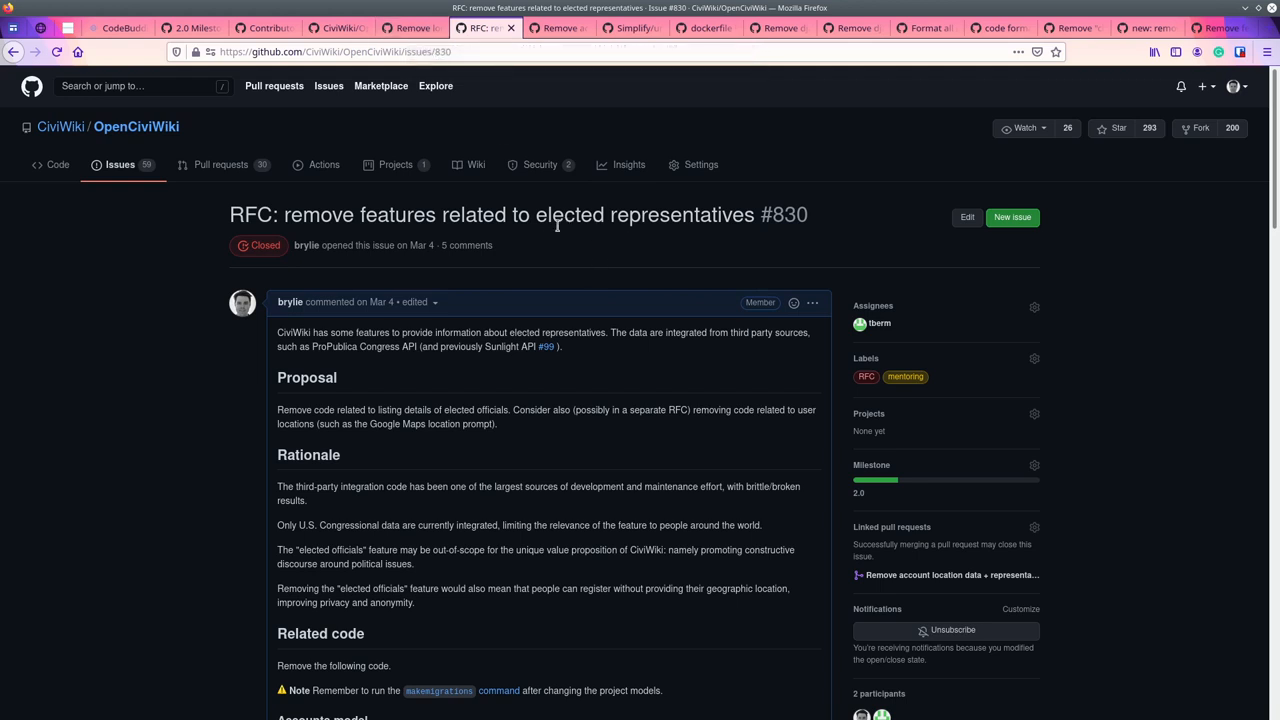
pyautogui.moveTo(612, 308)
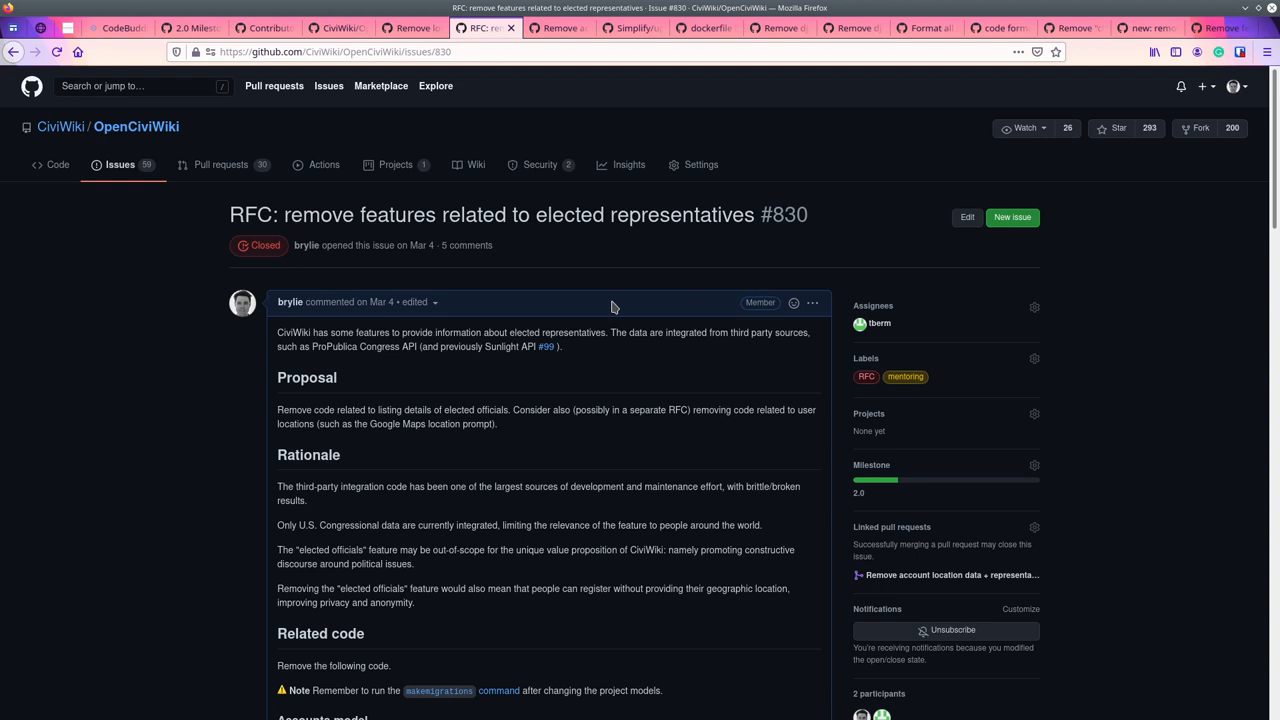
pyautogui.moveTo(76, 348)
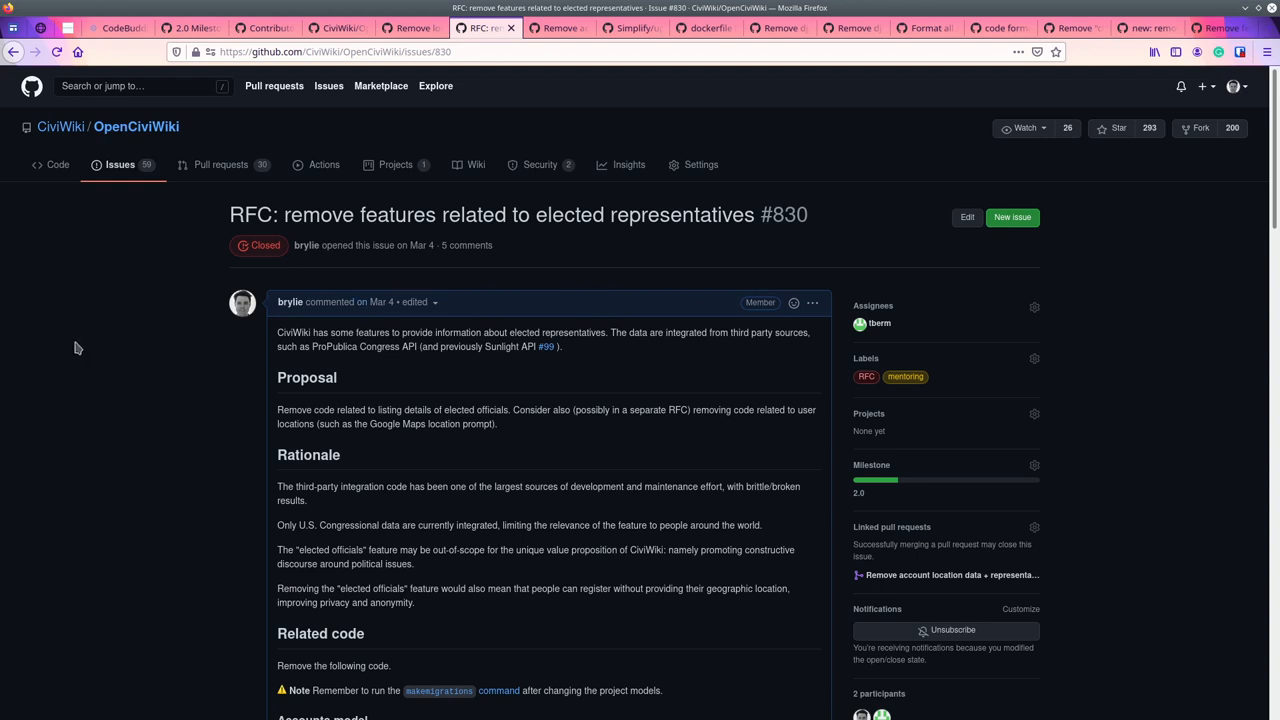
pyautogui.moveTo(668, 220)
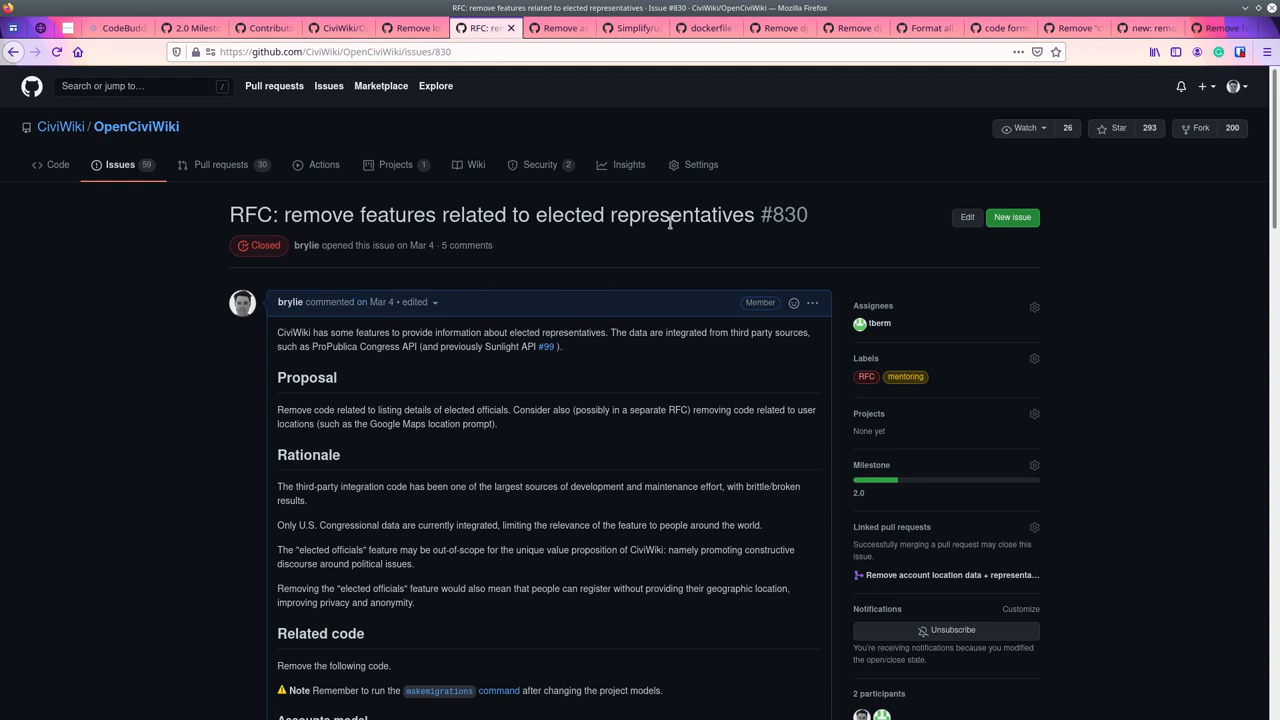
pyautogui.moveTo(648, 248)
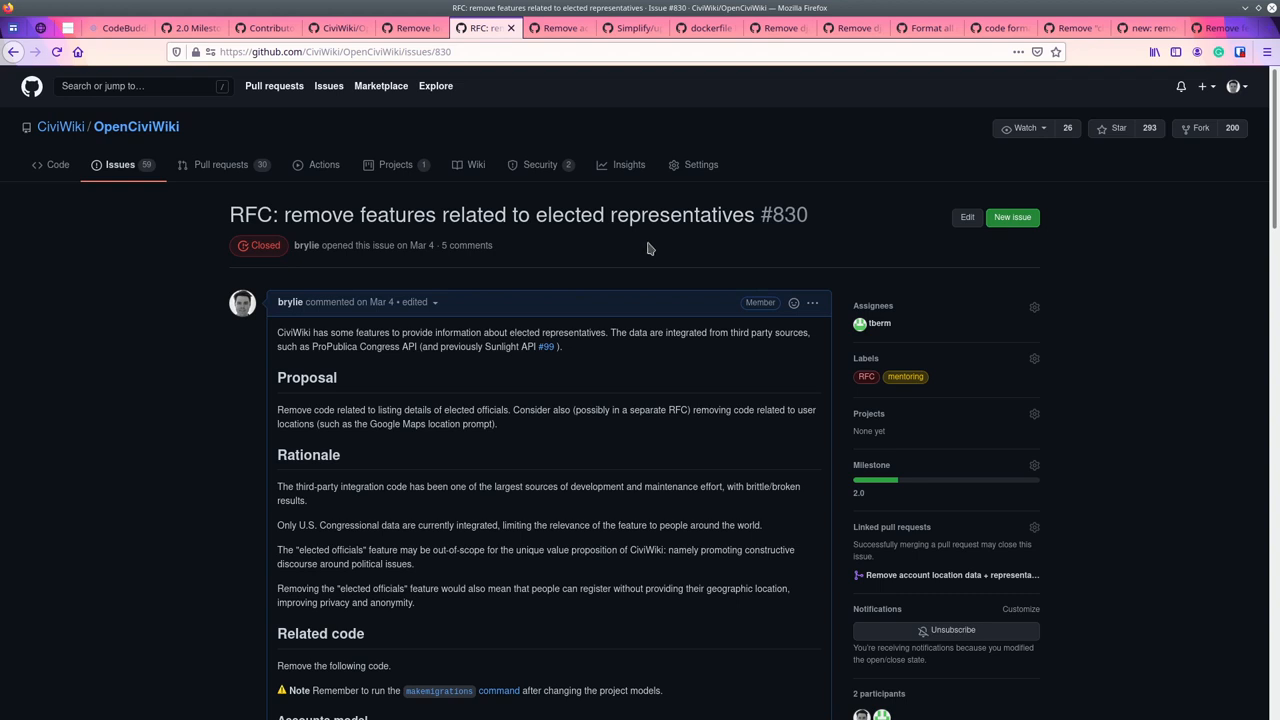
pyautogui.click(410, 28)
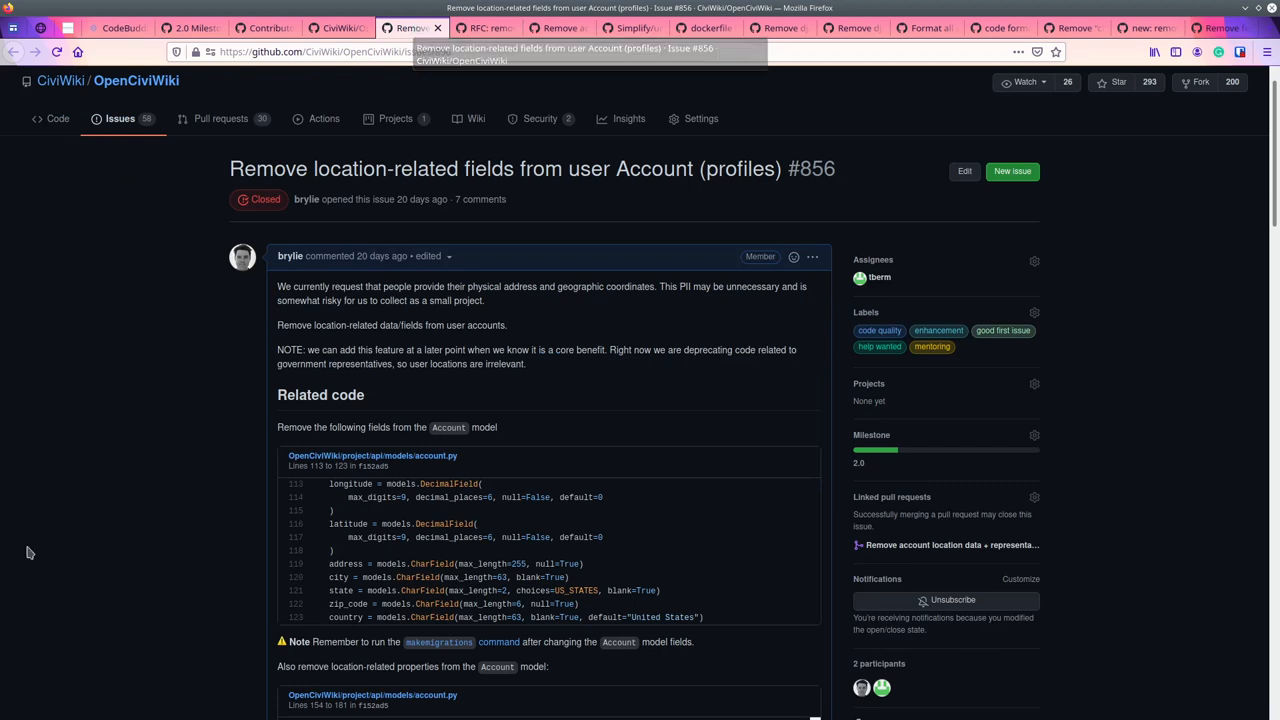
pyautogui.moveTo(48, 516)
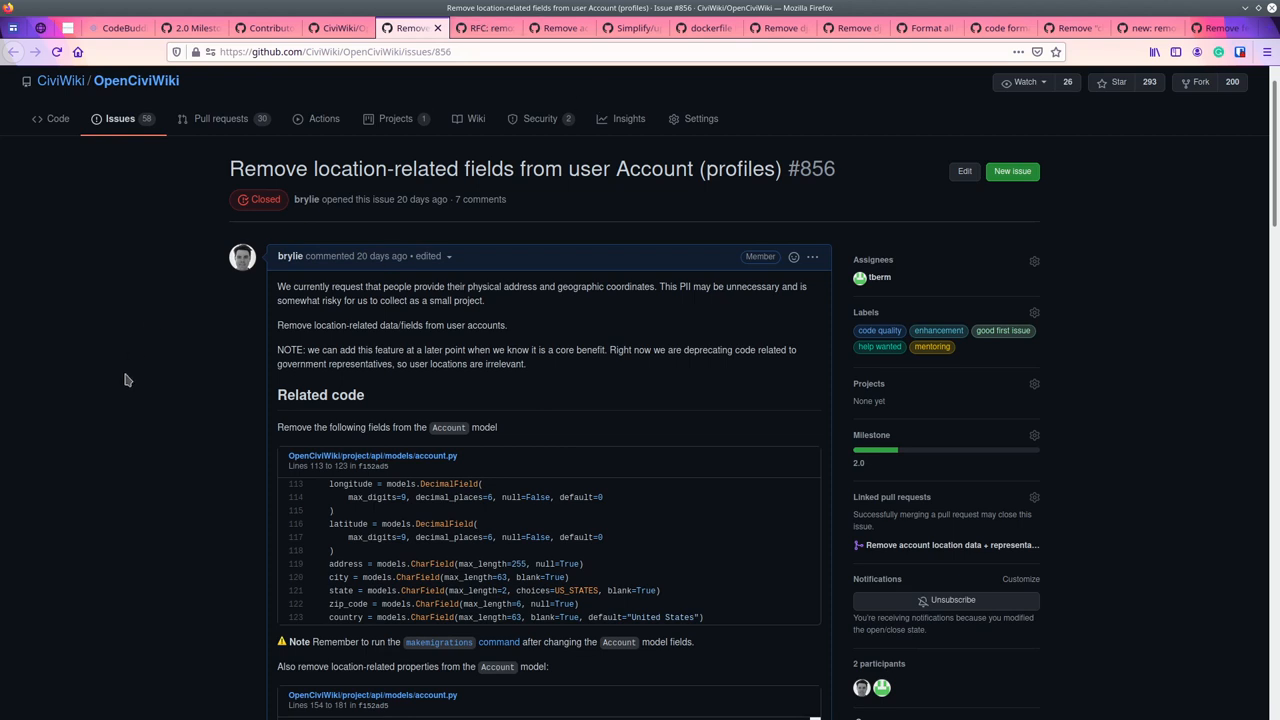
pyautogui.moveTo(136, 374)
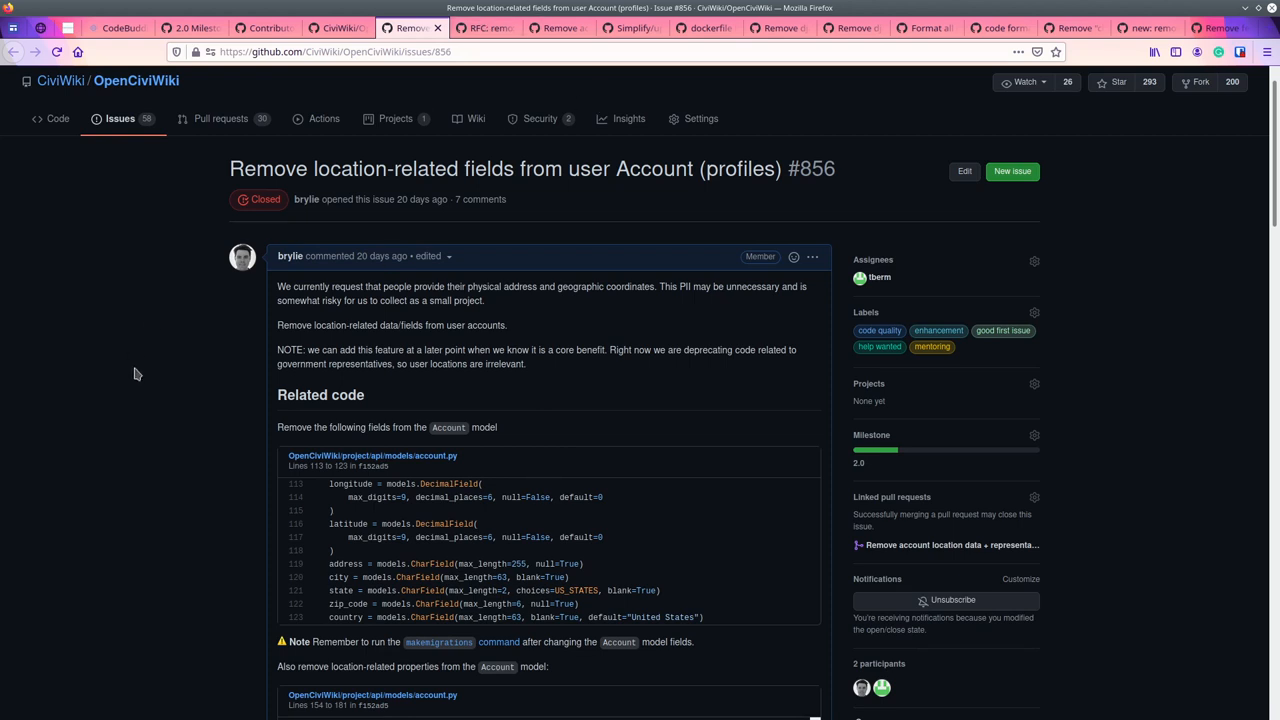
# Read issue #856's related Account location-field code snippets, then return to RFC #830.
pyautogui.scroll(-3)
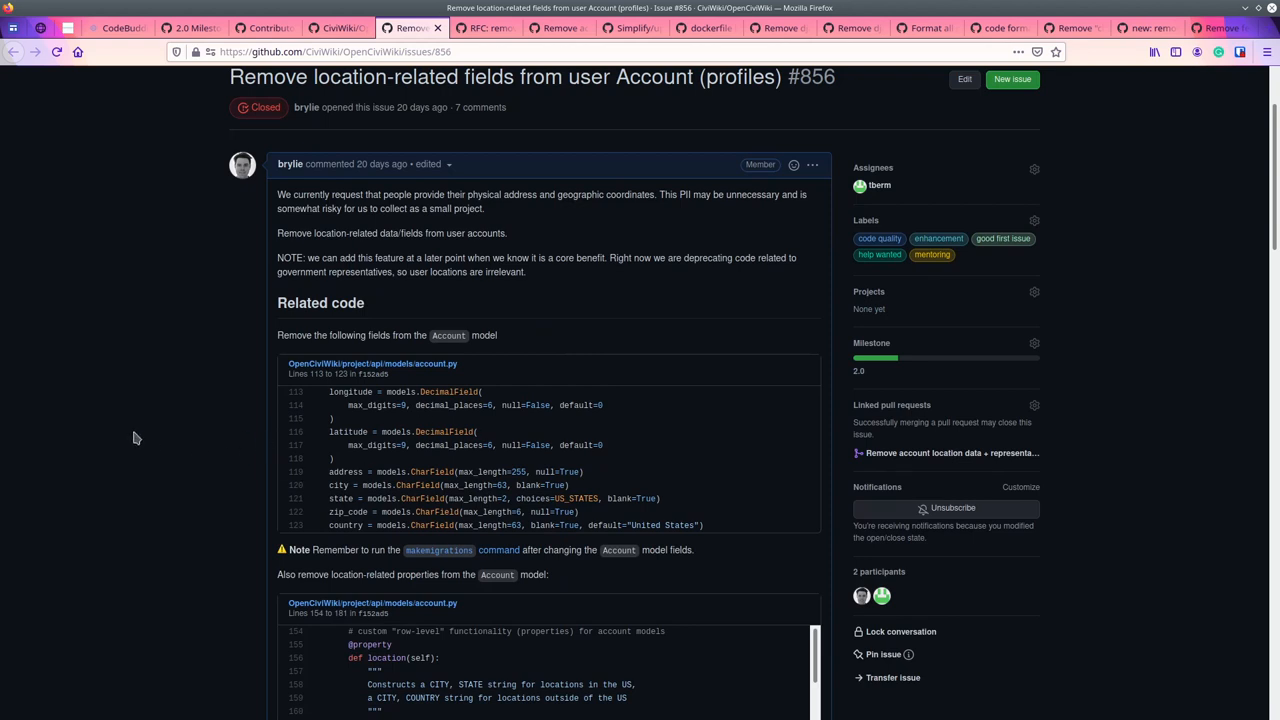
pyautogui.scroll(-3)
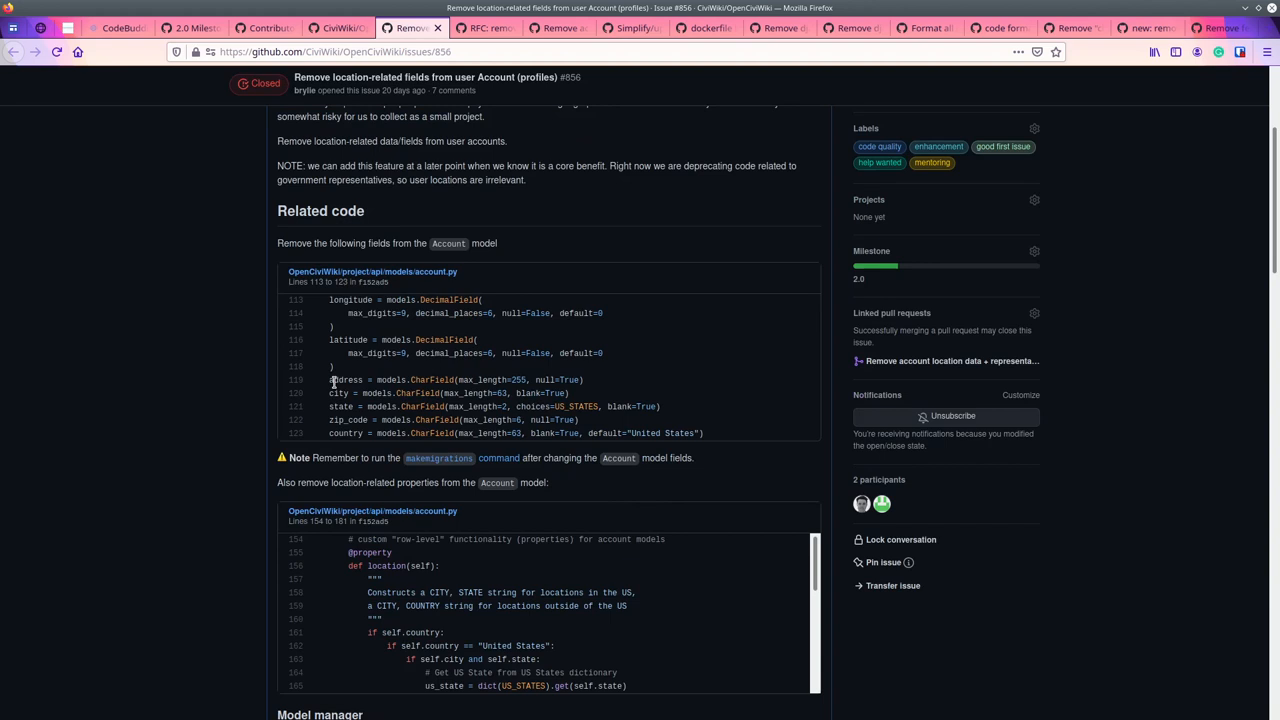
pyautogui.moveTo(122, 410)
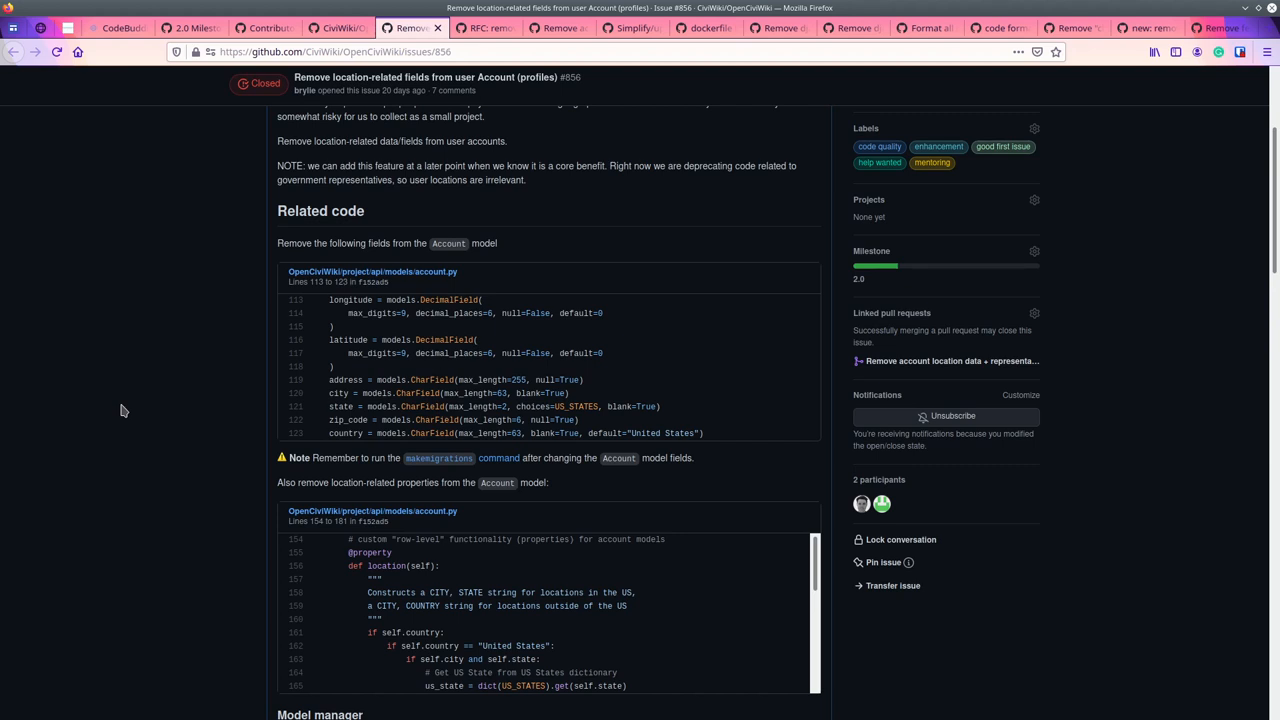
pyautogui.scroll(-3)
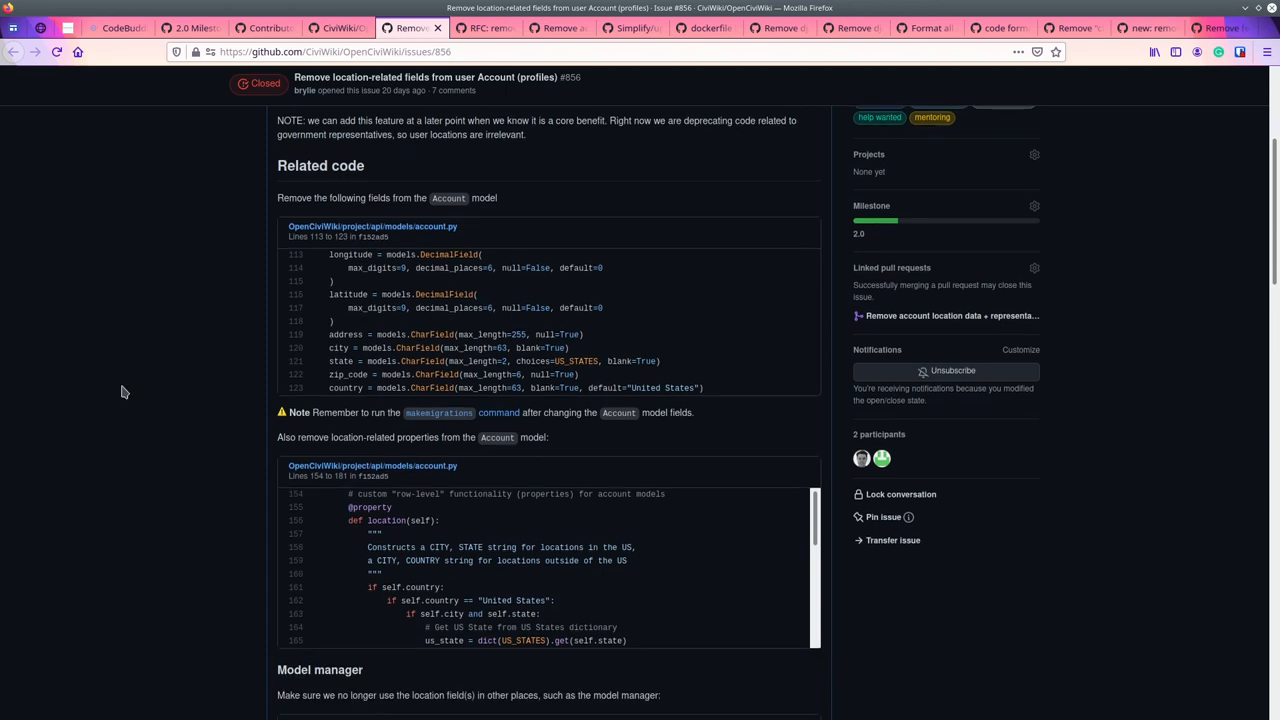
pyautogui.scroll(3)
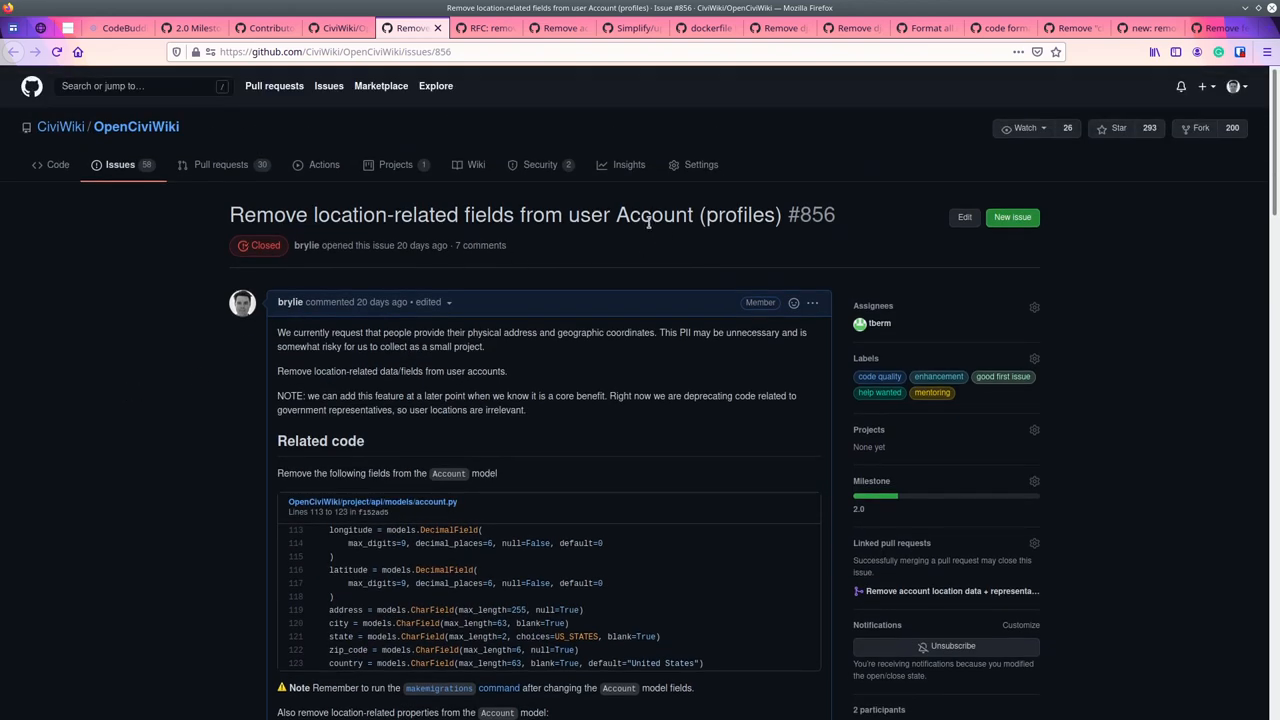
pyautogui.click(484, 28)
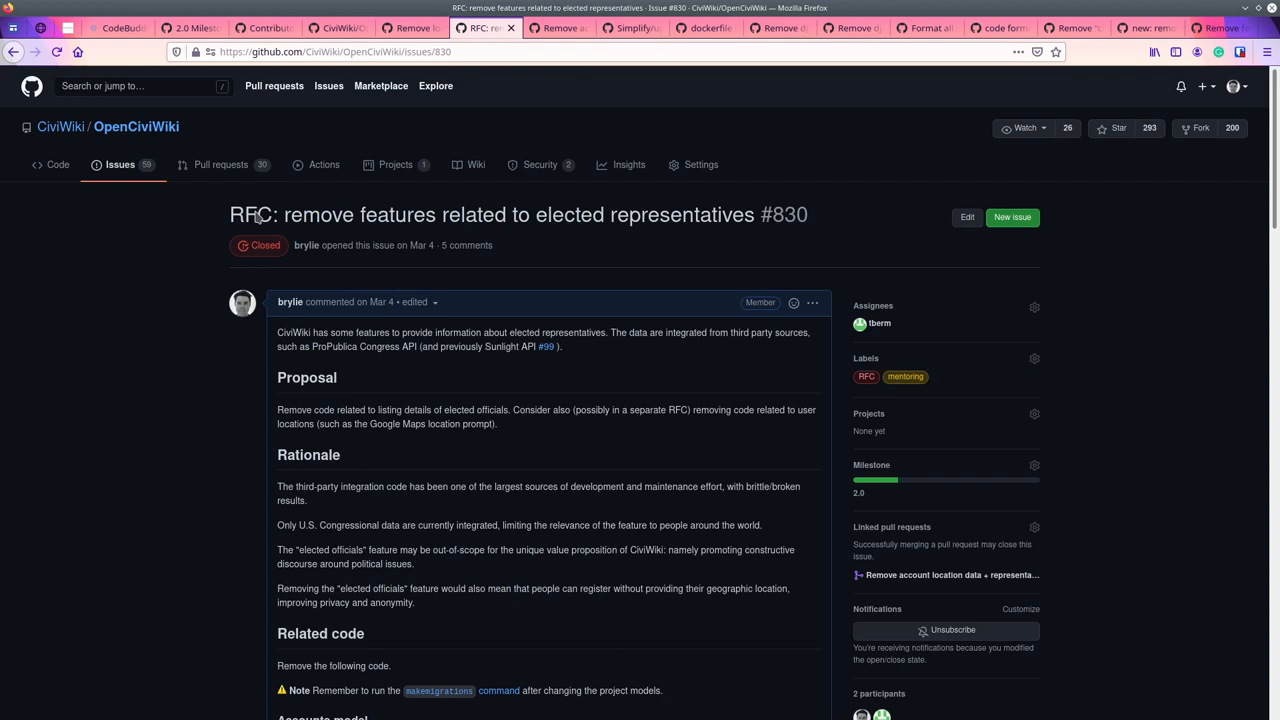
# View merged pull request #875 removing account location and representatives data.
pyautogui.click(952, 574)
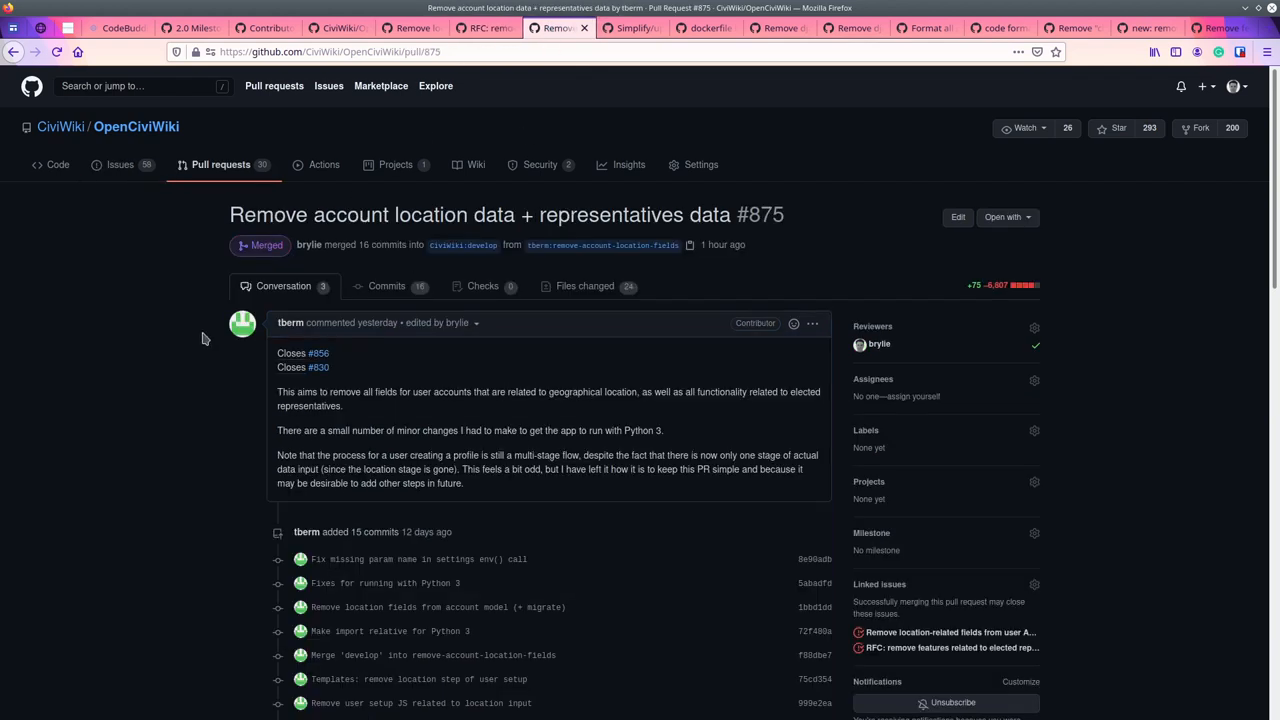
pyautogui.moveTo(290, 322)
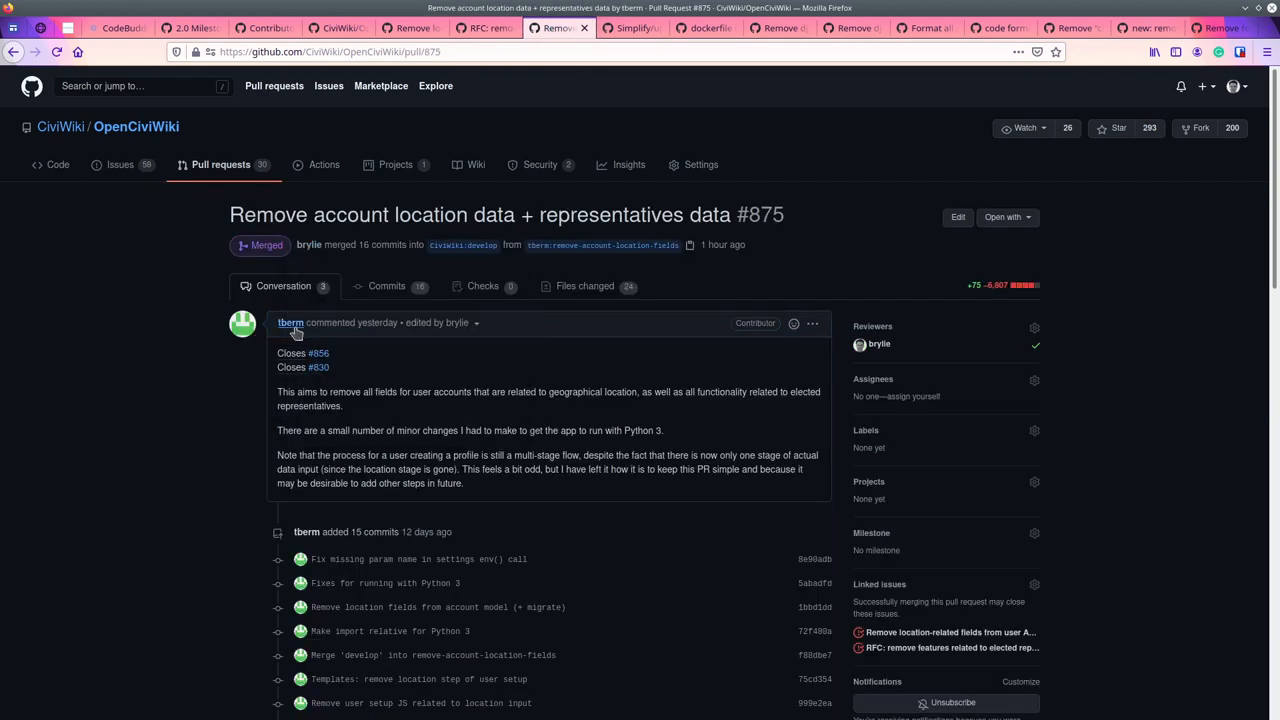
pyautogui.moveTo(290, 322)
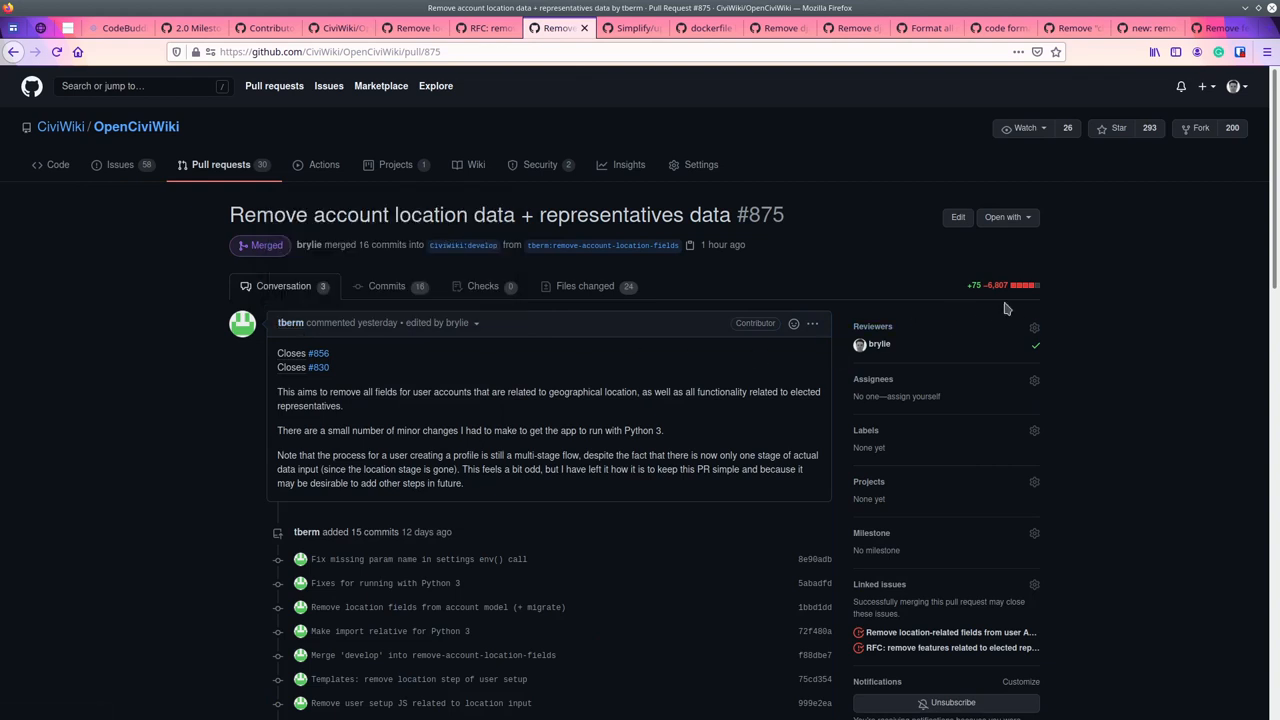
pyautogui.moveTo(1008, 302)
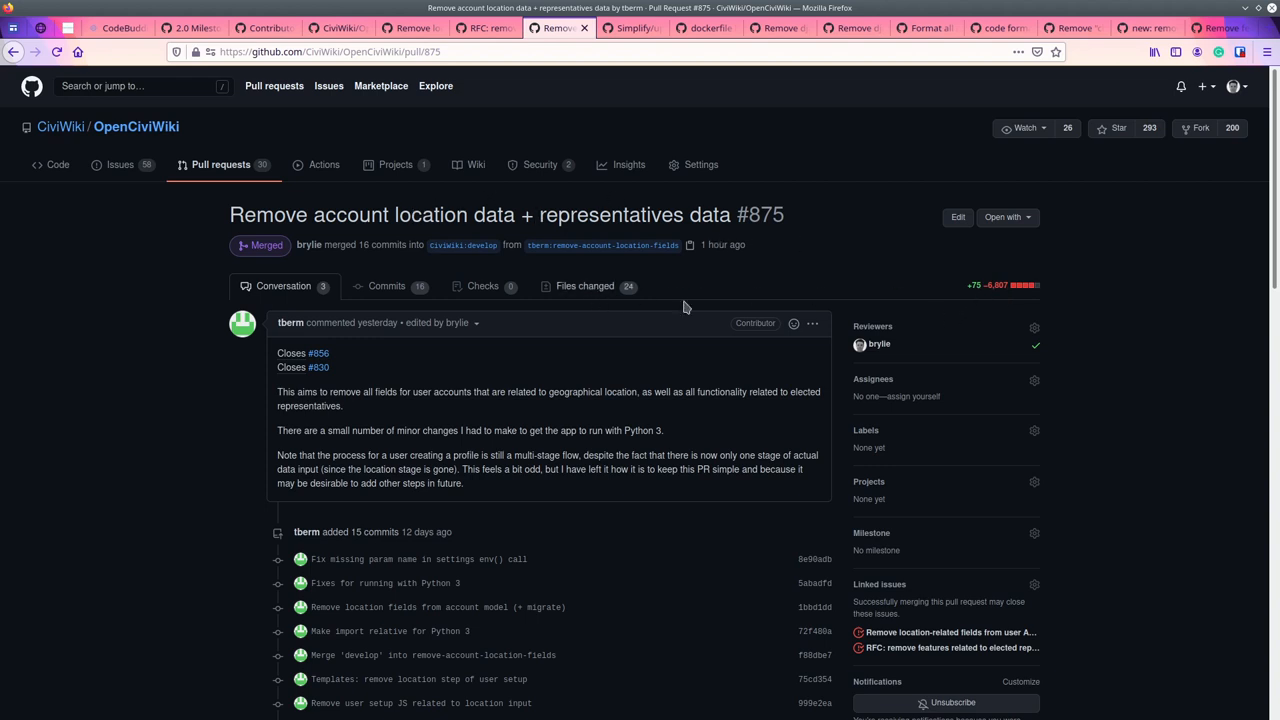
pyautogui.moveTo(584, 286)
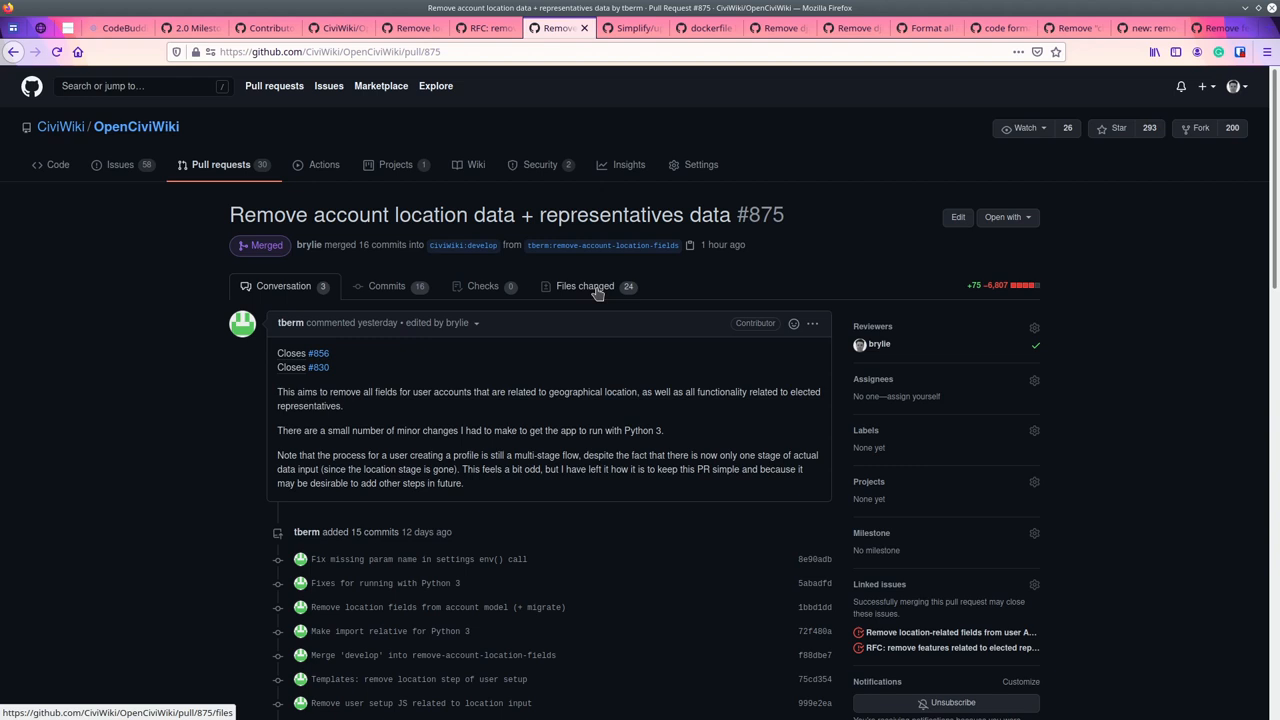
pyautogui.moveTo(760, 290)
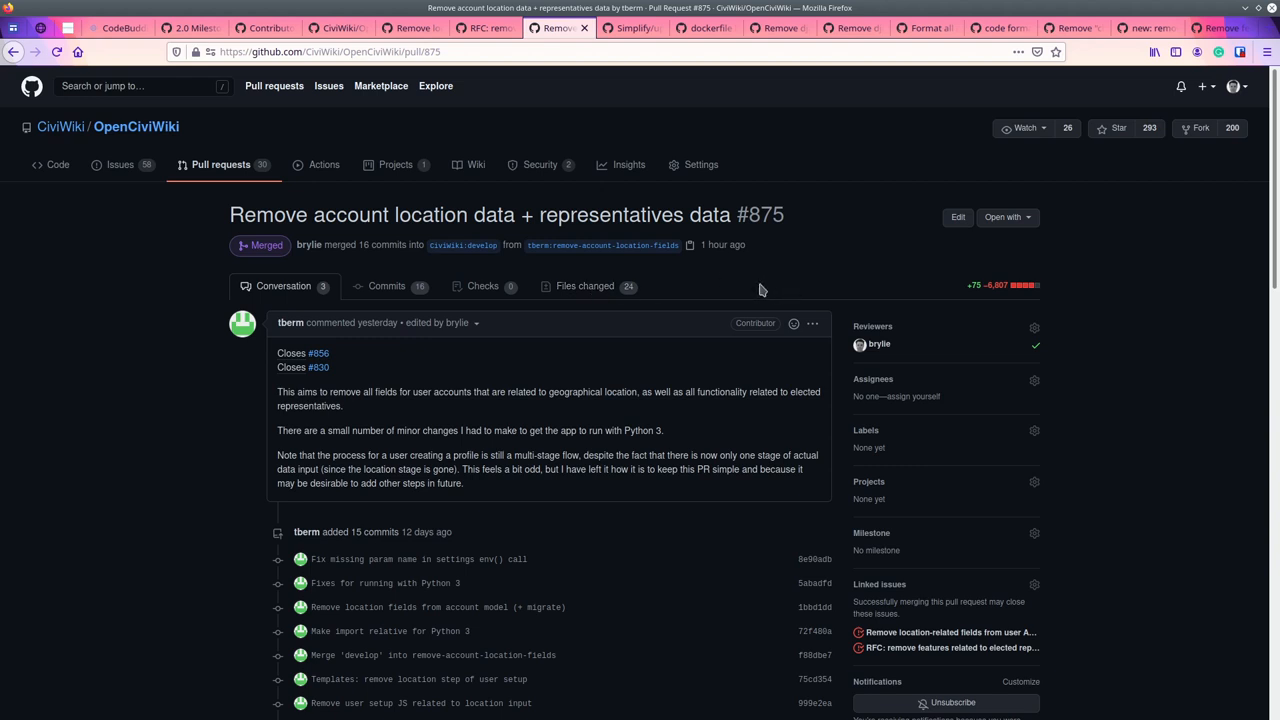
# Review PR #875's changed files — removed location fields and deleted representative model — then return to its conversation.
pyautogui.click(584, 286)
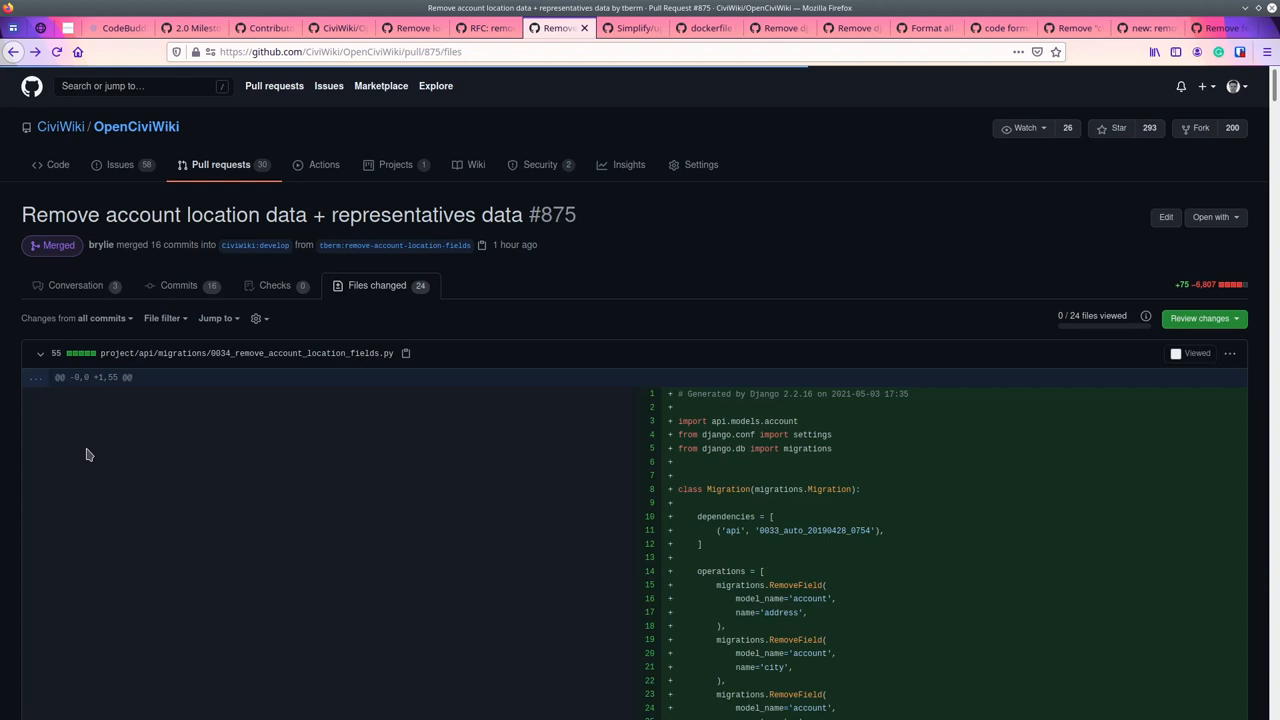
pyautogui.scroll(-3)
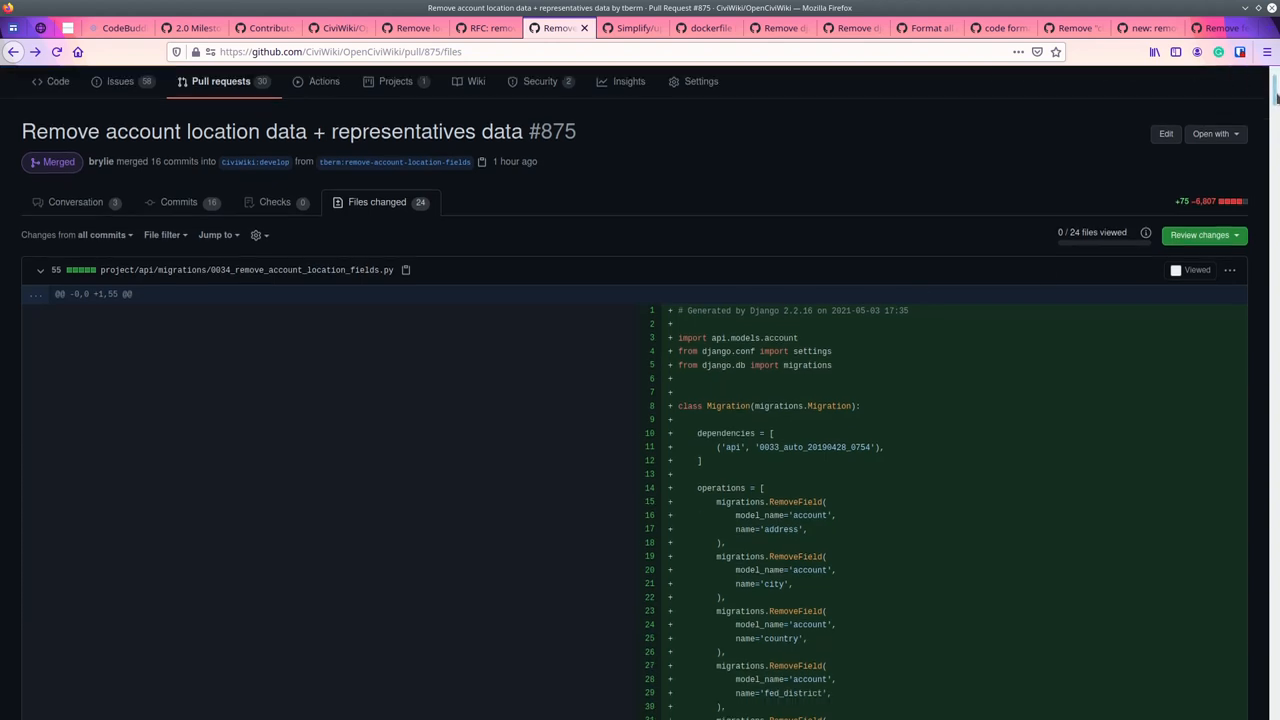
pyautogui.scroll(-3)
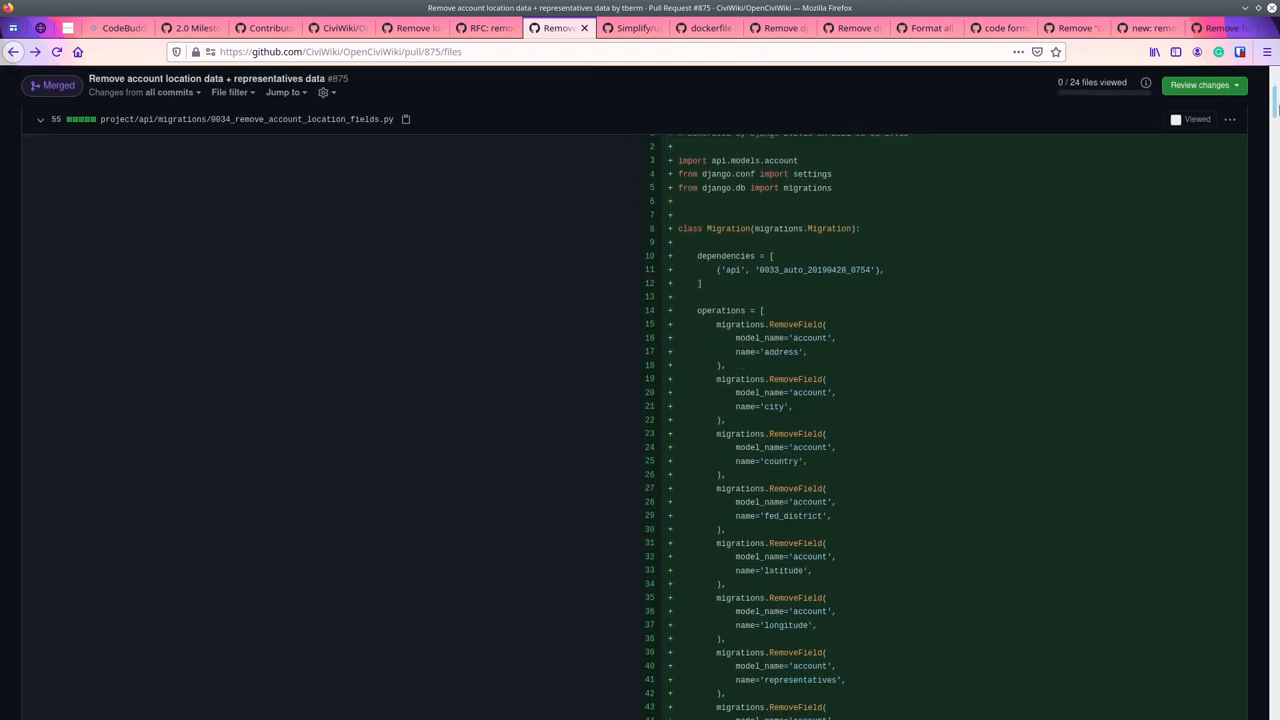
pyautogui.scroll(-3)
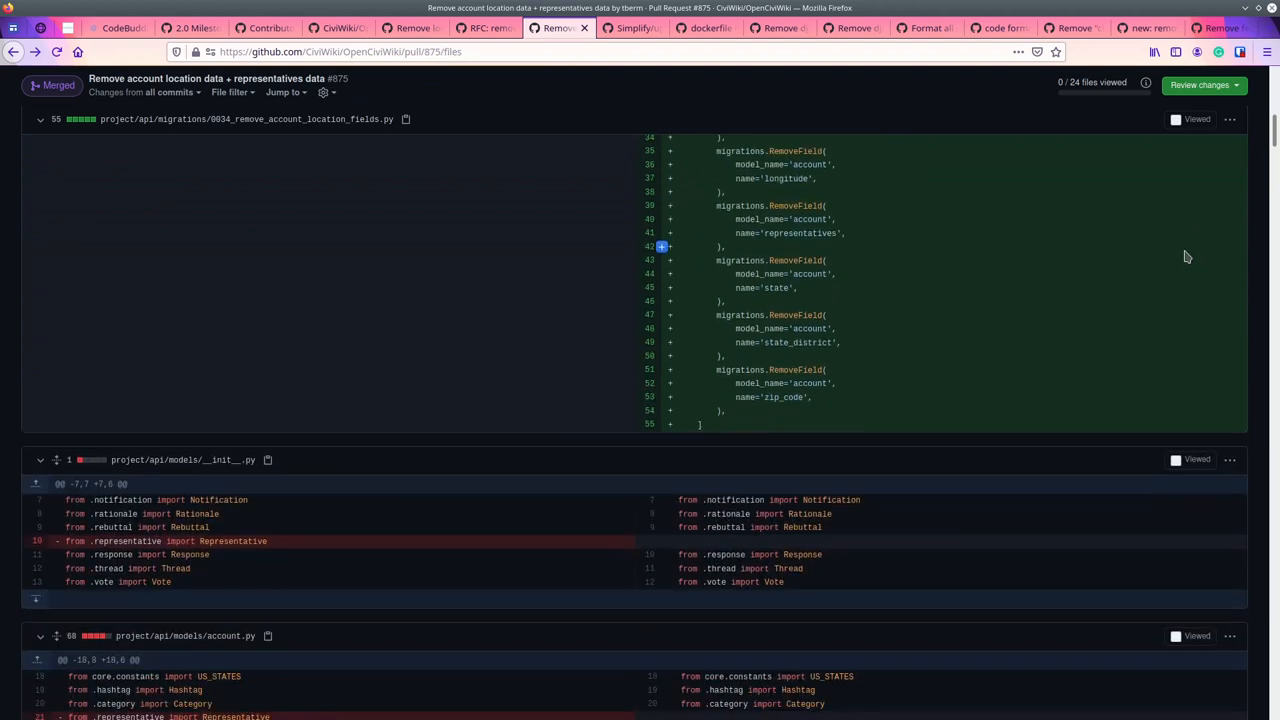
pyautogui.scroll(-3)
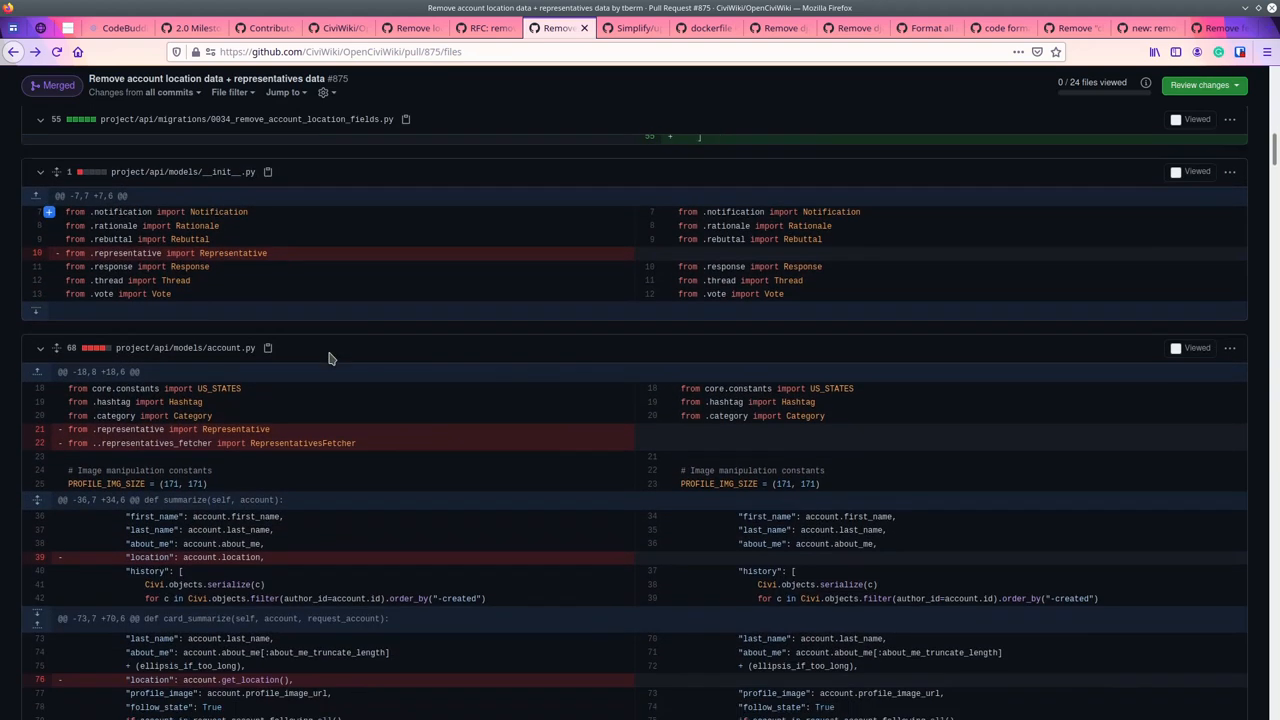
pyautogui.scroll(-3)
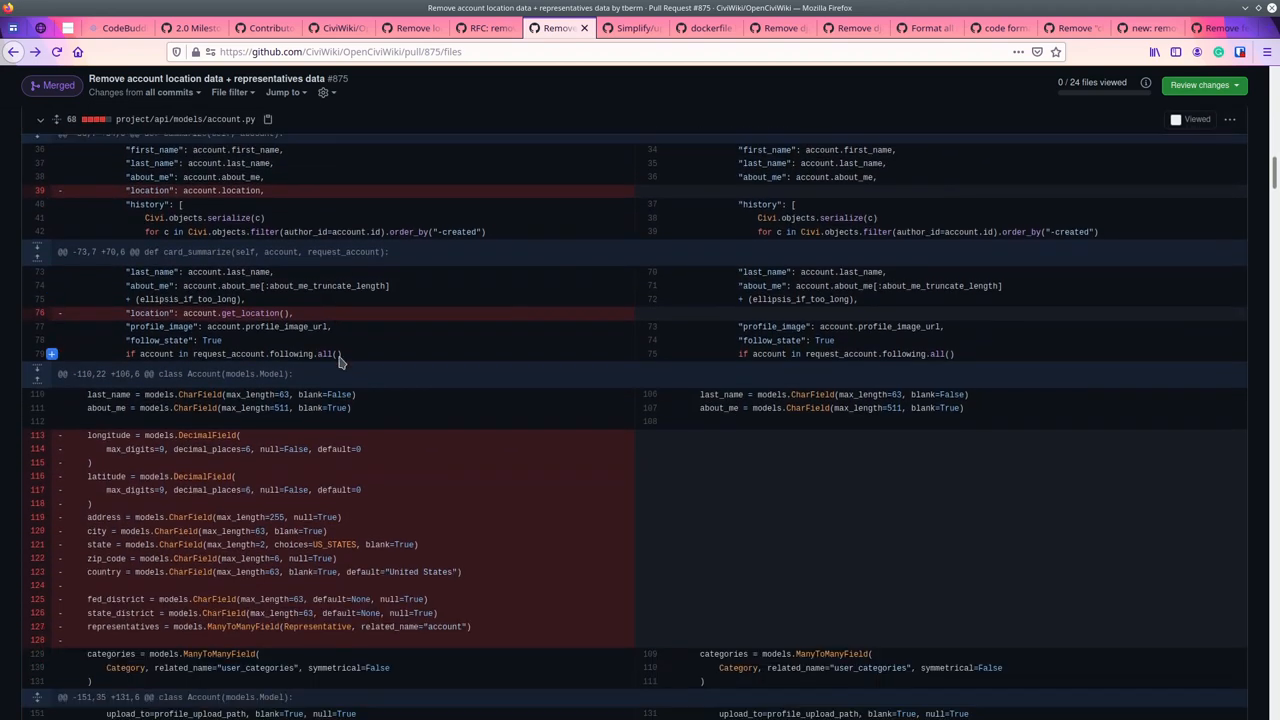
pyautogui.scroll(-3)
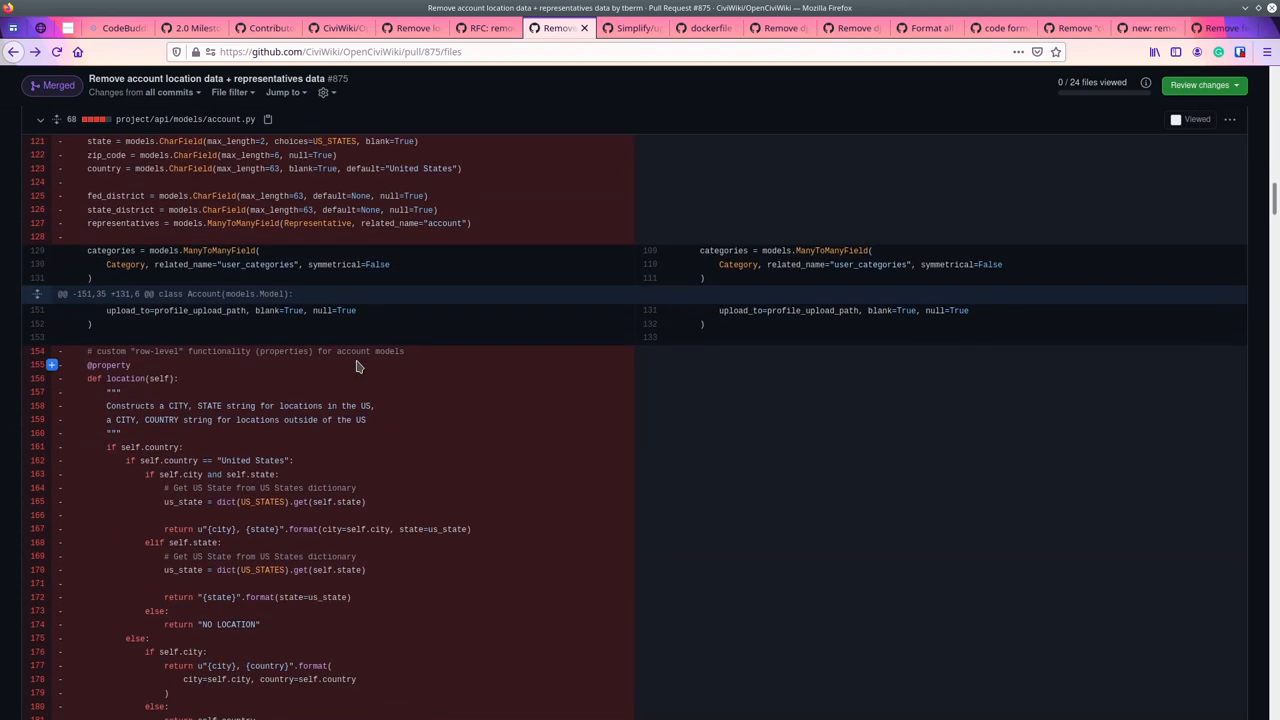
pyautogui.scroll(-3)
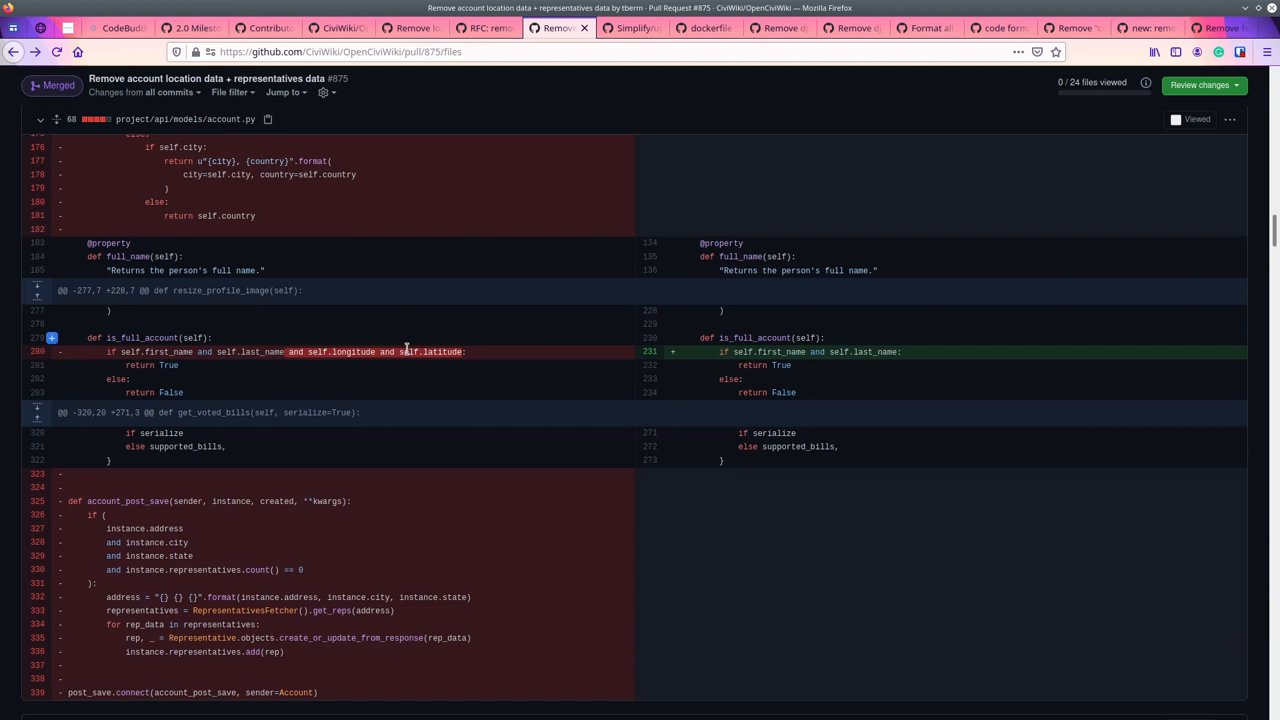
pyautogui.scroll(-3)
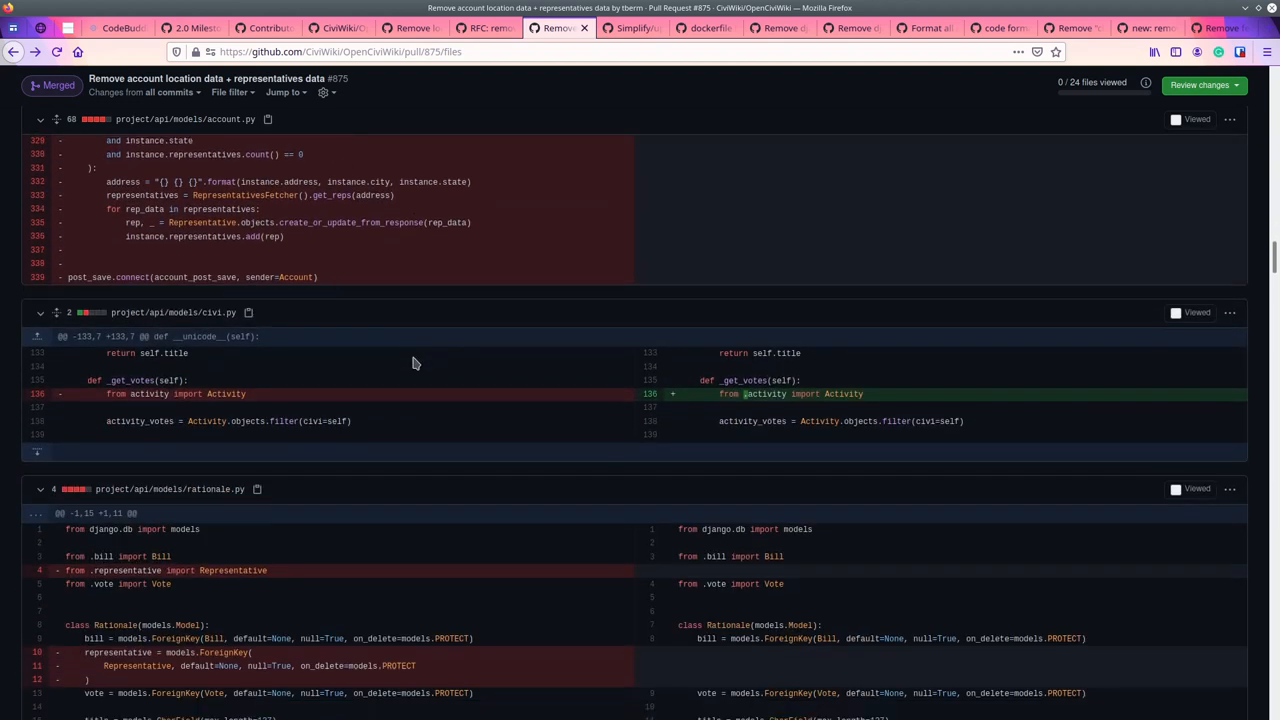
pyautogui.scroll(-3)
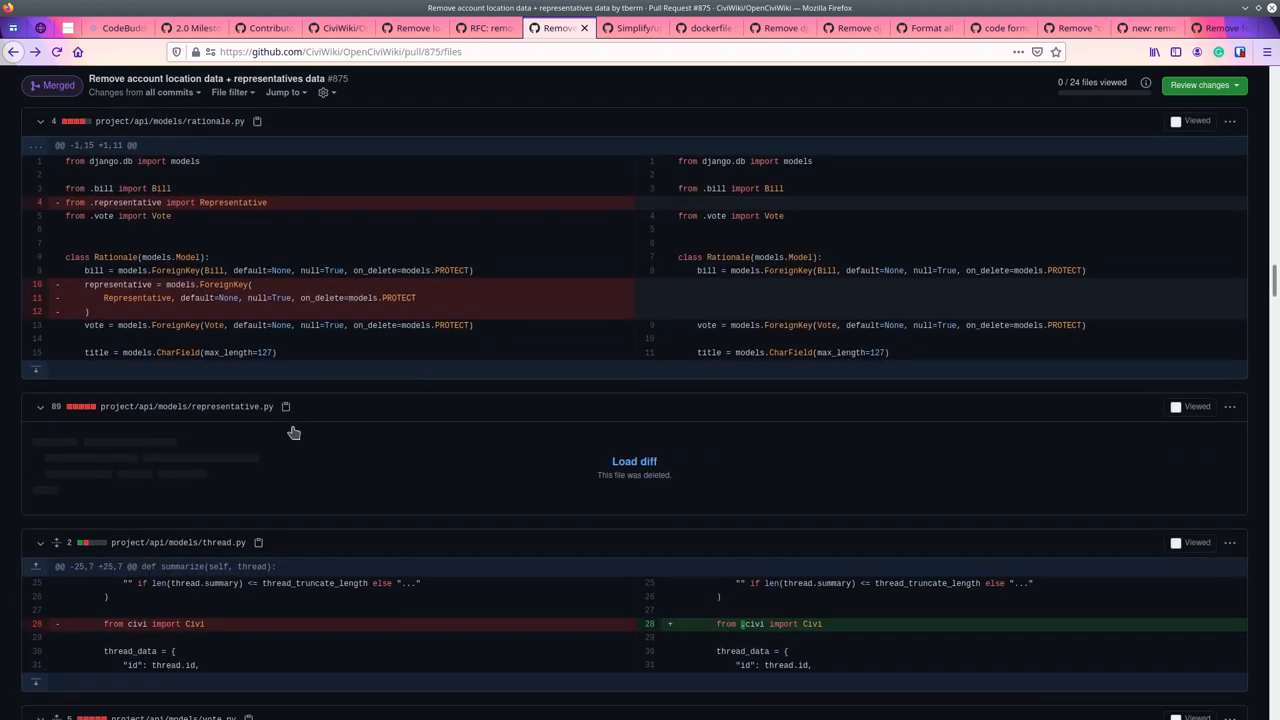
pyautogui.scroll(3)
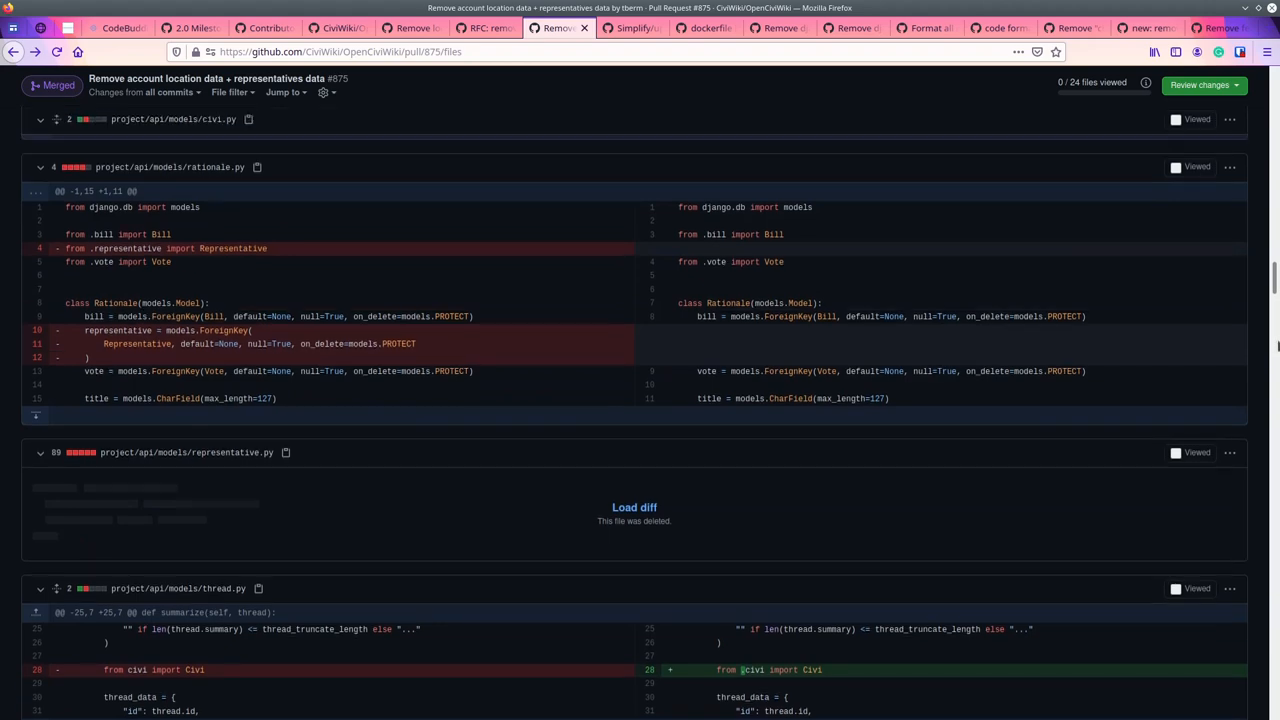
pyautogui.scroll(3)
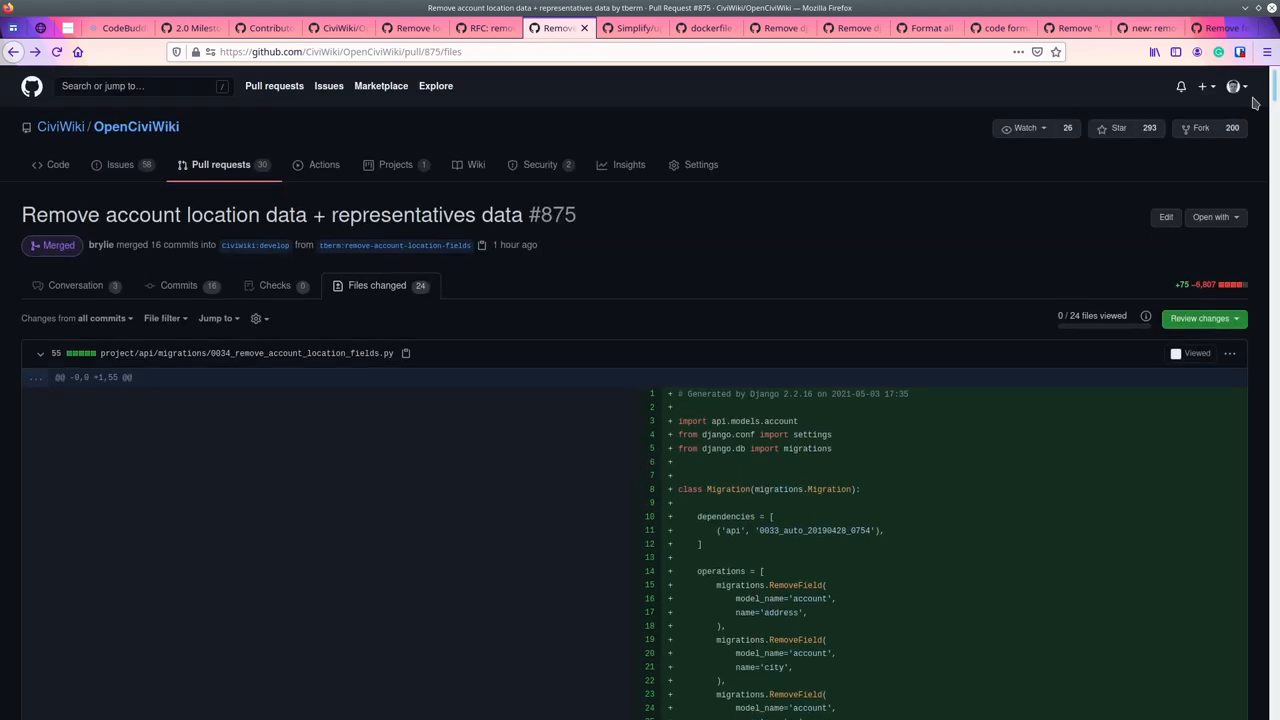
pyautogui.click(76, 284)
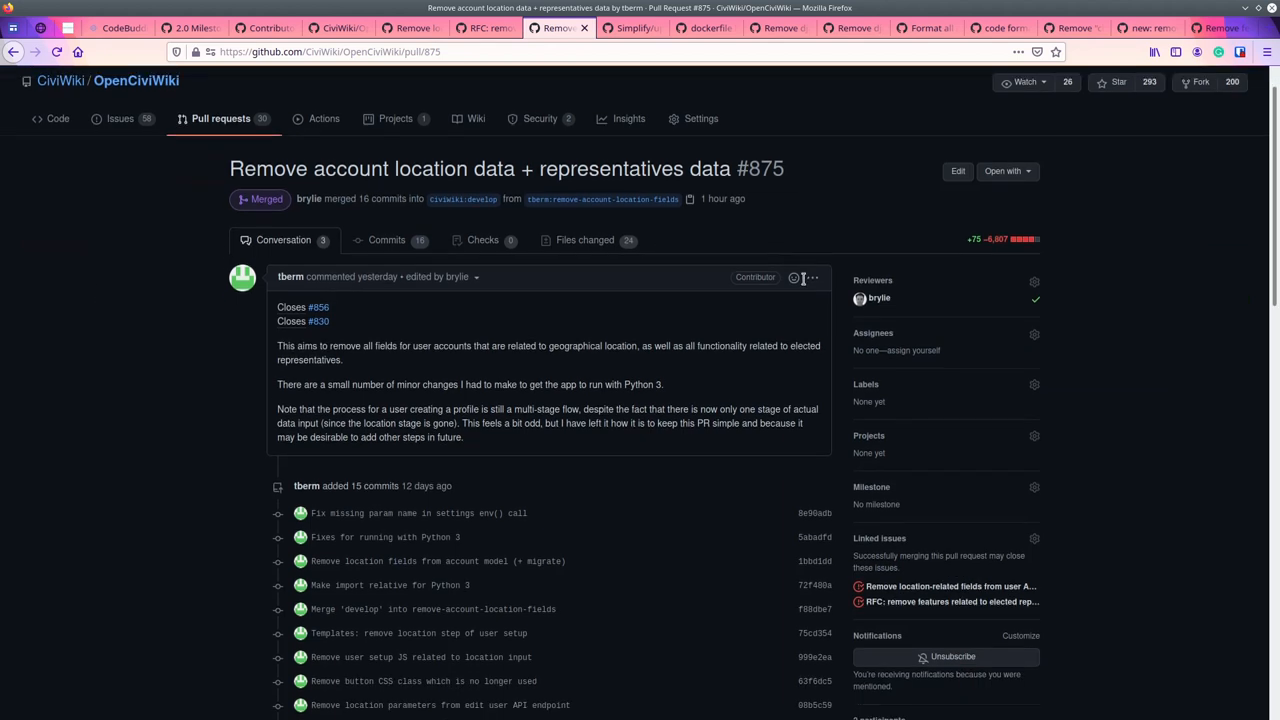
# Read closed issue #865 'Simplify/update Dockerfile', highlighting its Python 3.7.x requirement, through to PR #867.
pyautogui.click(632, 28)
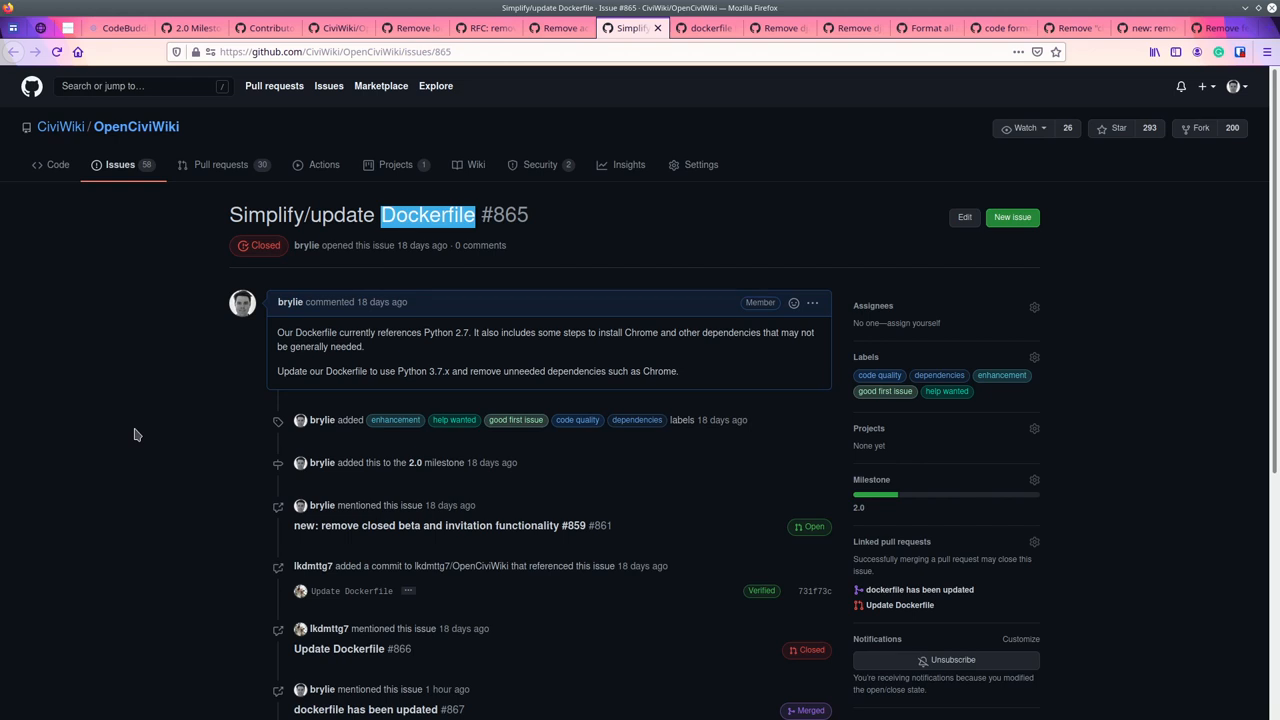
pyautogui.moveTo(462, 334)
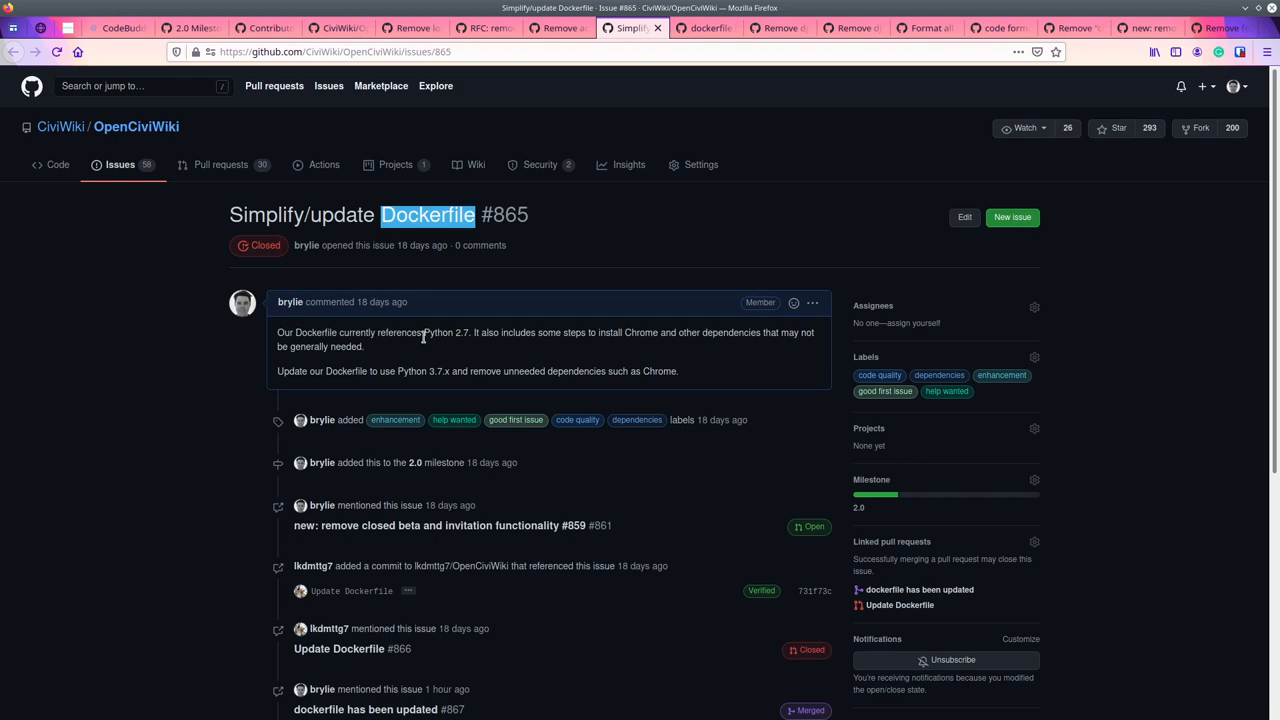
pyautogui.moveTo(398, 370)
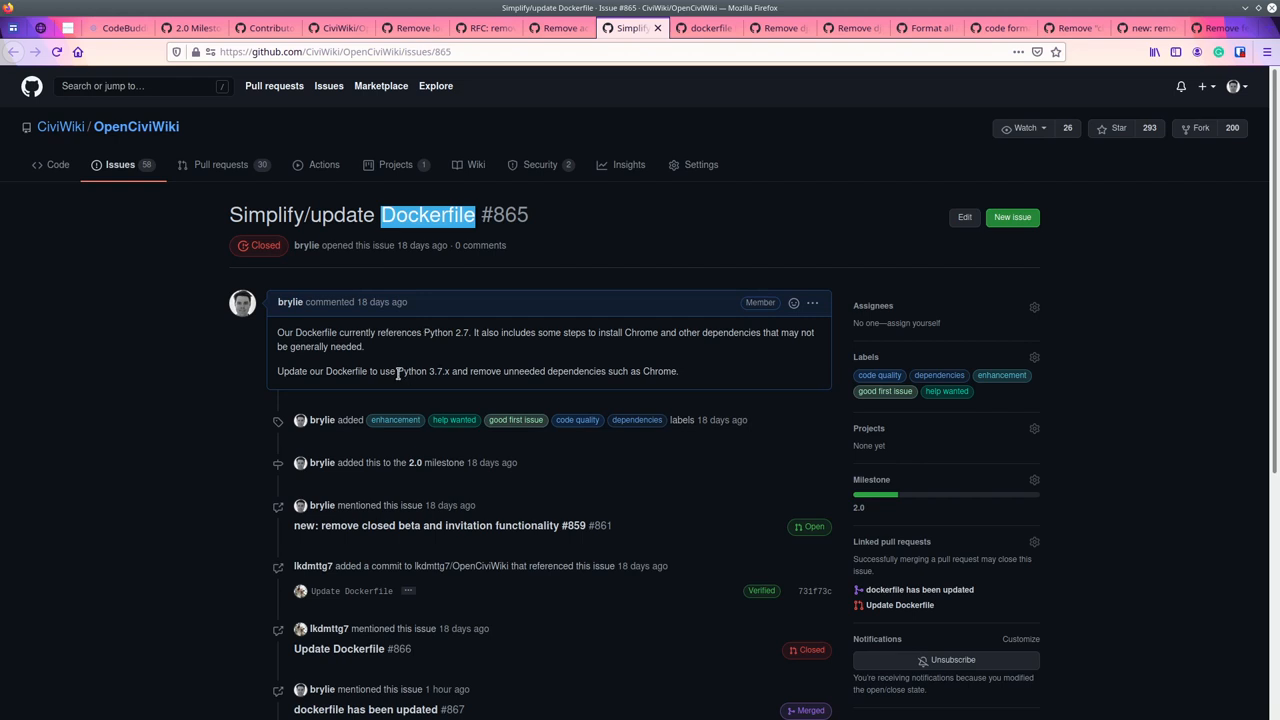
pyautogui.doubleClick(414, 370)
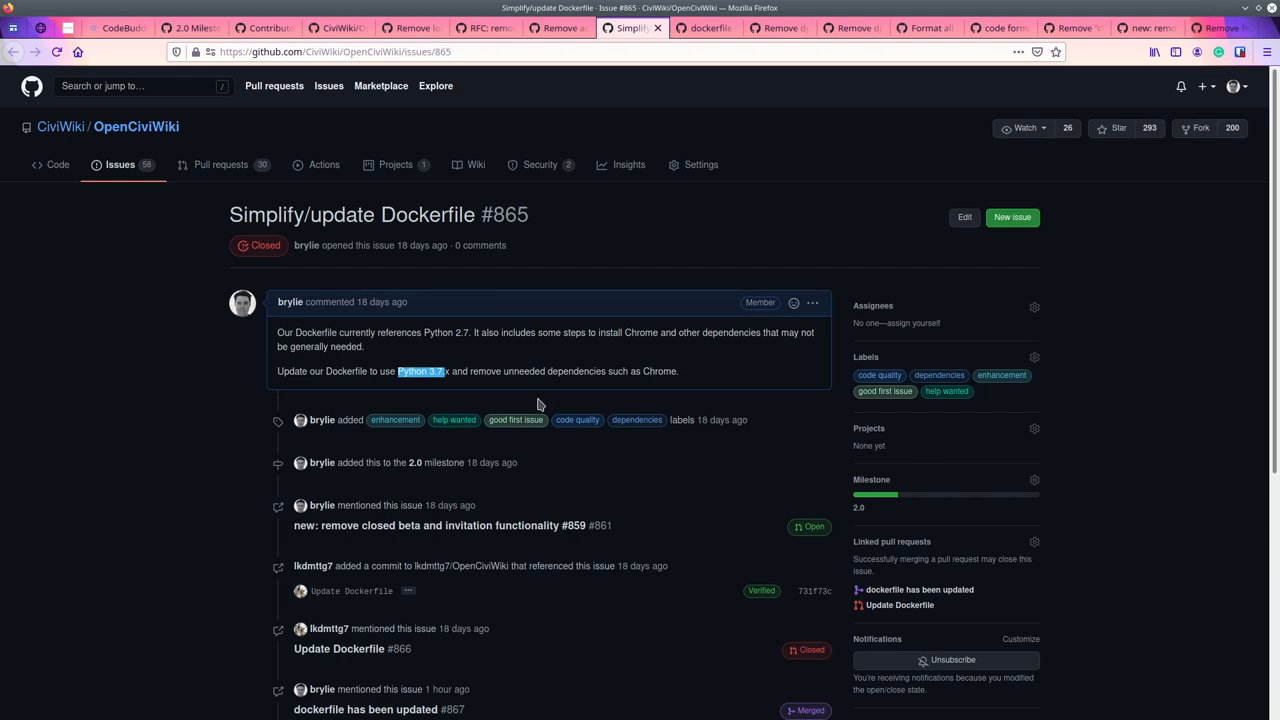
pyautogui.scroll(-3)
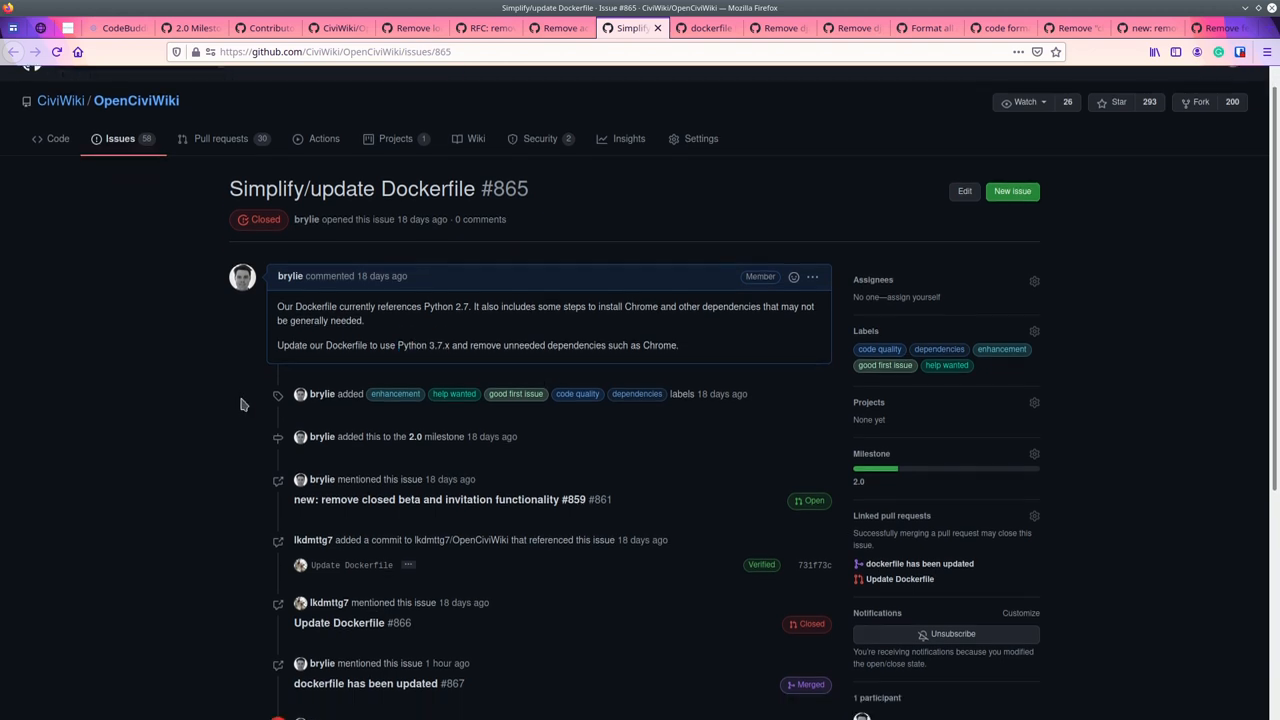
pyautogui.scroll(-3)
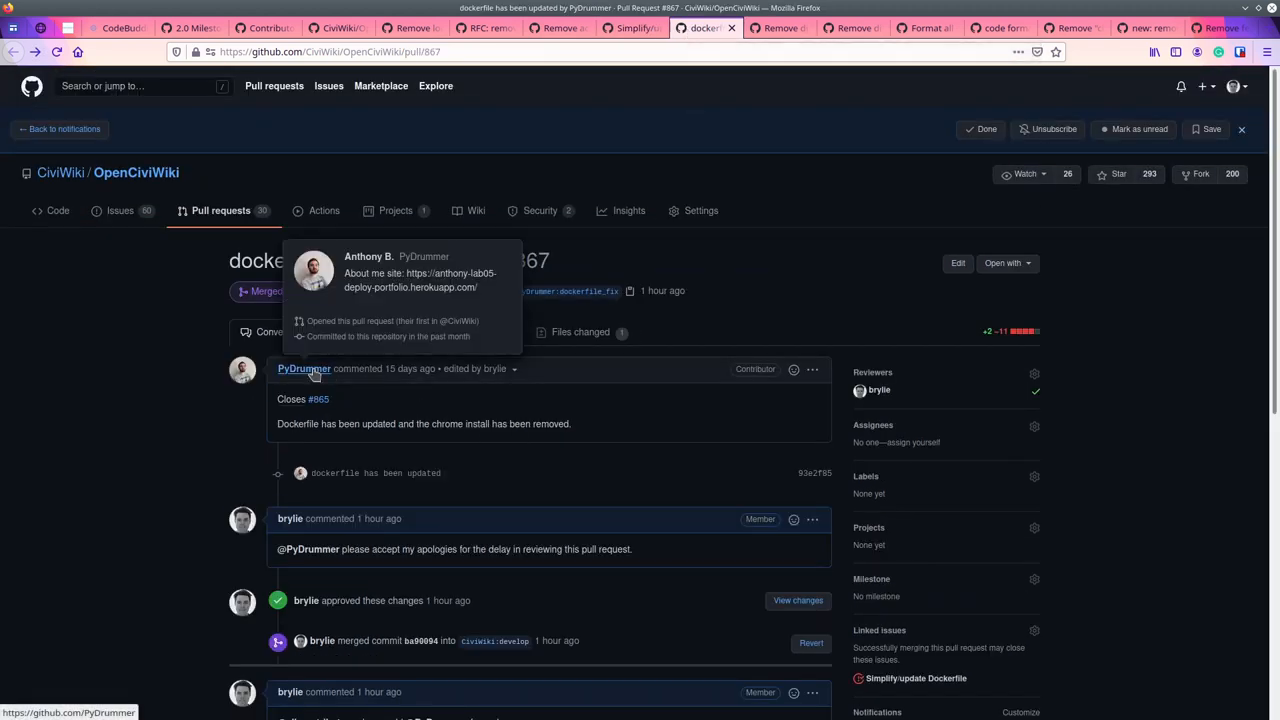
pyautogui.moveTo(546, 418)
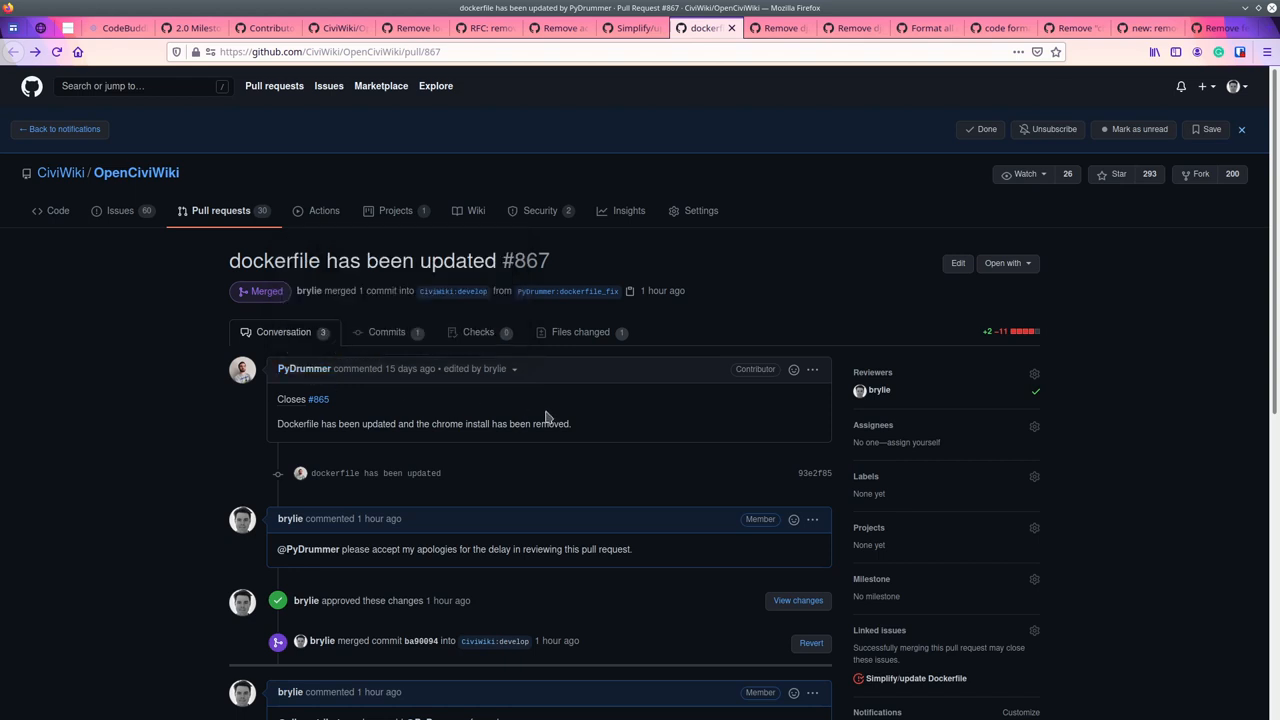
pyautogui.click(580, 332)
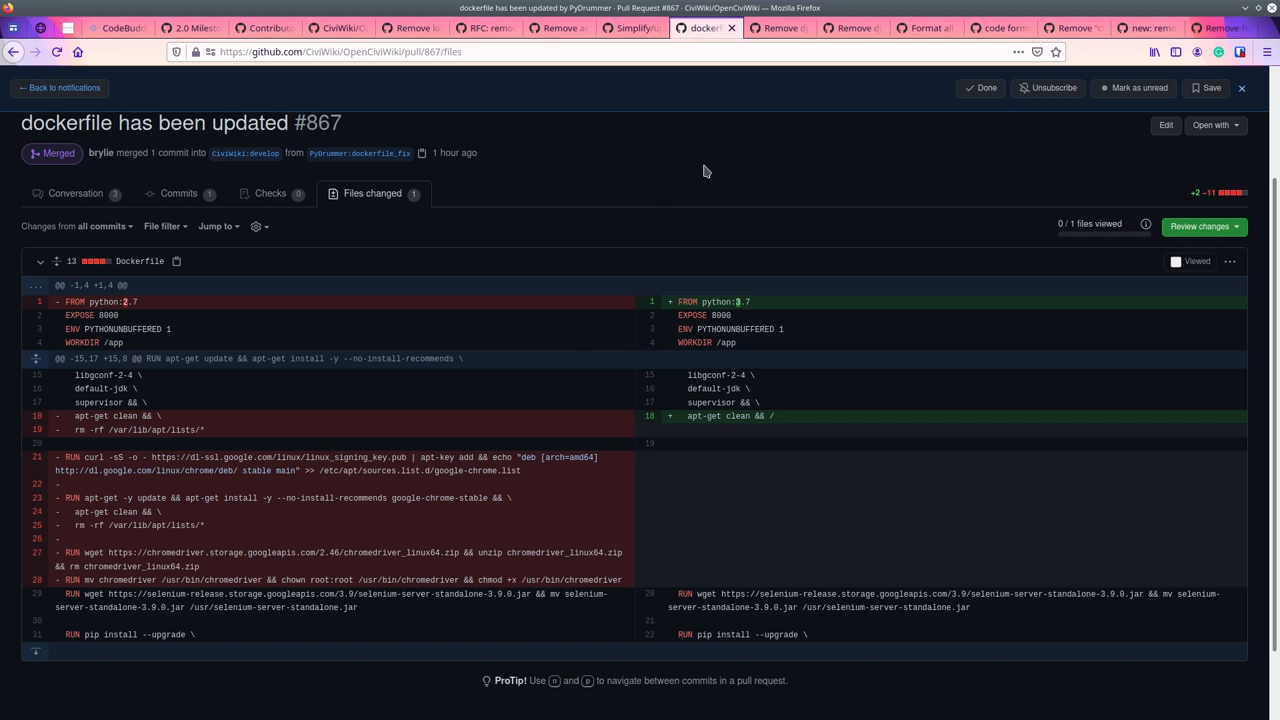
pyautogui.moveTo(668, 120)
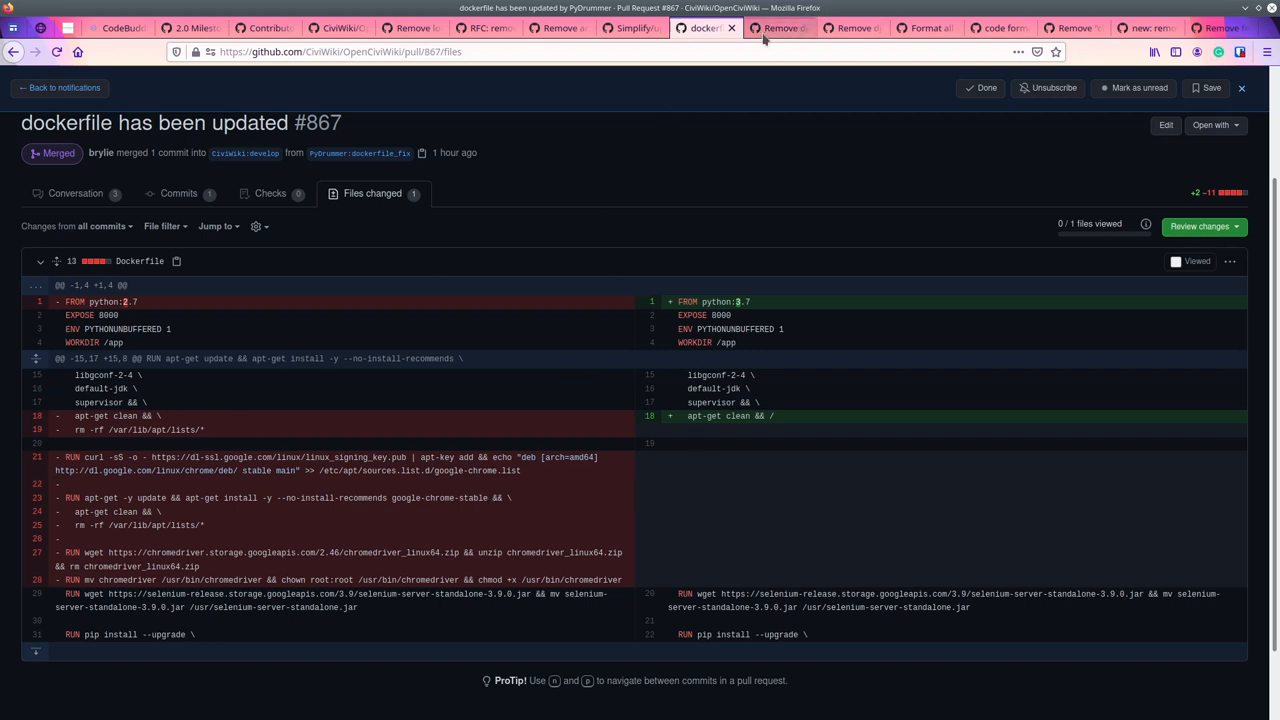
pyautogui.click(76, 192)
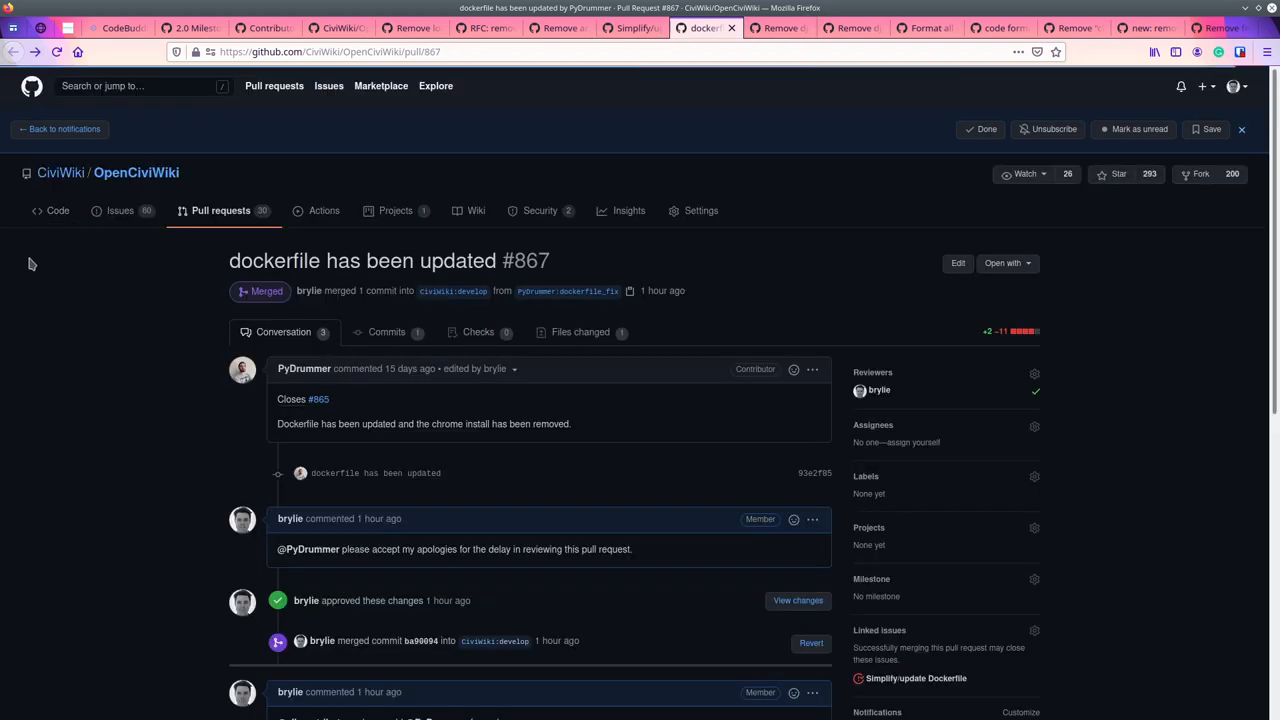
pyautogui.moveTo(304, 368)
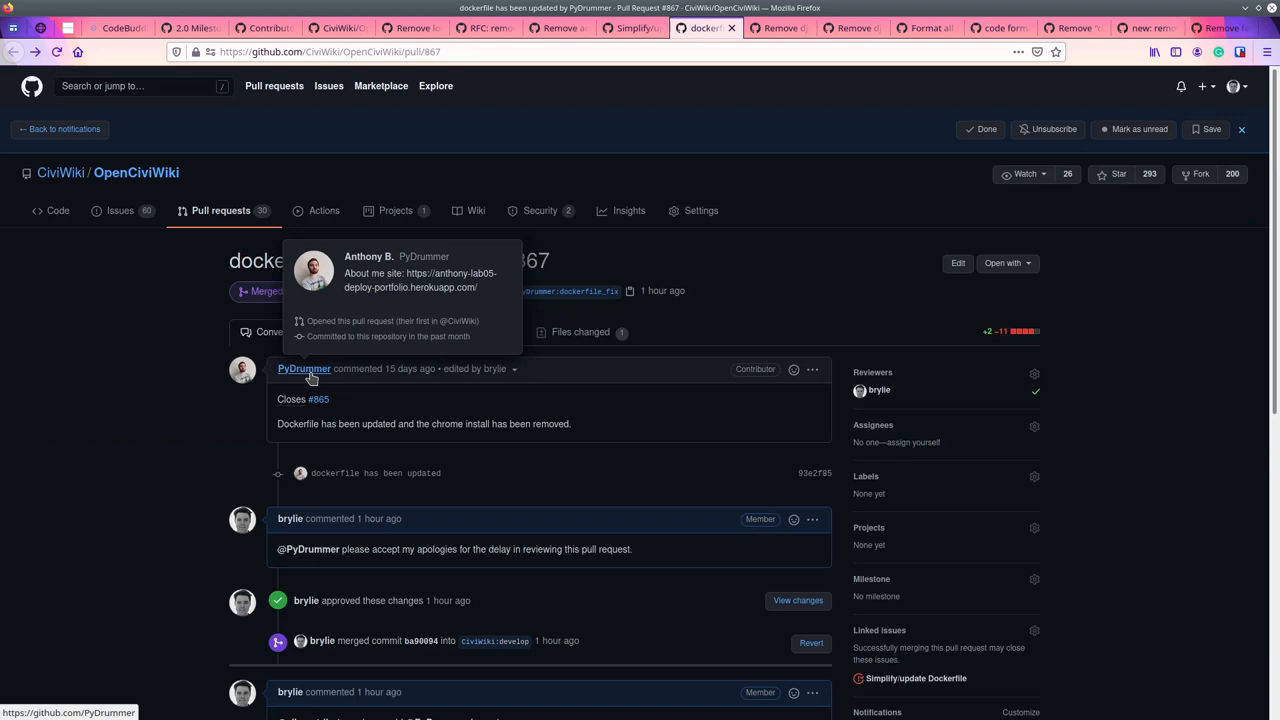
pyautogui.moveTo(868, 326)
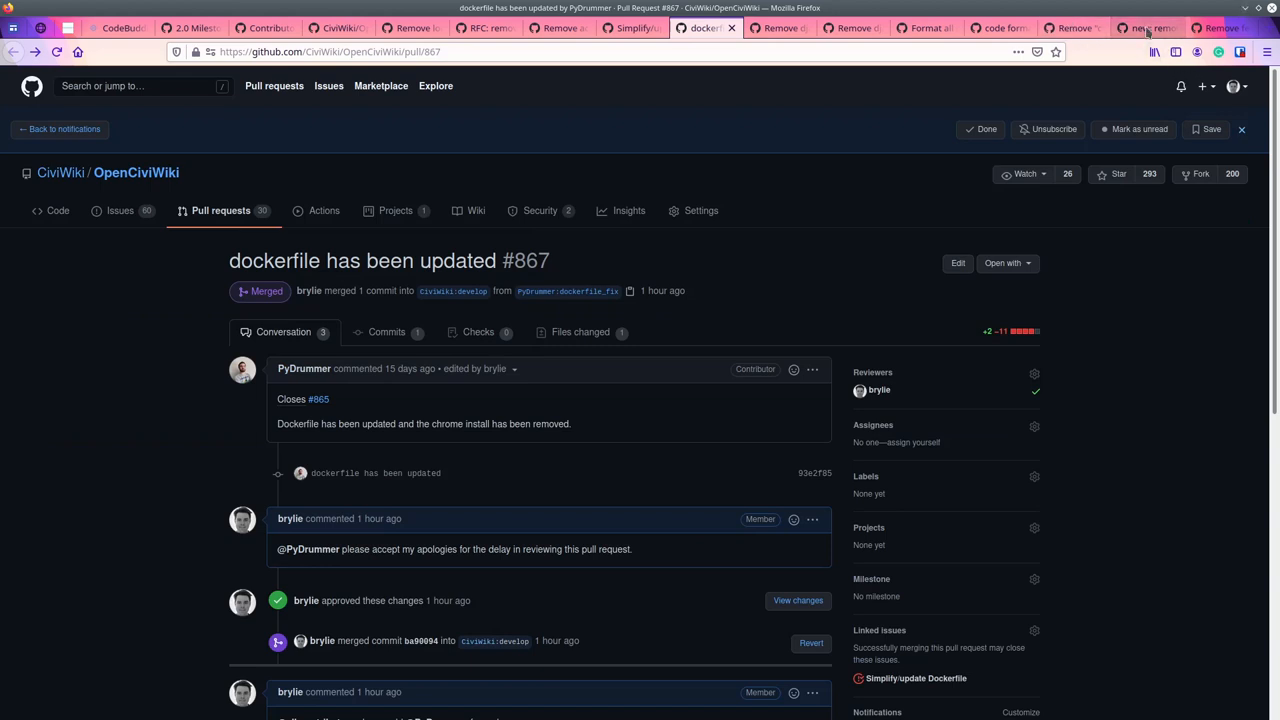
pyautogui.moveTo(780, 28)
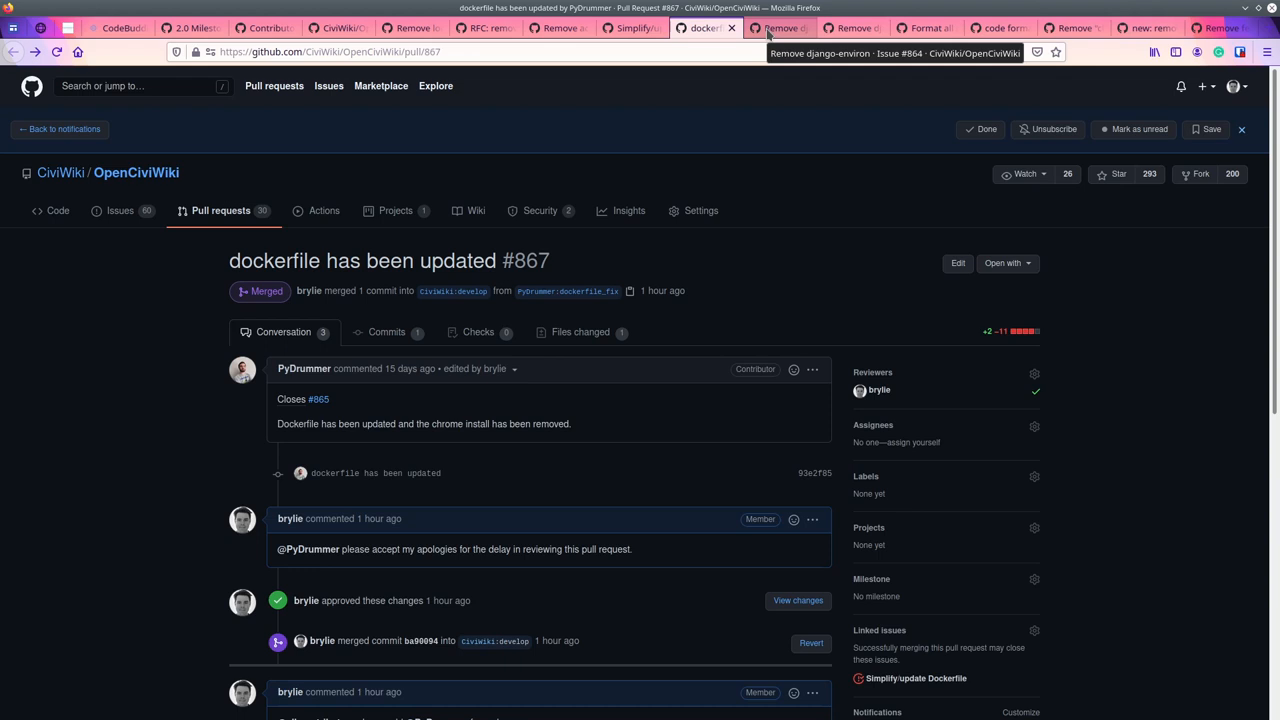
# Read closed issue #864, highlighting 'django-environ' in the title and 'os.getenv' in the description.
pyautogui.click(778, 28)
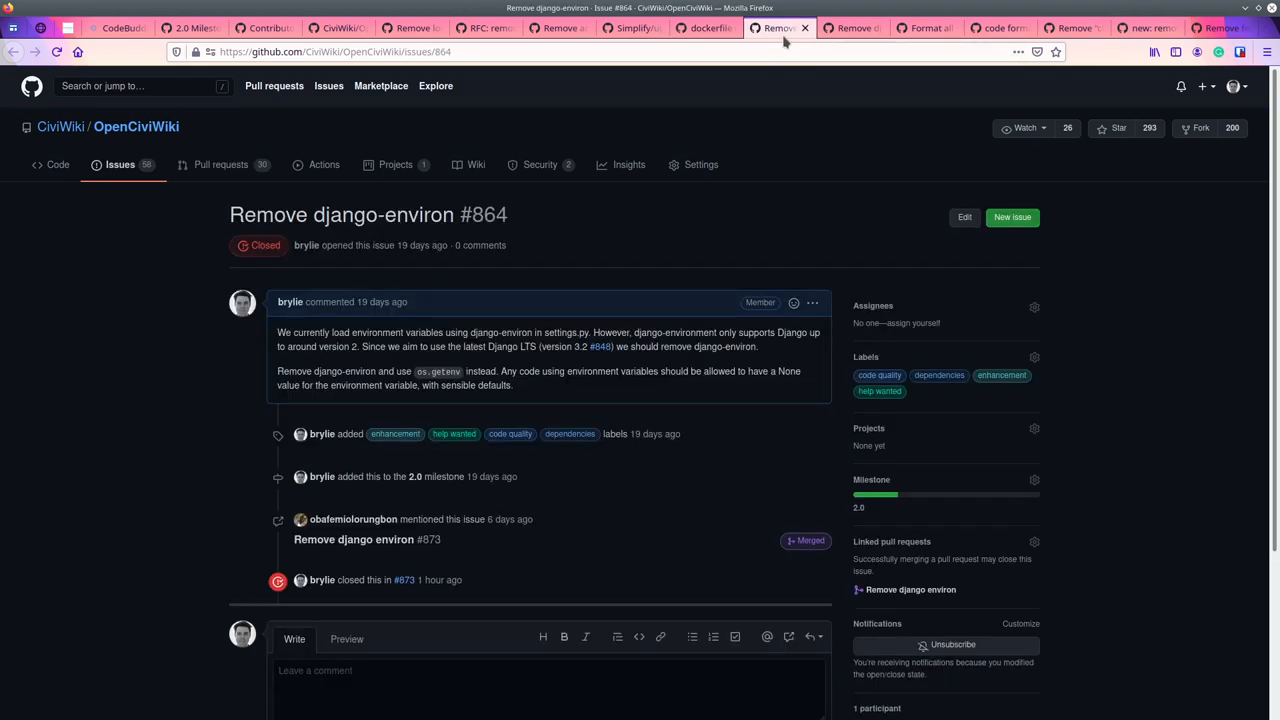
pyautogui.doubleClick(380, 214)
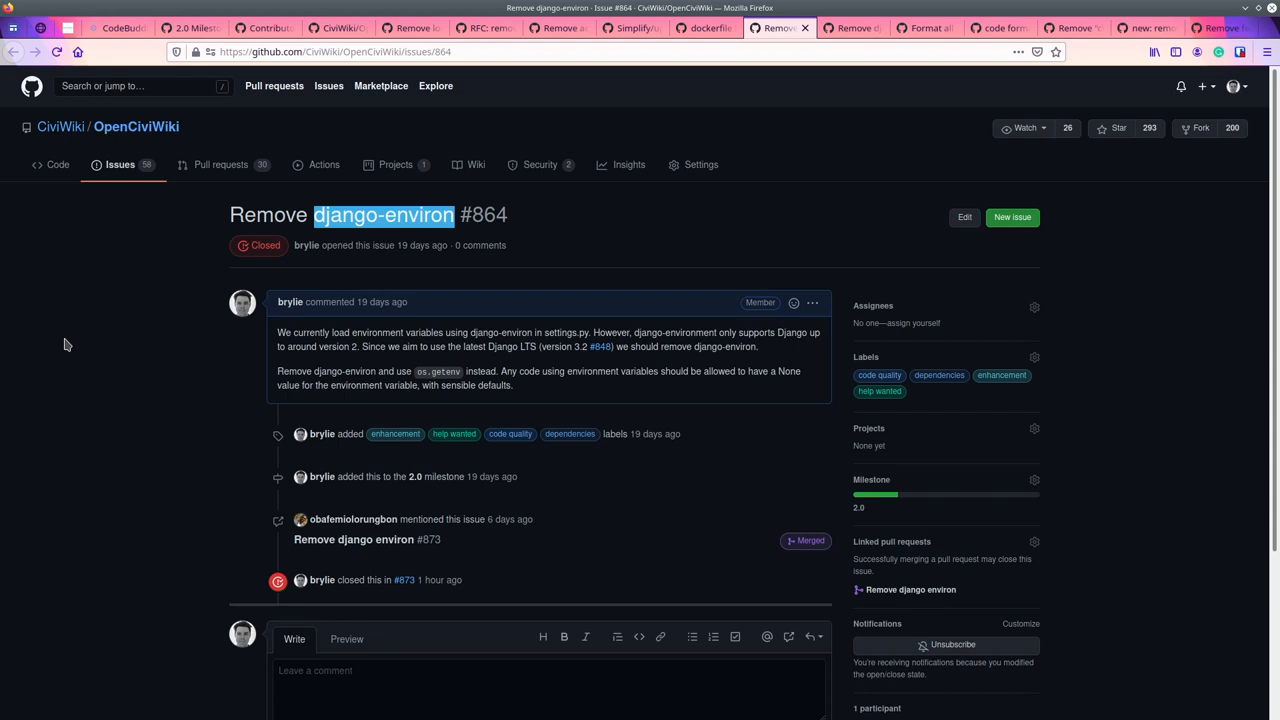
pyautogui.moveTo(488, 316)
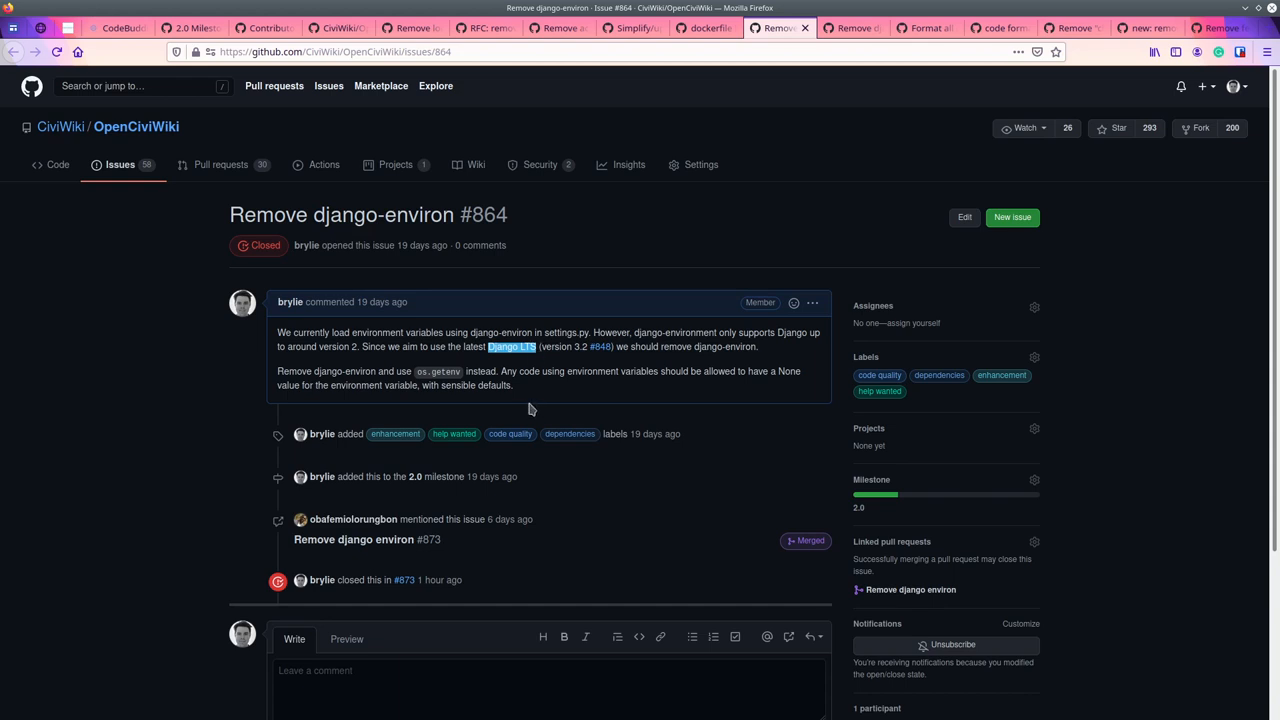
pyautogui.moveTo(380, 310)
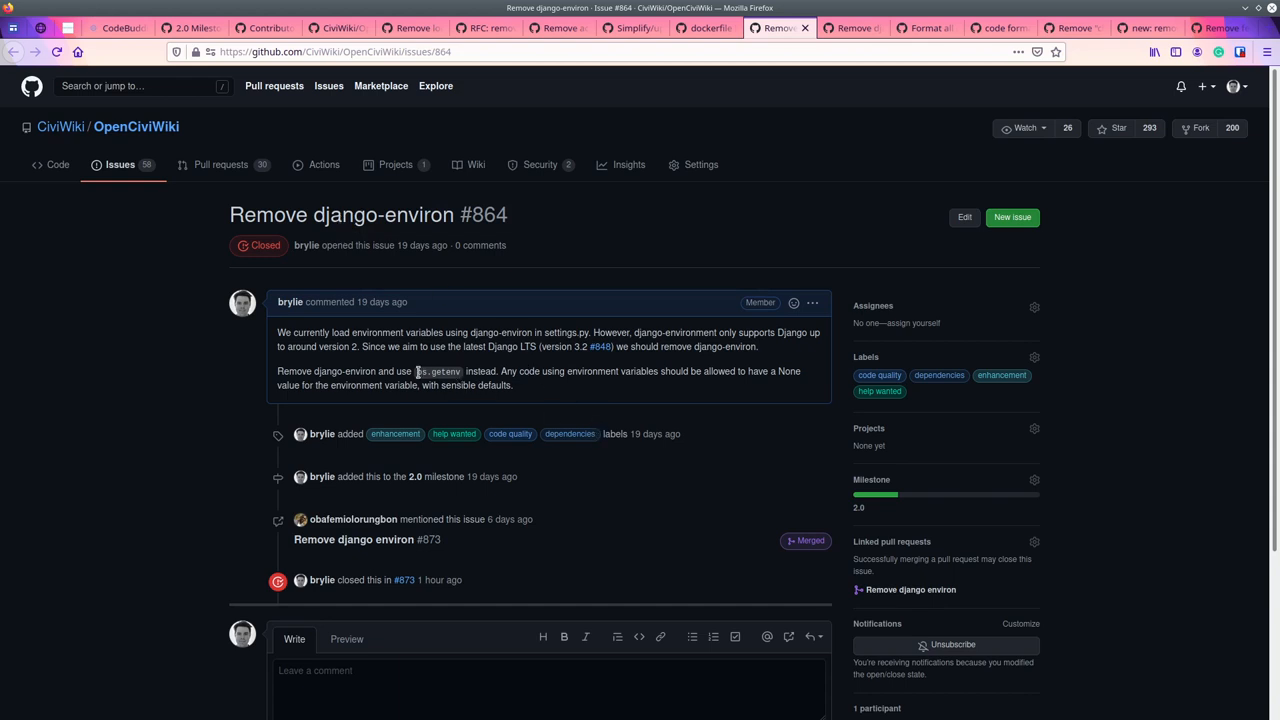
pyautogui.doubleClick(438, 370)
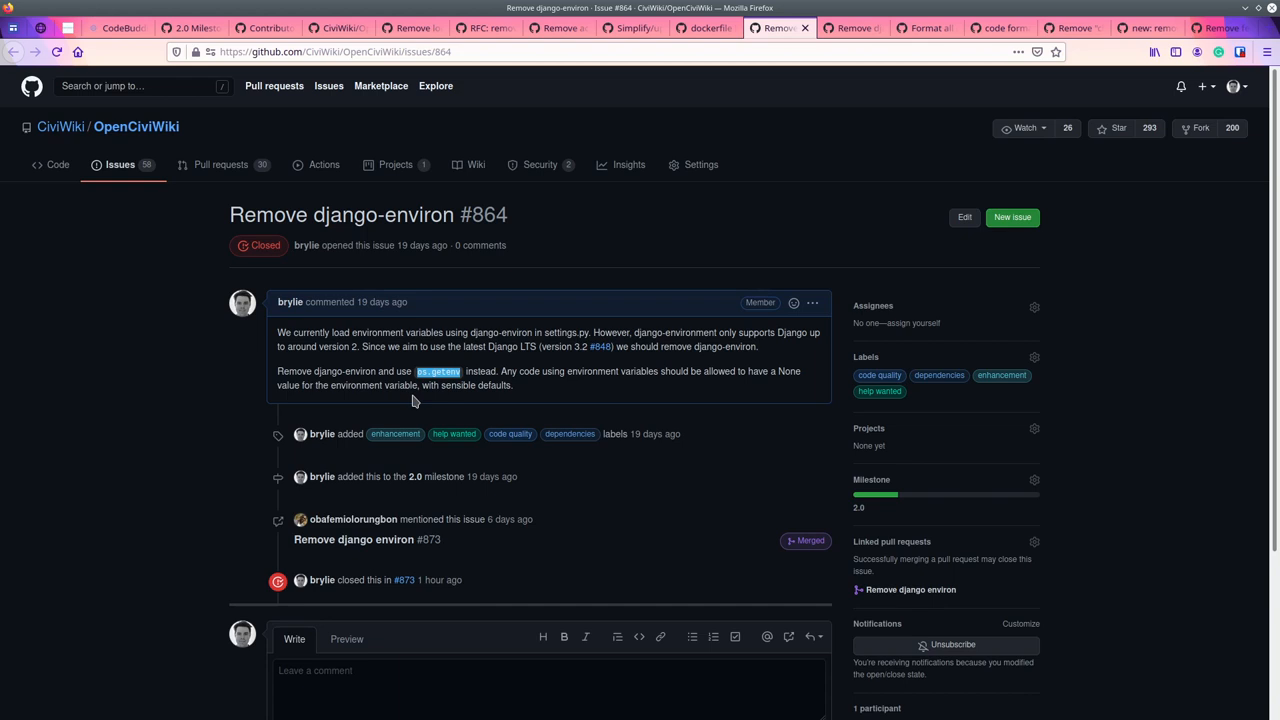
pyautogui.moveTo(654, 232)
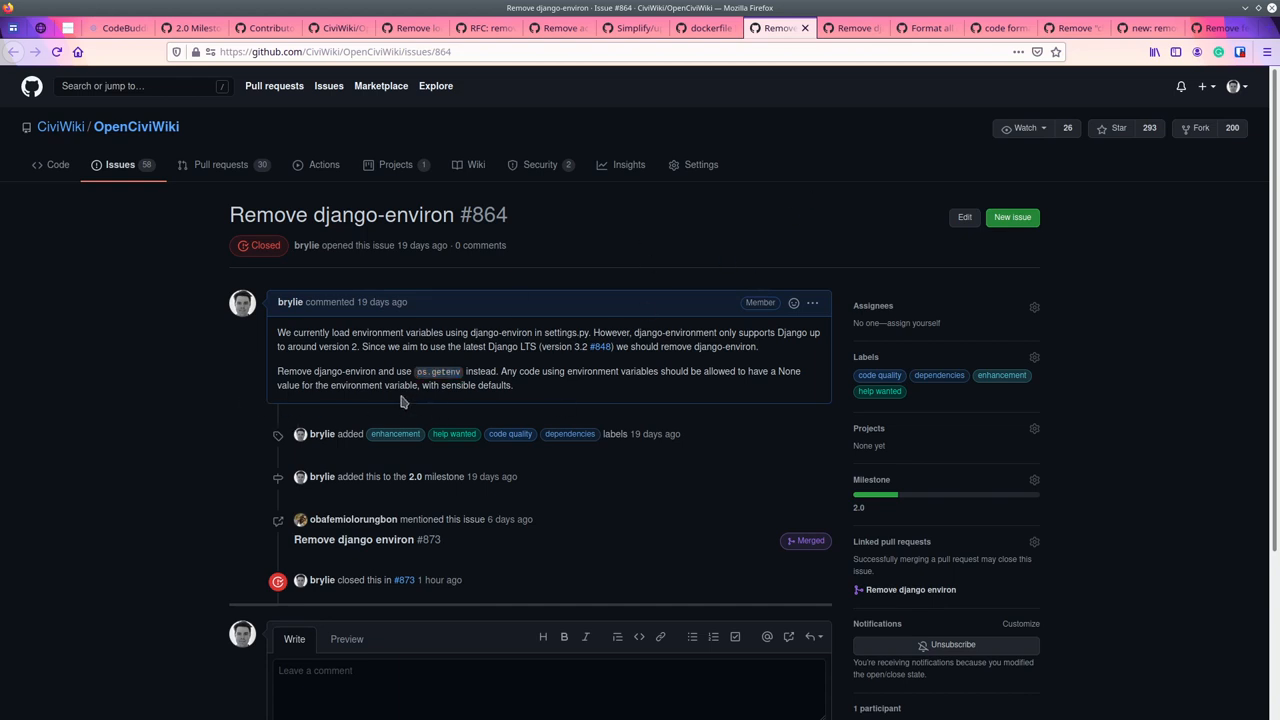
pyautogui.moveTo(660, 368)
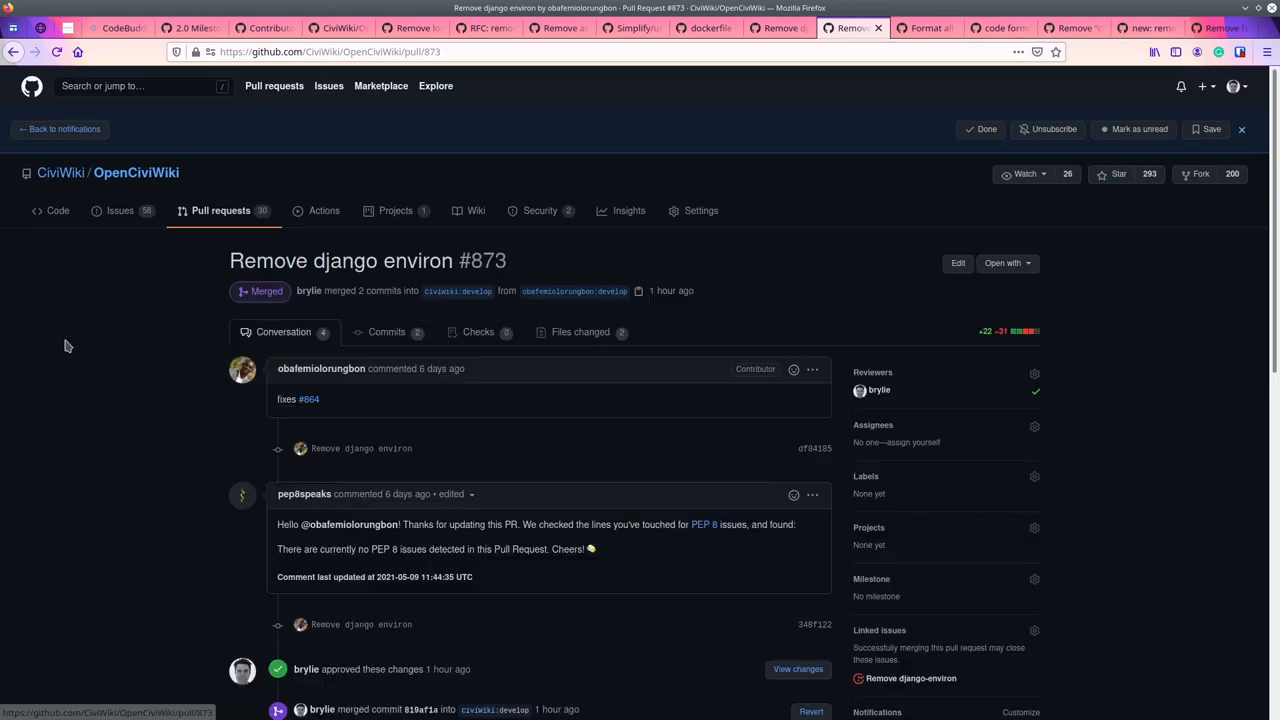
pyautogui.moveTo(320, 368)
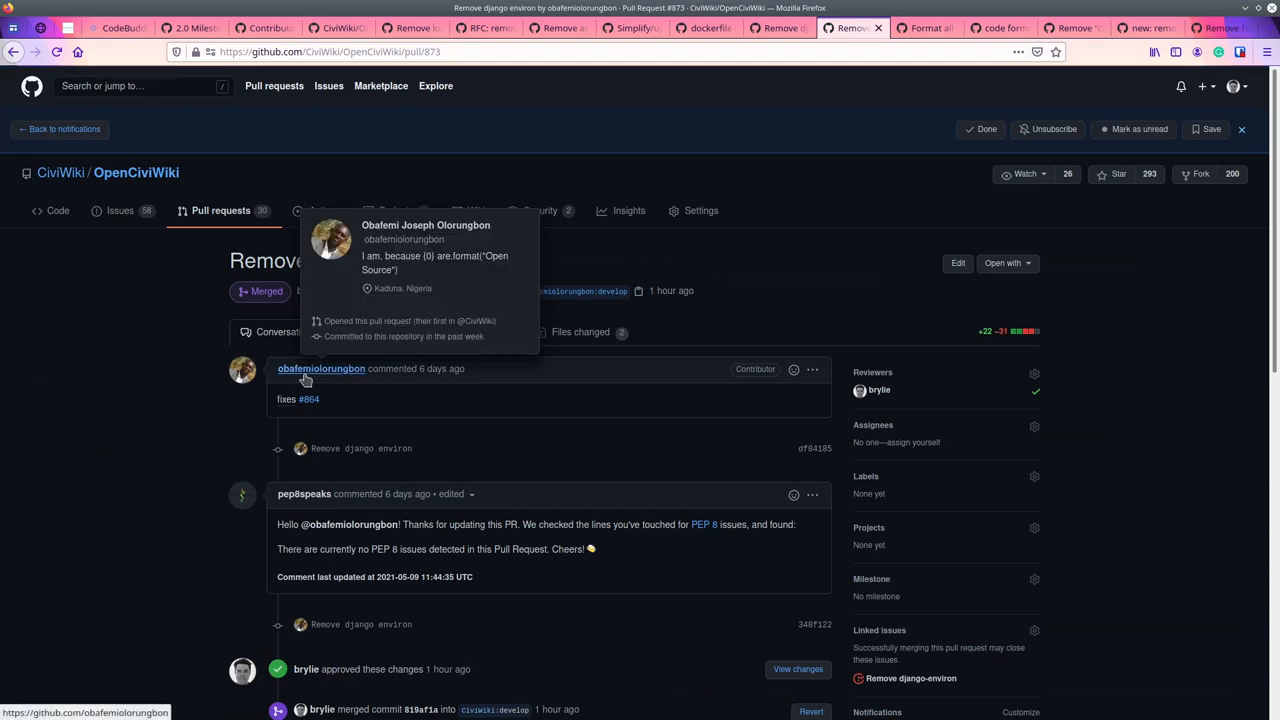
pyautogui.moveTo(1008, 336)
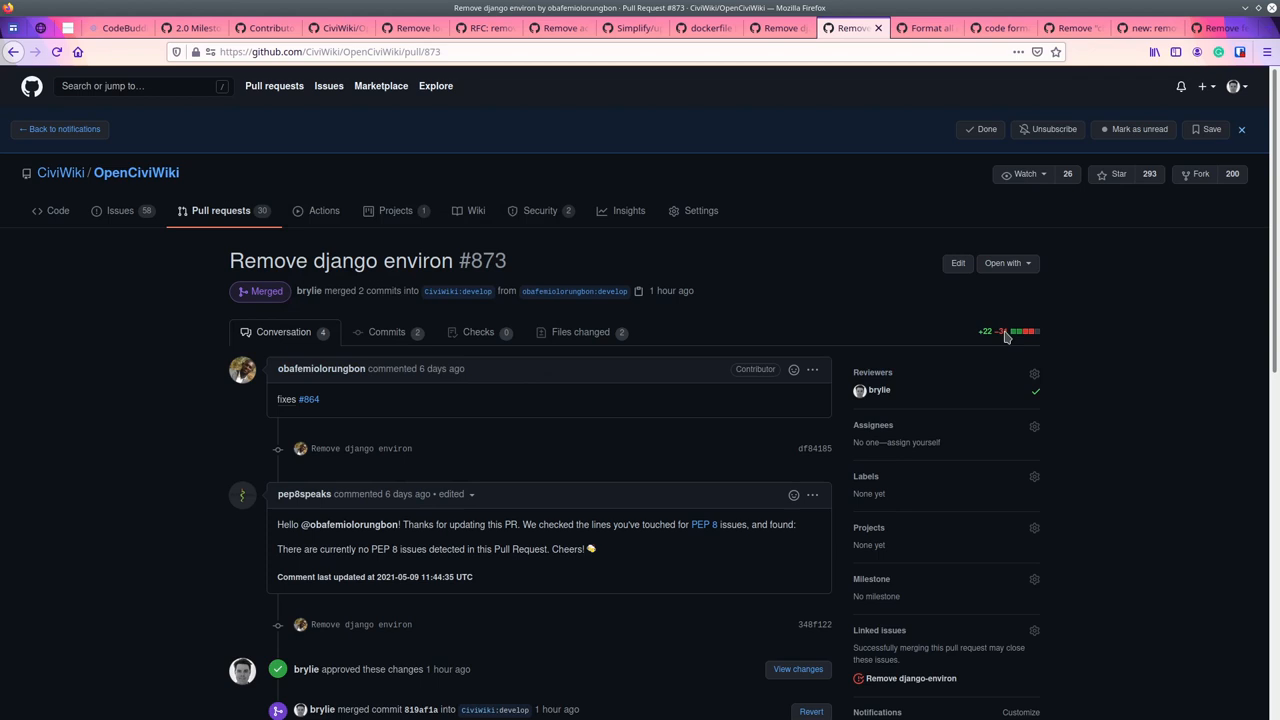
pyautogui.moveTo(928, 360)
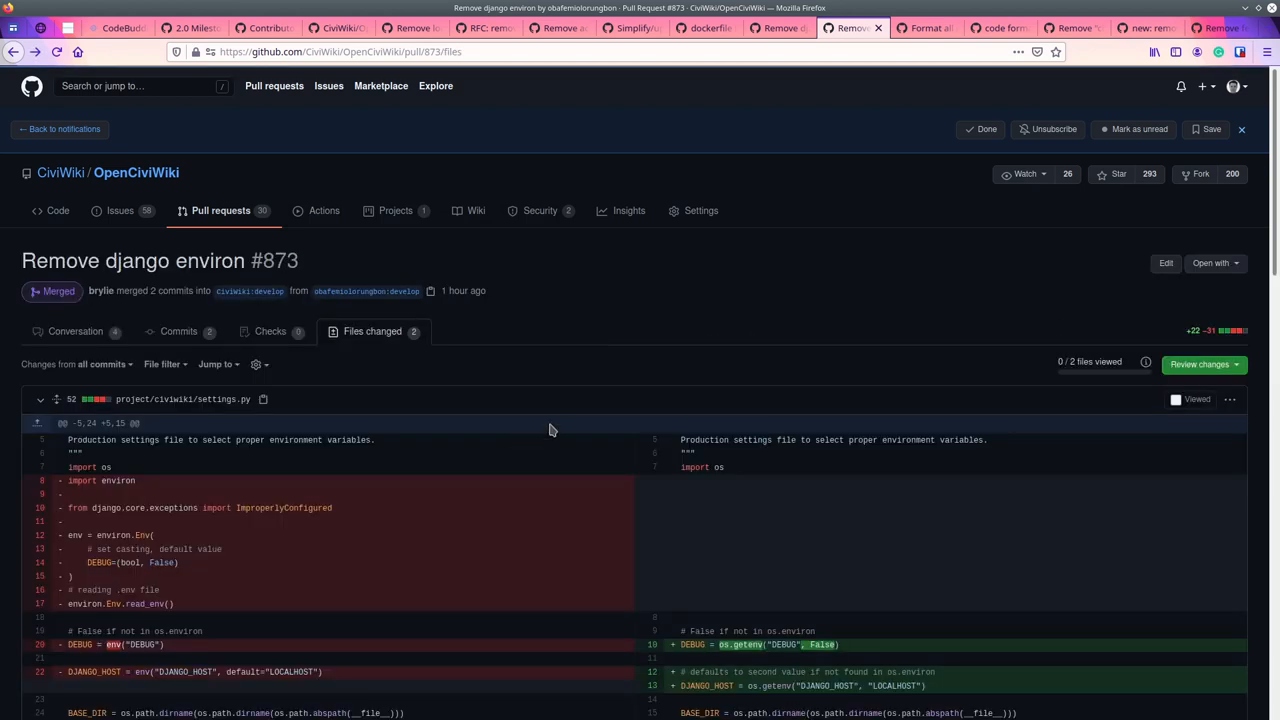
# Review PR #873's settings.py and requirements.txt diffs, then return to its conversation.
pyautogui.scroll(-3)
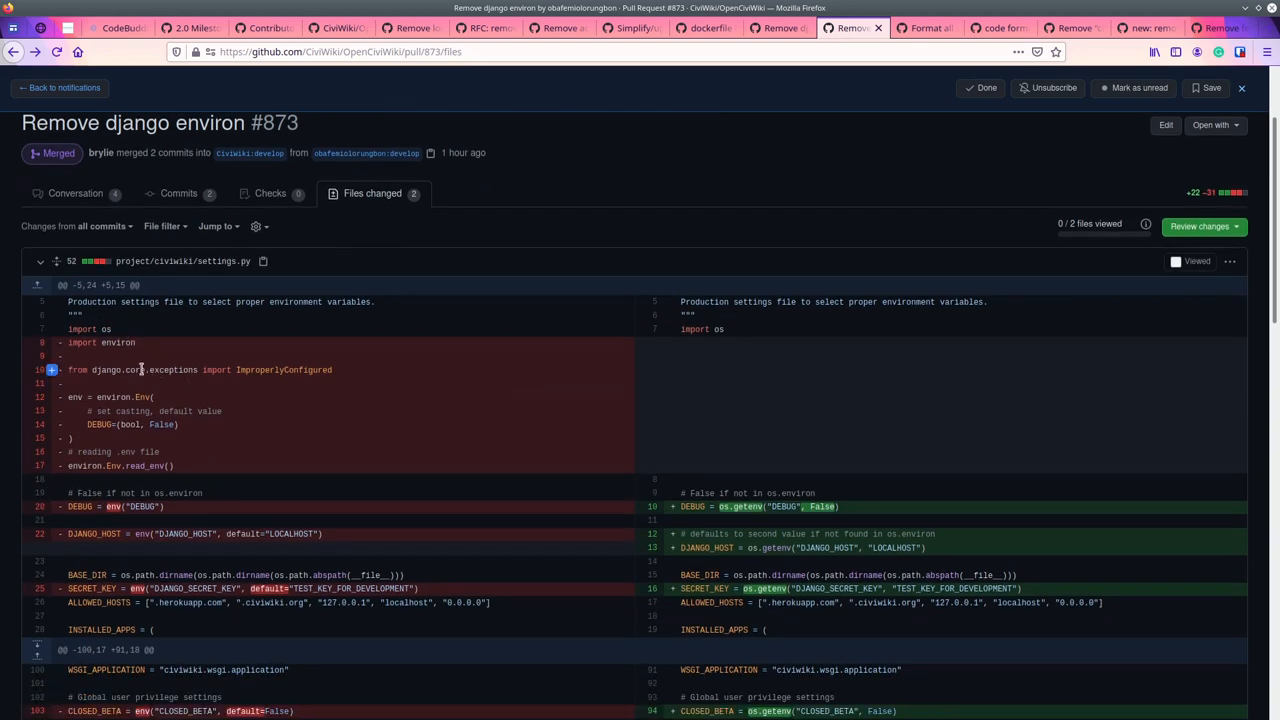
pyautogui.moveTo(152, 384)
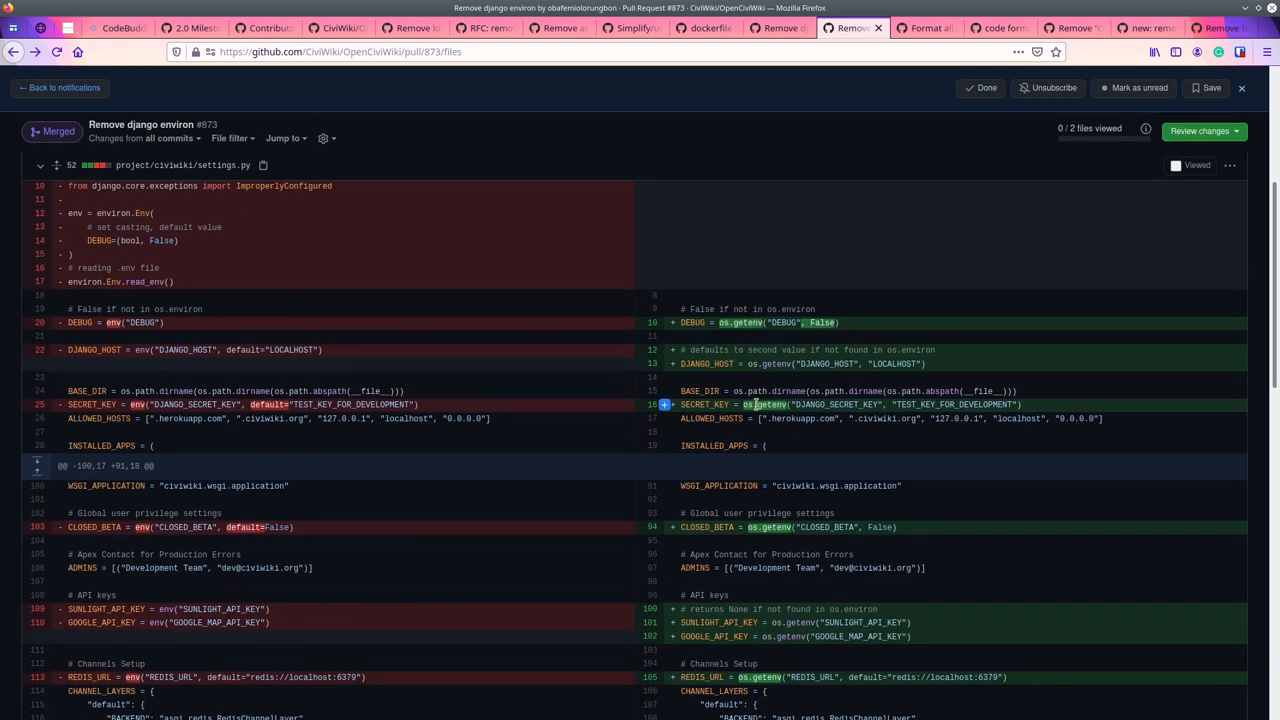
pyautogui.moveTo(1016, 404)
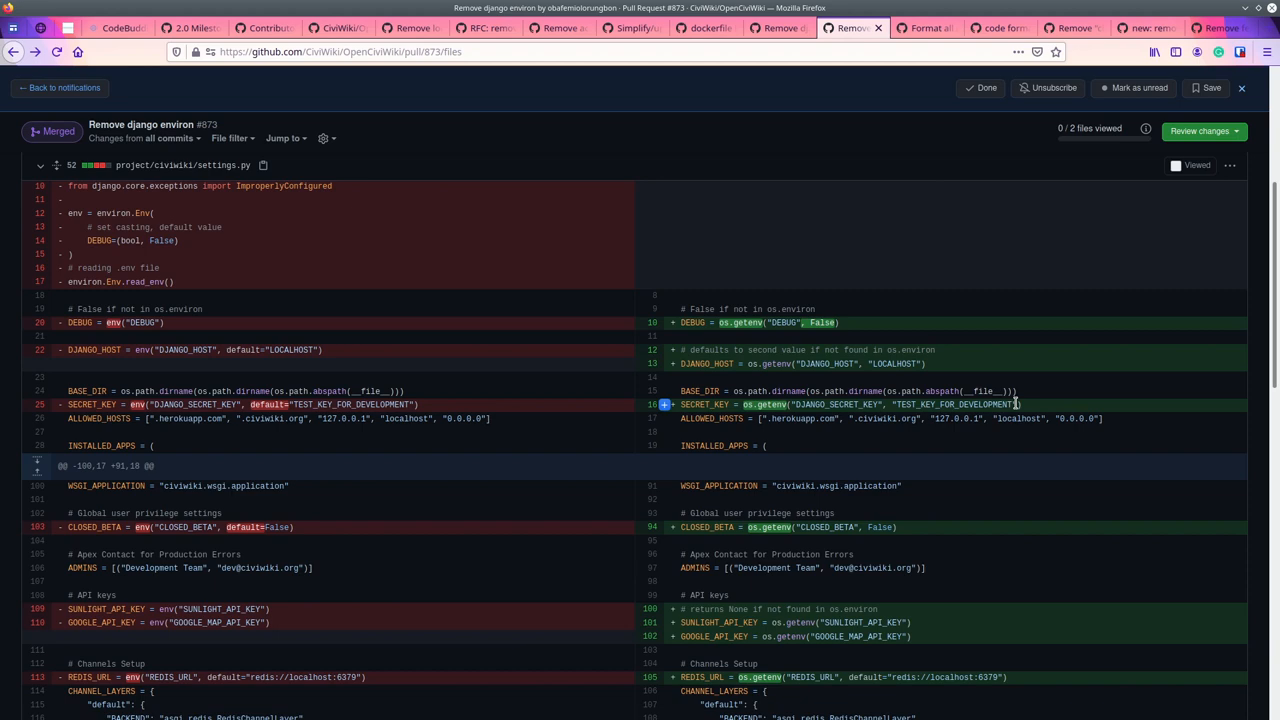
pyautogui.scroll(-3)
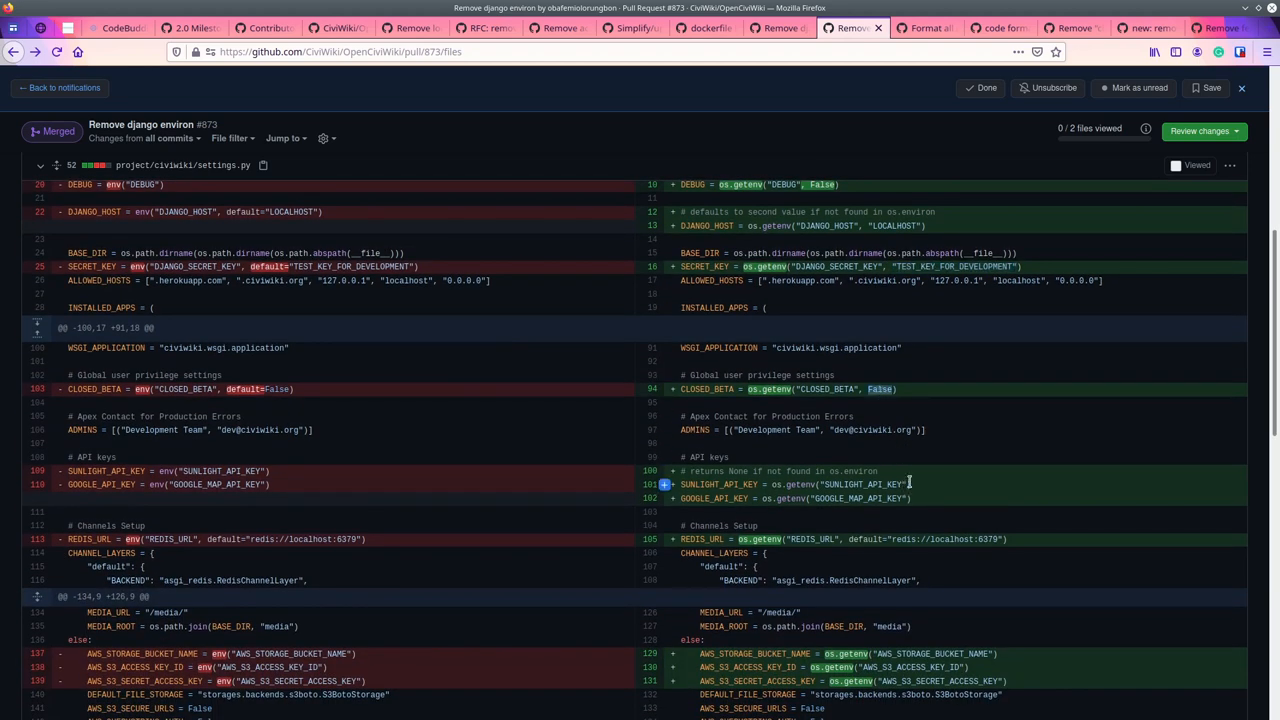
pyautogui.scroll(-3)
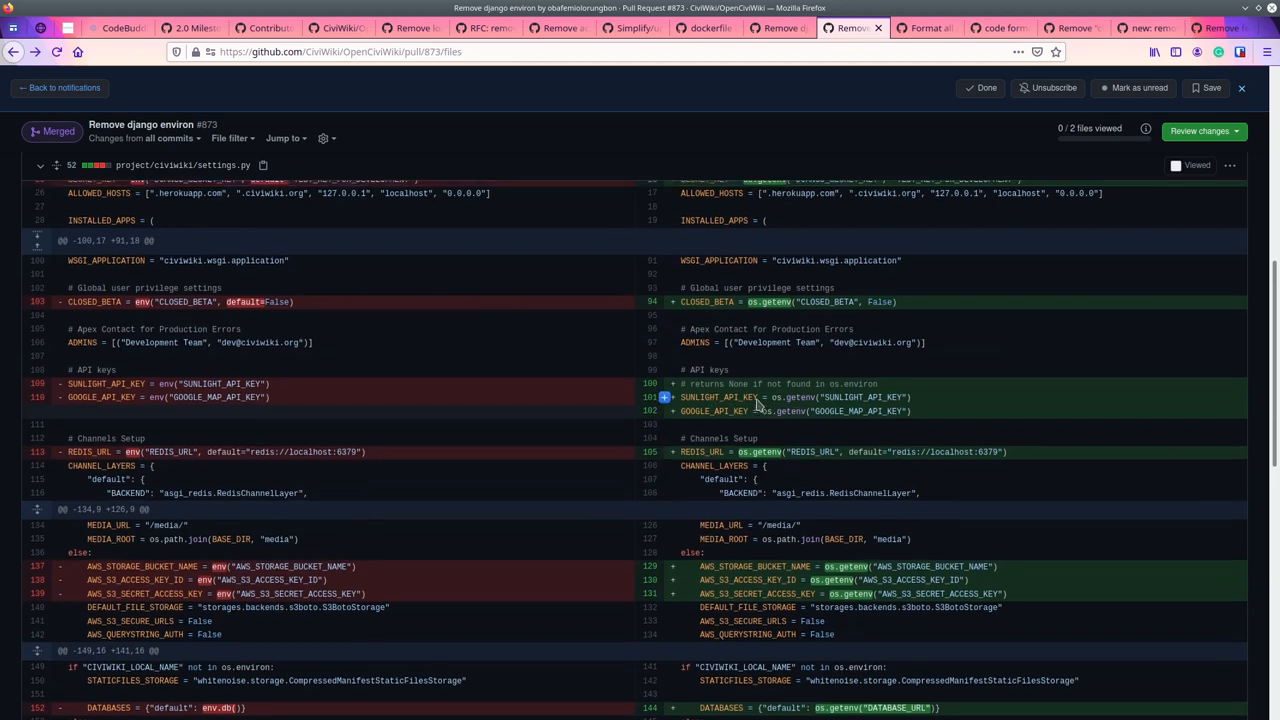
pyautogui.scroll(-3)
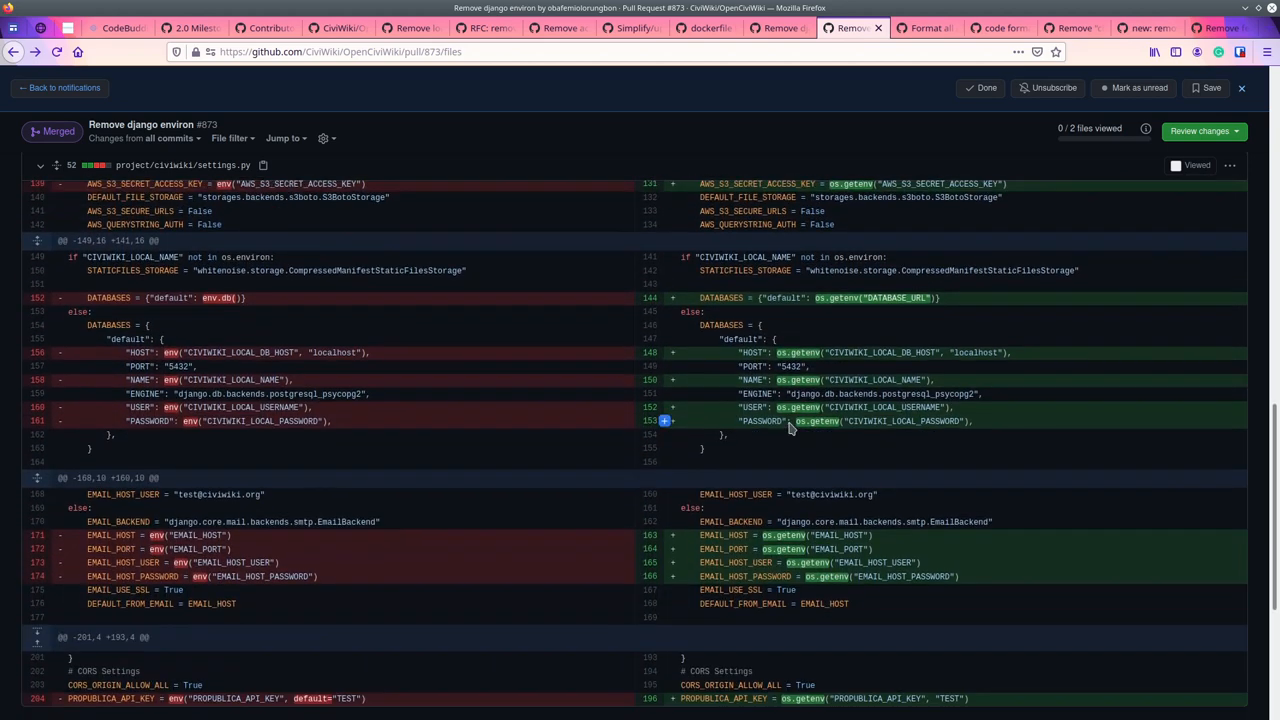
pyautogui.scroll(-3)
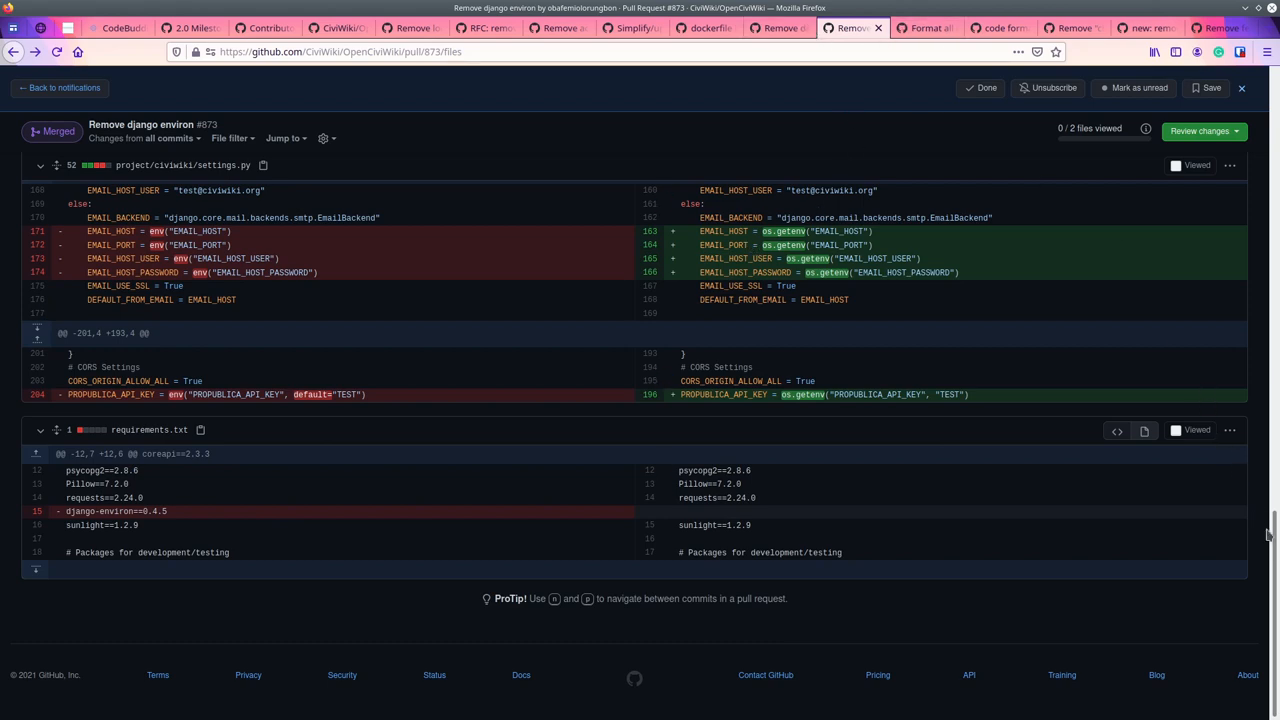
pyautogui.scroll(3)
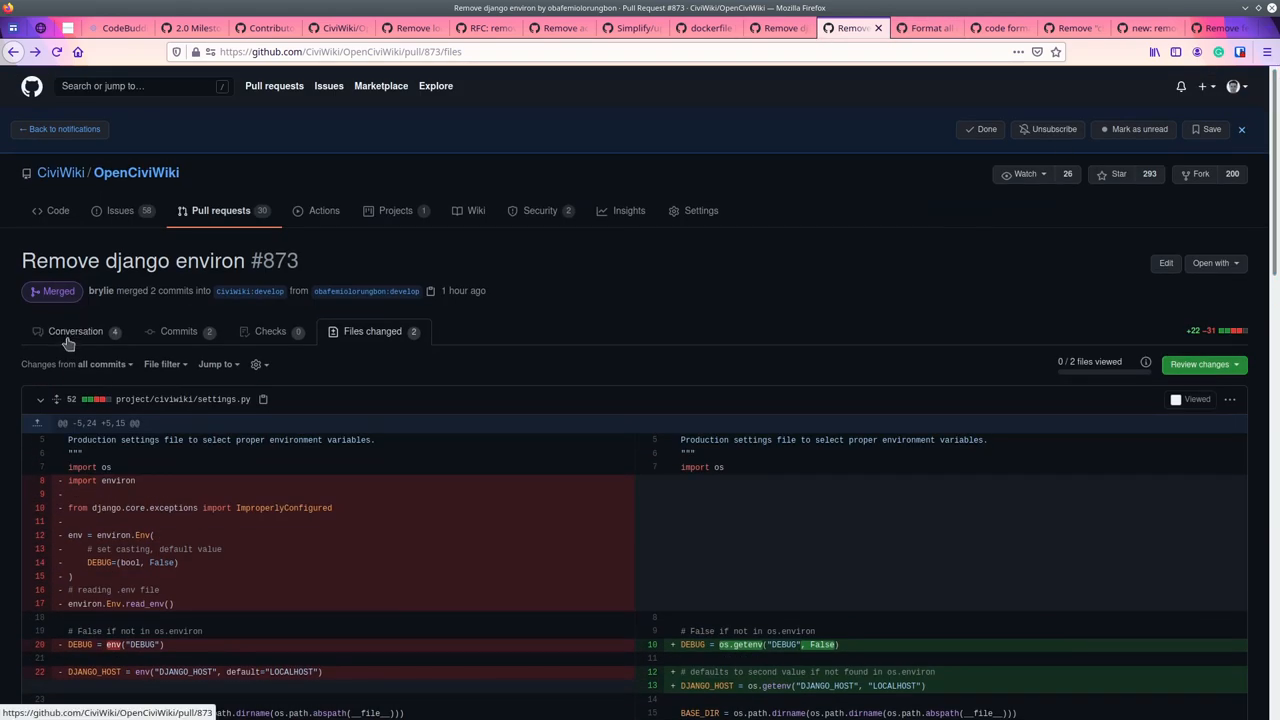
pyautogui.click(76, 332)
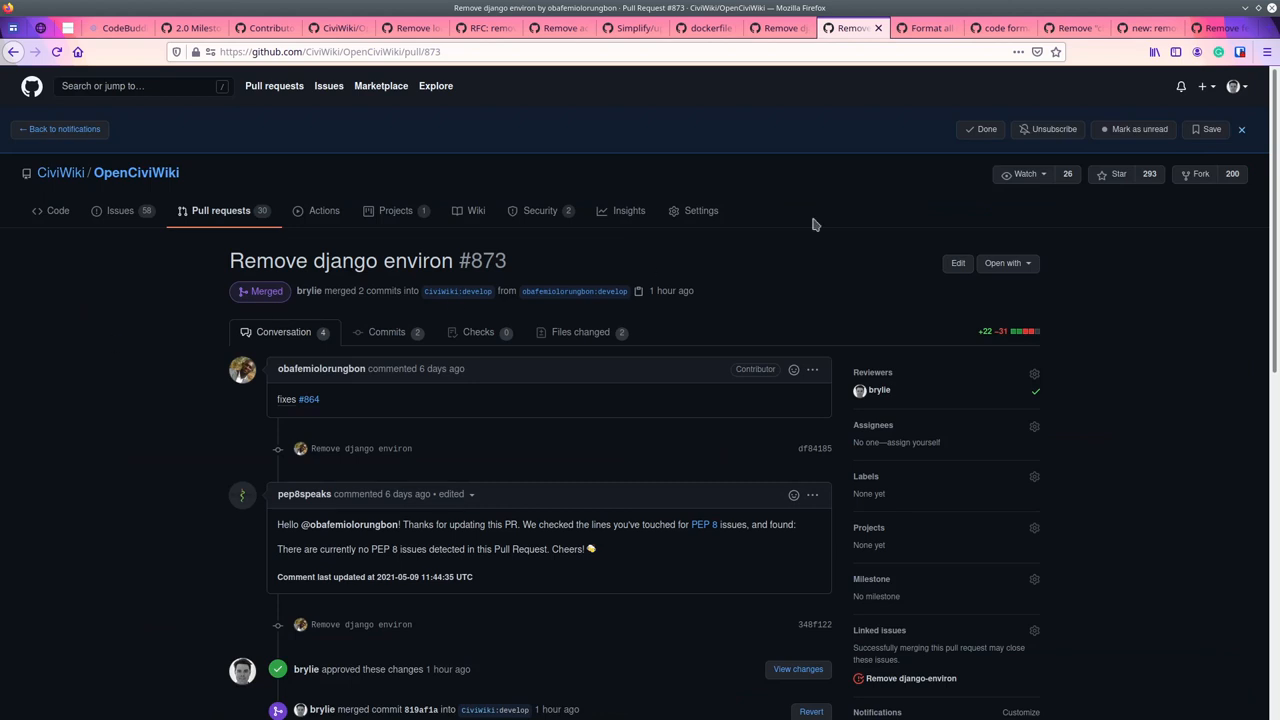
pyautogui.moveTo(952, 152)
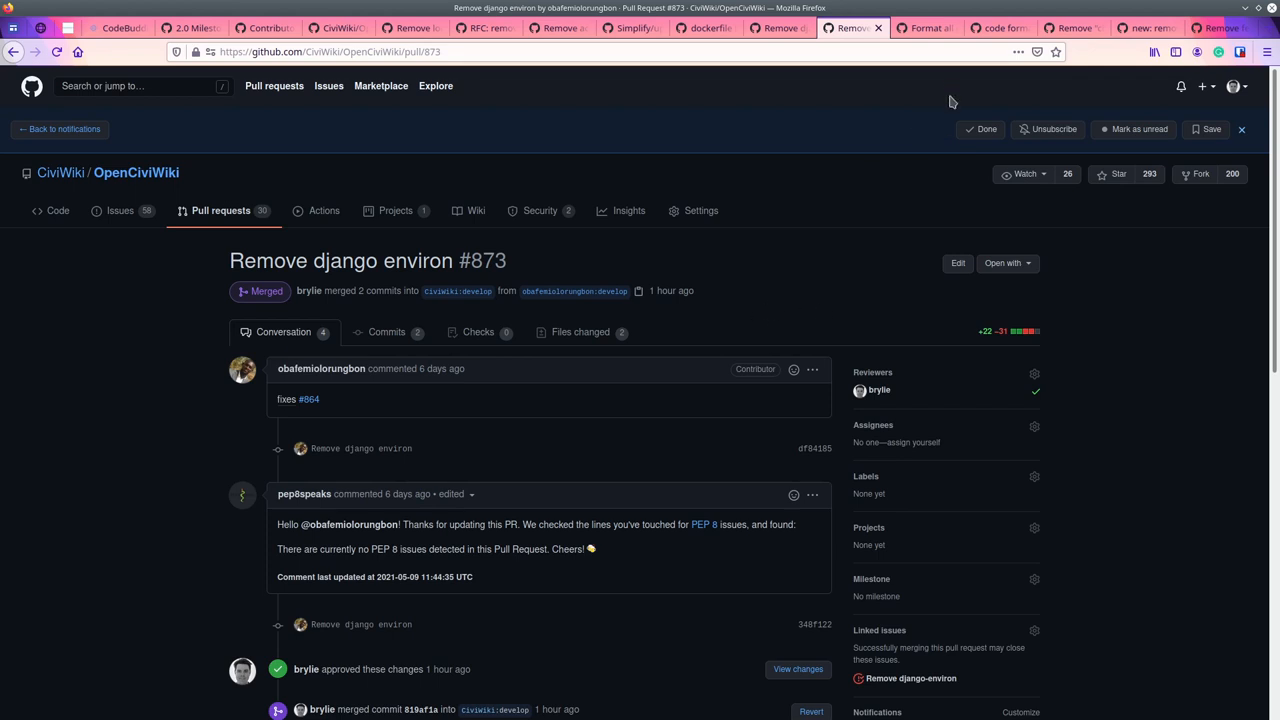
pyautogui.moveTo(796, 256)
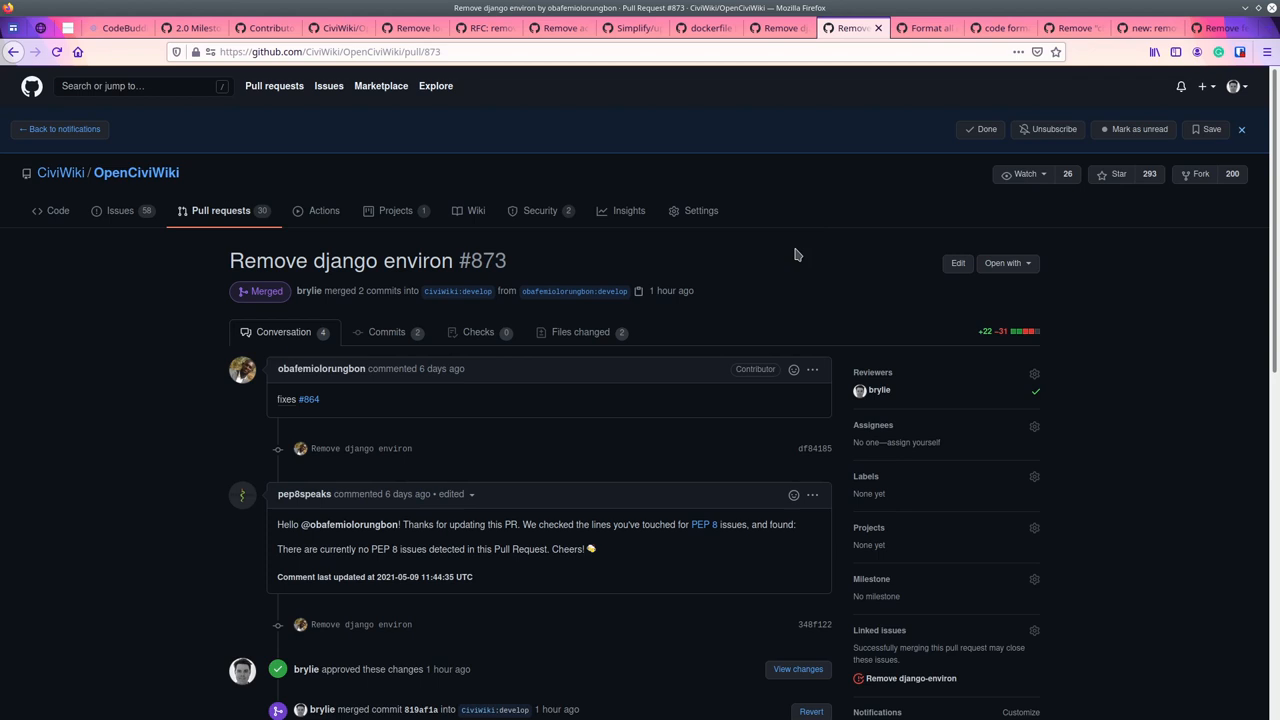
# Switch to the closed issue #850 'Format all project code with black'.
pyautogui.click(924, 28)
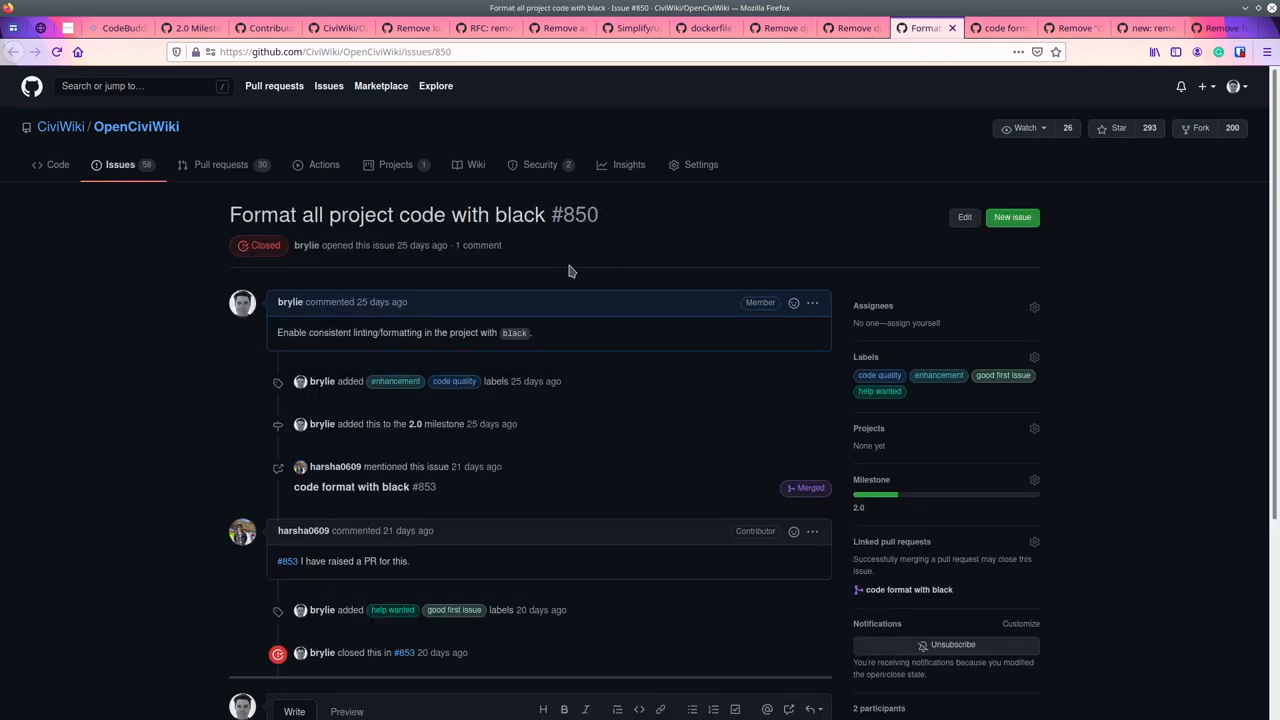
pyautogui.moveTo(528, 280)
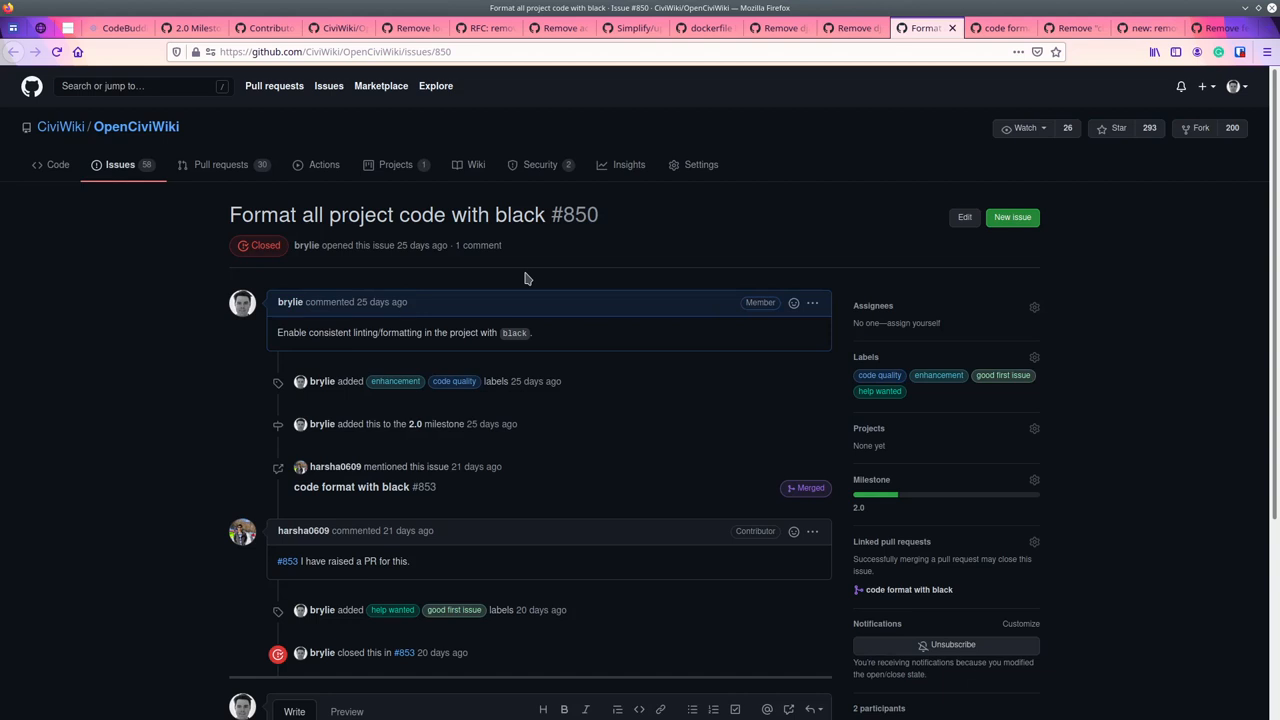
pyautogui.moveTo(548, 280)
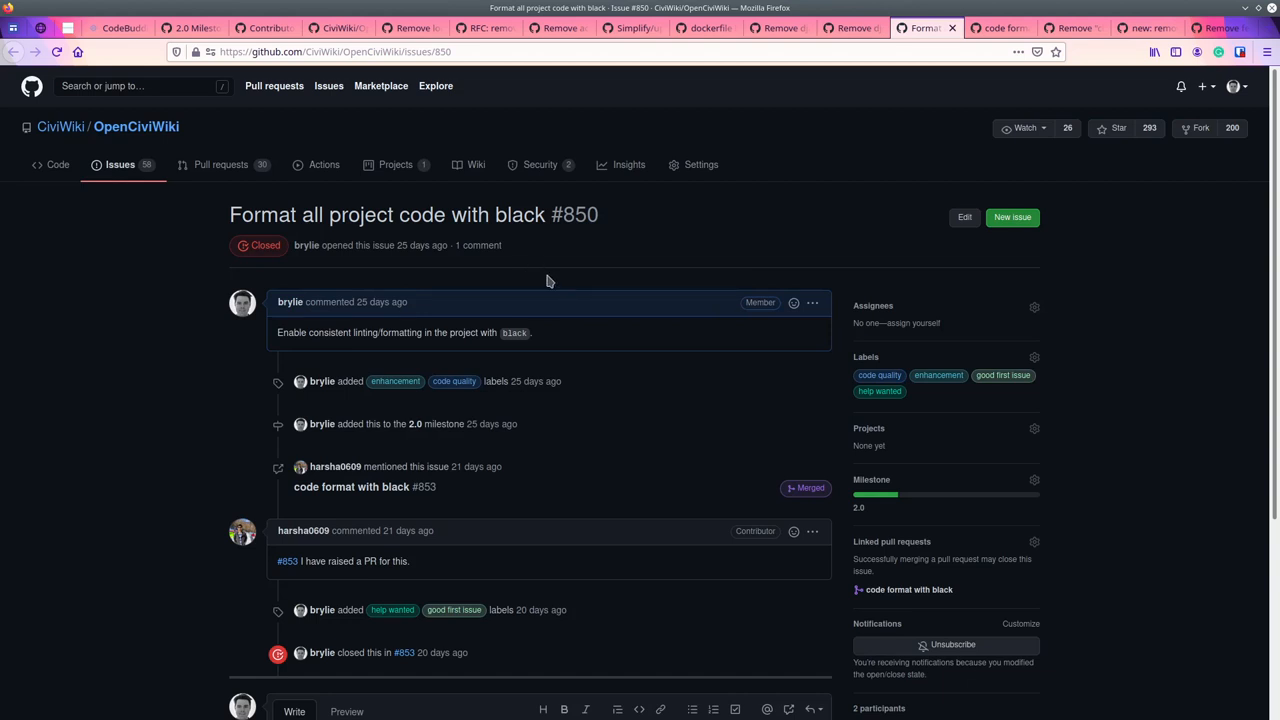
pyautogui.moveTo(636, 266)
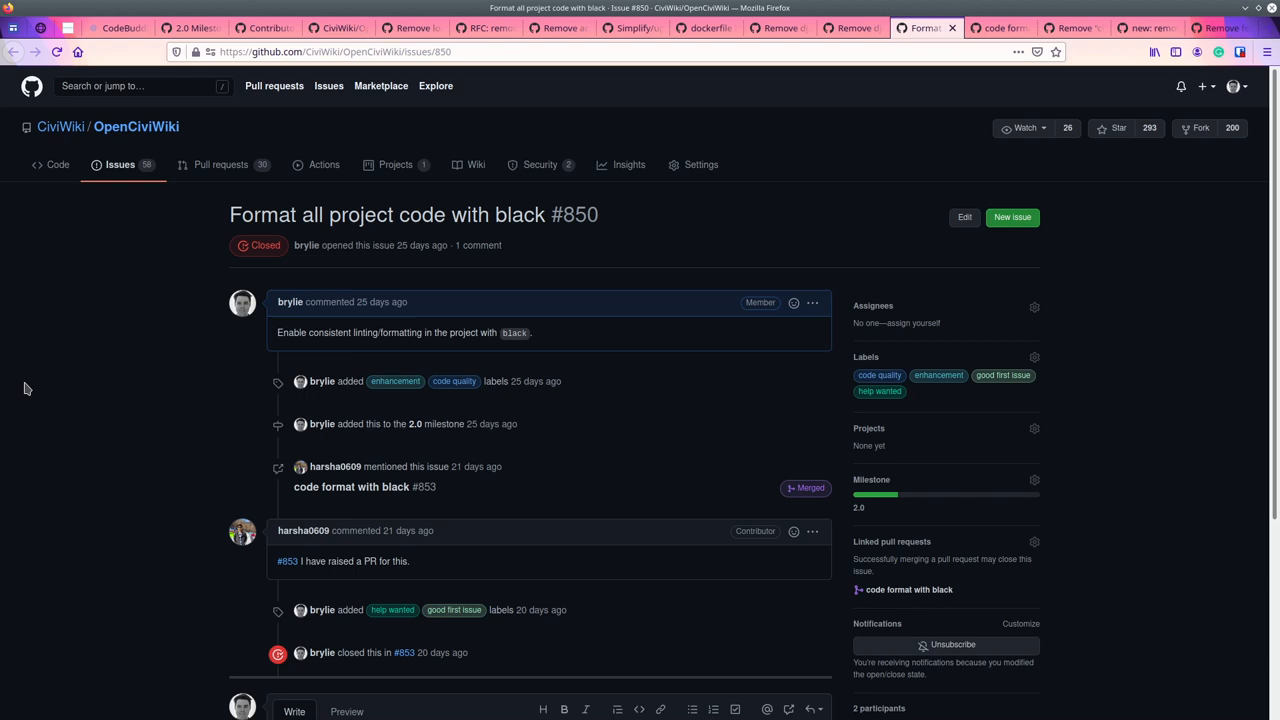
pyautogui.moveTo(72, 380)
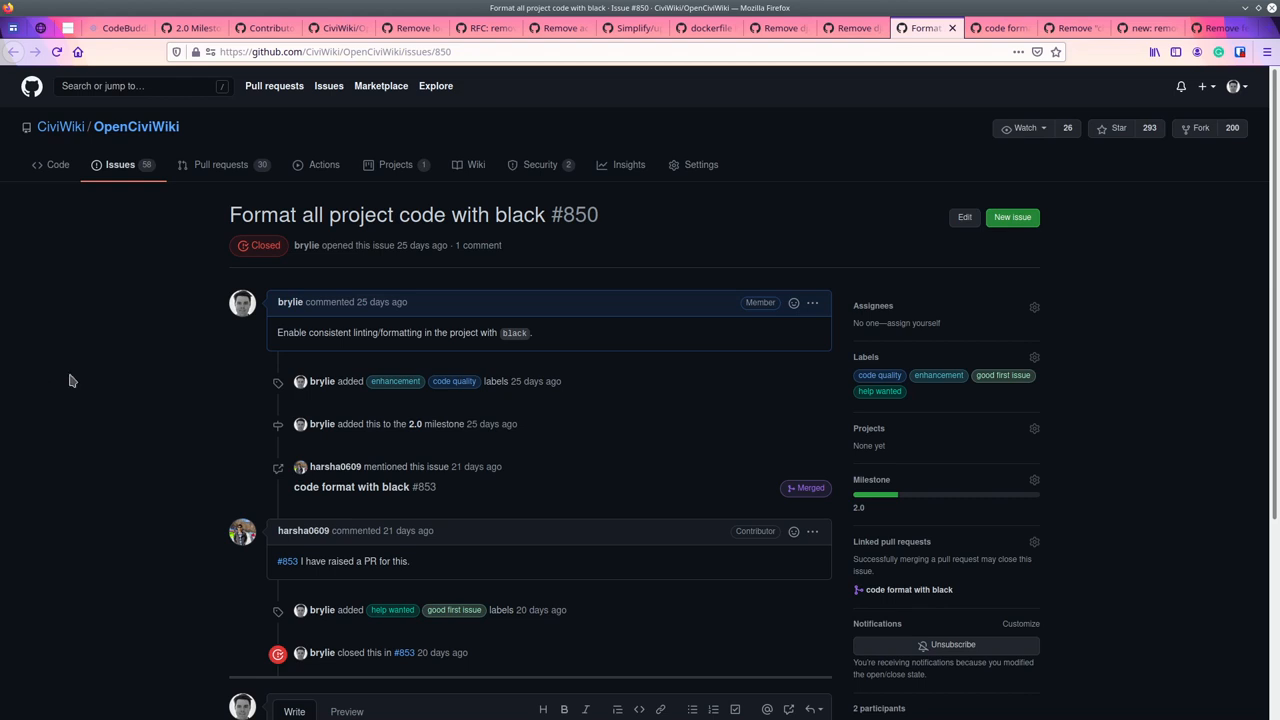
pyautogui.moveTo(744, 400)
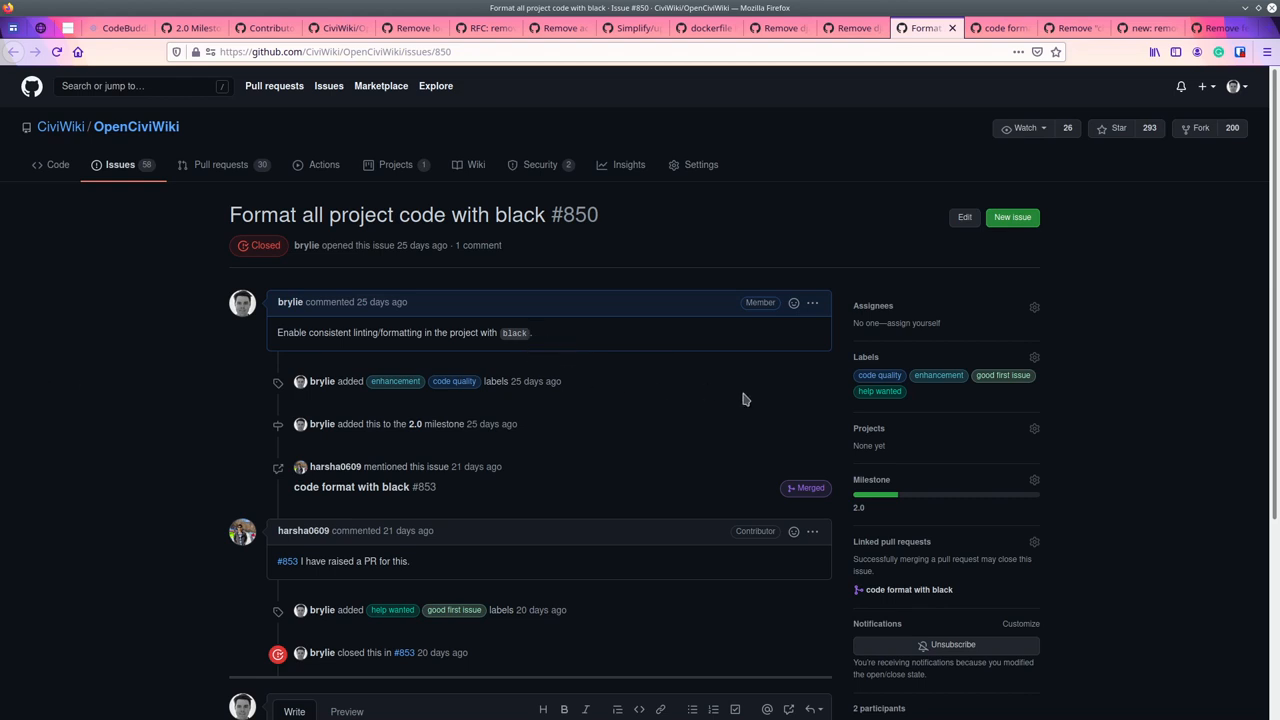
# Scroll down issue #850 toward the linked pull request #853.
pyautogui.scroll(-3)
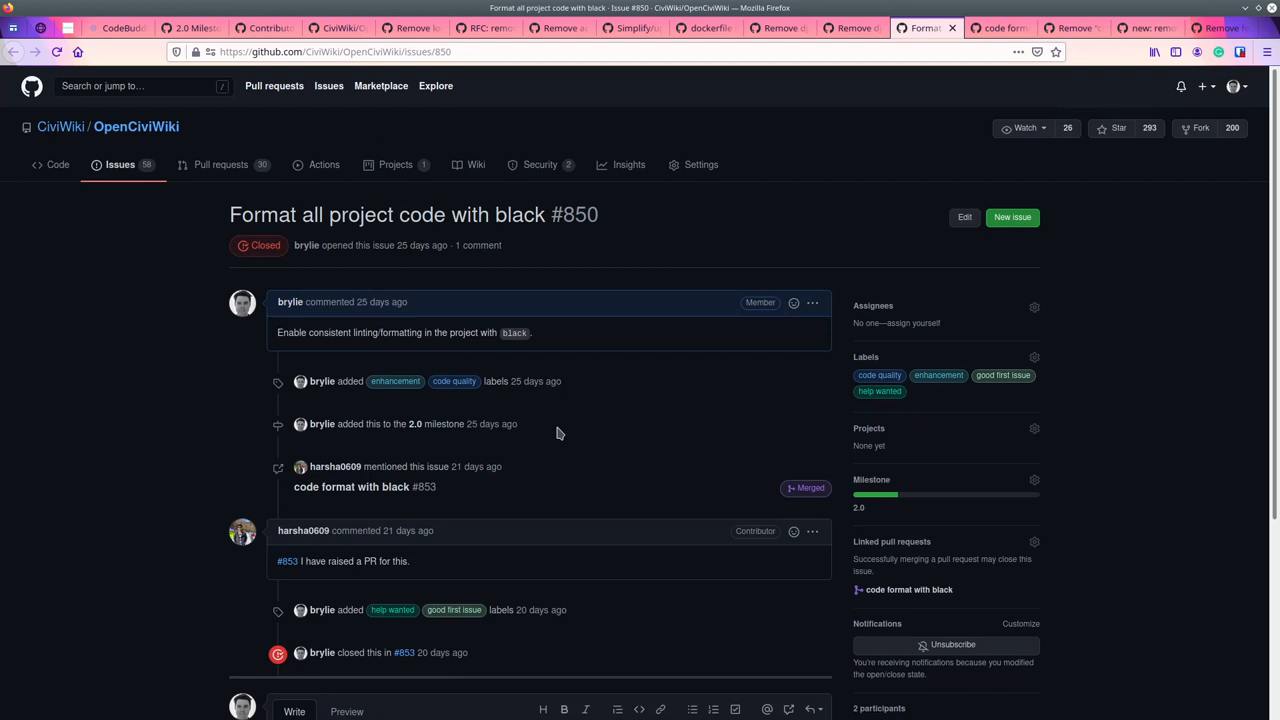
pyautogui.moveTo(560, 370)
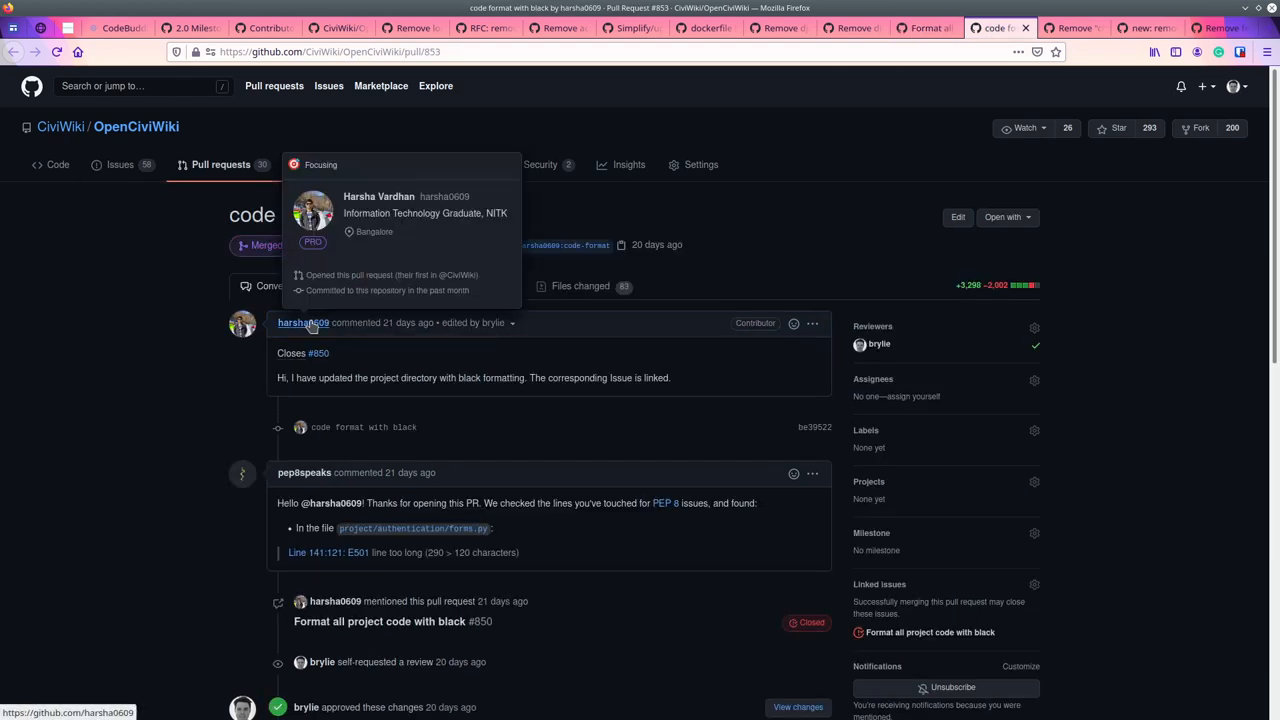
pyautogui.moveTo(708, 308)
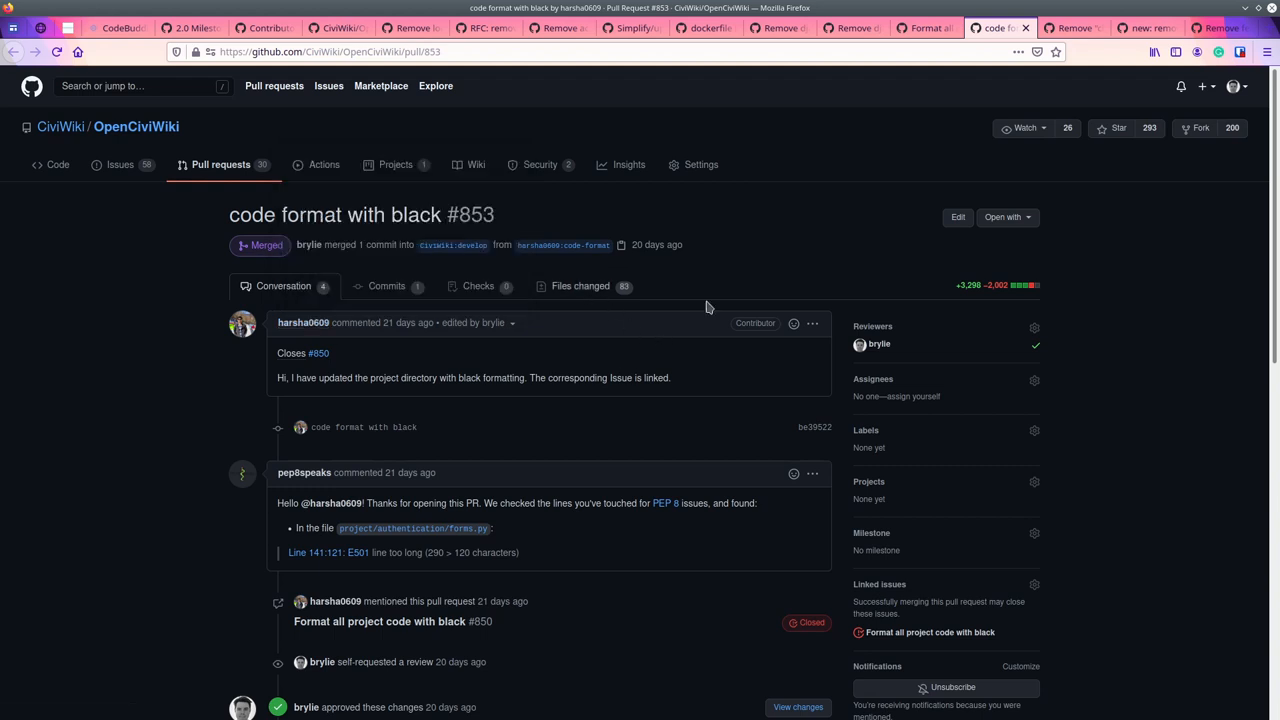
pyautogui.moveTo(972, 300)
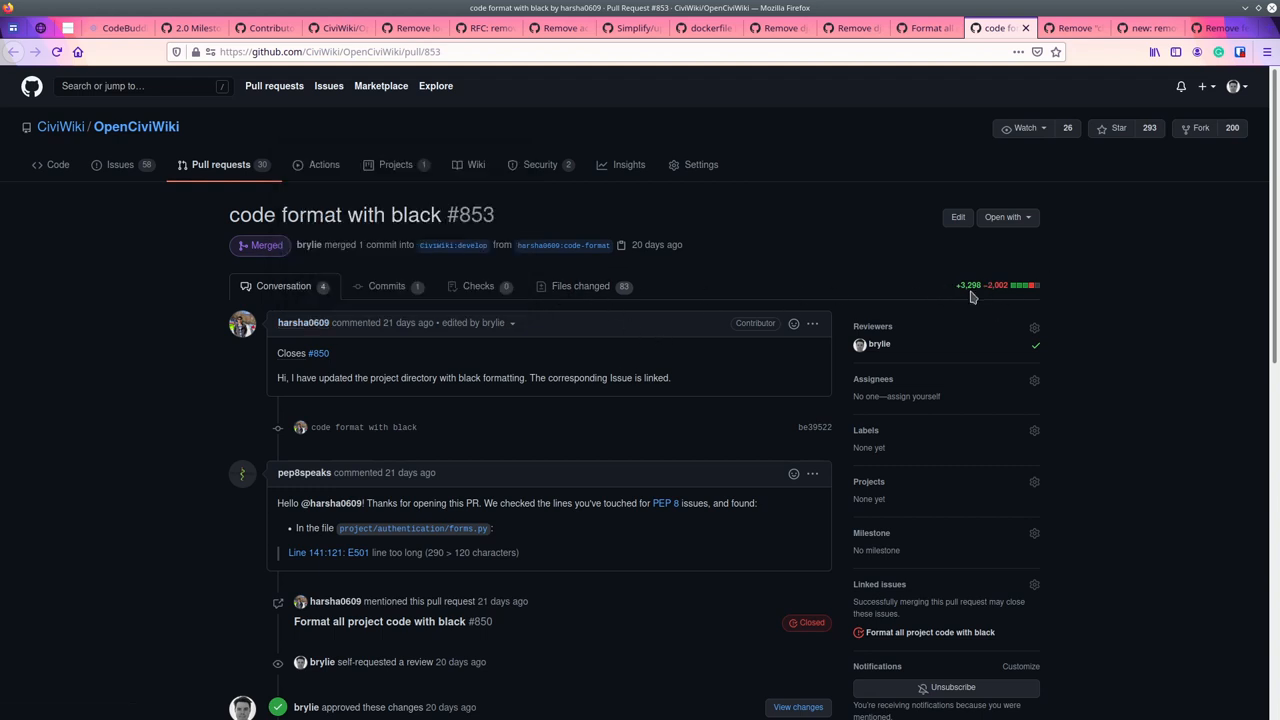
pyautogui.moveTo(962, 292)
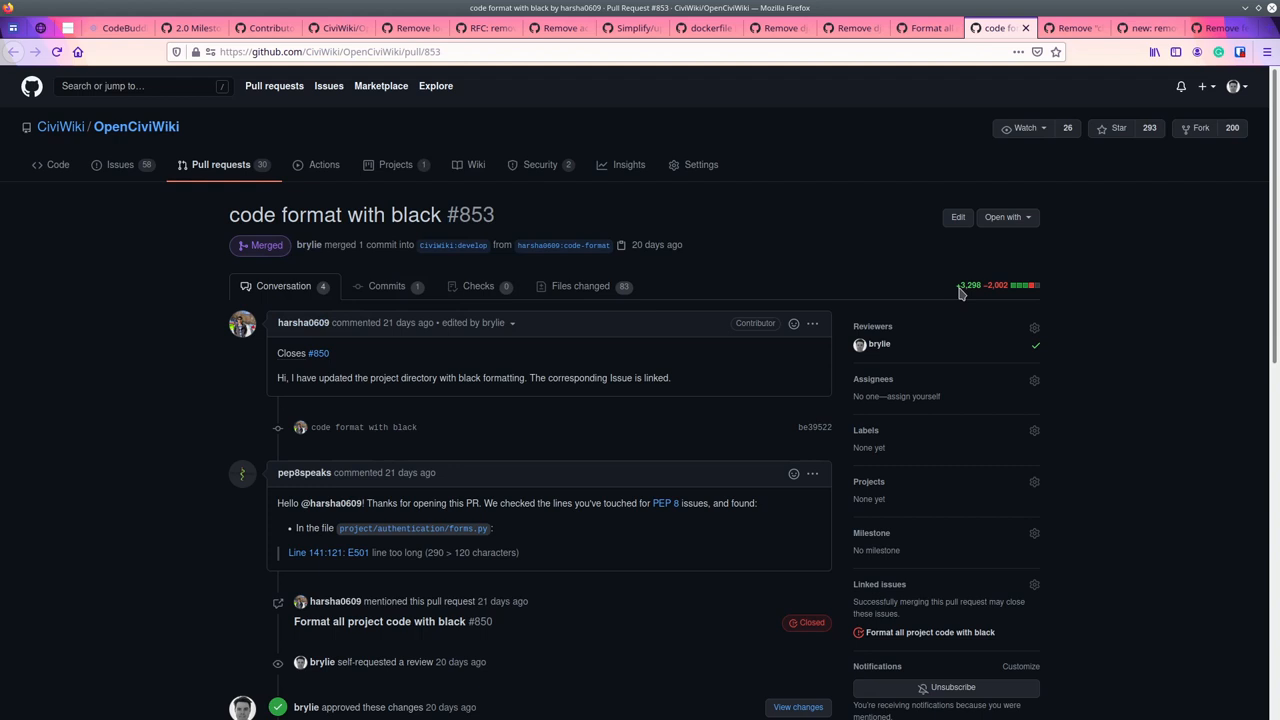
pyautogui.moveTo(976, 300)
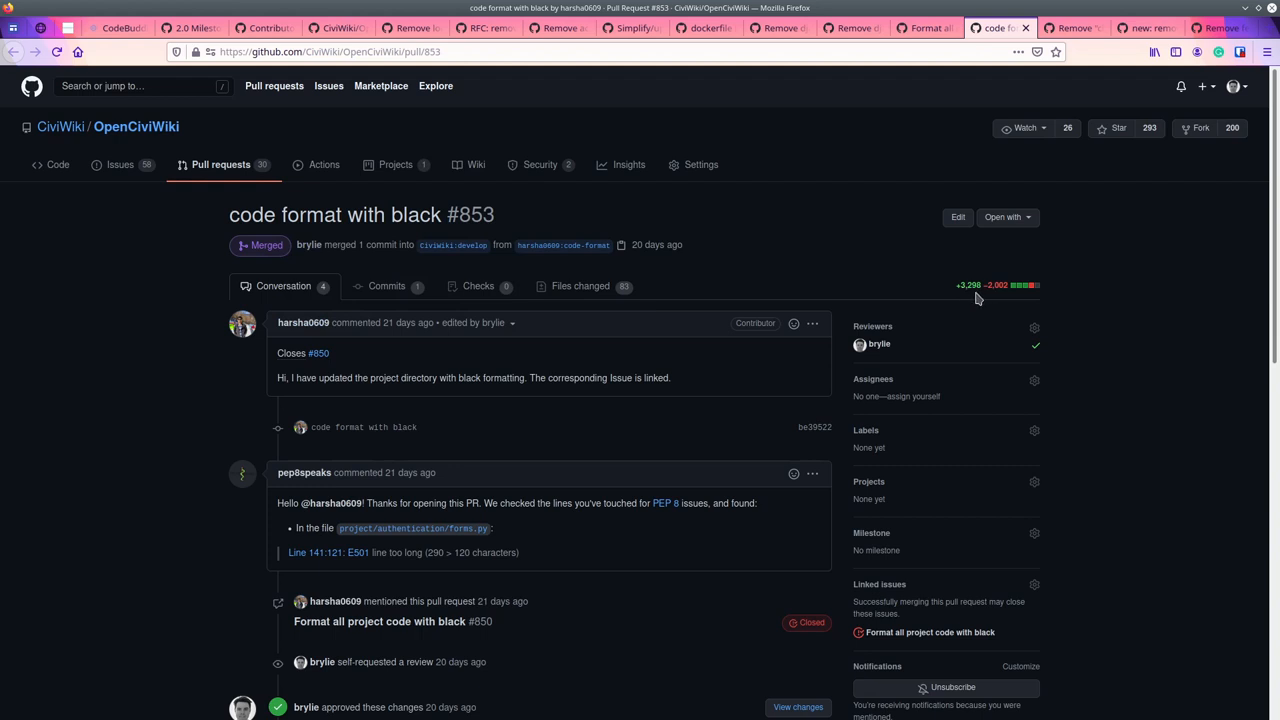
pyautogui.moveTo(976, 298)
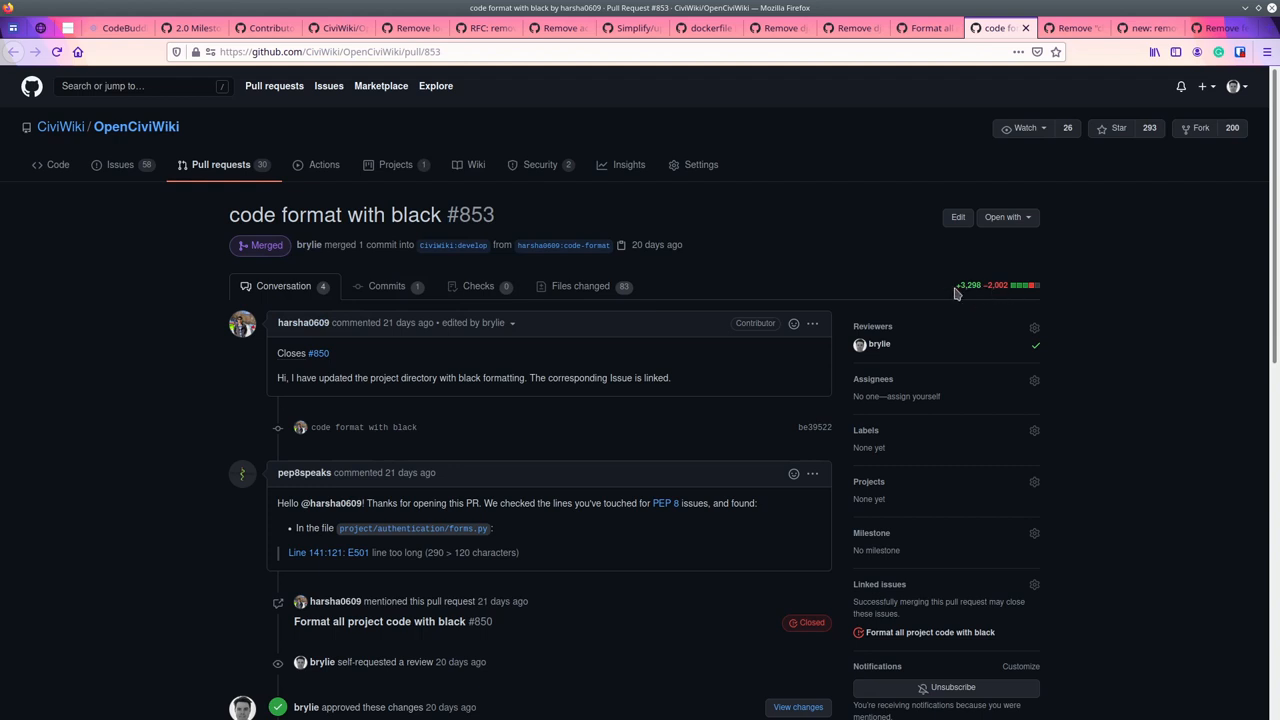
pyautogui.moveTo(778, 288)
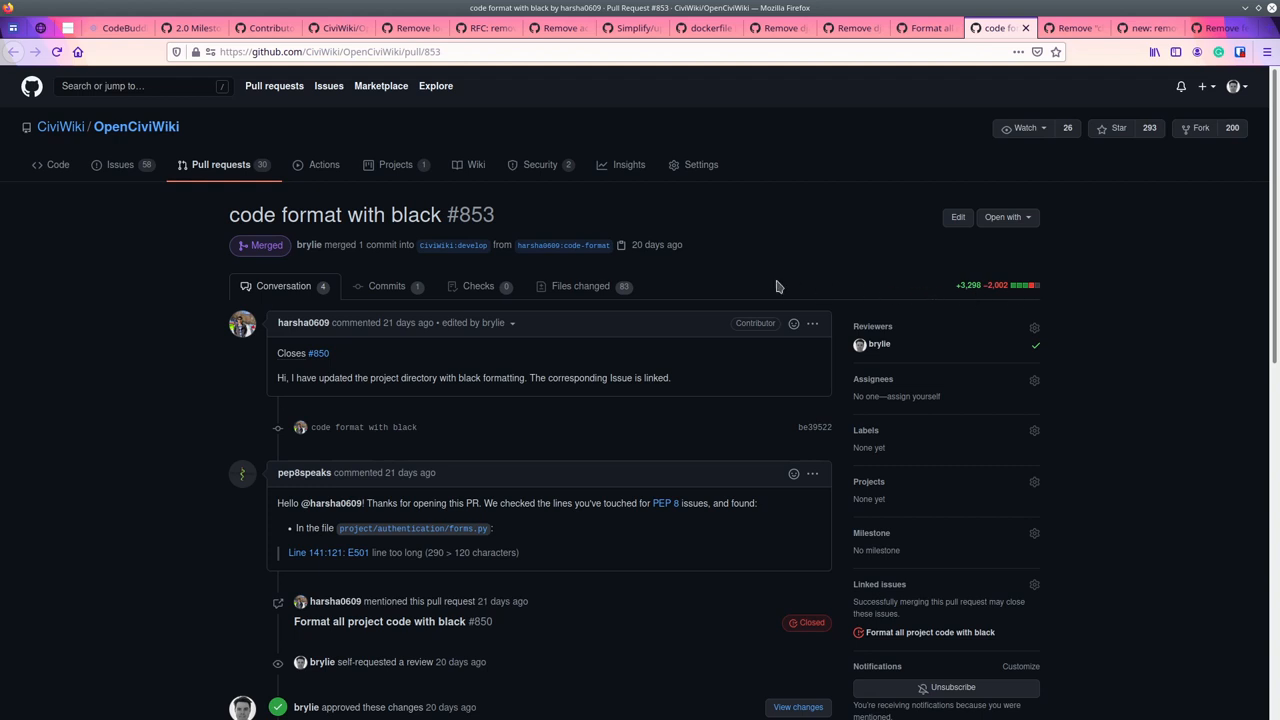
pyautogui.moveTo(580, 286)
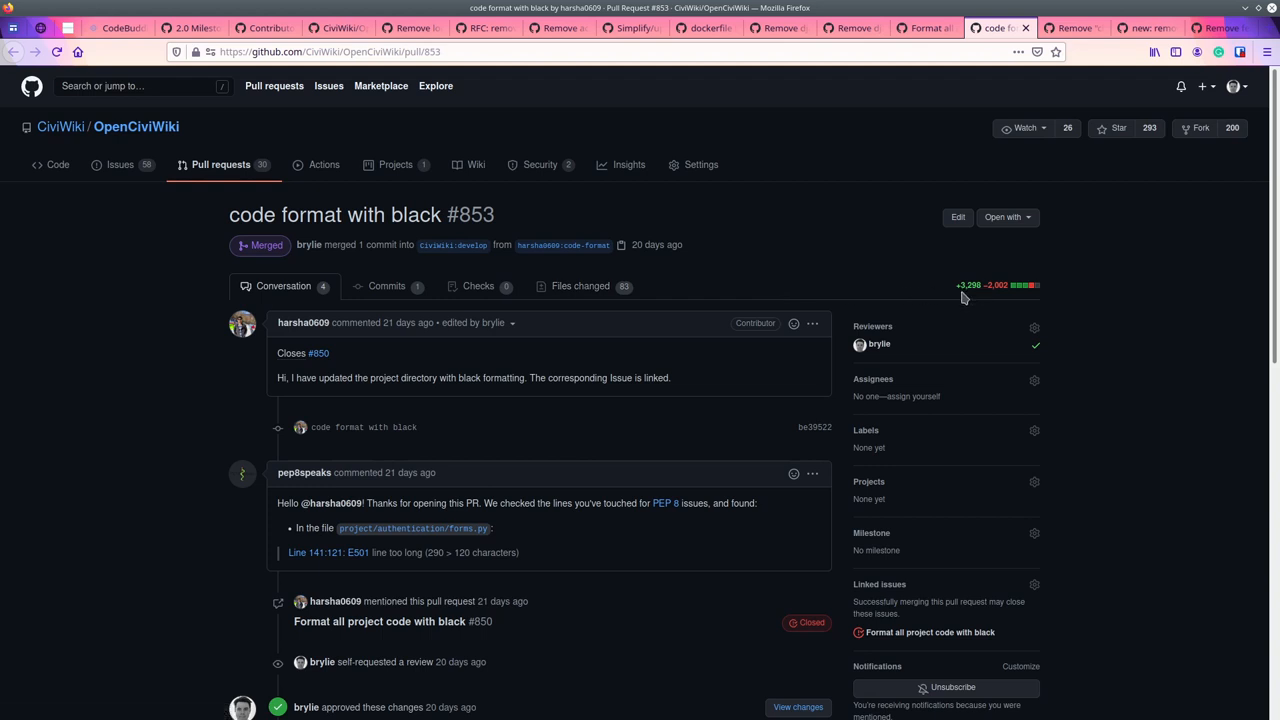
pyautogui.moveTo(620, 532)
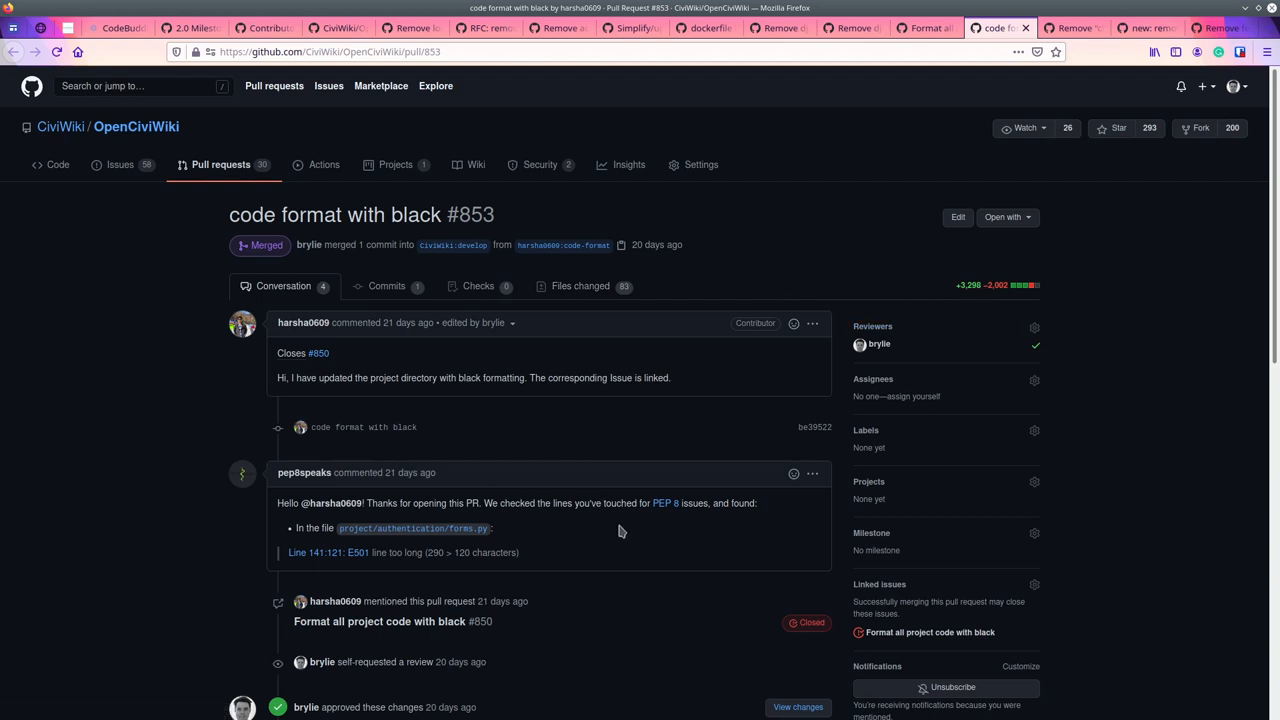
pyautogui.moveTo(476, 536)
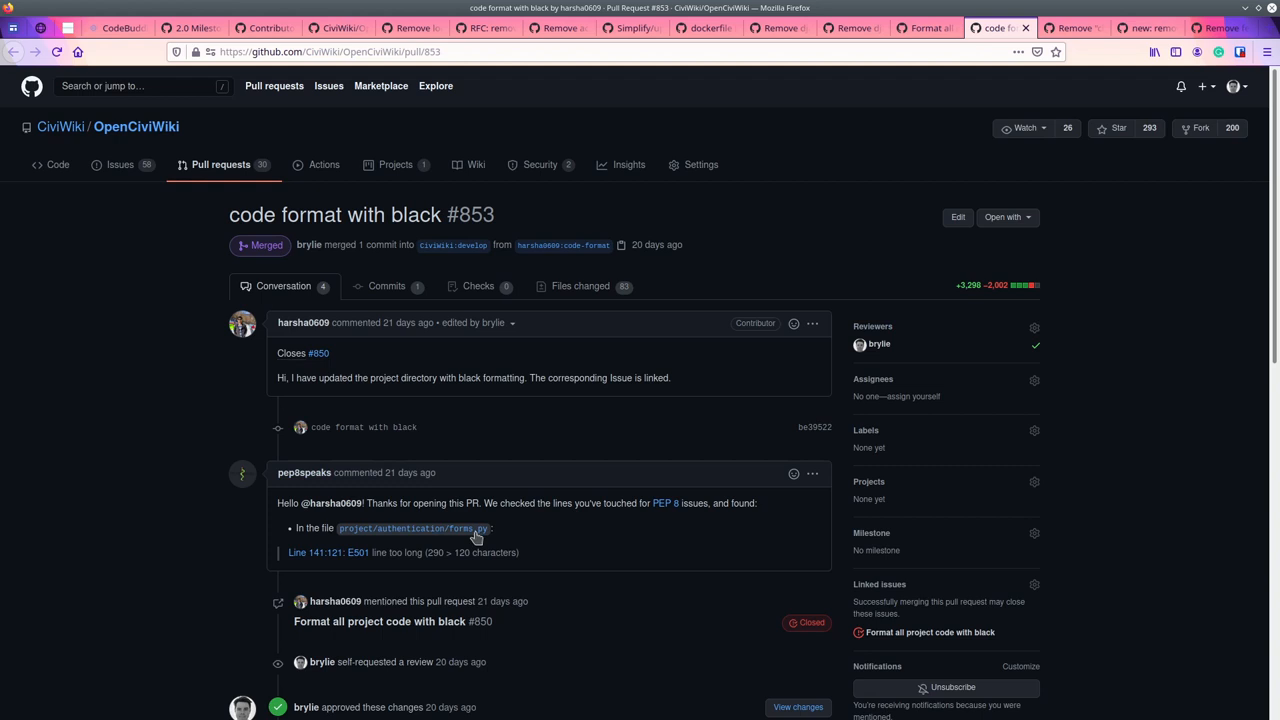
pyautogui.moveTo(424, 556)
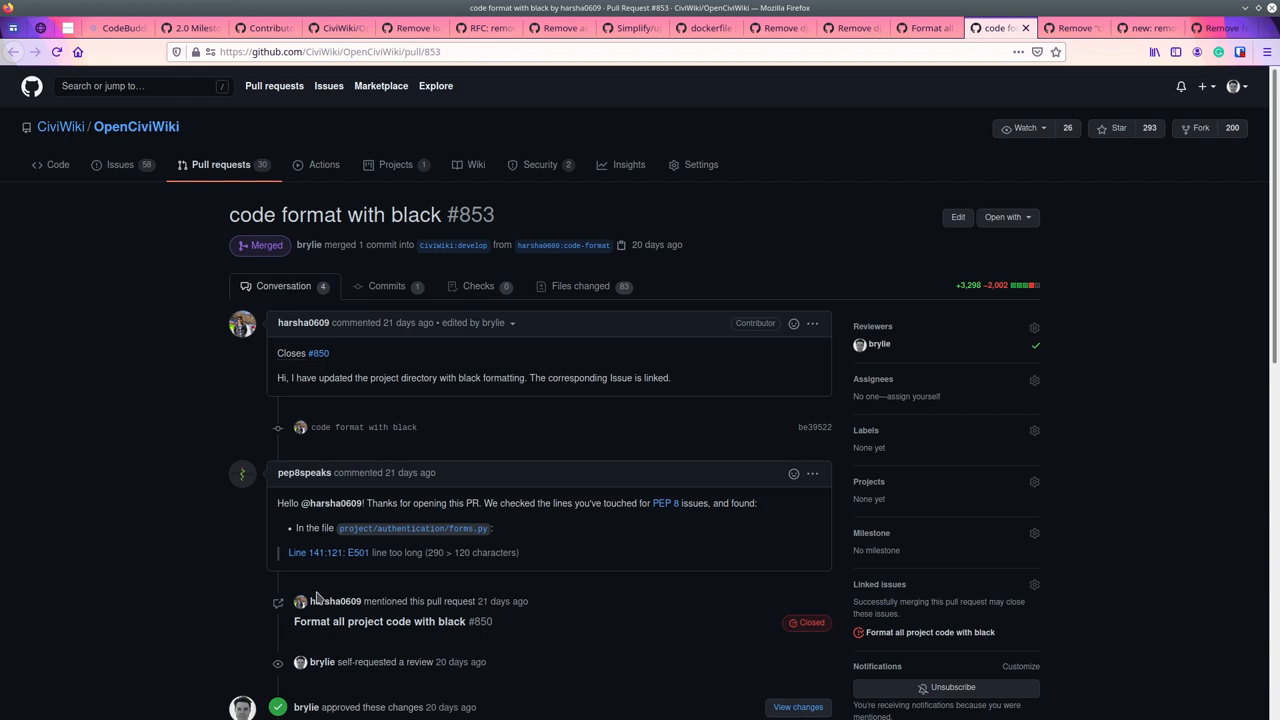
# Review PR #853's conversation, then switch to issue #849 'Remove "closed beta" functionality'.
pyautogui.scroll(-3)
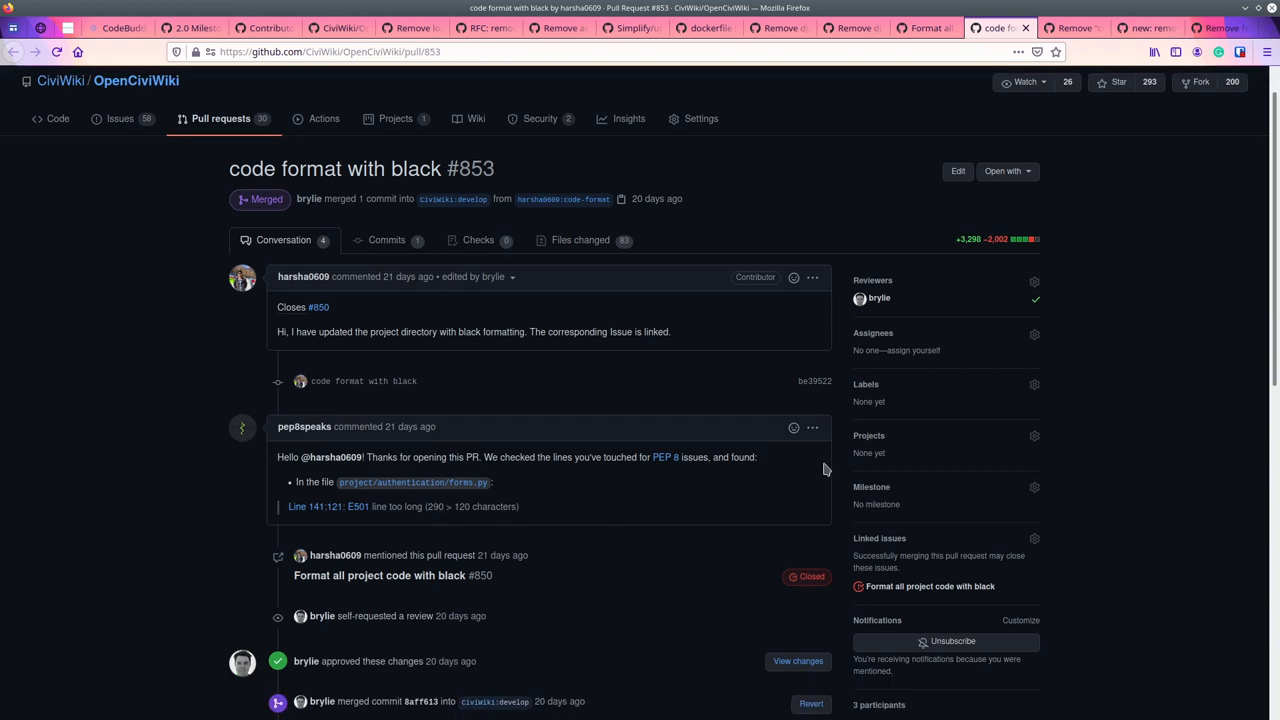
pyautogui.scroll(3)
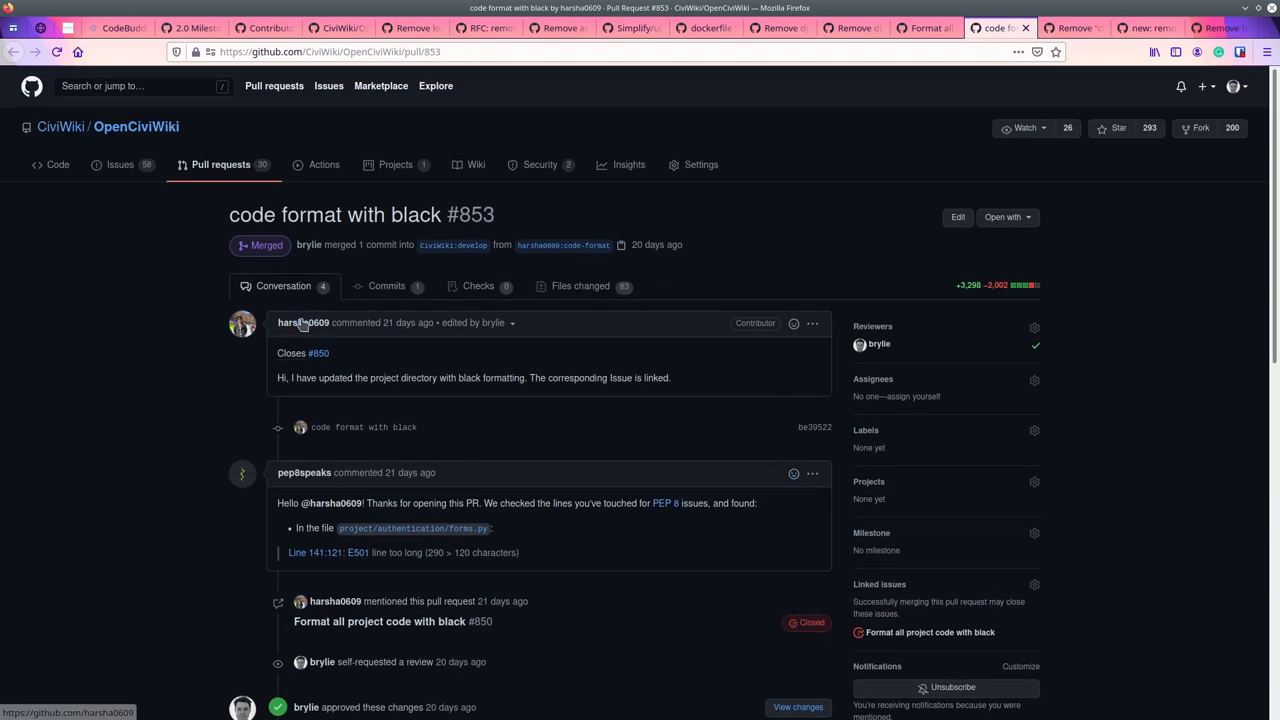
pyautogui.moveTo(304, 322)
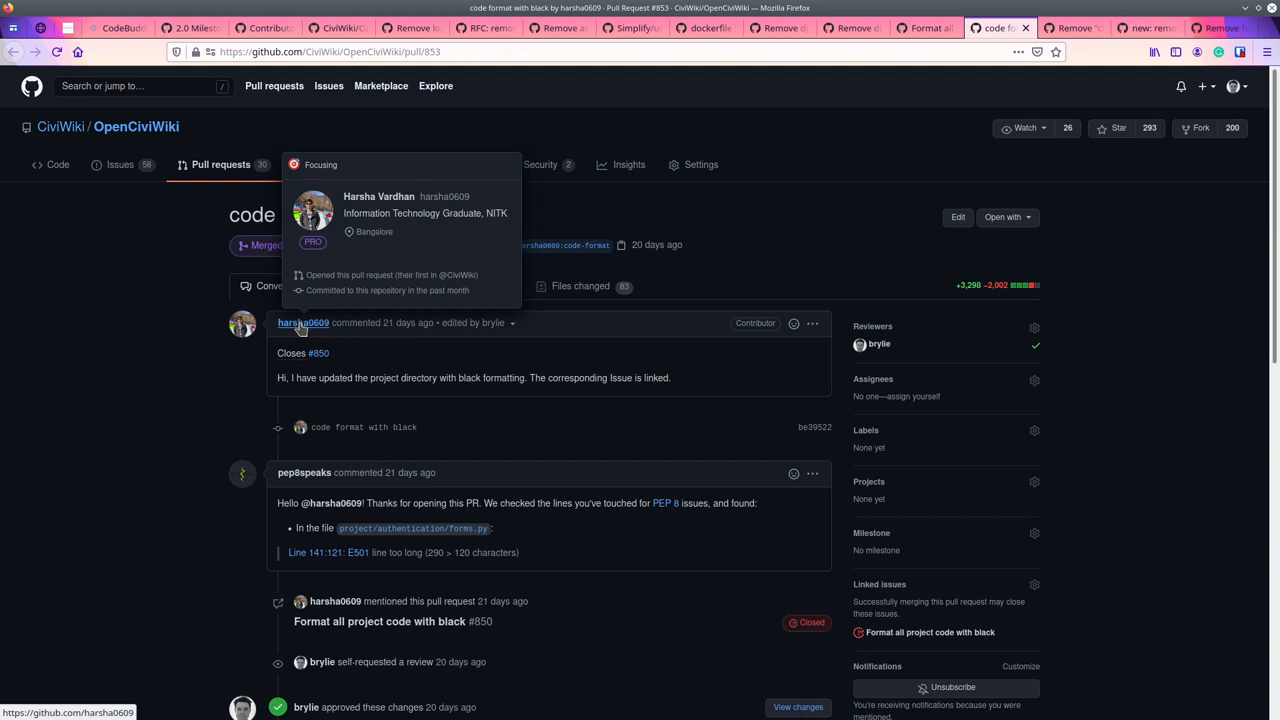
pyautogui.moveTo(844, 248)
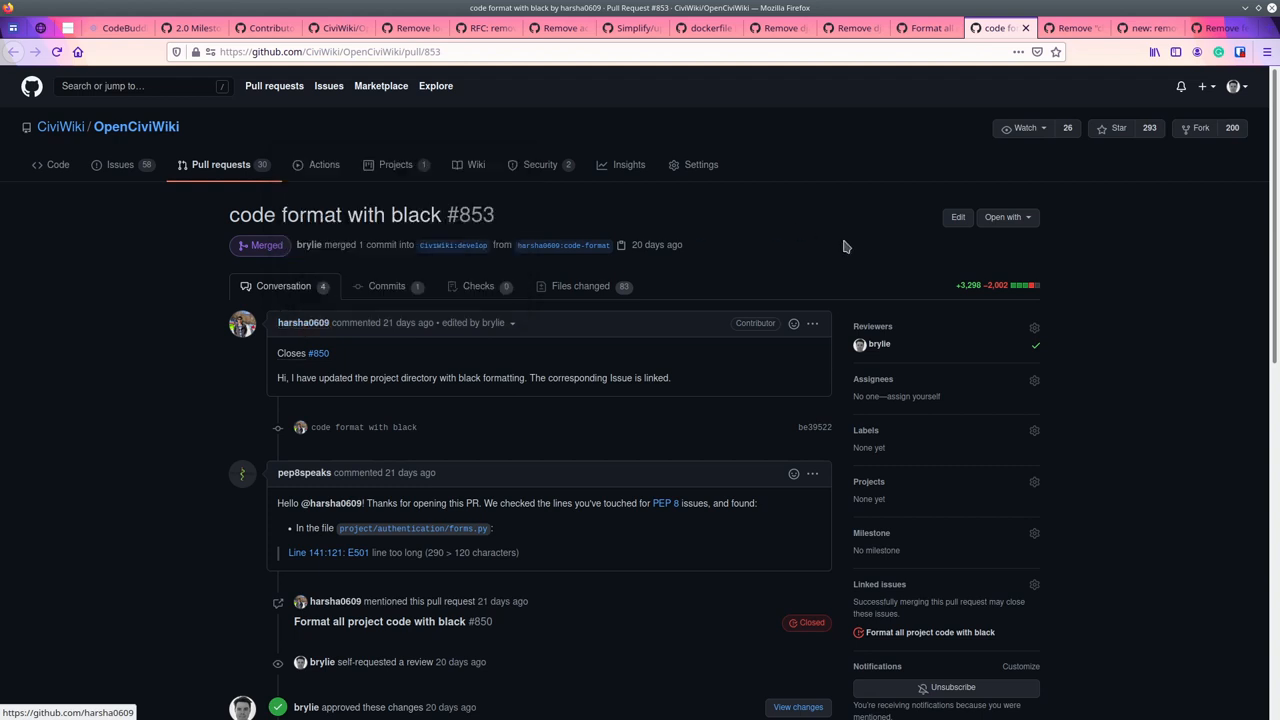
pyautogui.moveTo(822, 258)
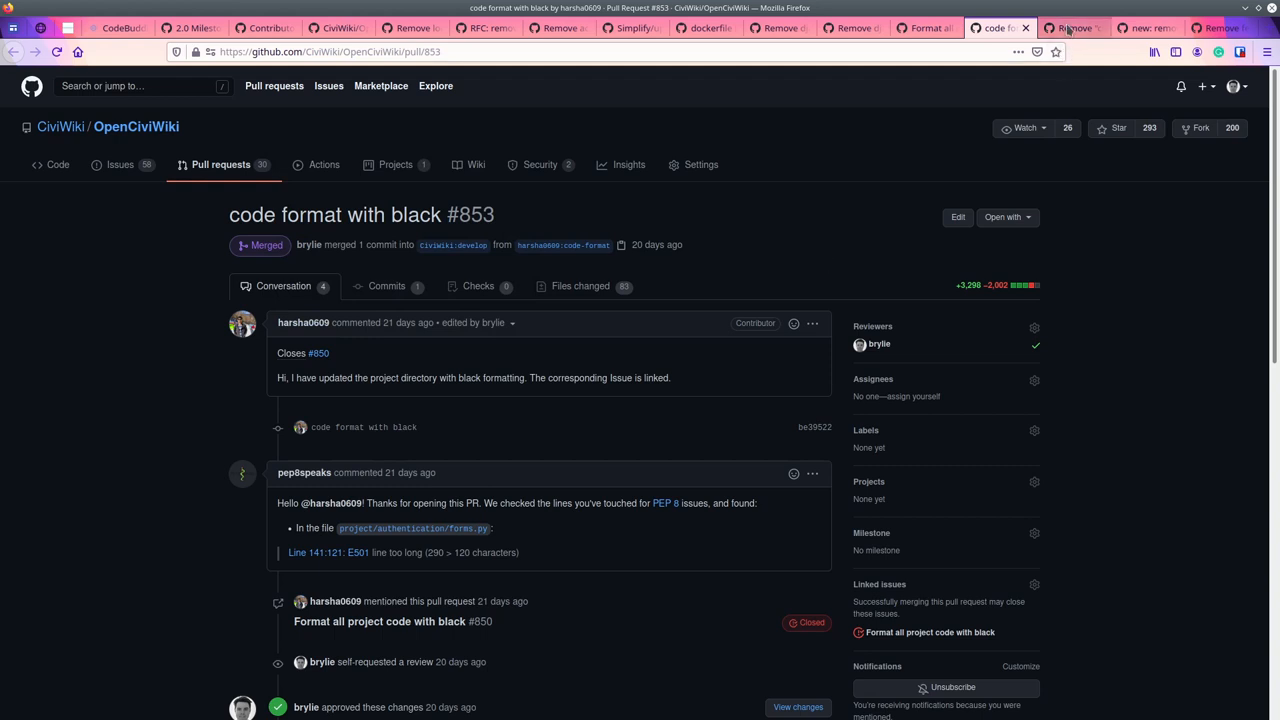
pyautogui.click(1070, 28)
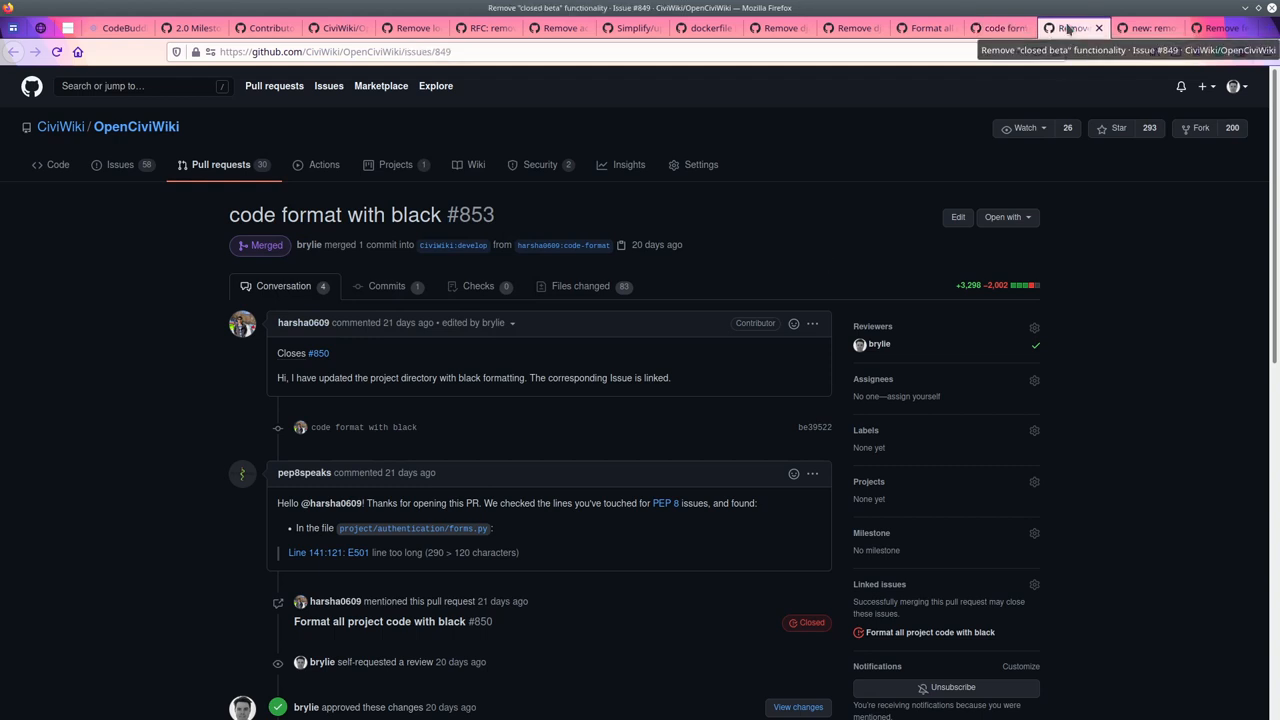
pyautogui.click(1070, 28)
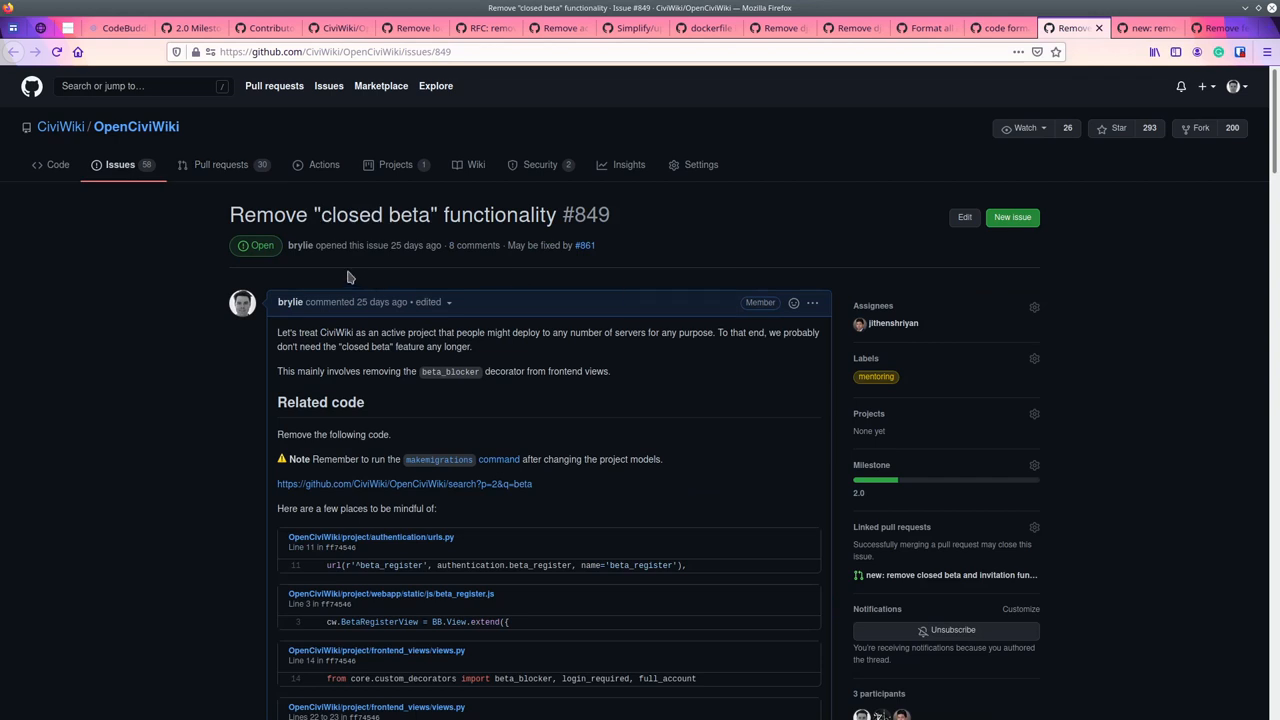
pyautogui.moveTo(1144, 44)
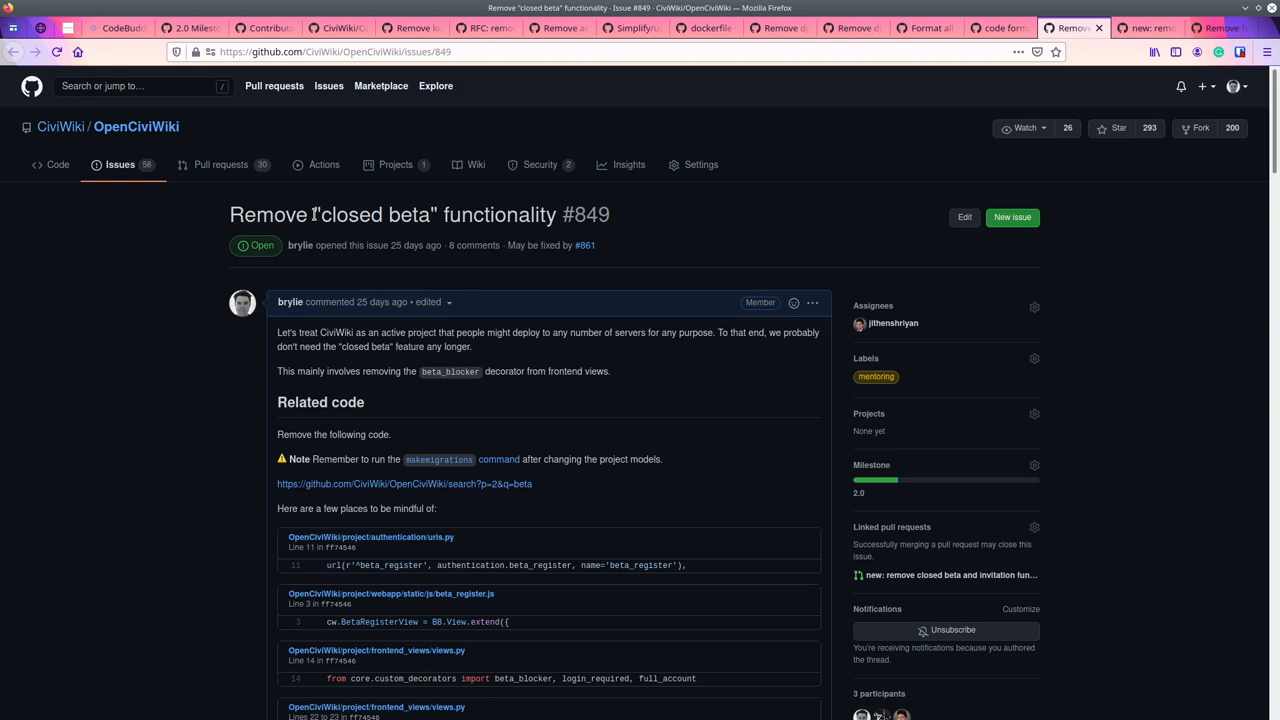
pyautogui.moveTo(160, 248)
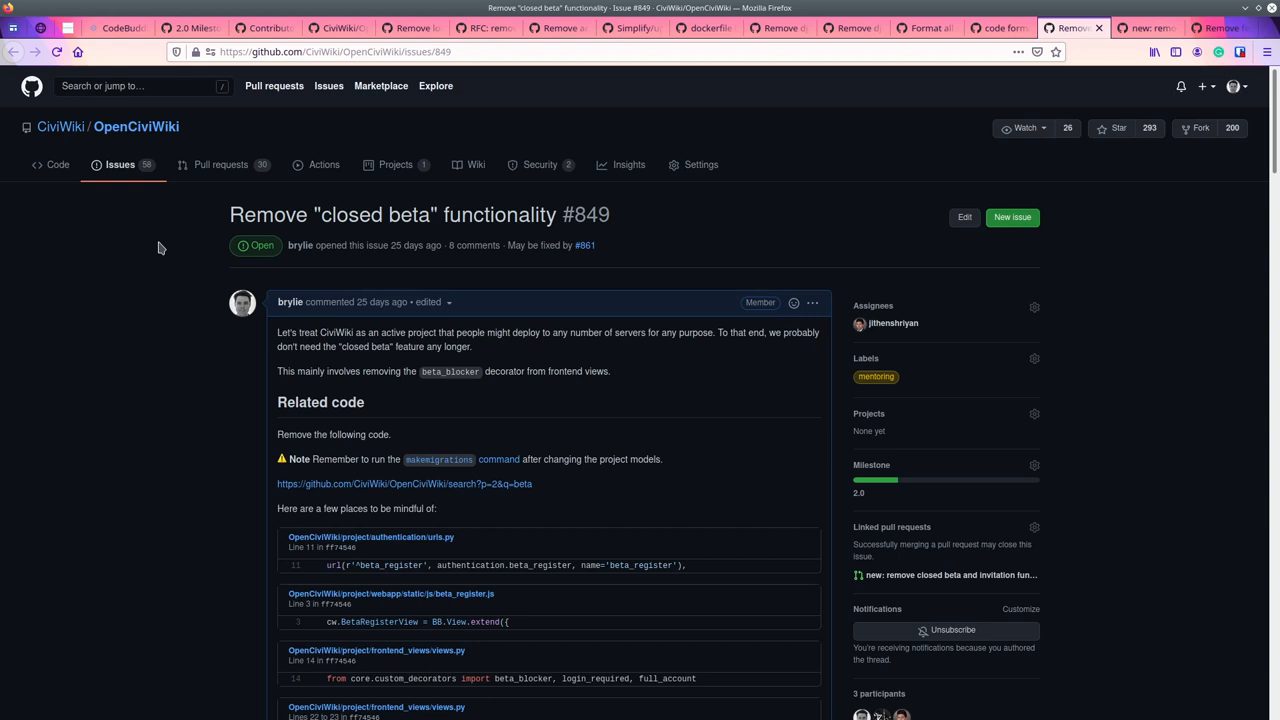
# Read through issue #849's related code list and go to the linked PR #861.
pyautogui.scroll(-3)
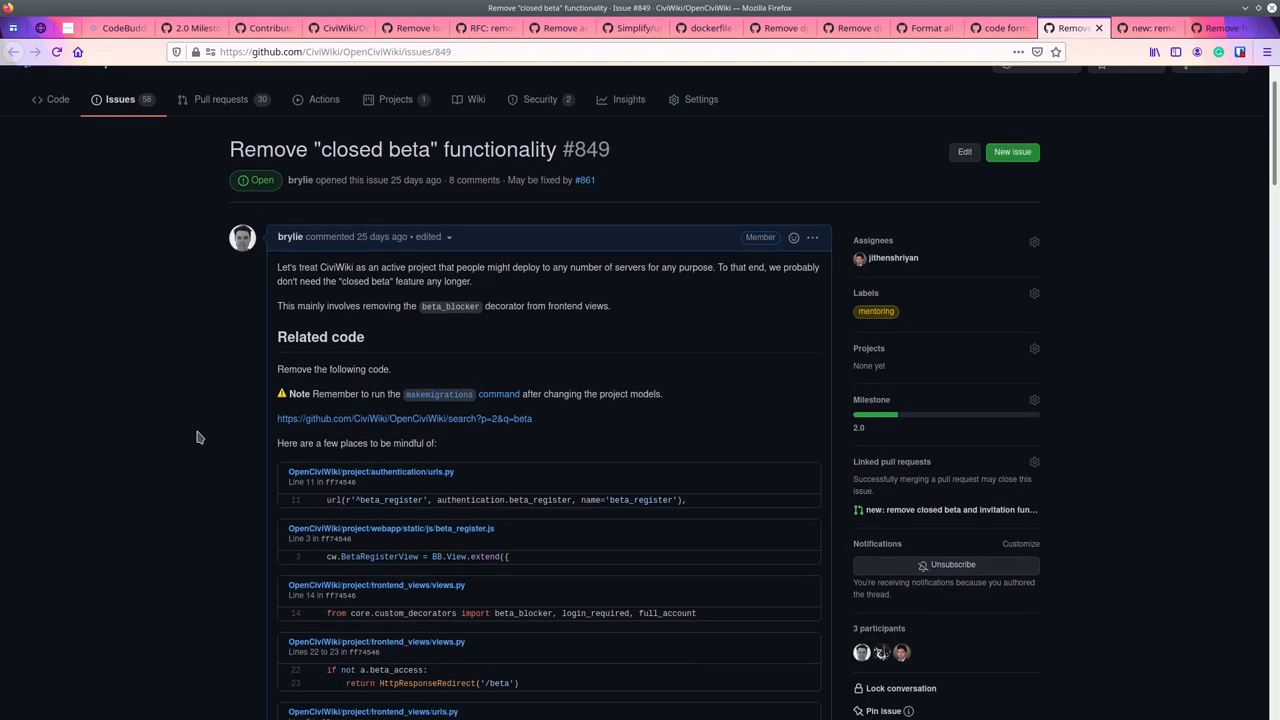
pyautogui.scroll(3)
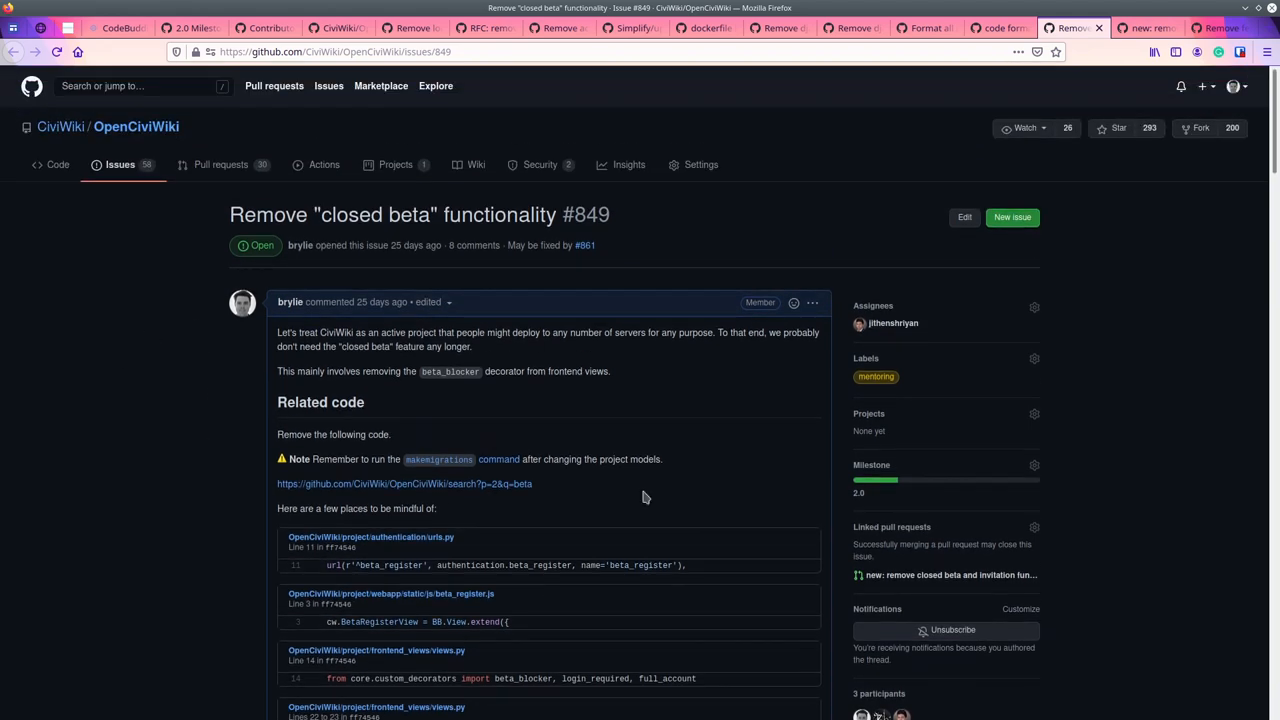
pyautogui.scroll(-3)
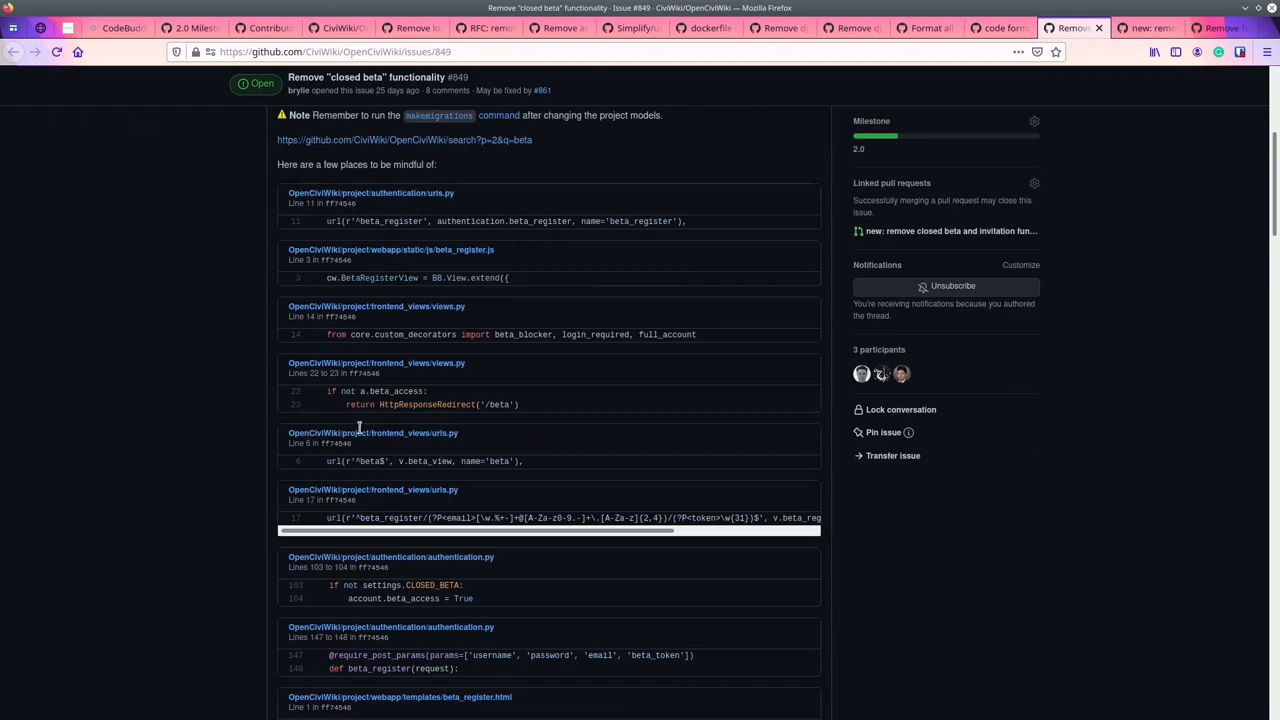
pyautogui.scroll(3)
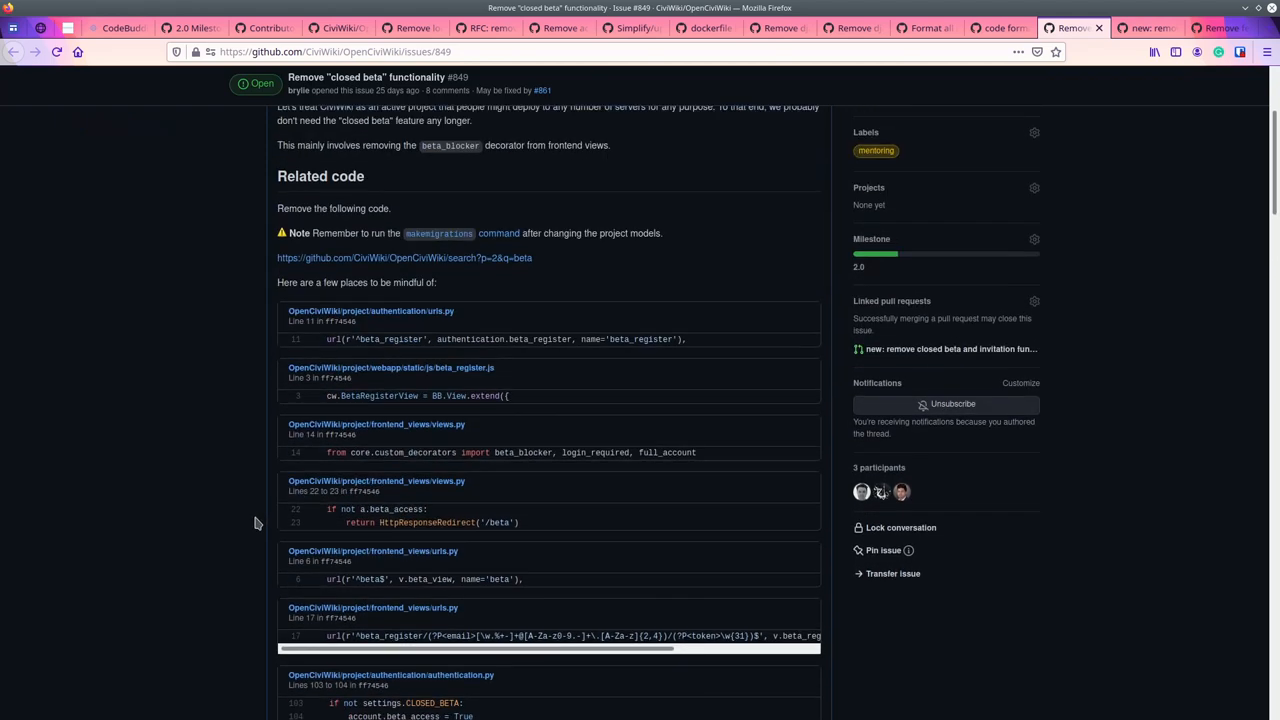
pyautogui.scroll(3)
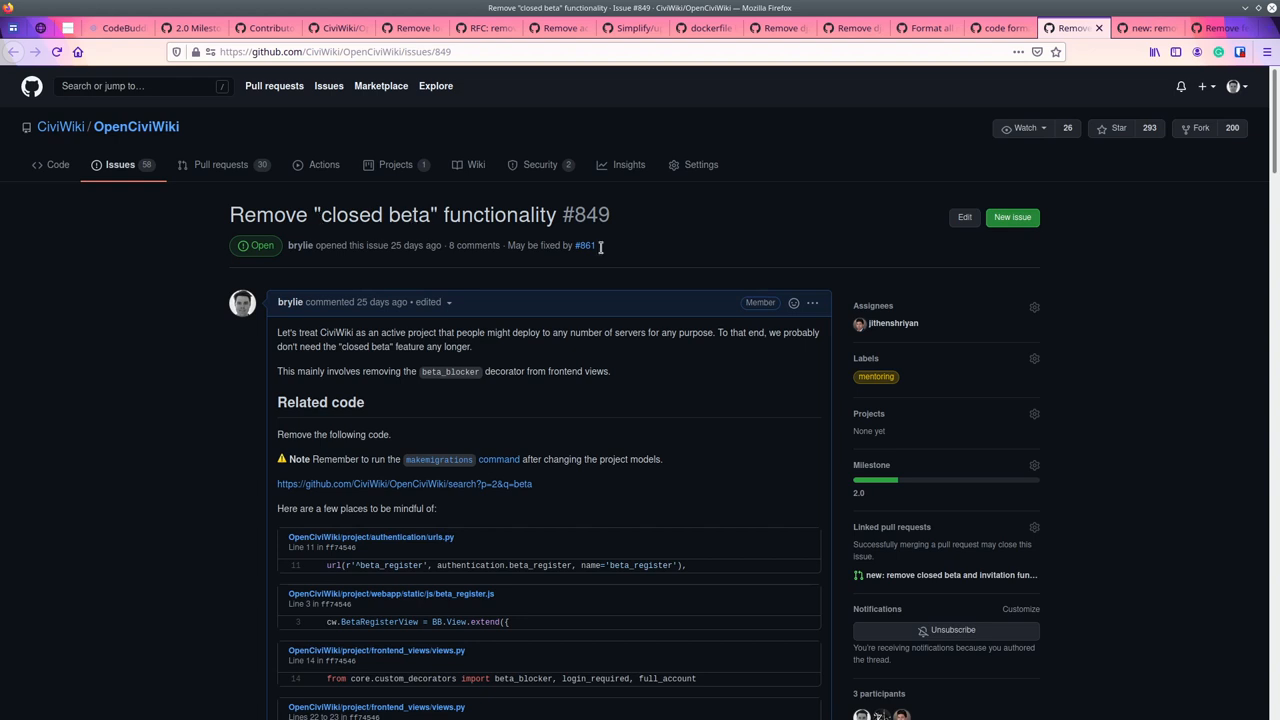
pyautogui.moveTo(892, 324)
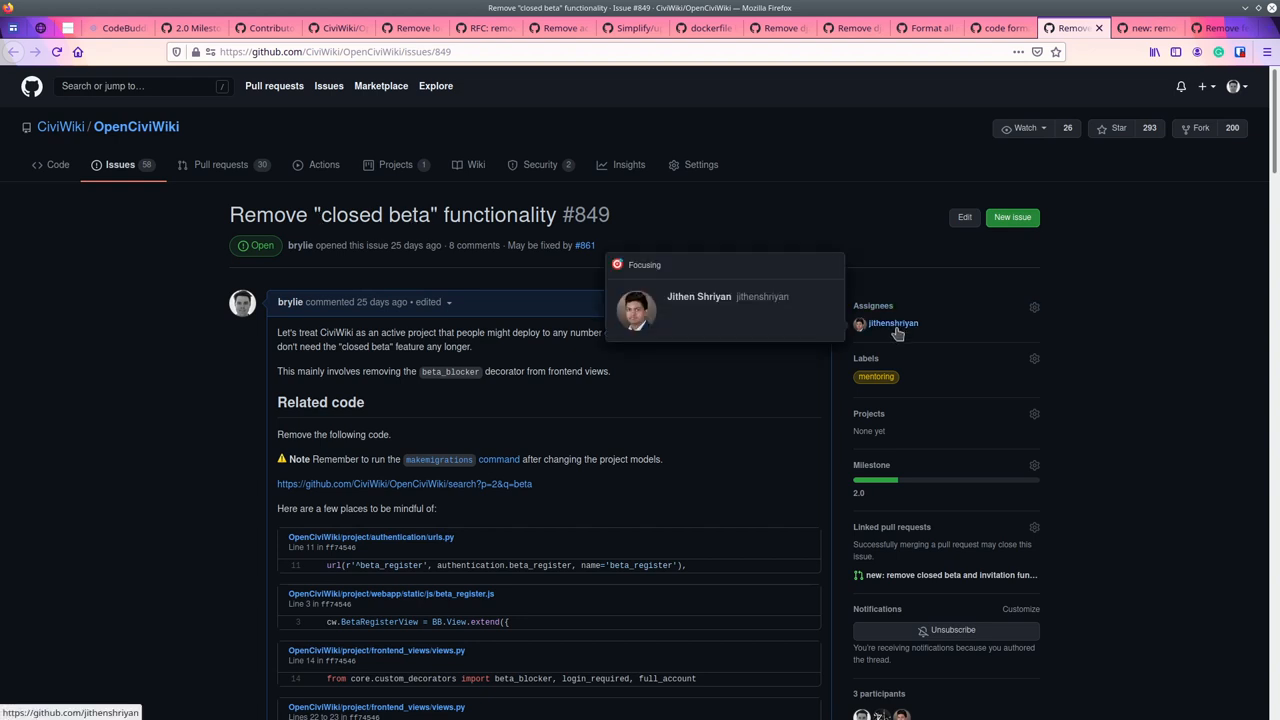
pyautogui.moveTo(960, 312)
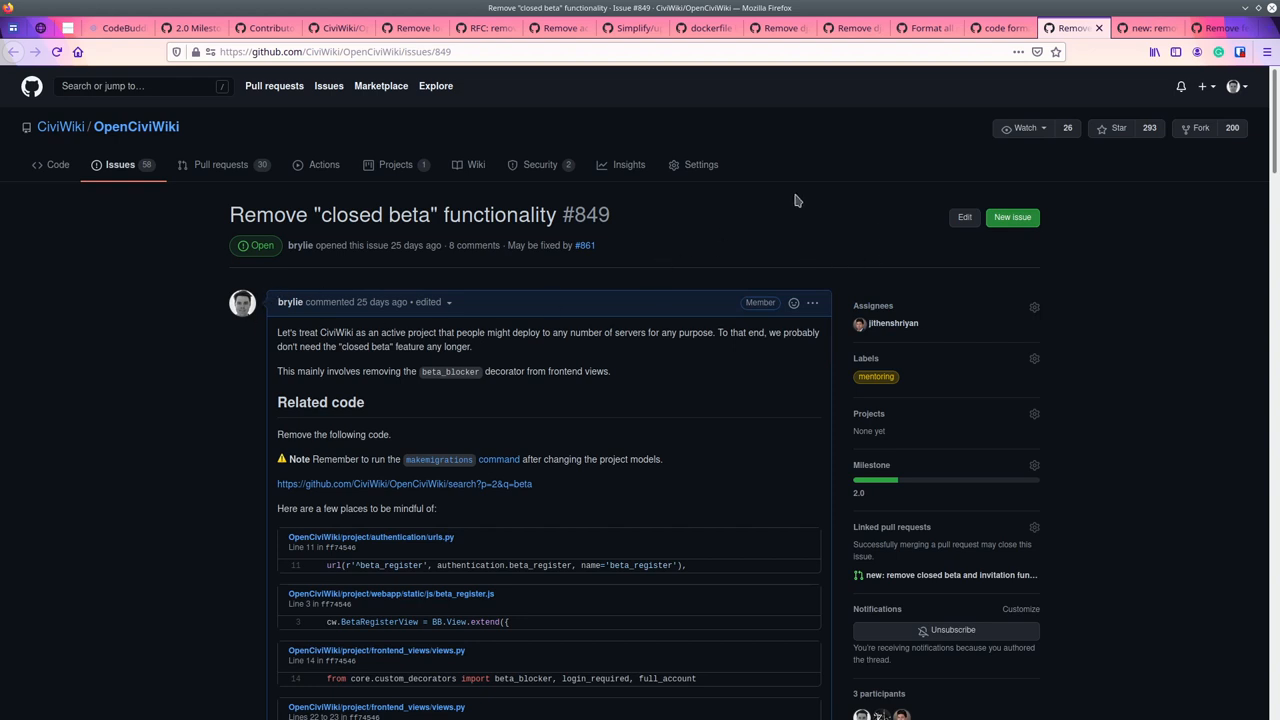
pyautogui.click(948, 576)
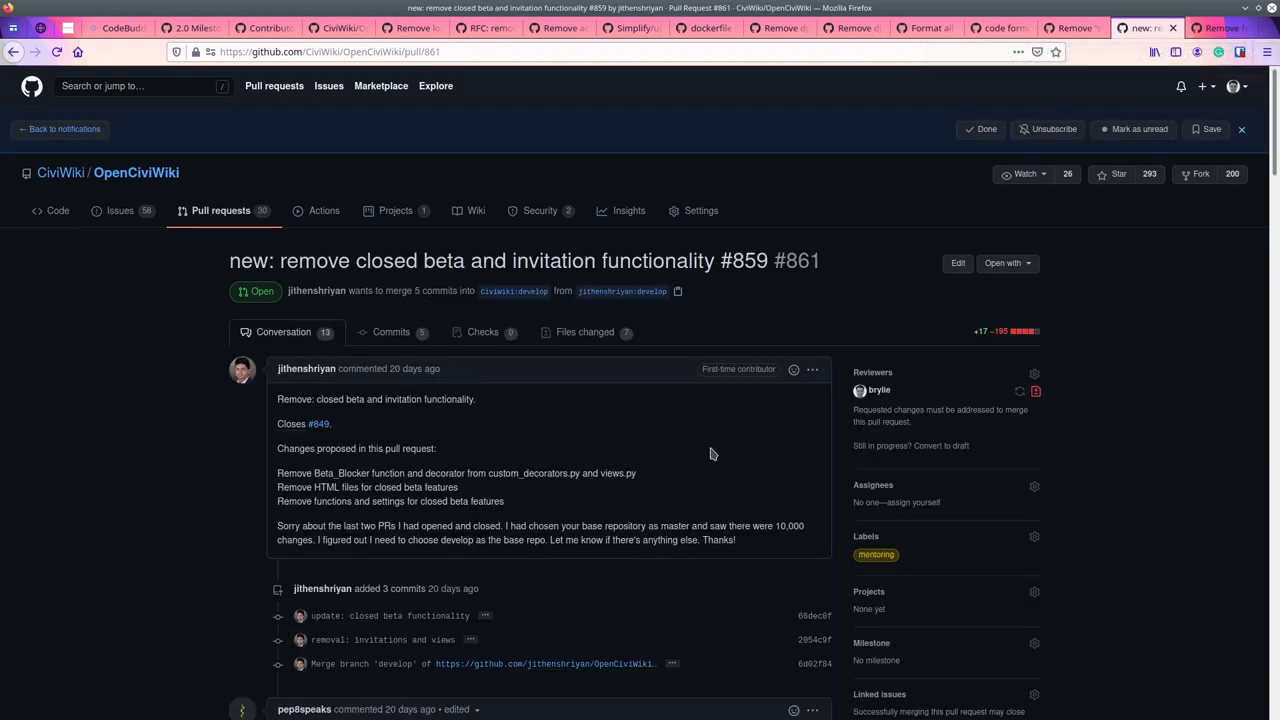
pyautogui.moveTo(978, 342)
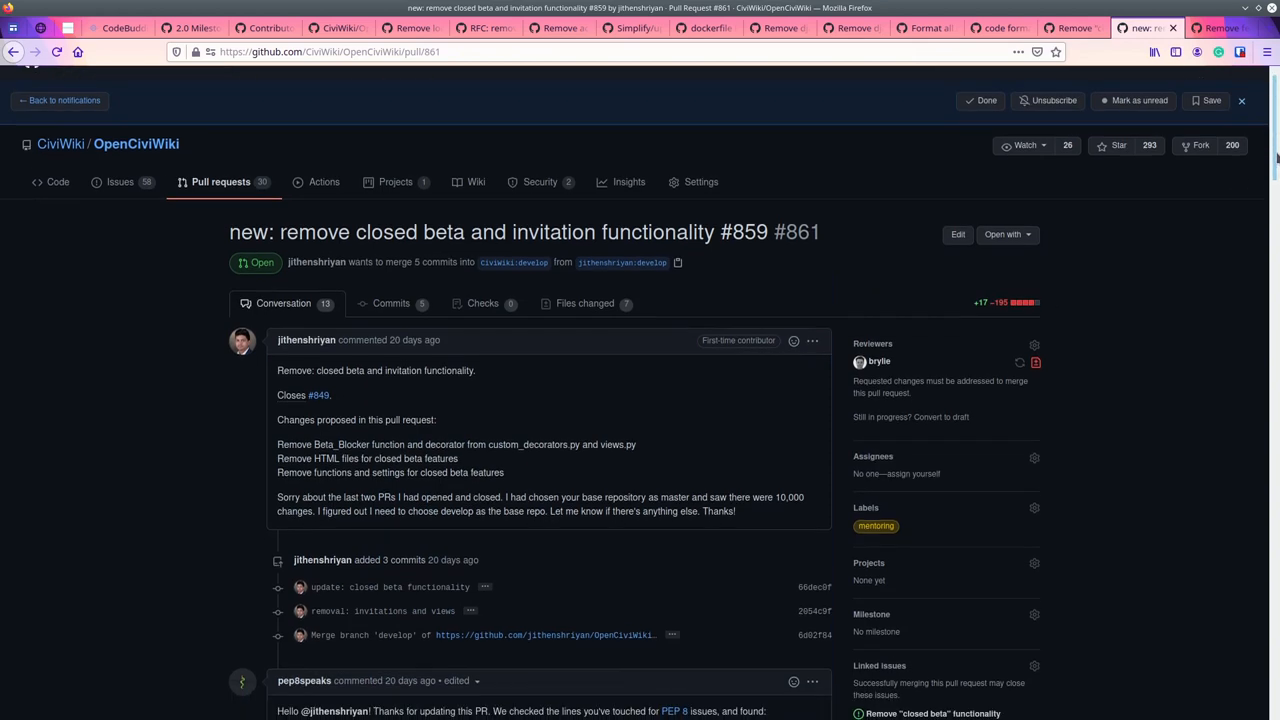
# Read PR #861's conversation through the Docker discussion and blocked-merge status, highlighting the Python 2.7 mention.
pyautogui.scroll(-3)
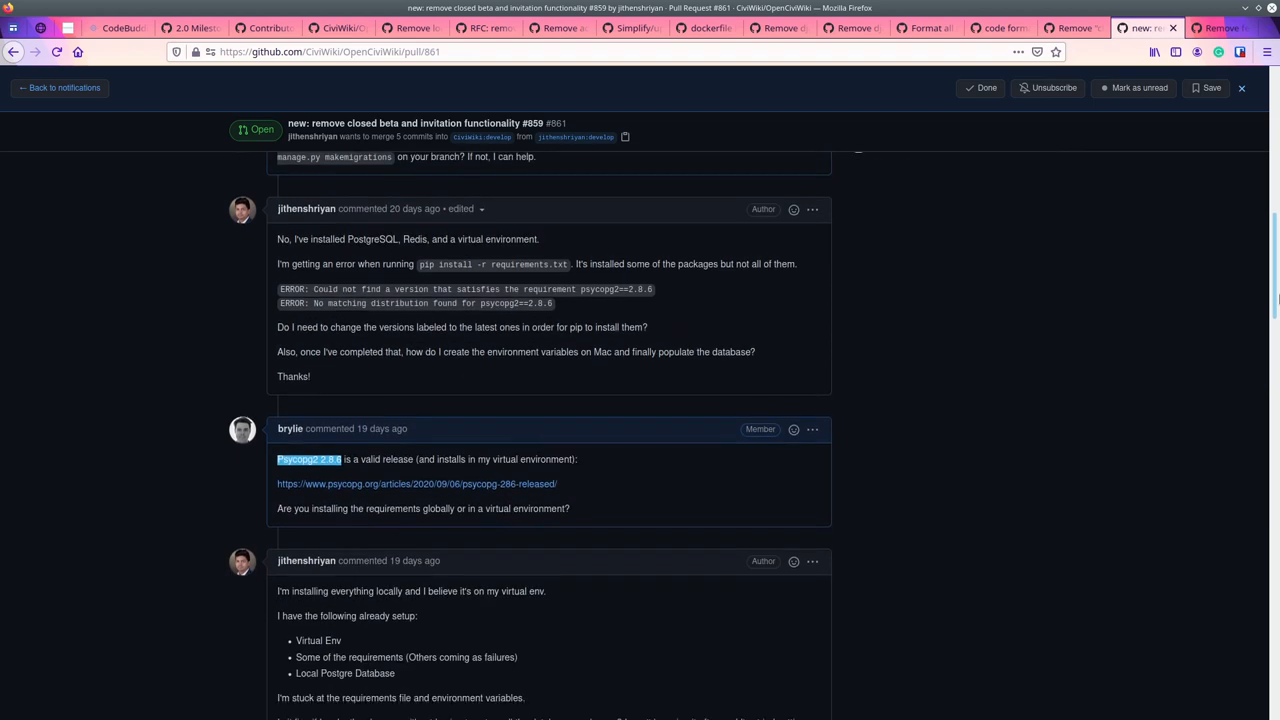
pyautogui.scroll(-3)
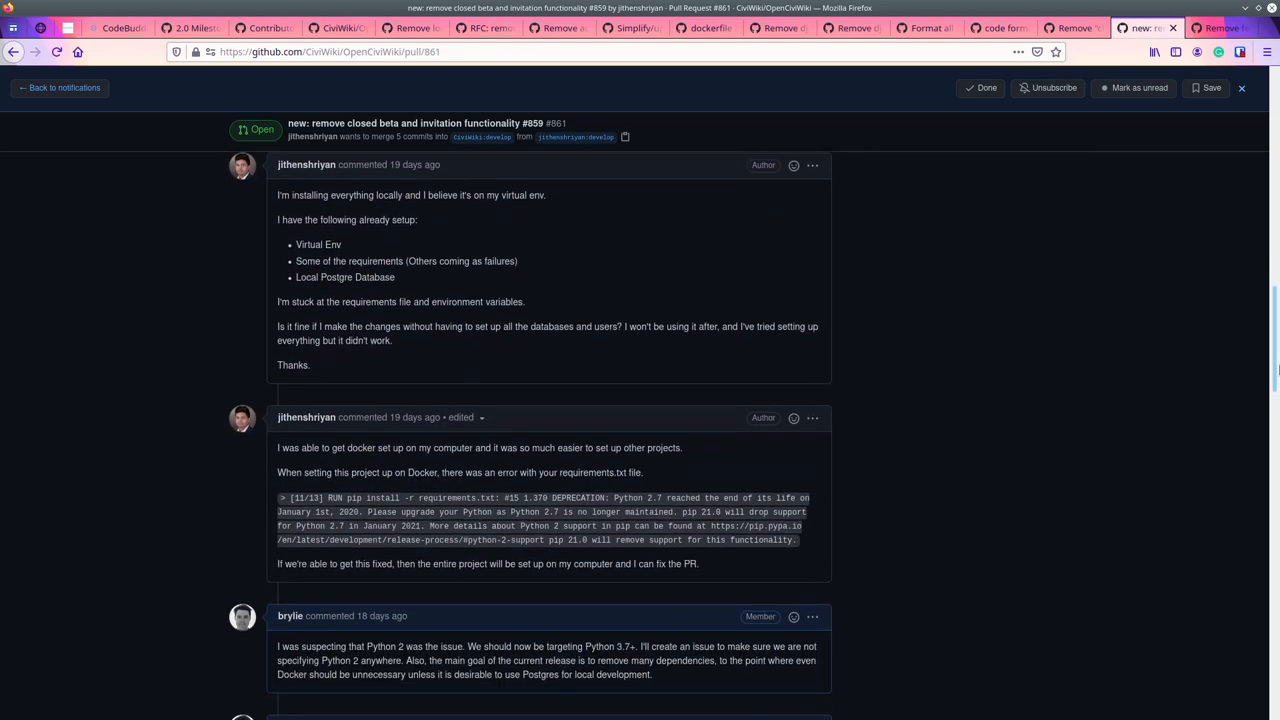
pyautogui.scroll(-3)
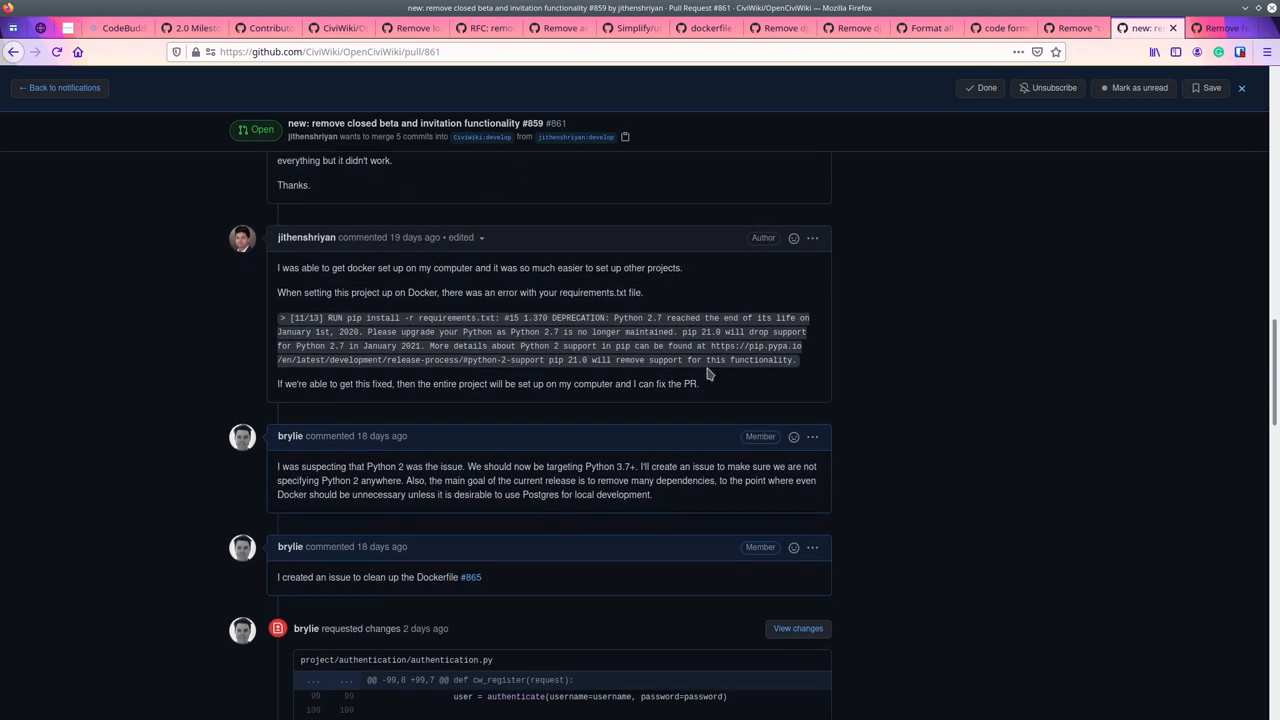
pyautogui.doubleClick(640, 318)
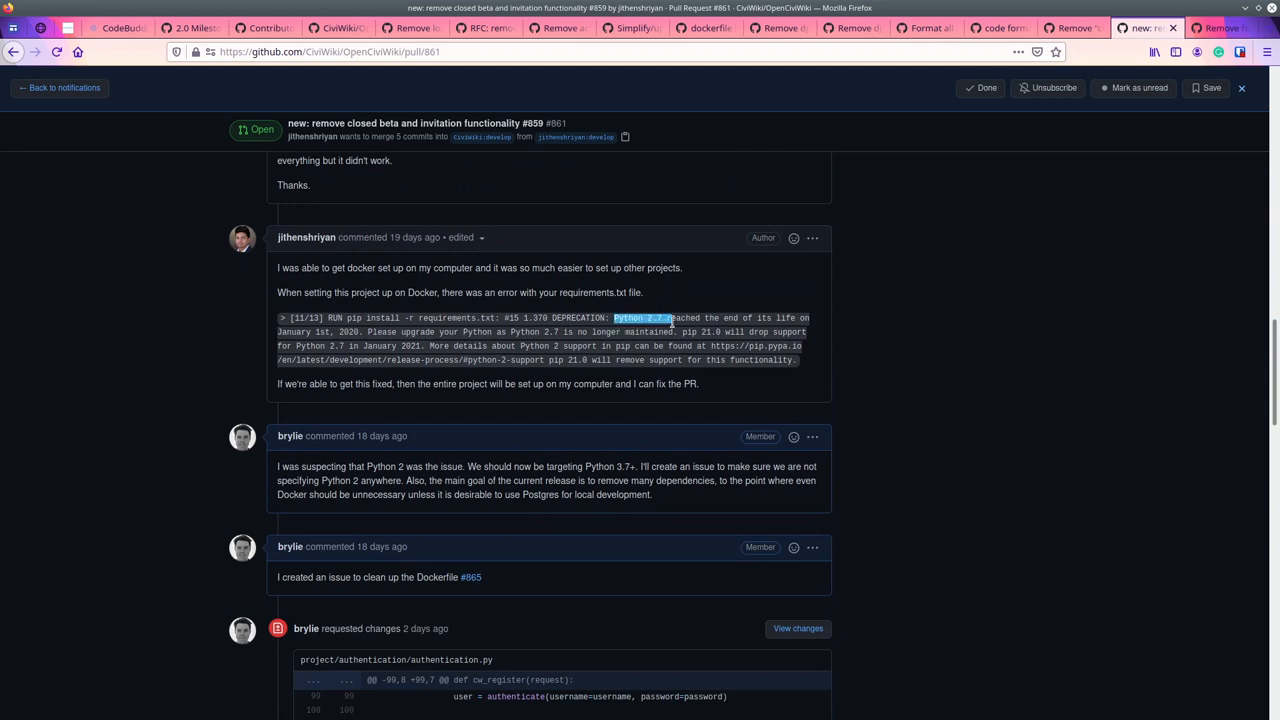
pyautogui.scroll(-3)
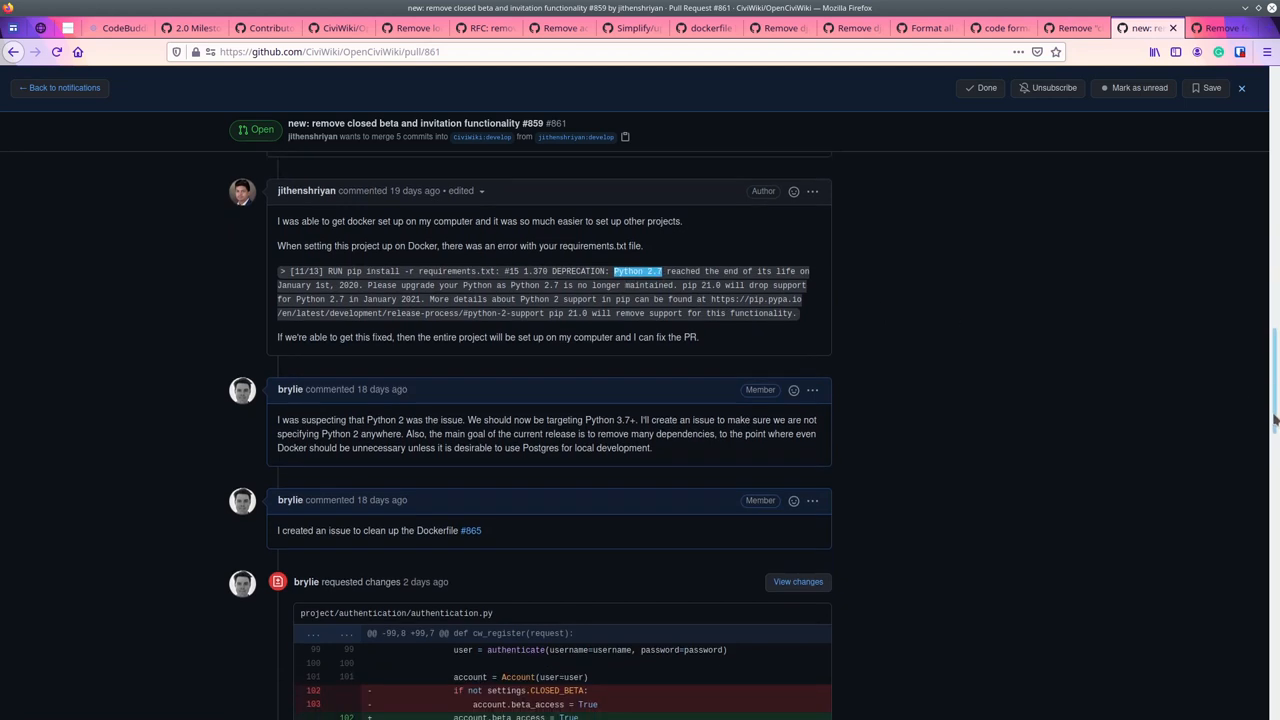
pyautogui.scroll(-3)
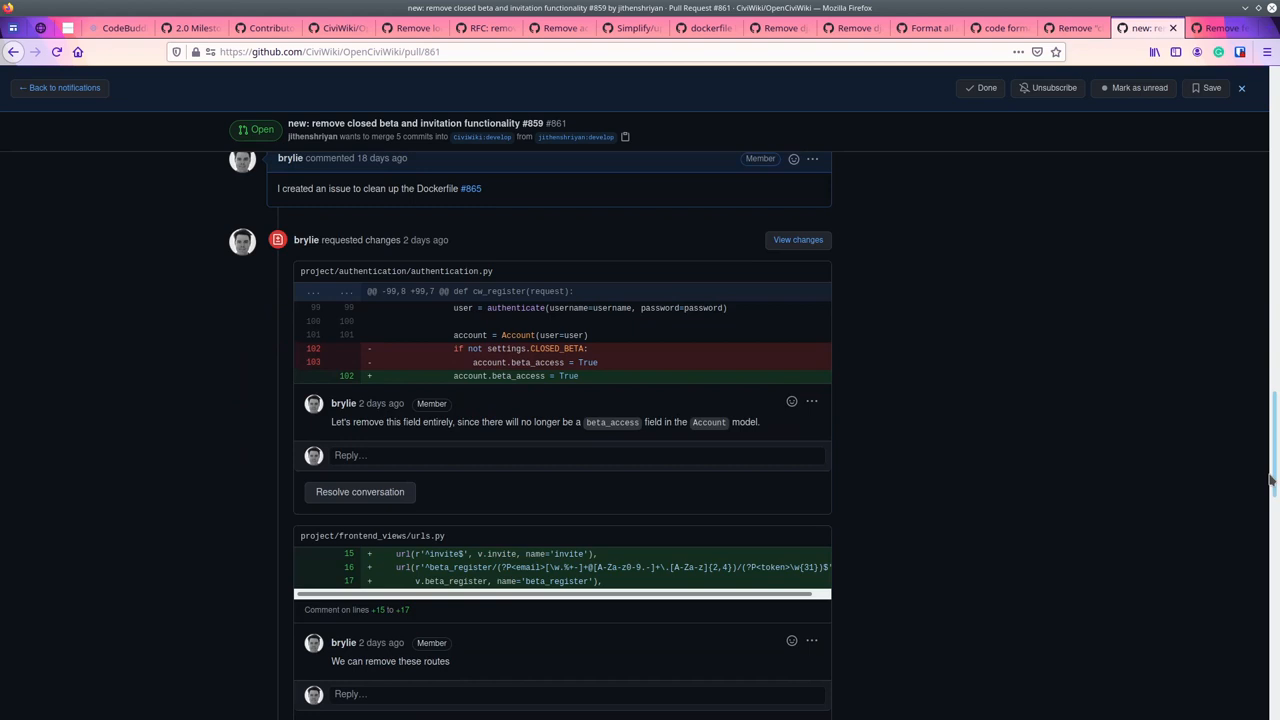
pyautogui.scroll(-3)
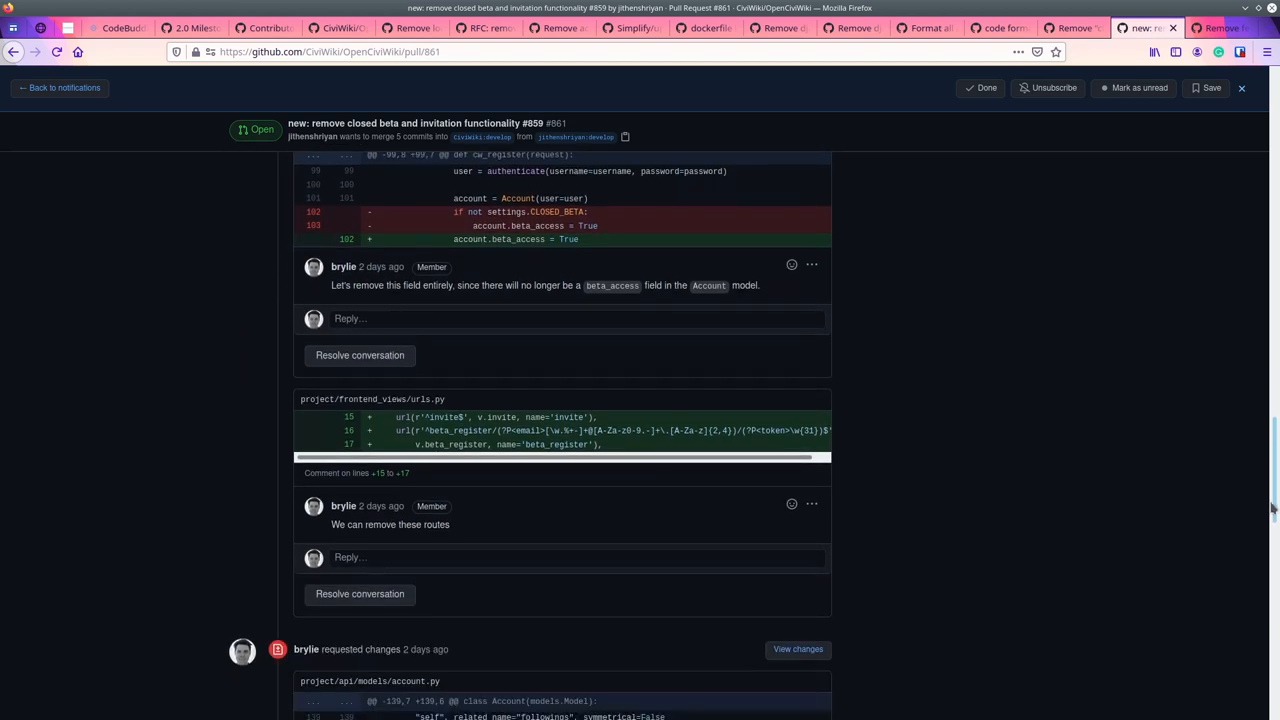
pyautogui.scroll(-3)
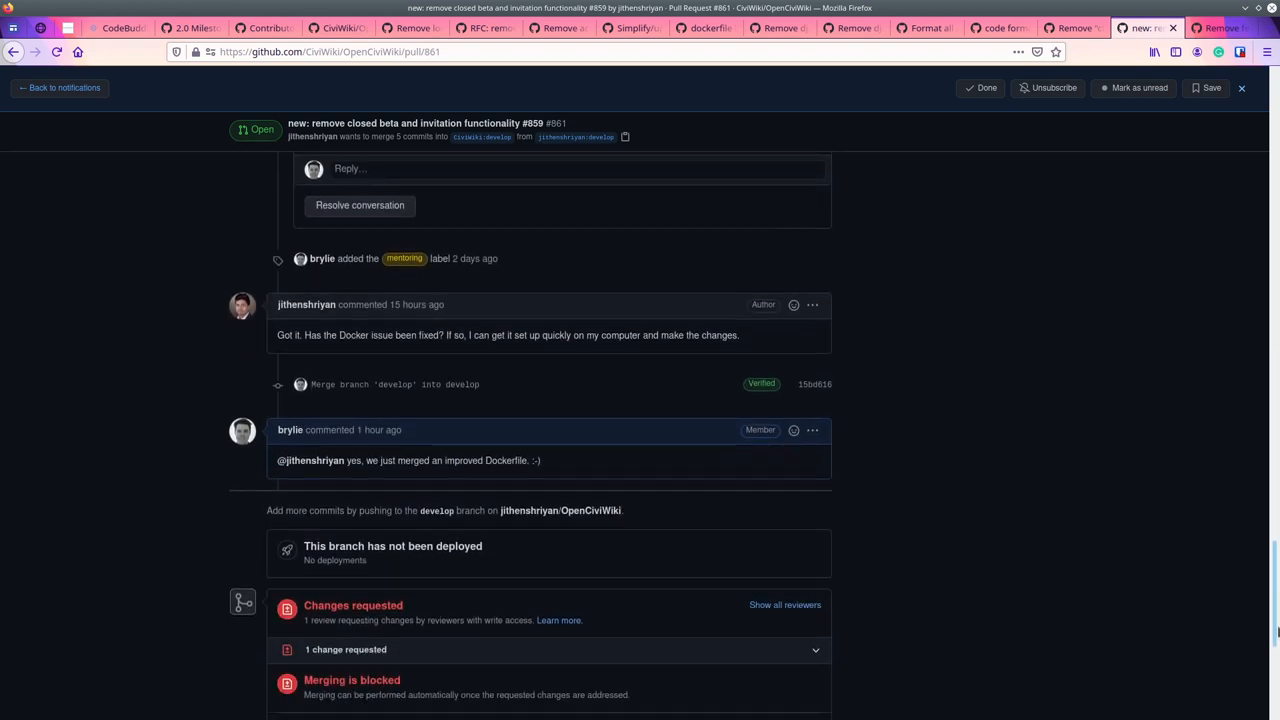
pyautogui.scroll(-3)
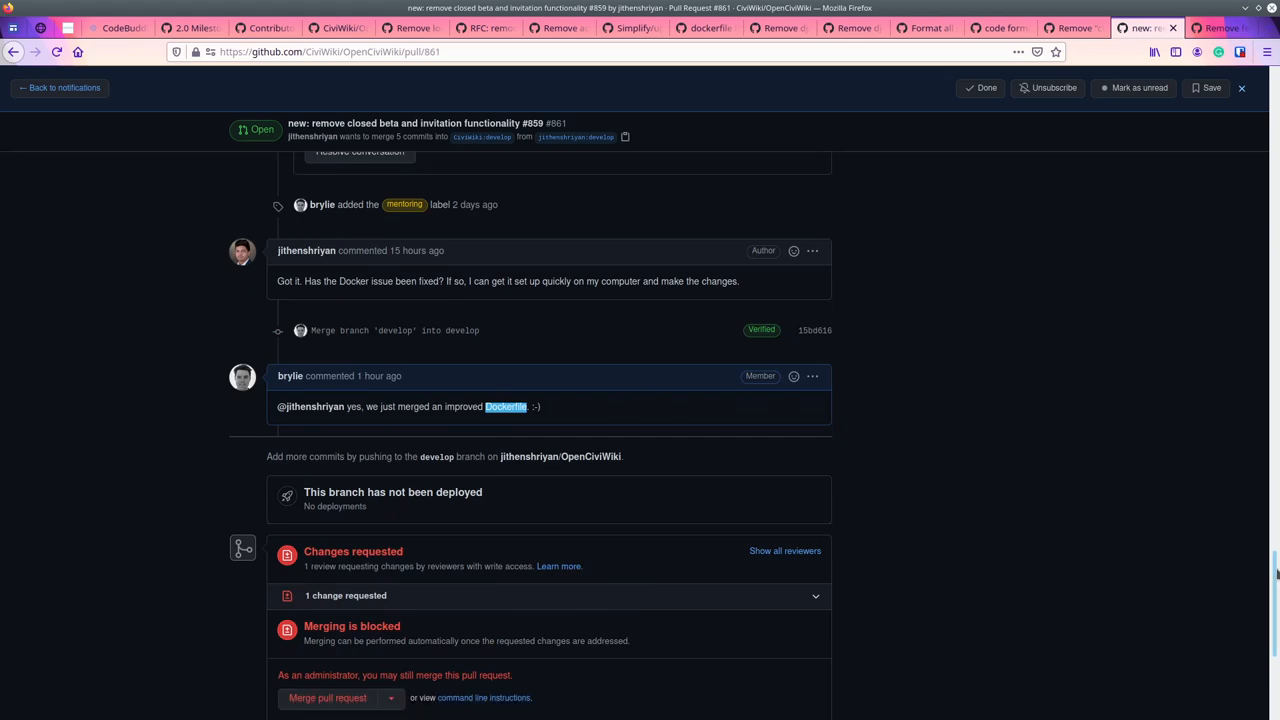
pyautogui.scroll(3)
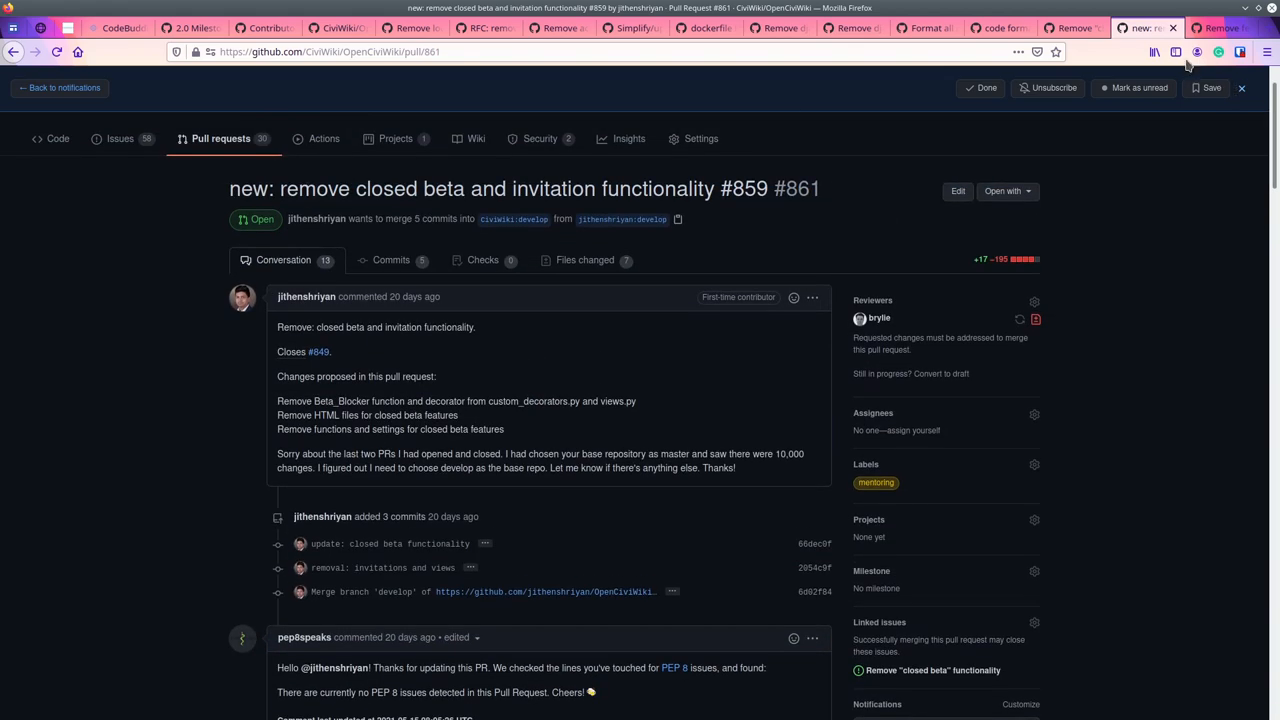
pyautogui.moveTo(584, 260)
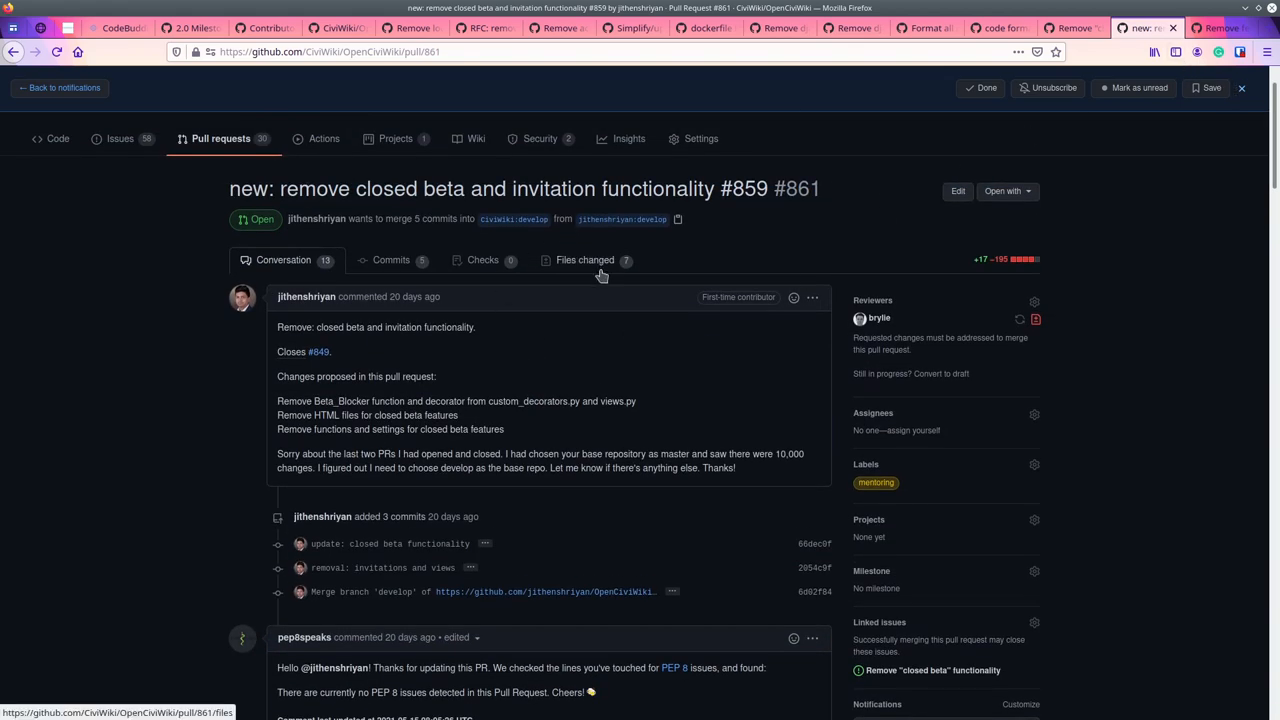
pyautogui.moveTo(596, 344)
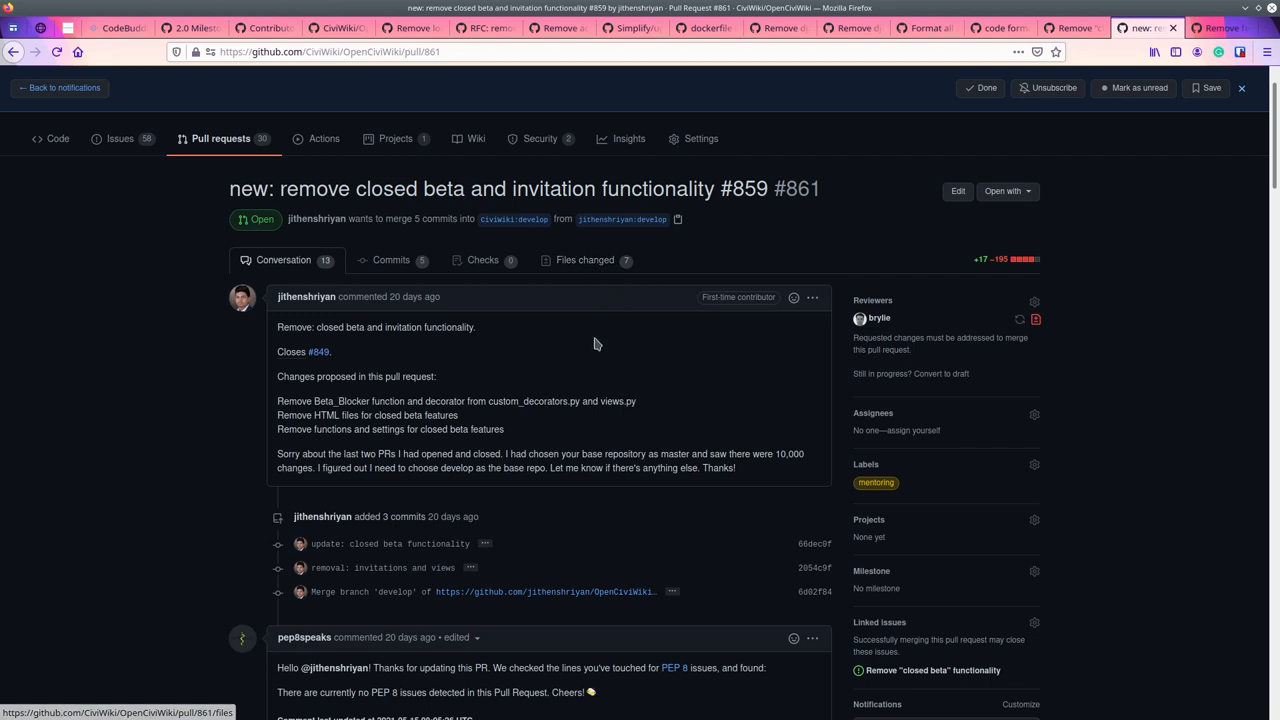
pyautogui.moveTo(732, 426)
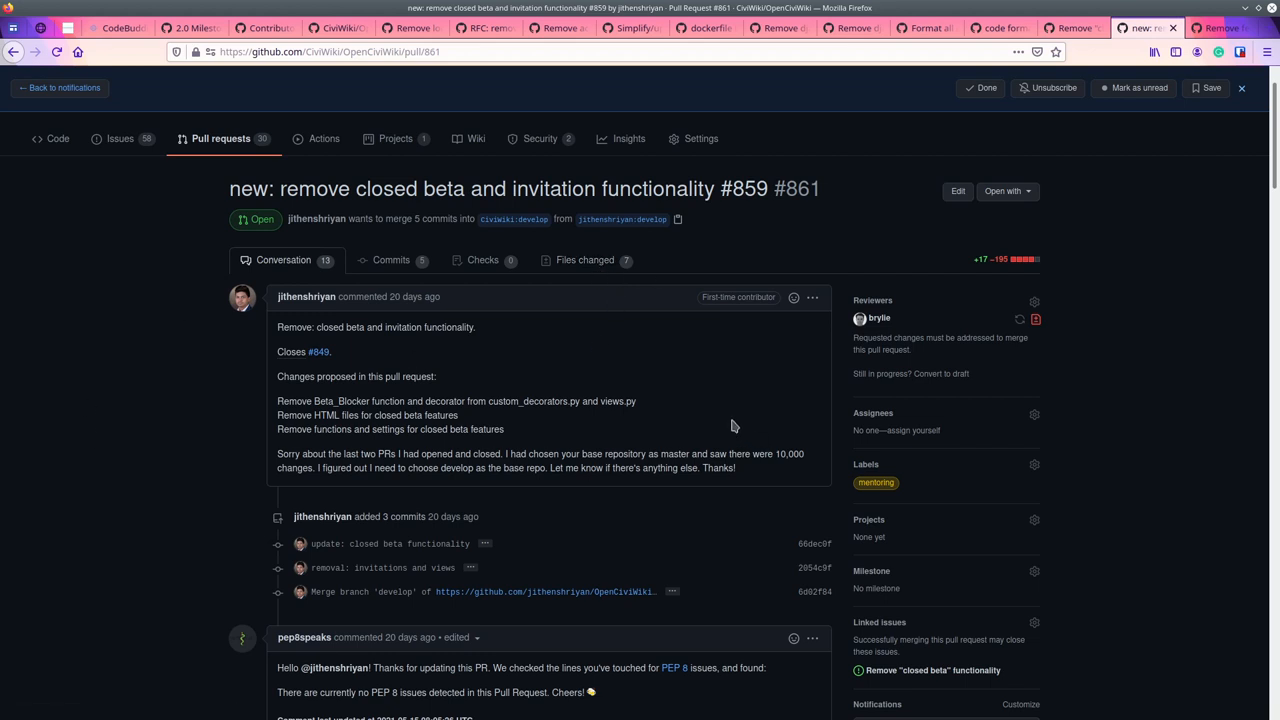
pyautogui.moveTo(1216, 28)
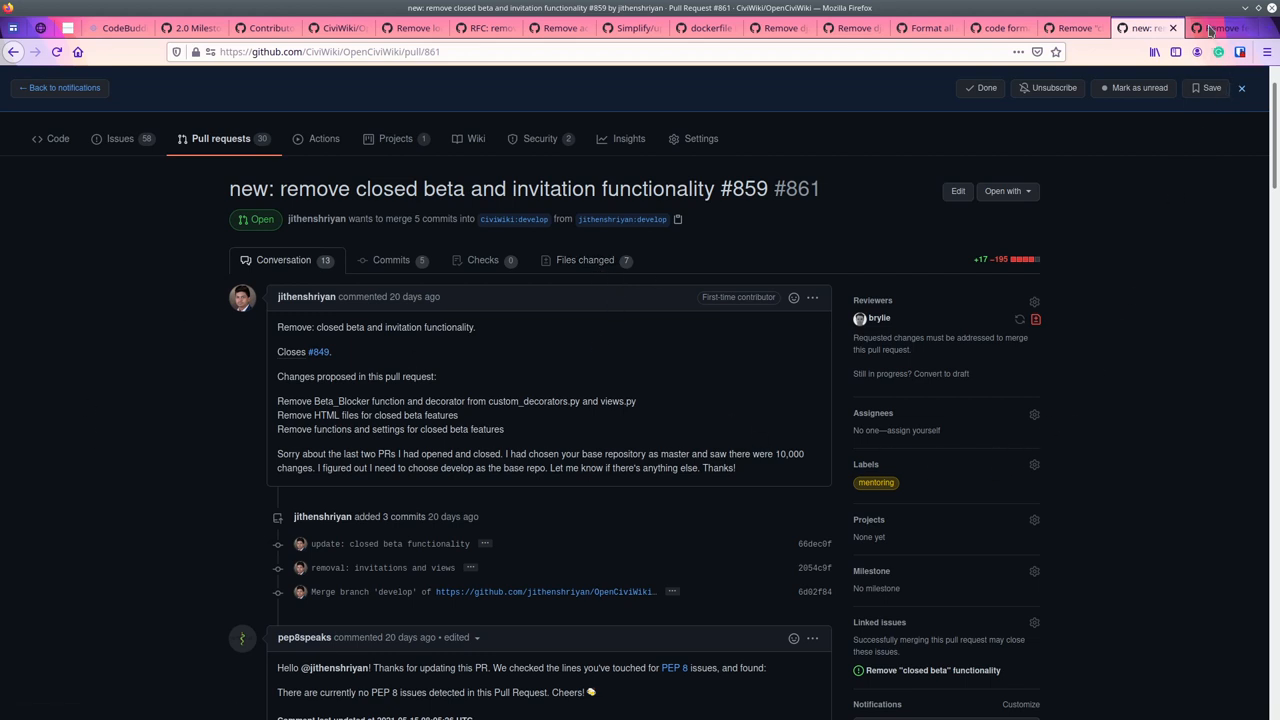
# View issue #857 'Remove features related to legislation', then switch to the CodeBuddies homepage.
pyautogui.click(1224, 28)
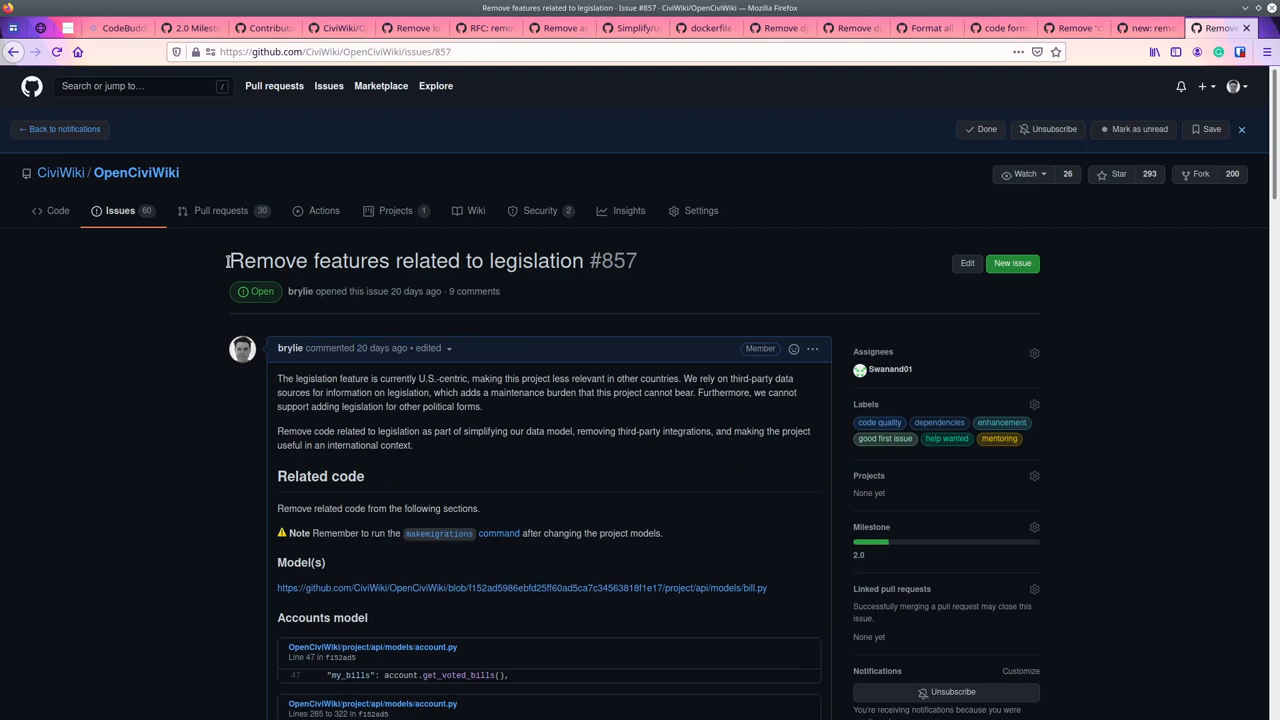
pyautogui.doubleClick(536, 260)
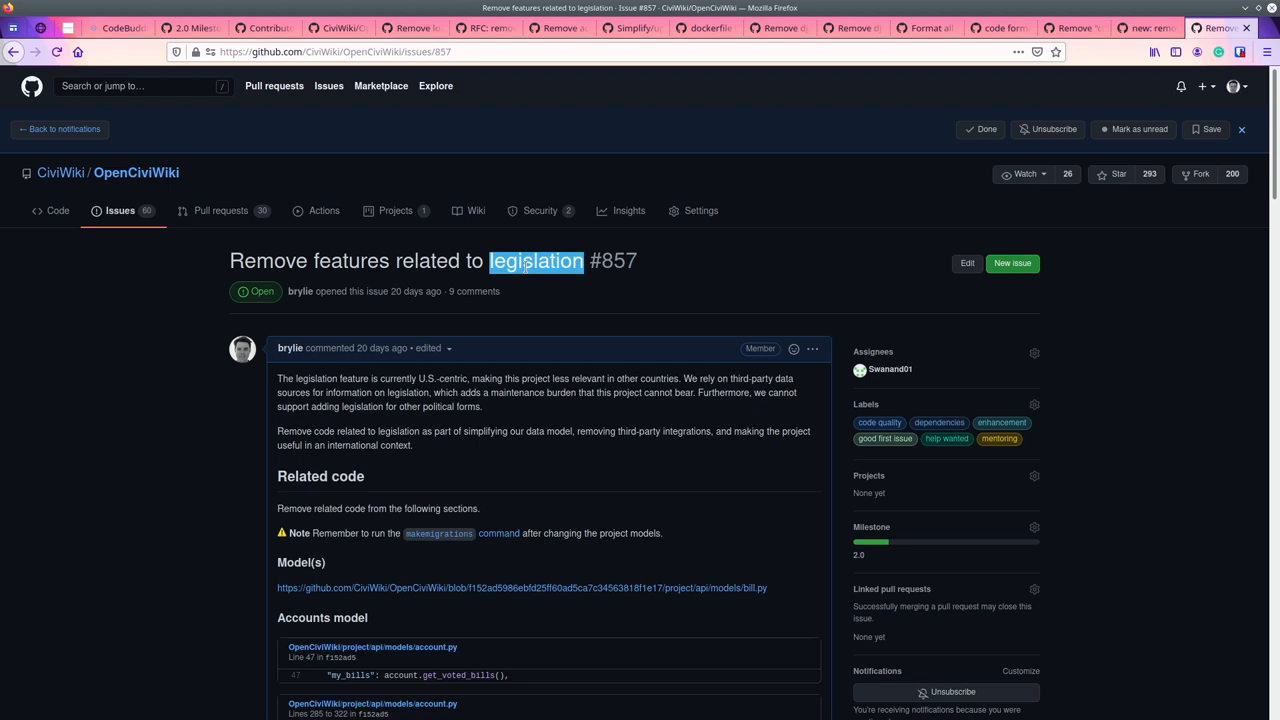
pyautogui.moveTo(222, 366)
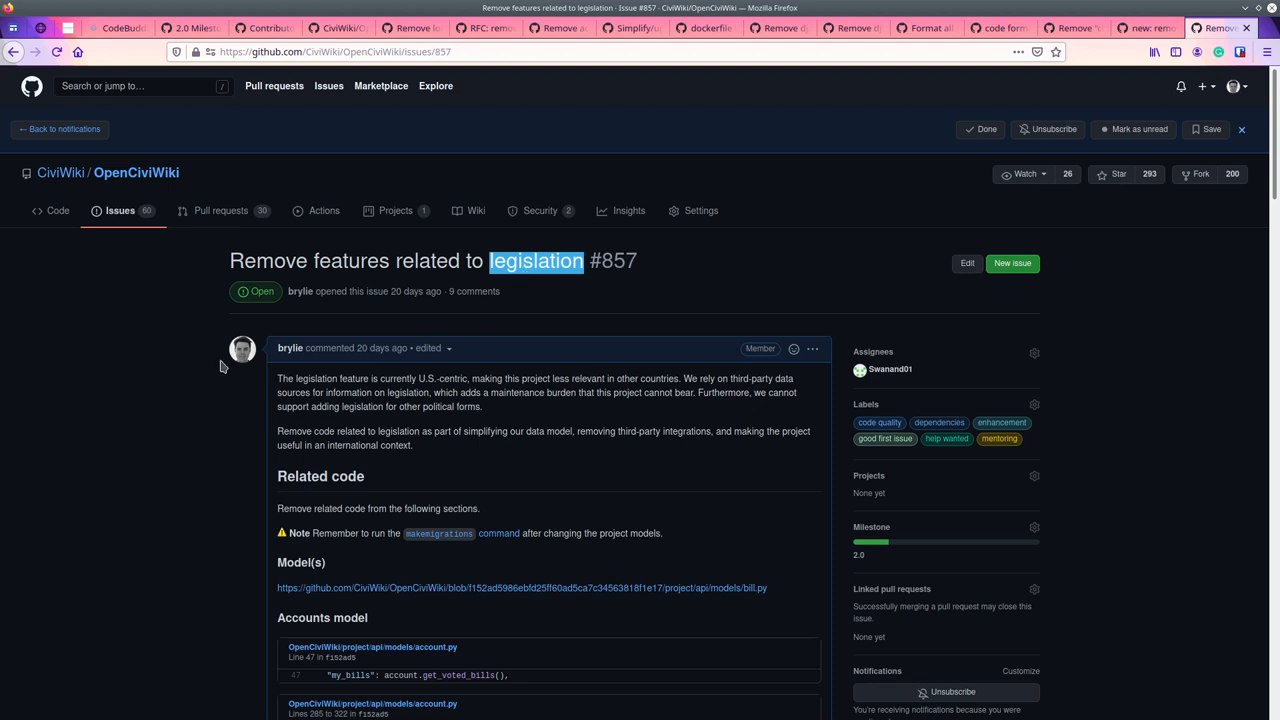
pyautogui.moveTo(184, 398)
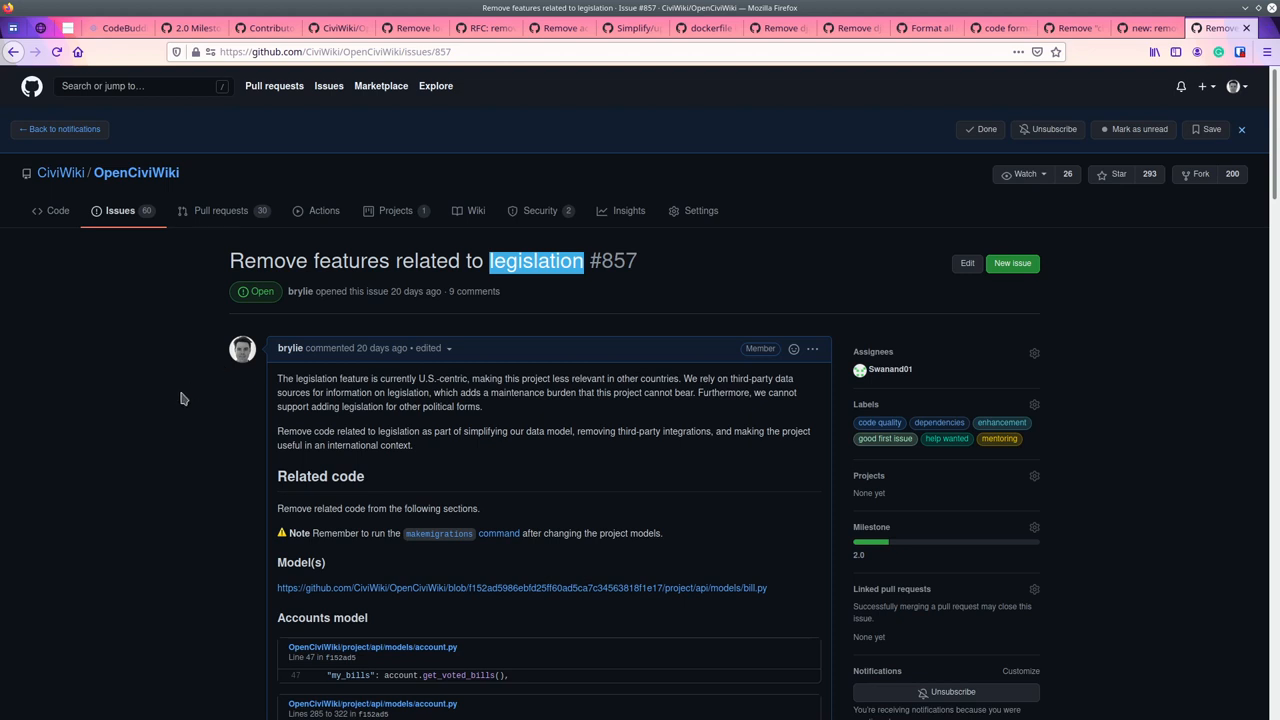
pyautogui.moveTo(284, 368)
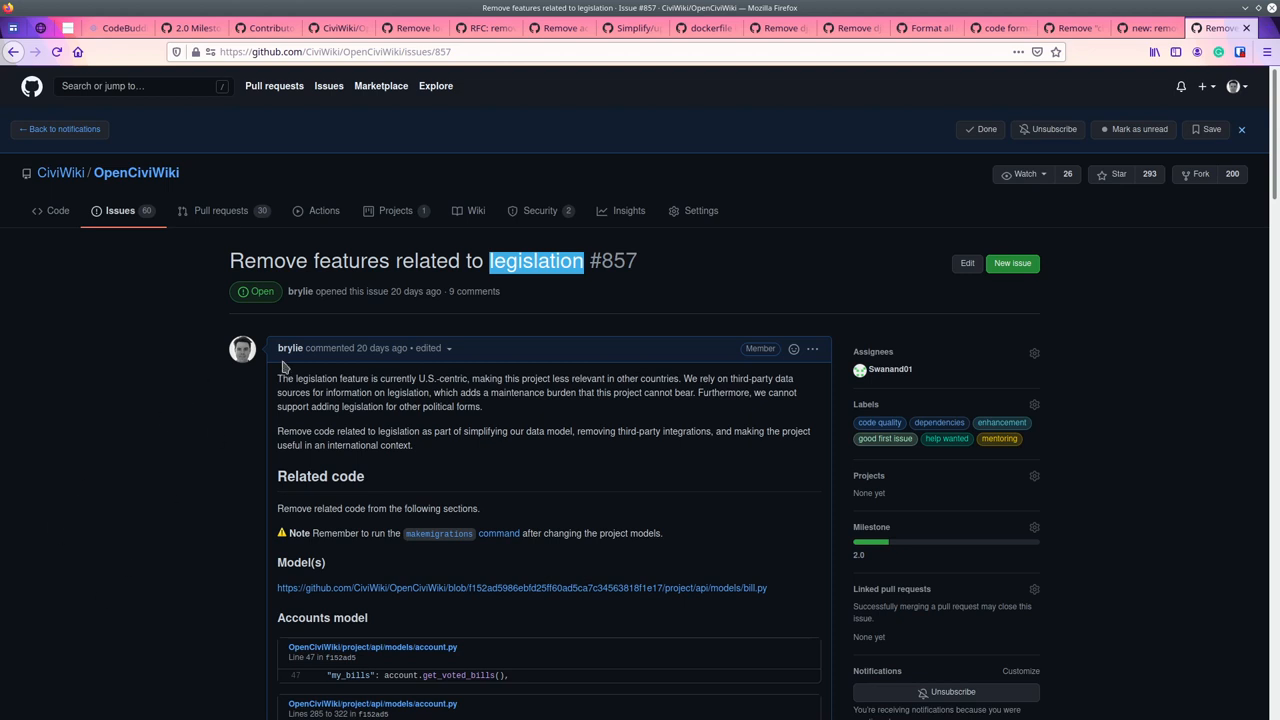
pyautogui.click(112, 28)
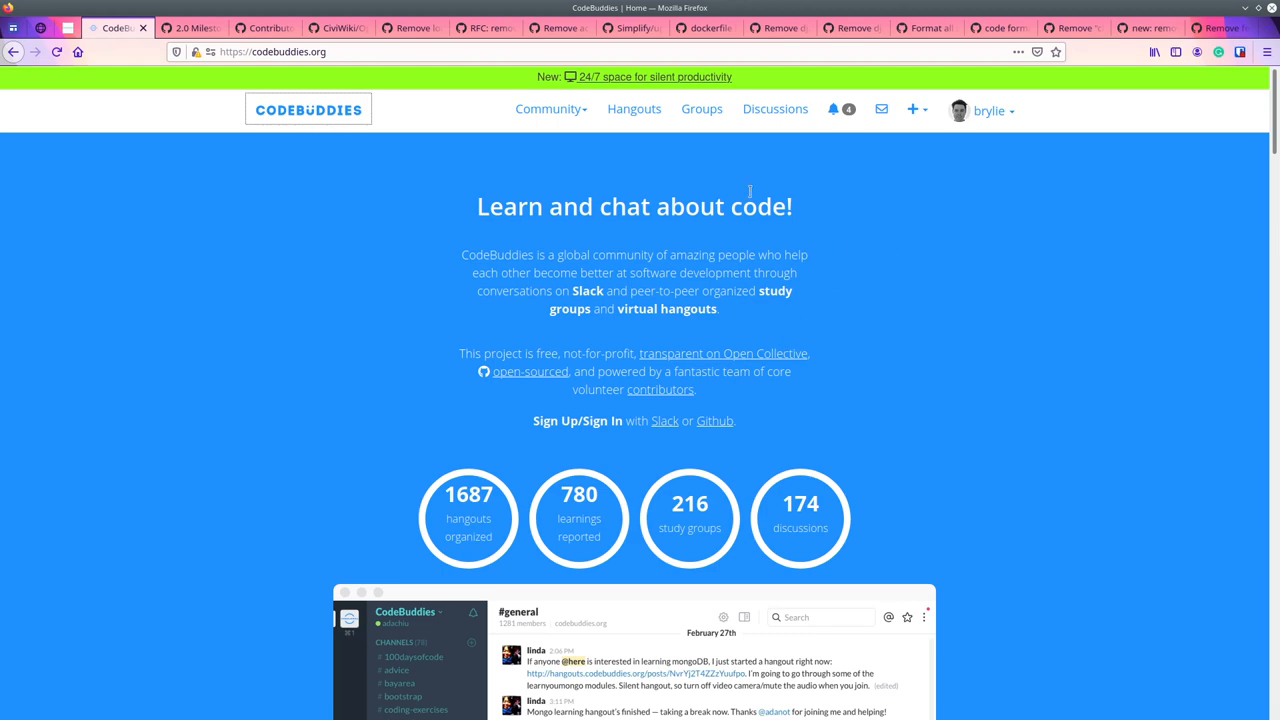
# Visit the Hangouts page, then scroll through the Study Groups cards and back to the top.
pyautogui.click(634, 110)
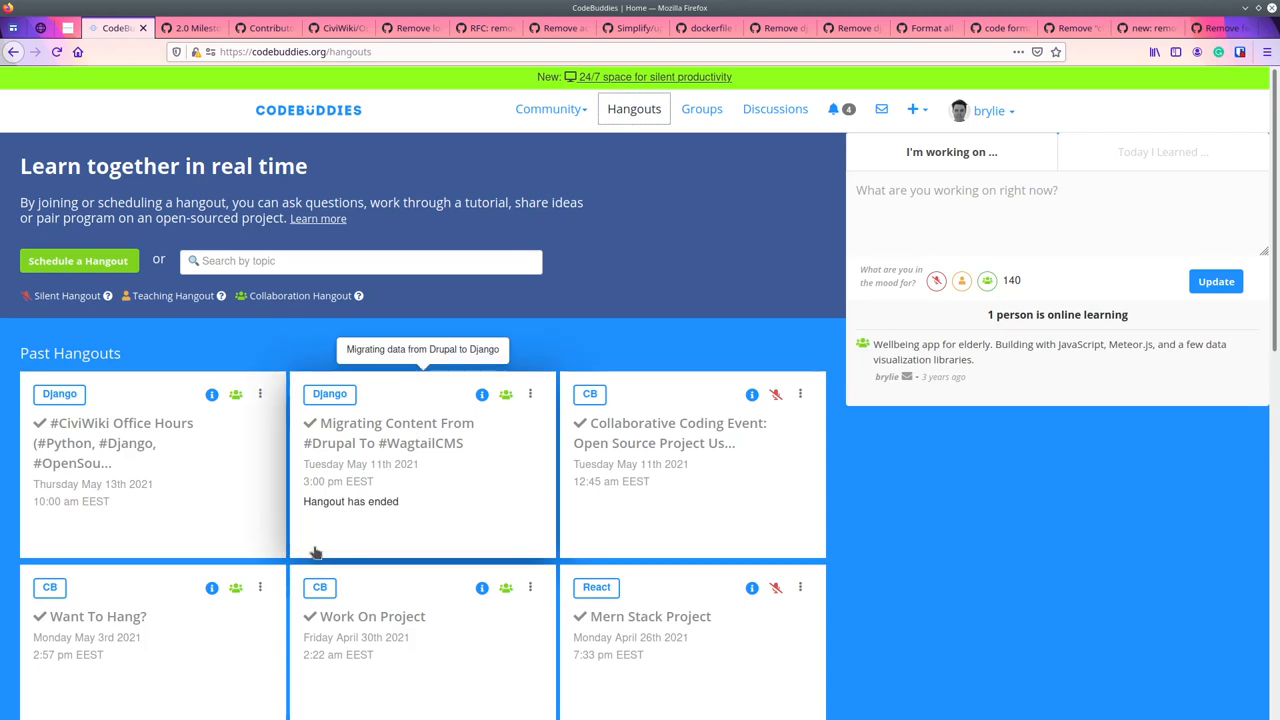
pyautogui.moveTo(668, 118)
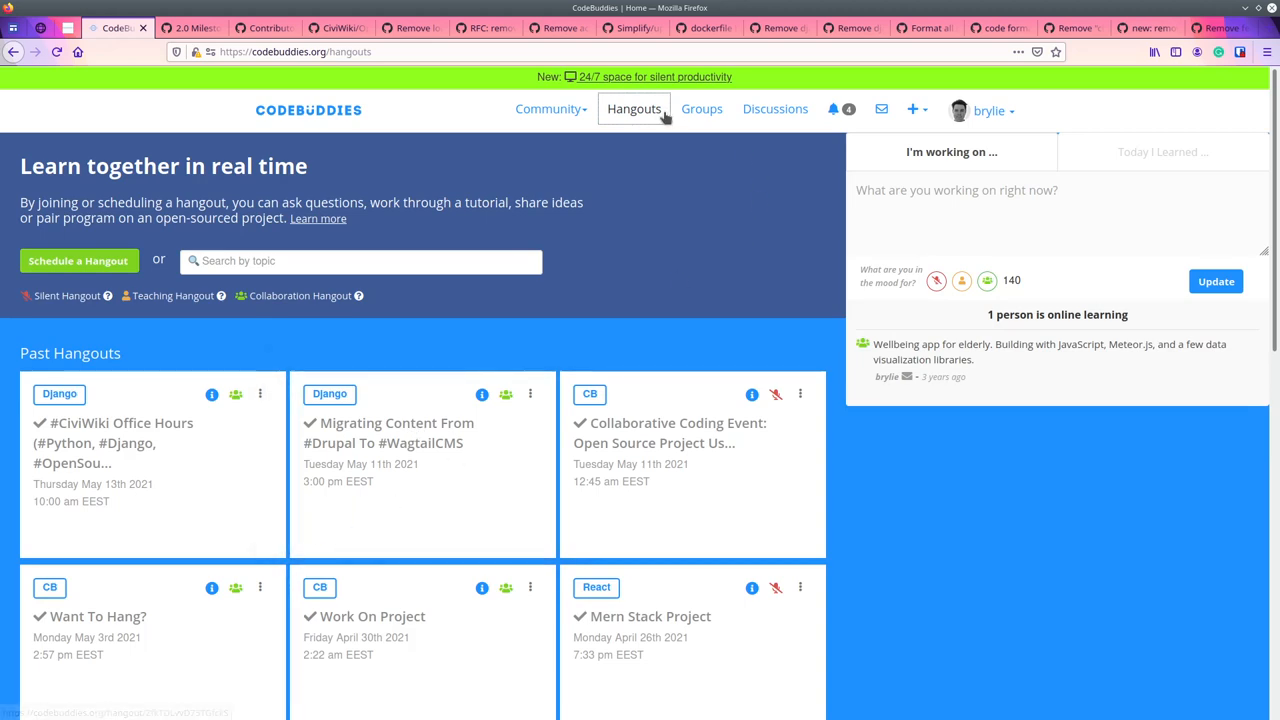
pyautogui.click(700, 108)
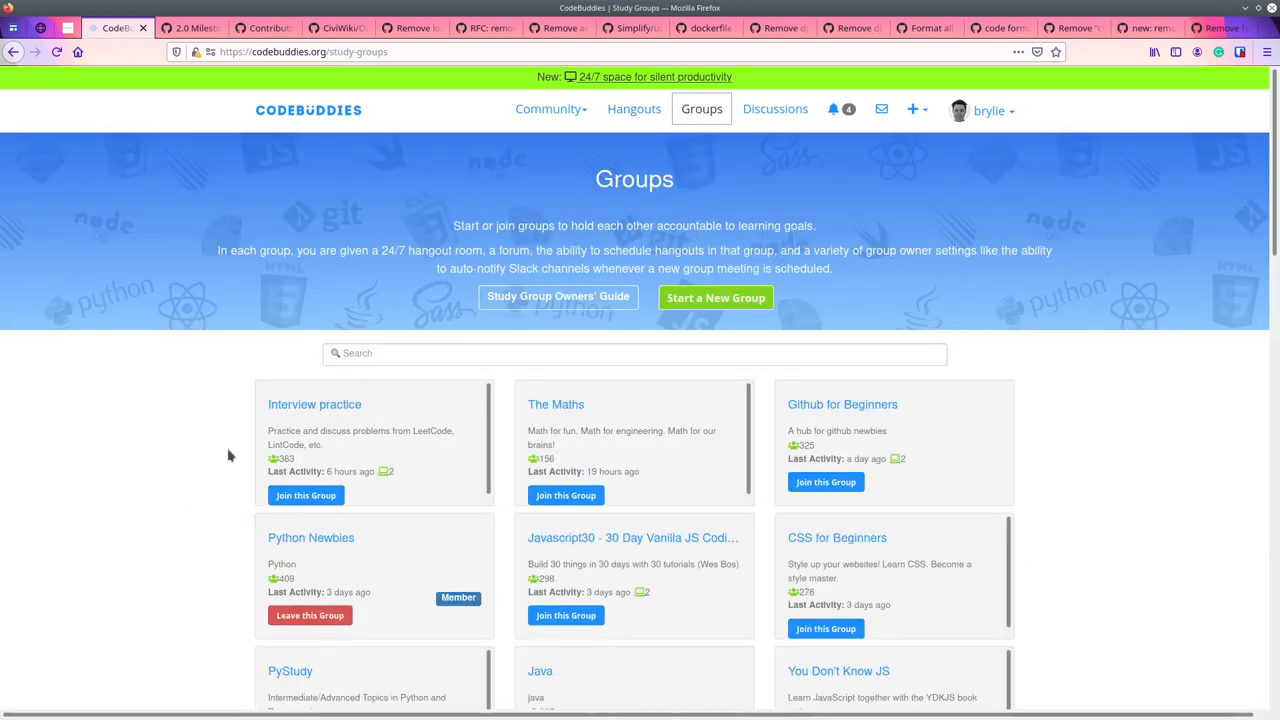
pyautogui.scroll(-3)
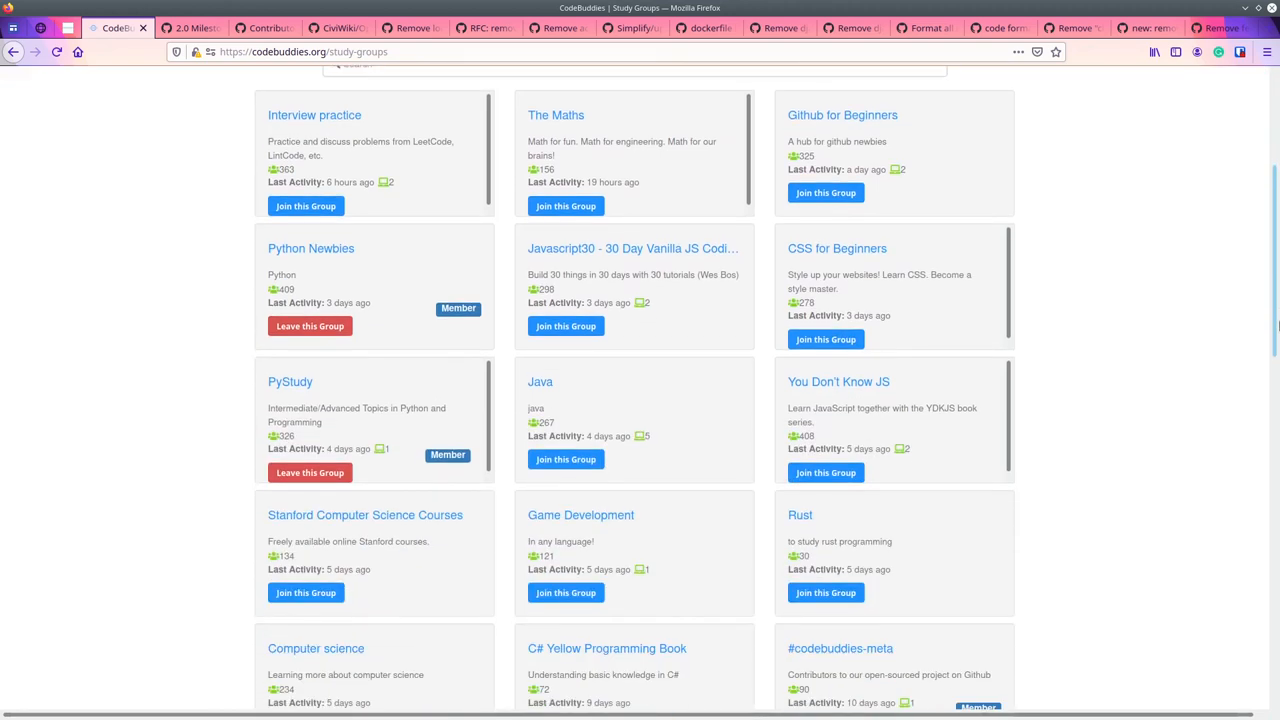
pyautogui.scroll(-3)
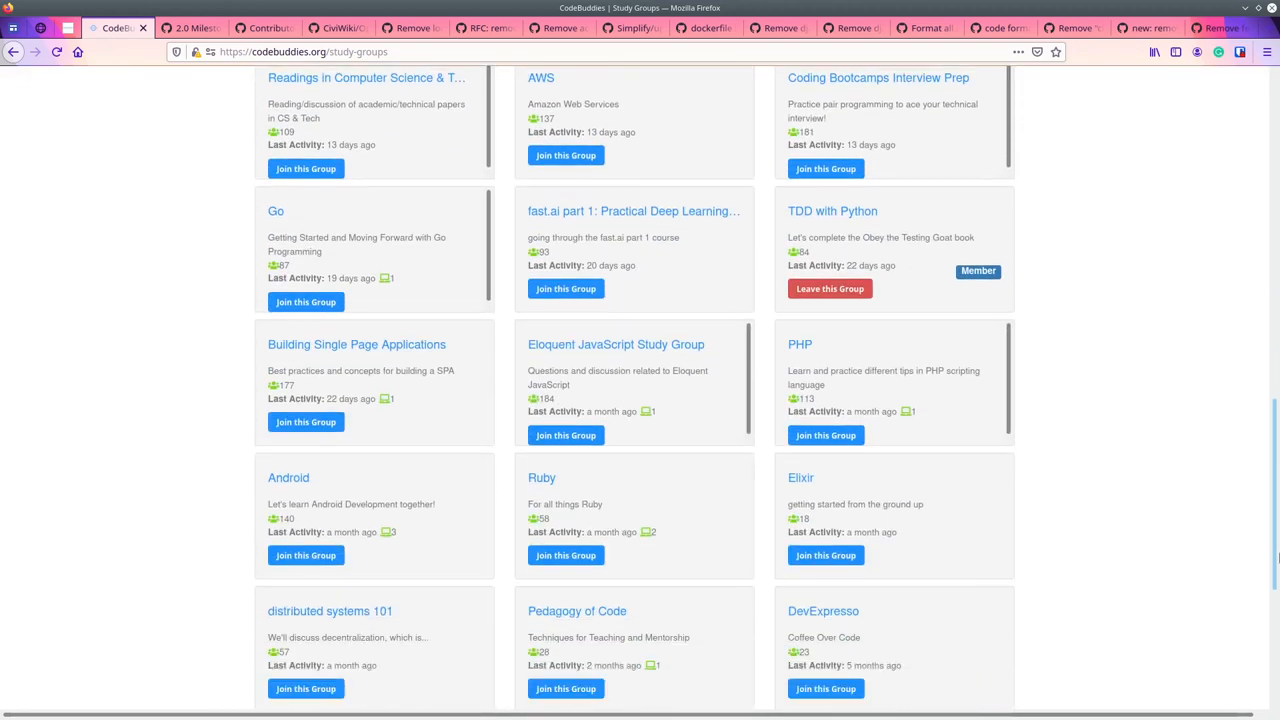
pyautogui.scroll(3)
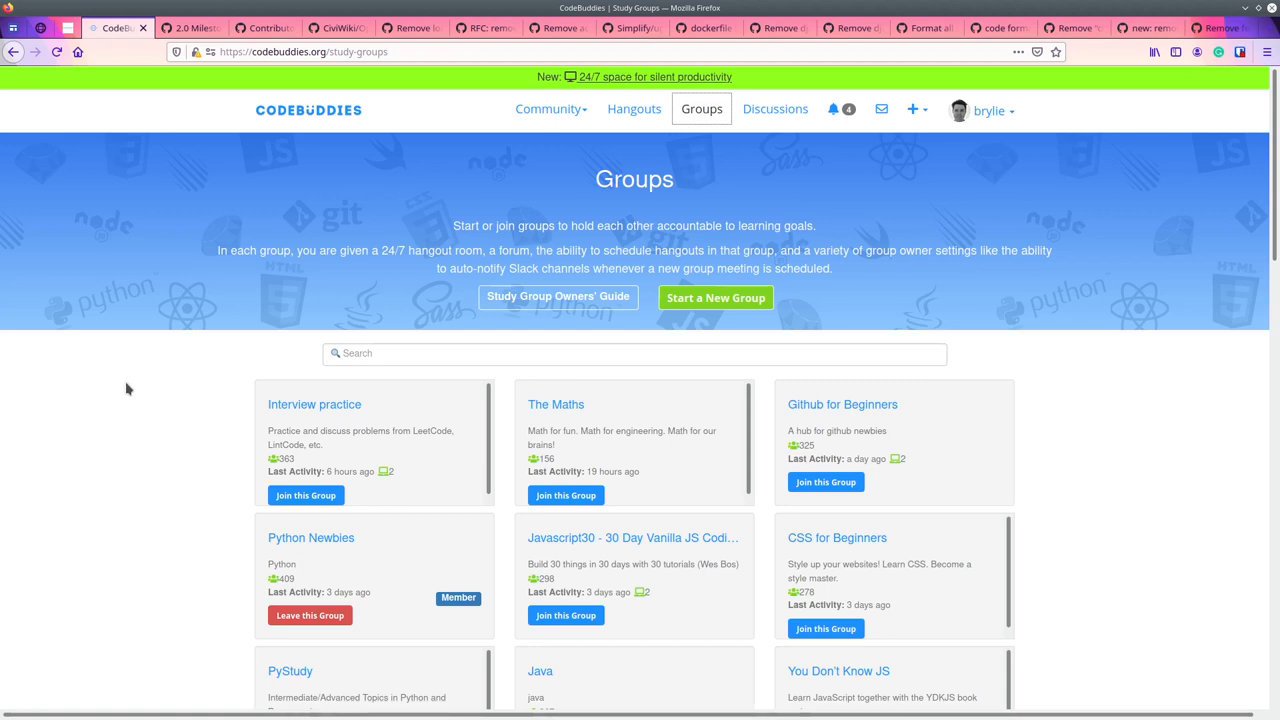
pyautogui.moveTo(1164, 296)
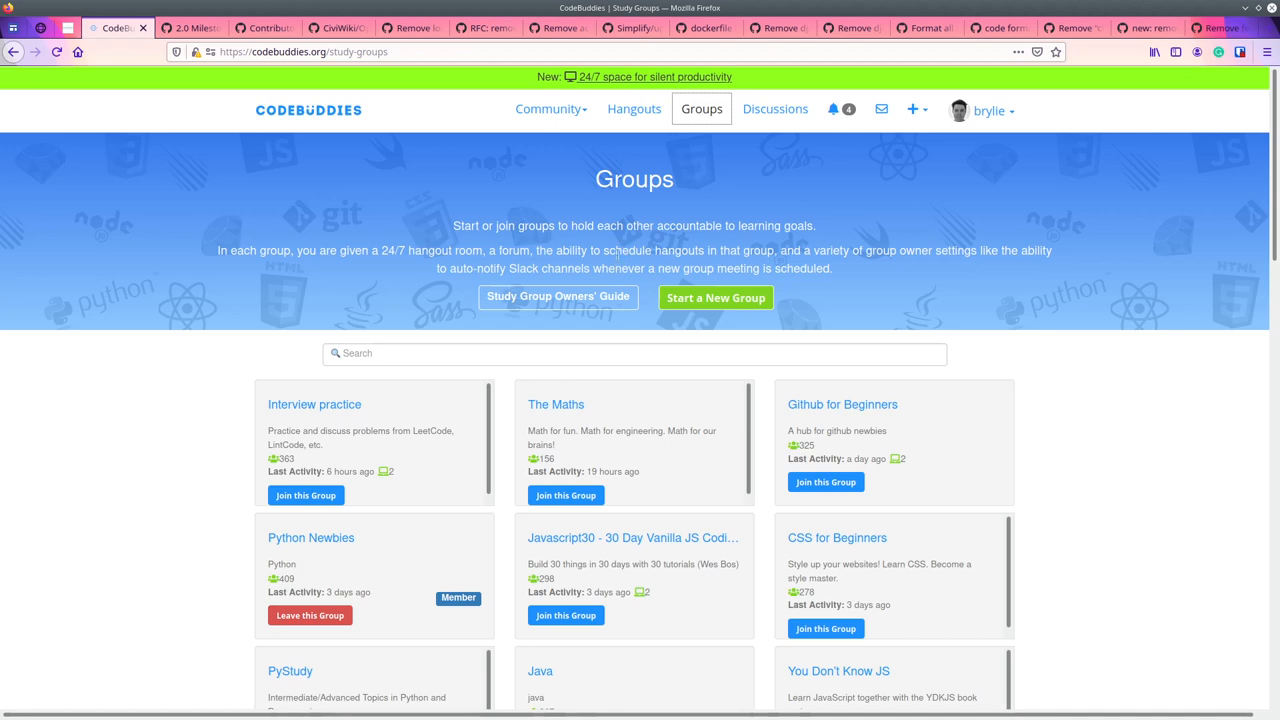
pyautogui.moveTo(544, 114)
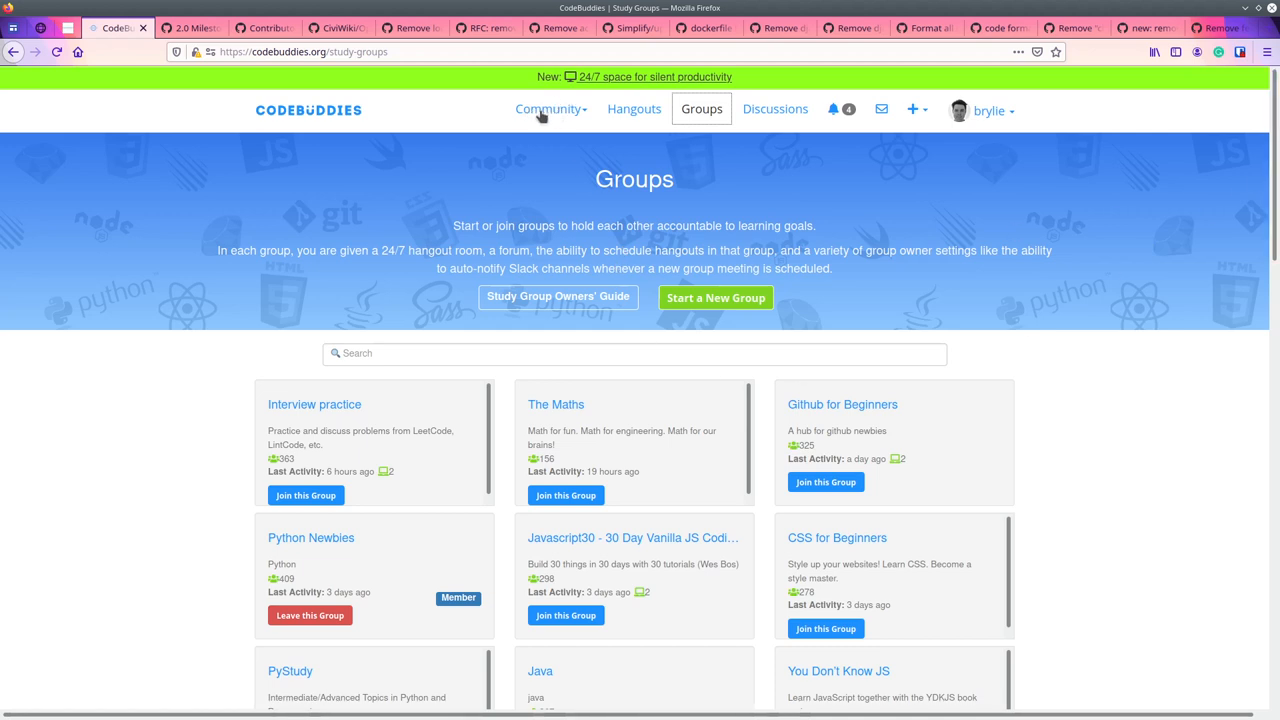
pyautogui.moveTo(632, 158)
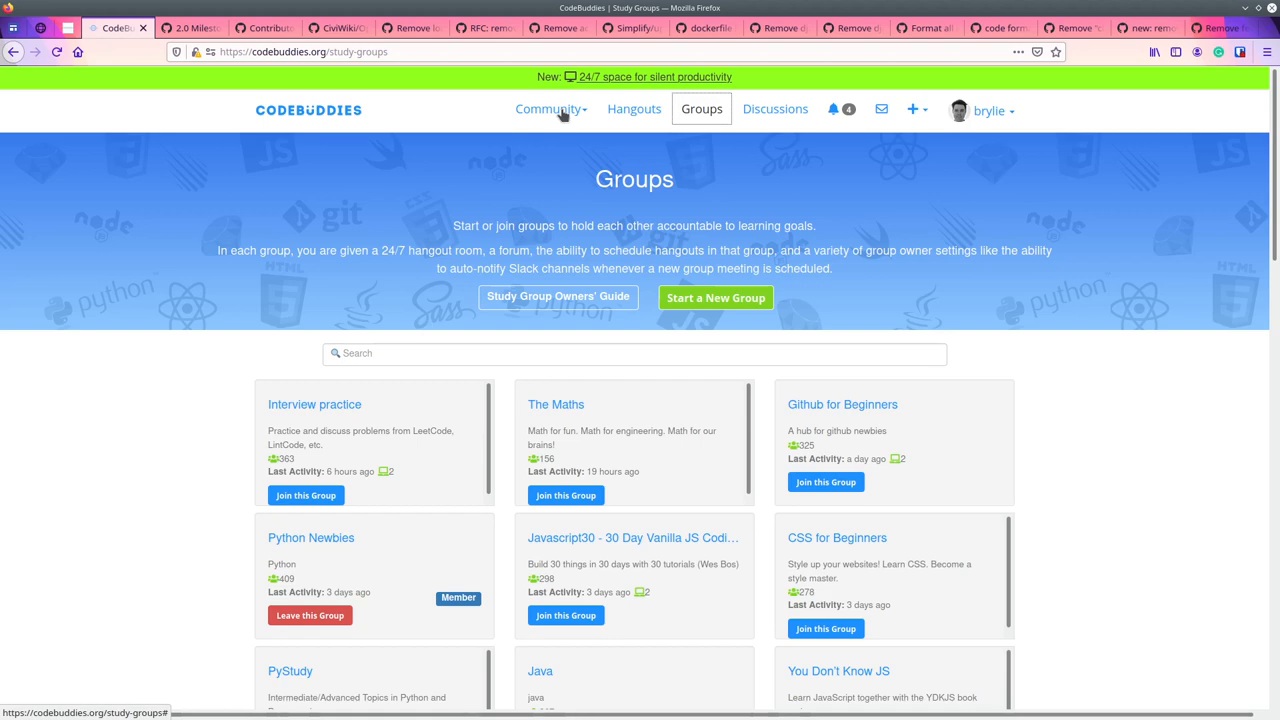
pyautogui.moveTo(164, 108)
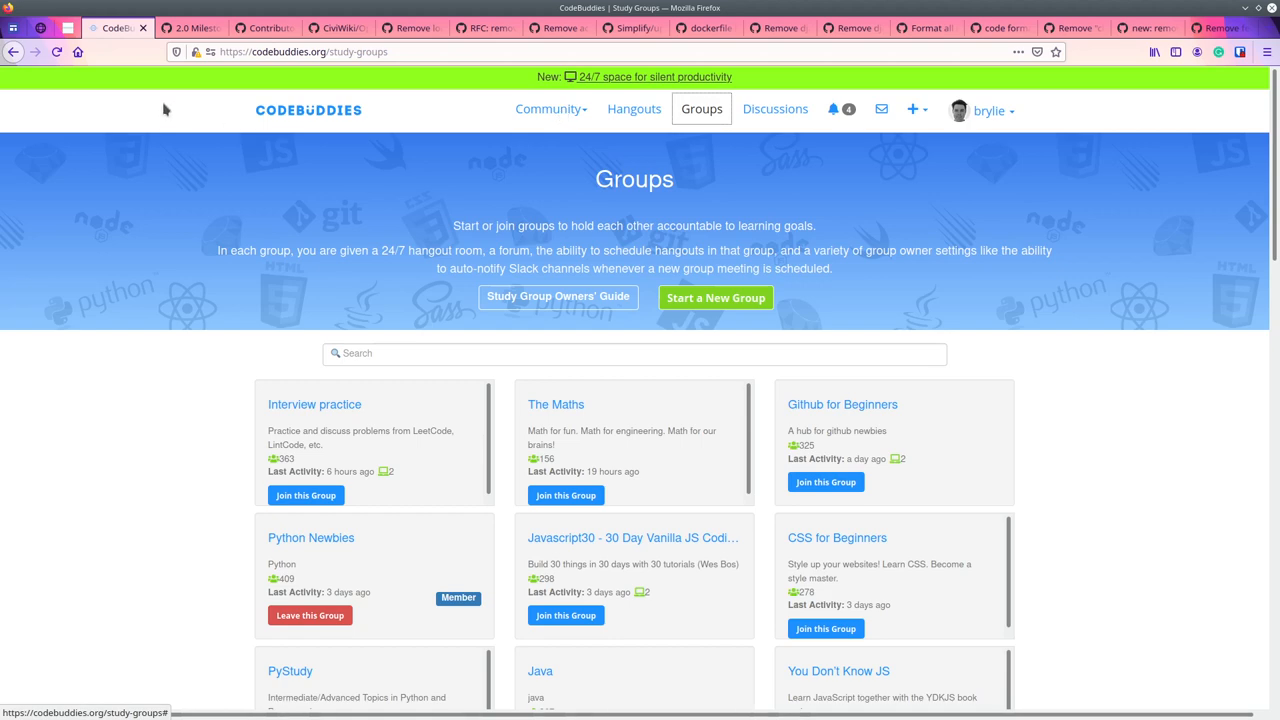
# Return to the CodeBuddies homepage via the logo.
pyautogui.click(308, 110)
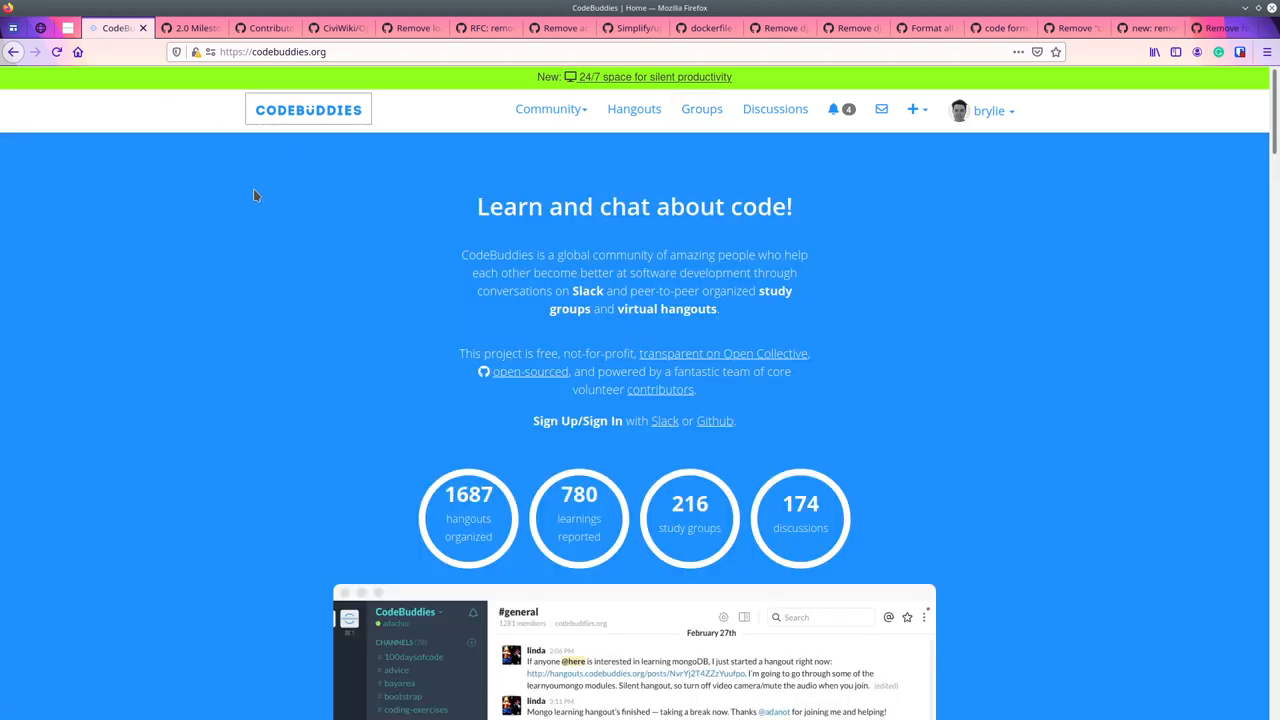
pyautogui.moveTo(72, 390)
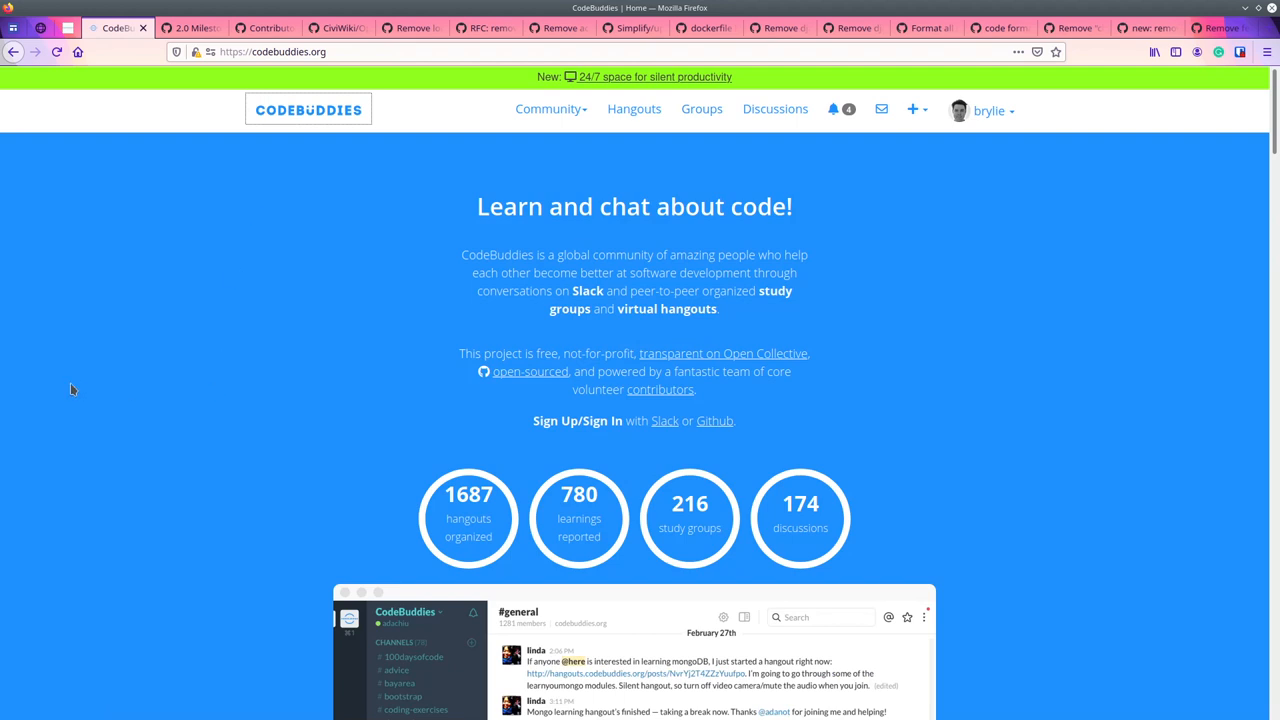
pyautogui.moveTo(108, 364)
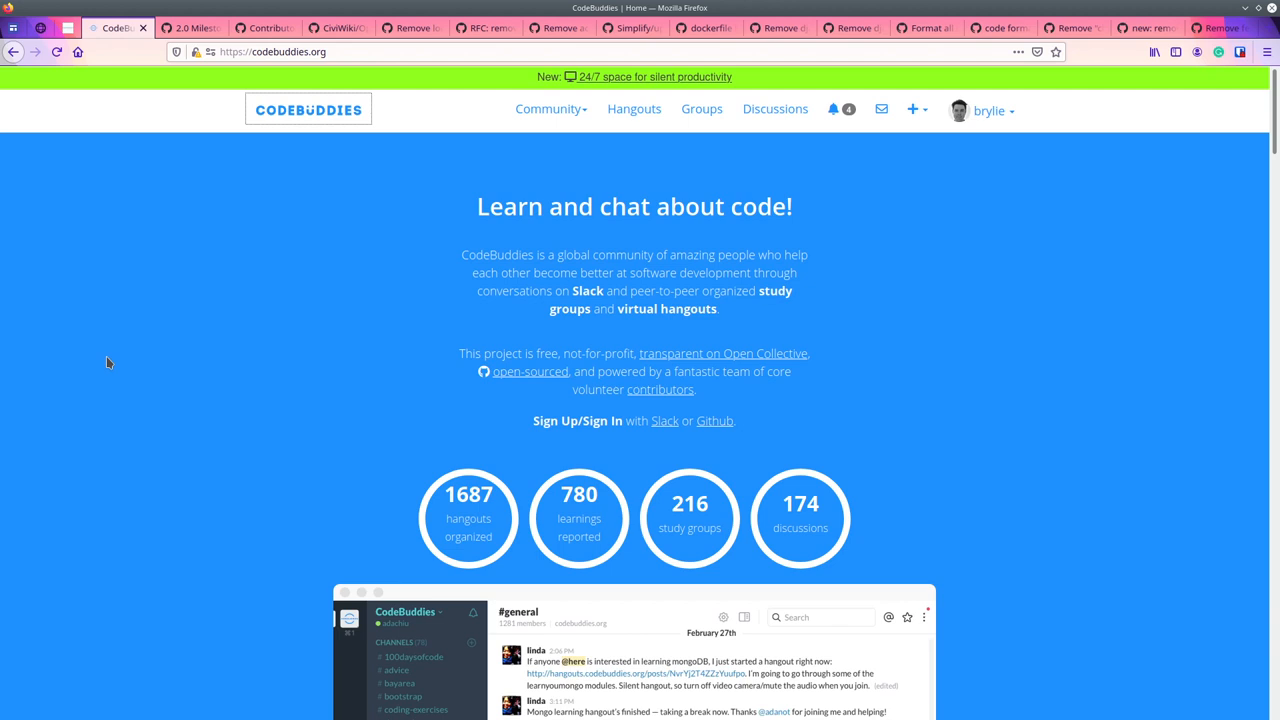
pyautogui.moveTo(68, 396)
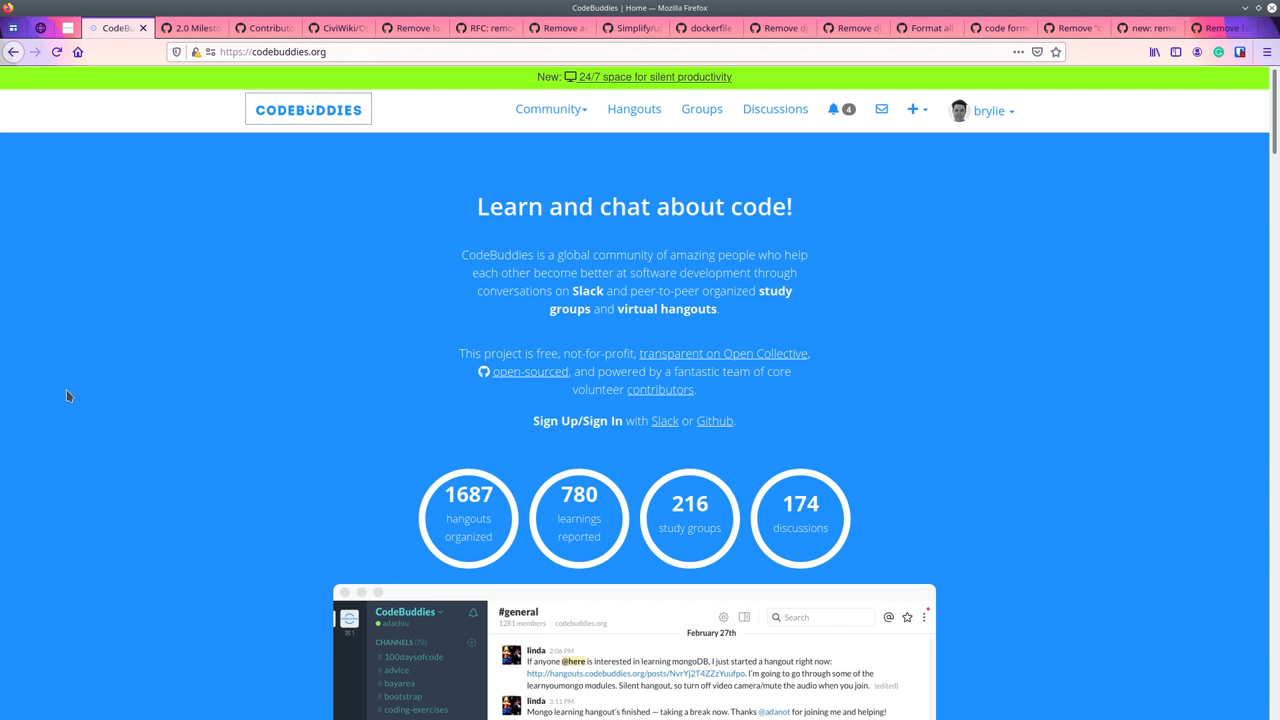